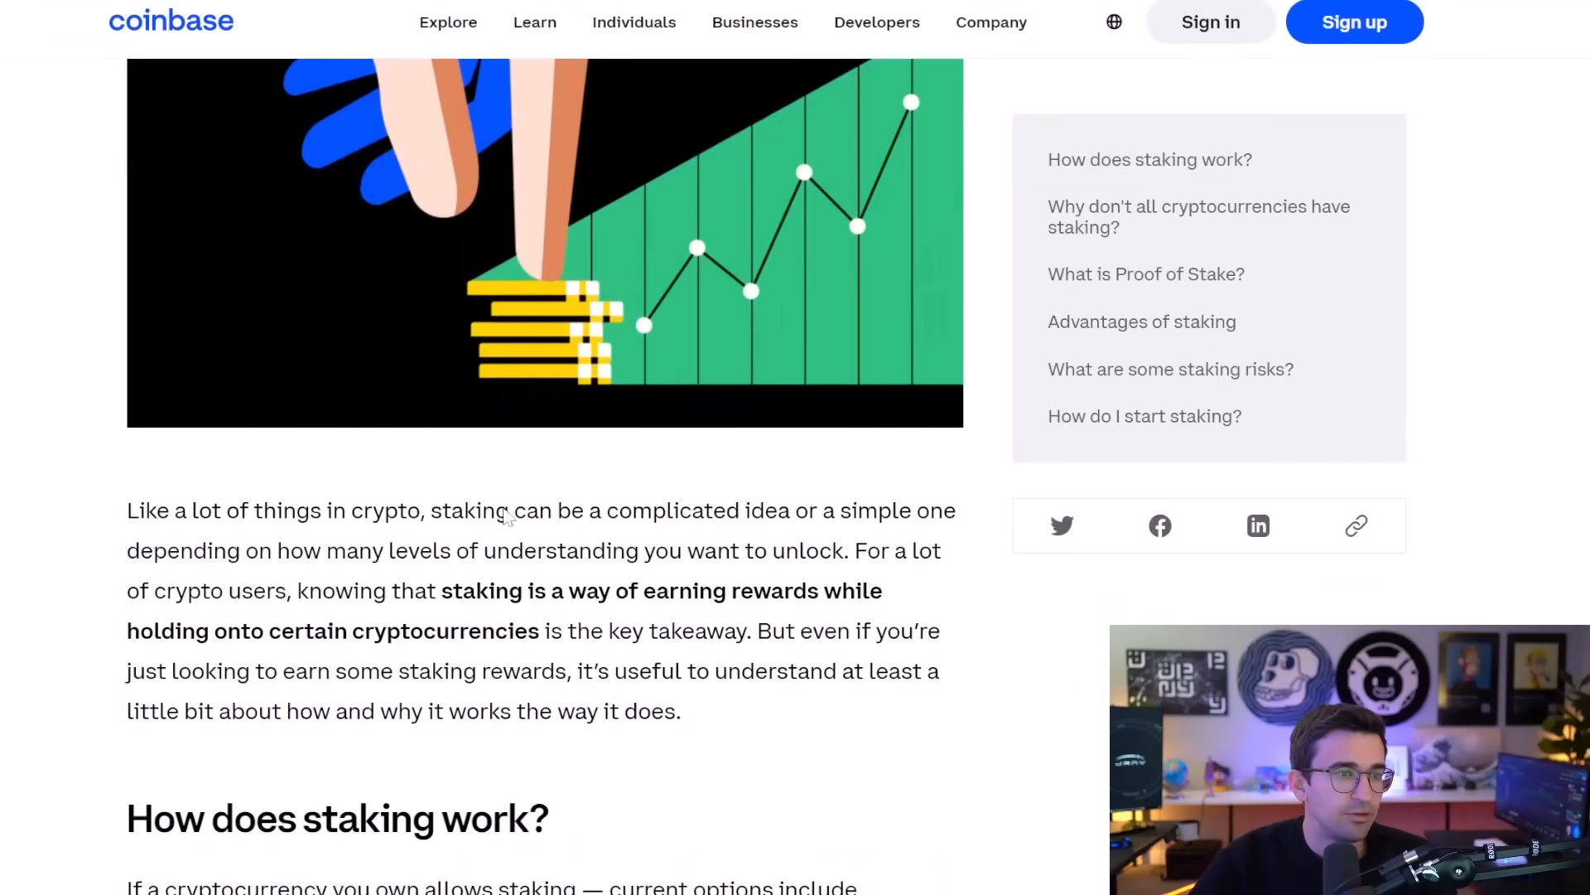
# - Highlight the article's sentences on staking rewards and Proof of Stake, then clear the highlight
pyautogui.moveTo(444, 591); pyautogui.dragTo(343, 629)
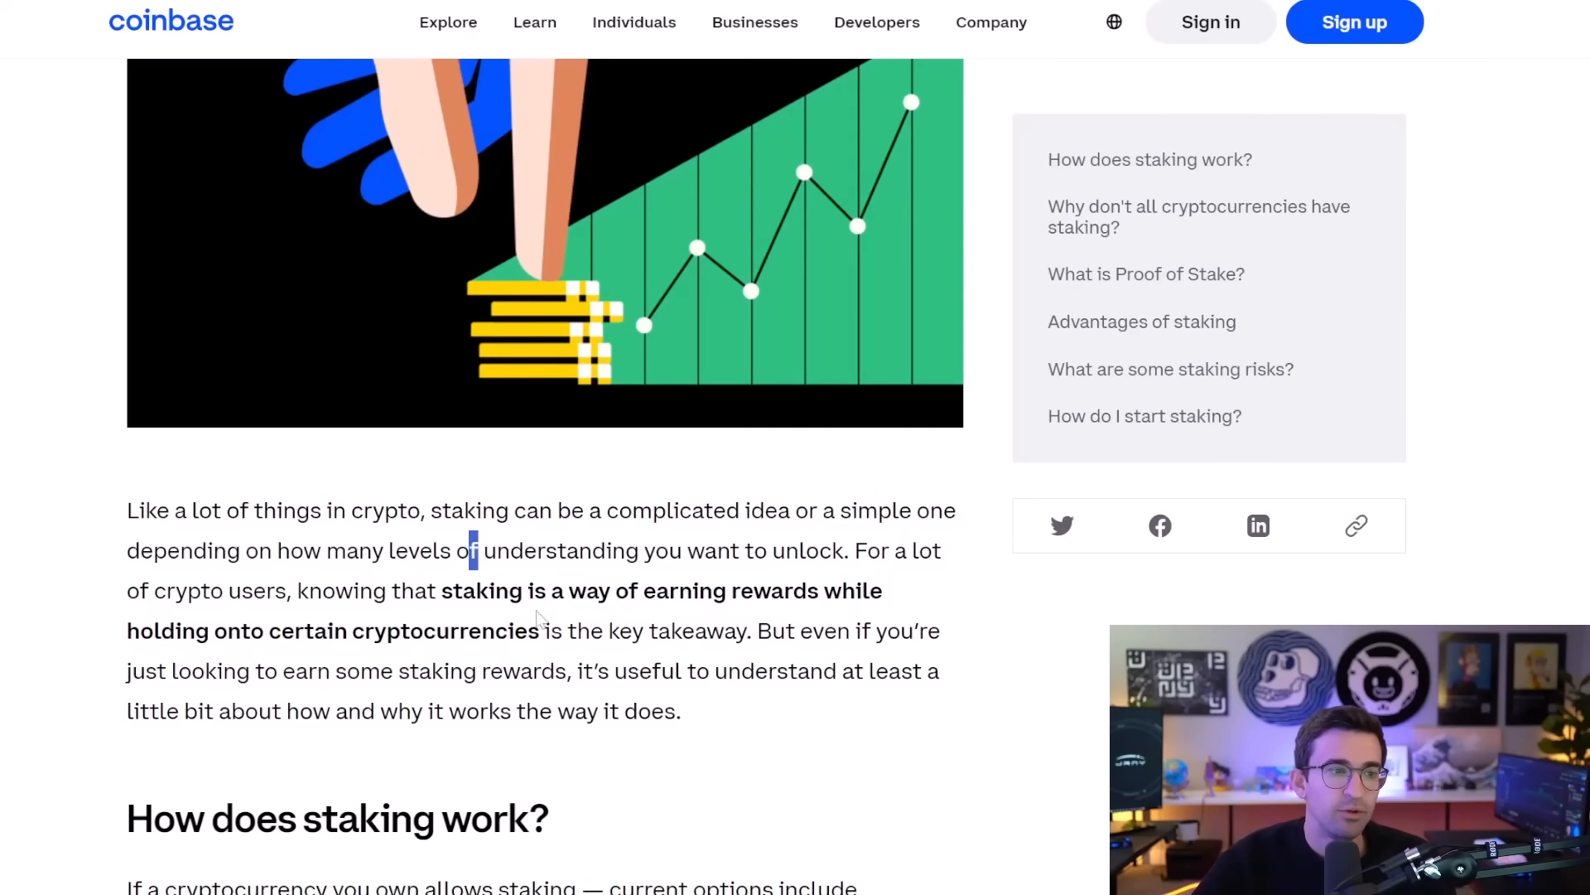
pyautogui.scroll(3)
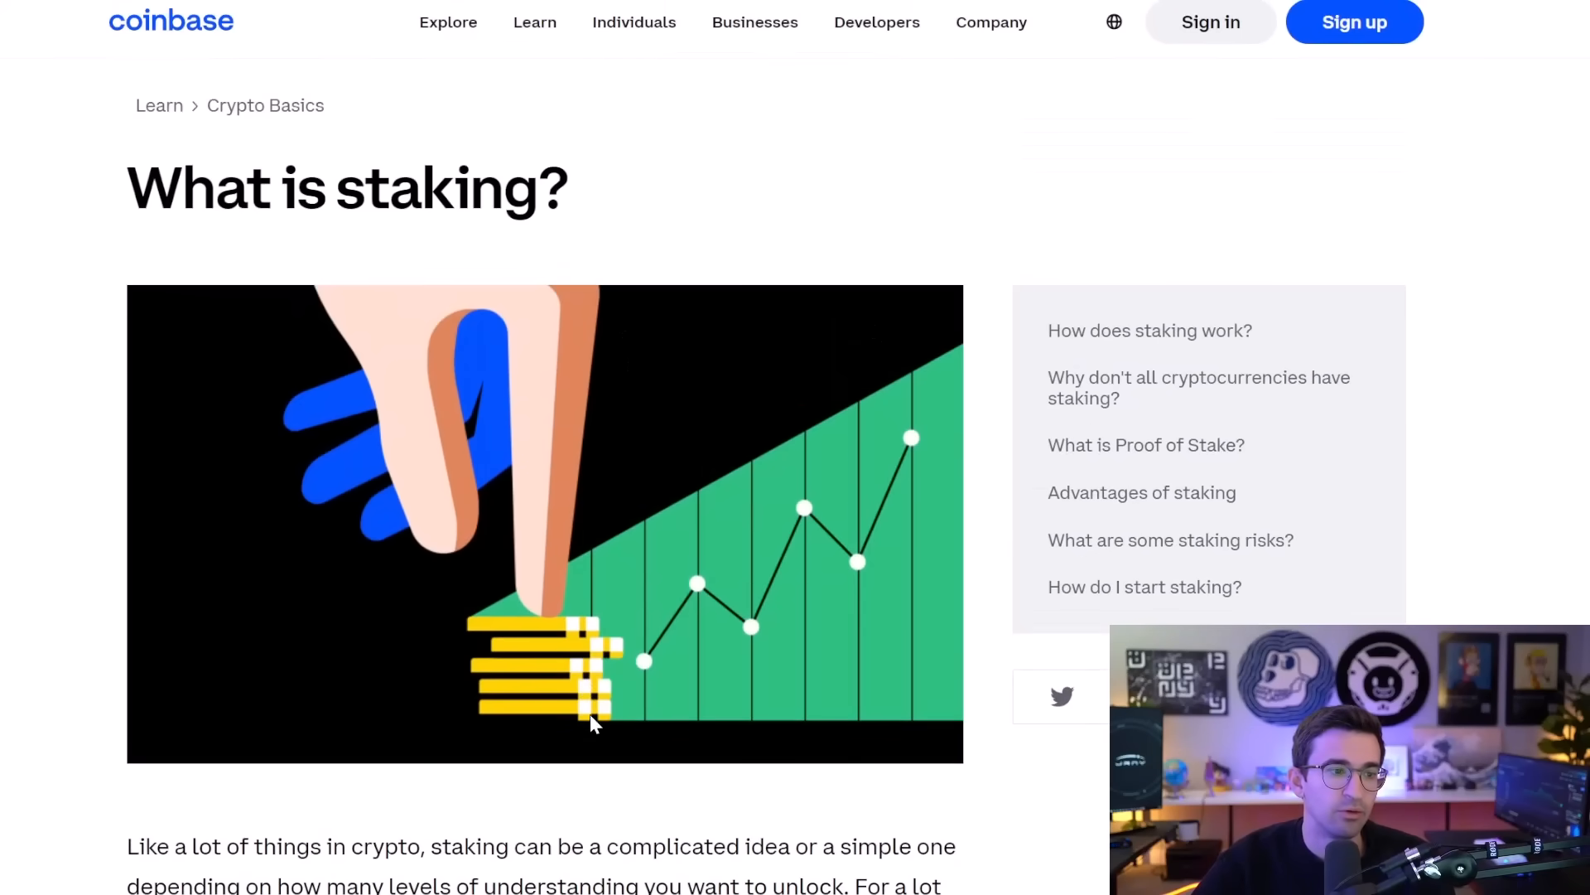
pyautogui.moveTo(378, 258)
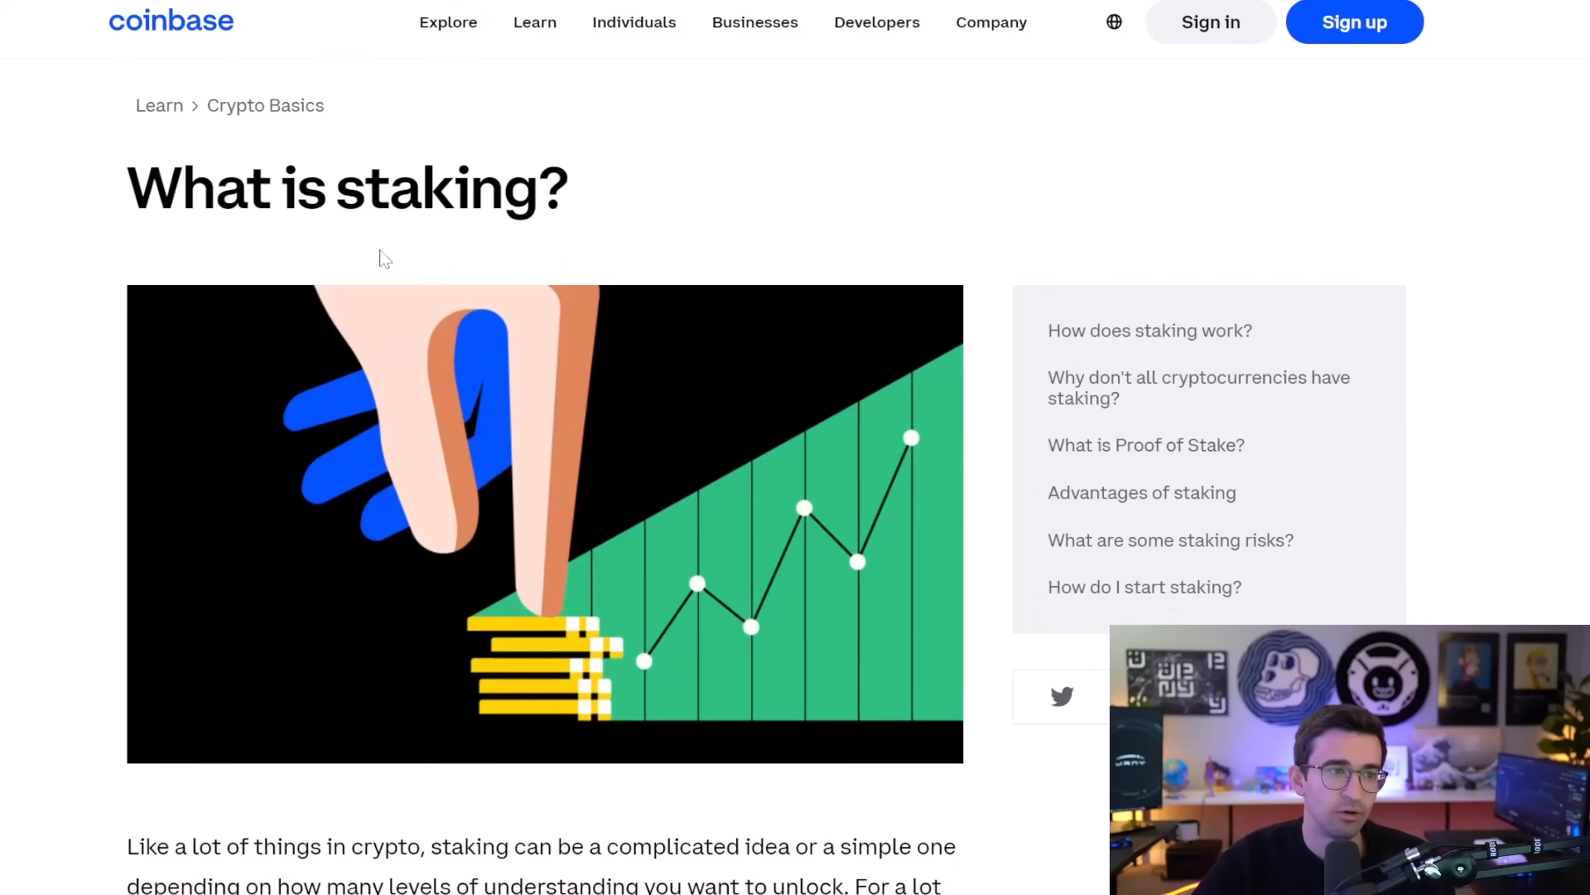
pyautogui.moveTo(386, 231)
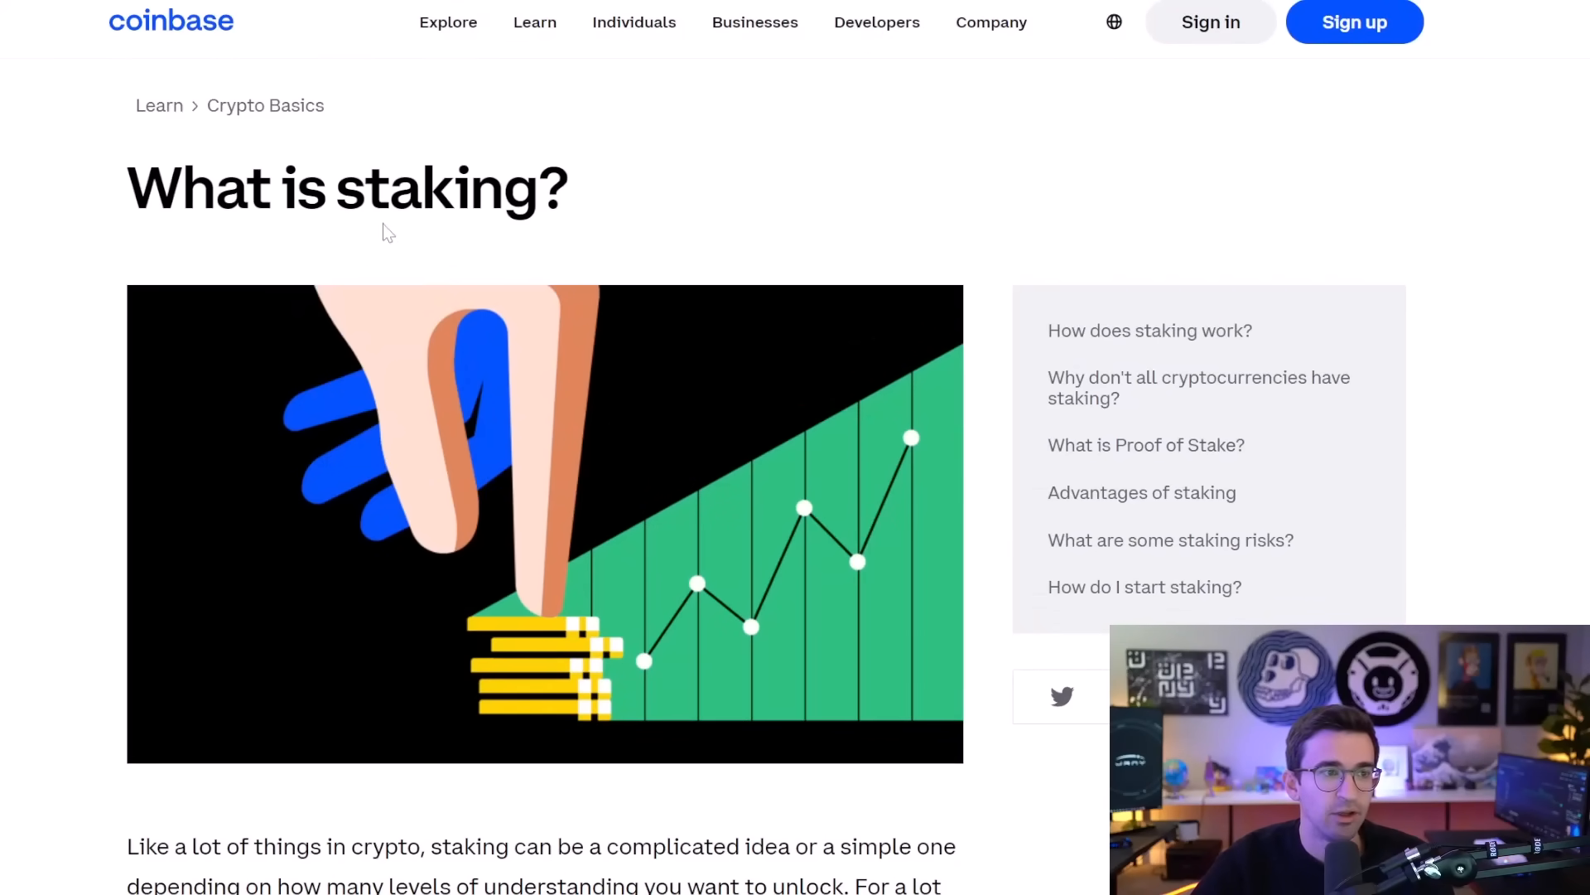
pyautogui.moveTo(456, 272)
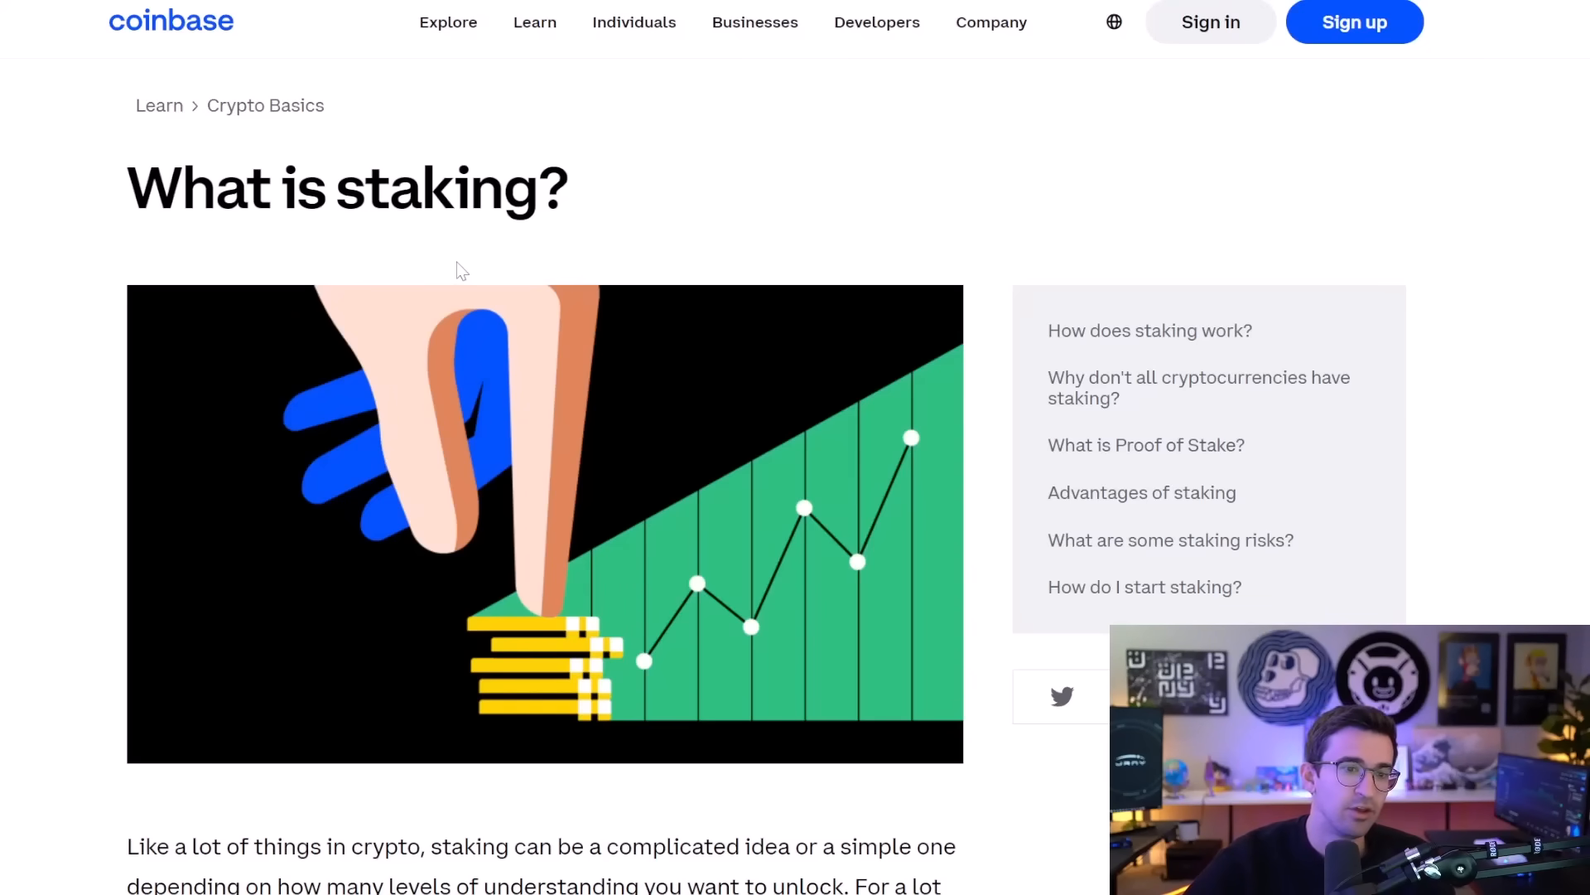
pyautogui.scroll(-3)
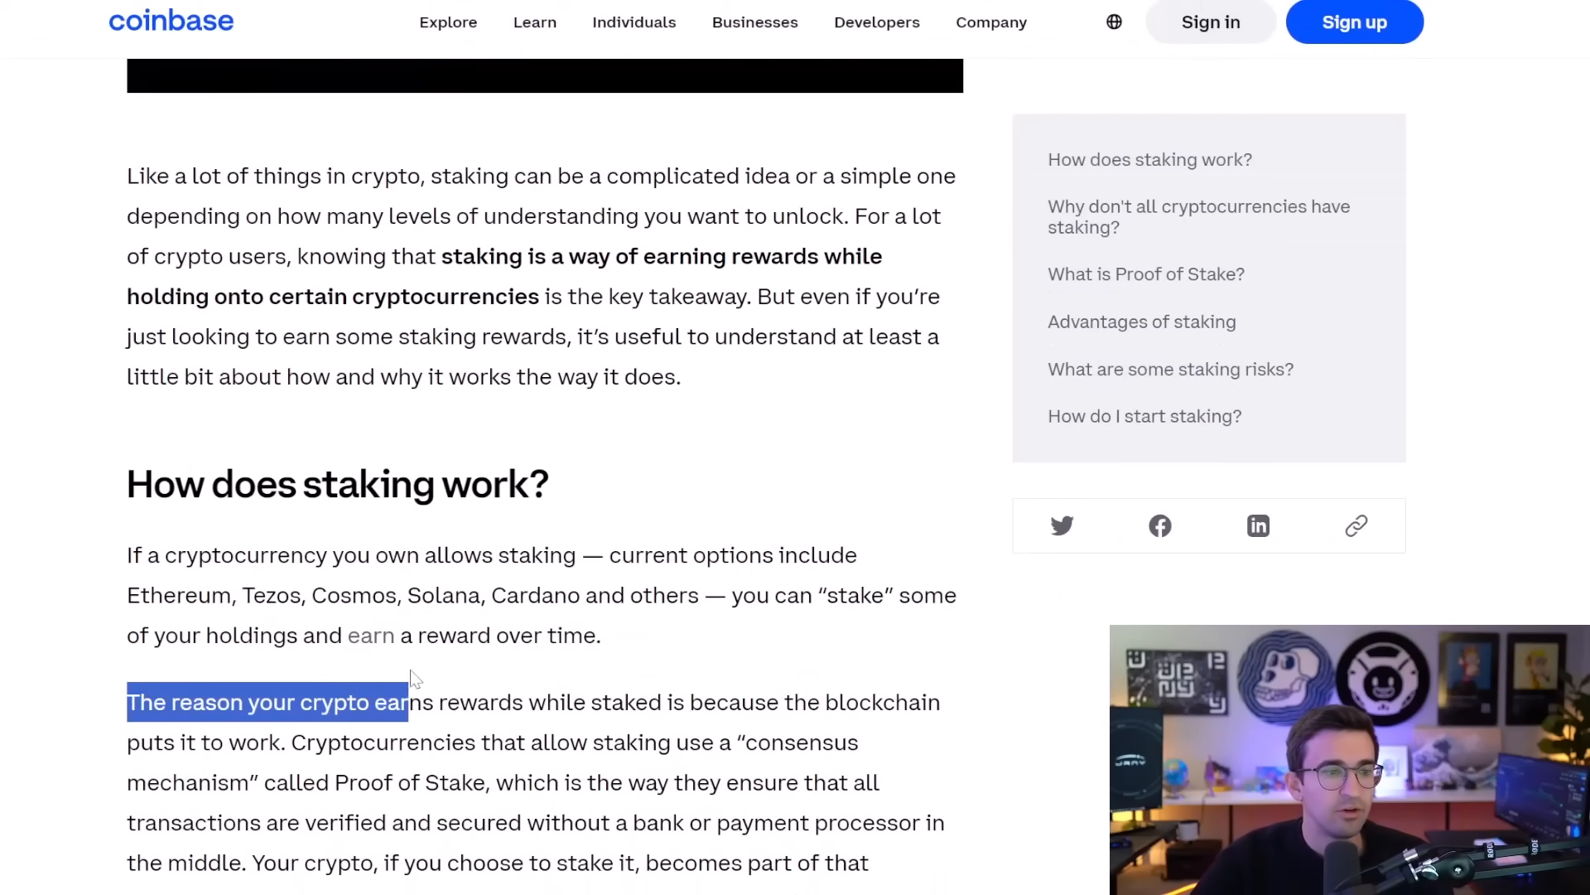
pyautogui.moveTo(406, 702); pyautogui.dragTo(867, 701)
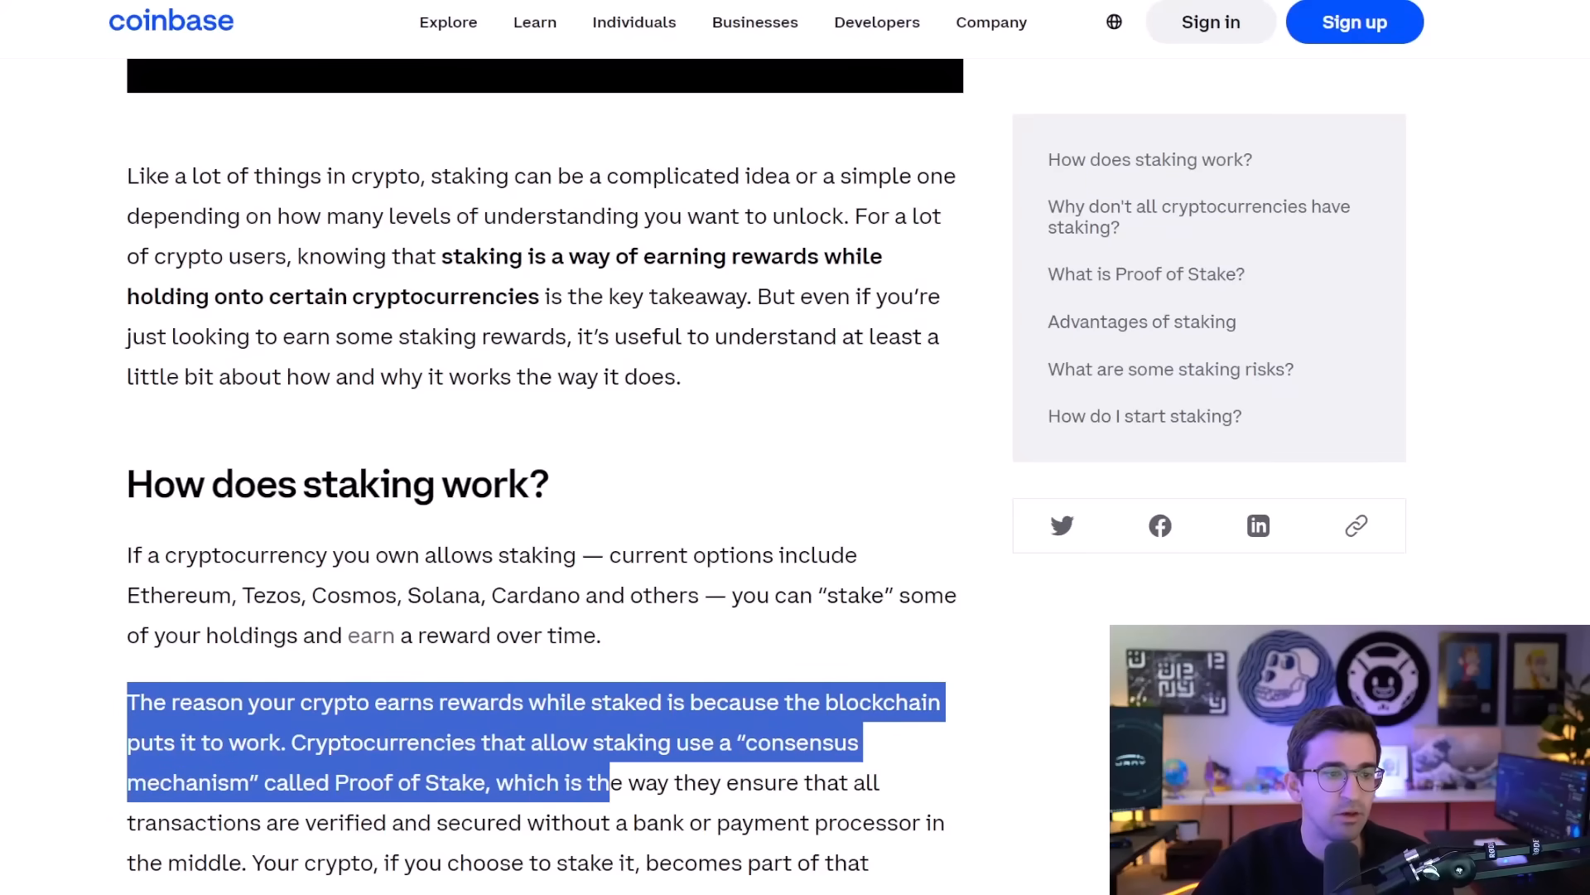
pyautogui.moveTo(604, 782); pyautogui.dragTo(507, 822)
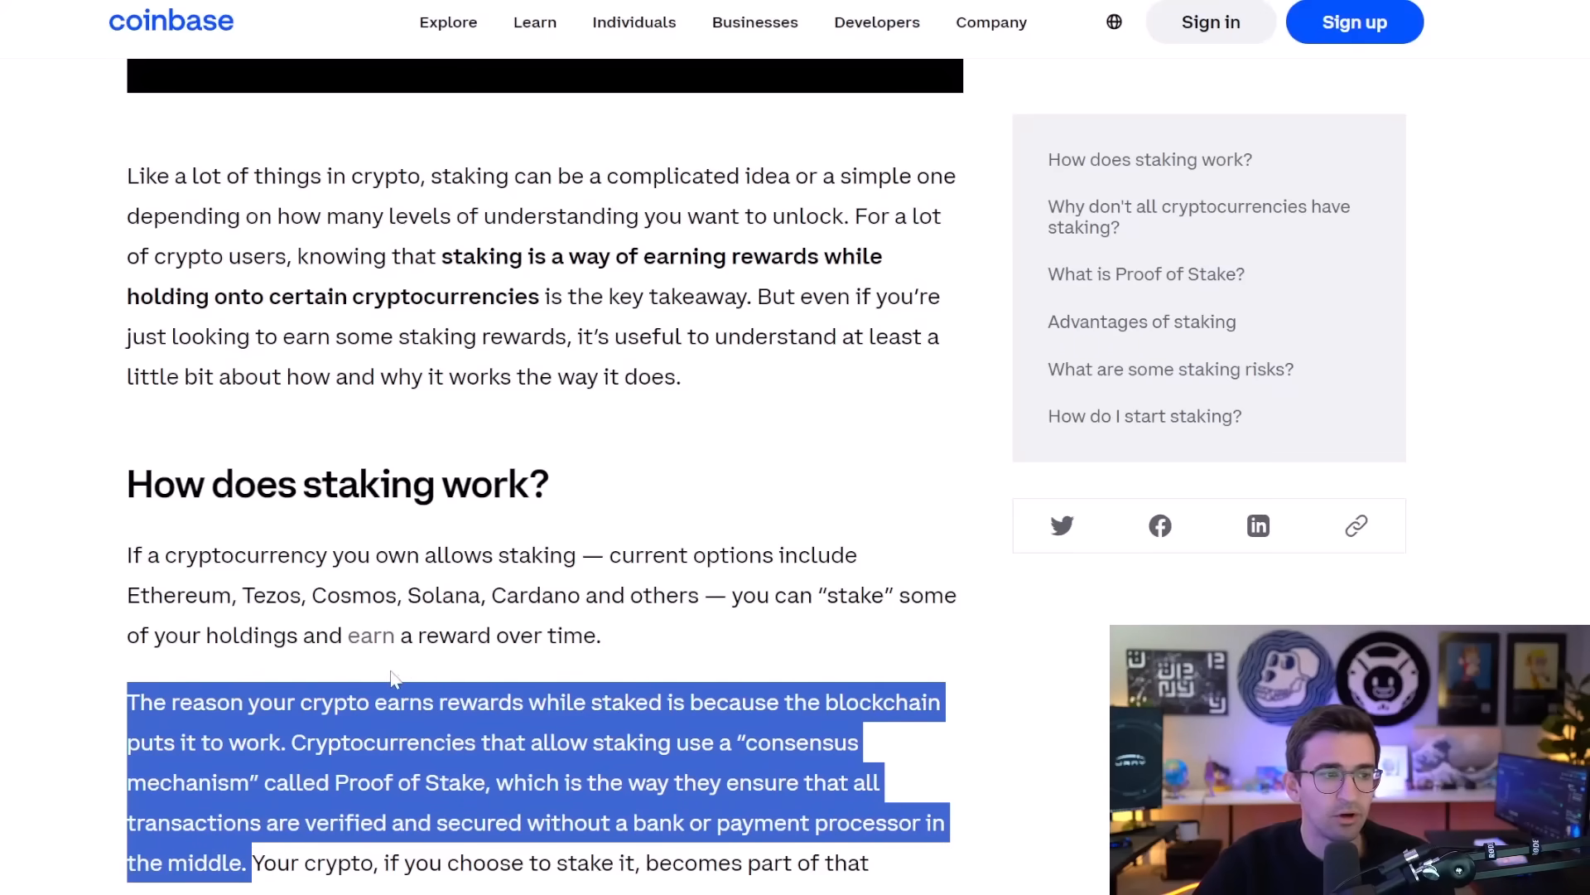
pyautogui.click(396, 677)
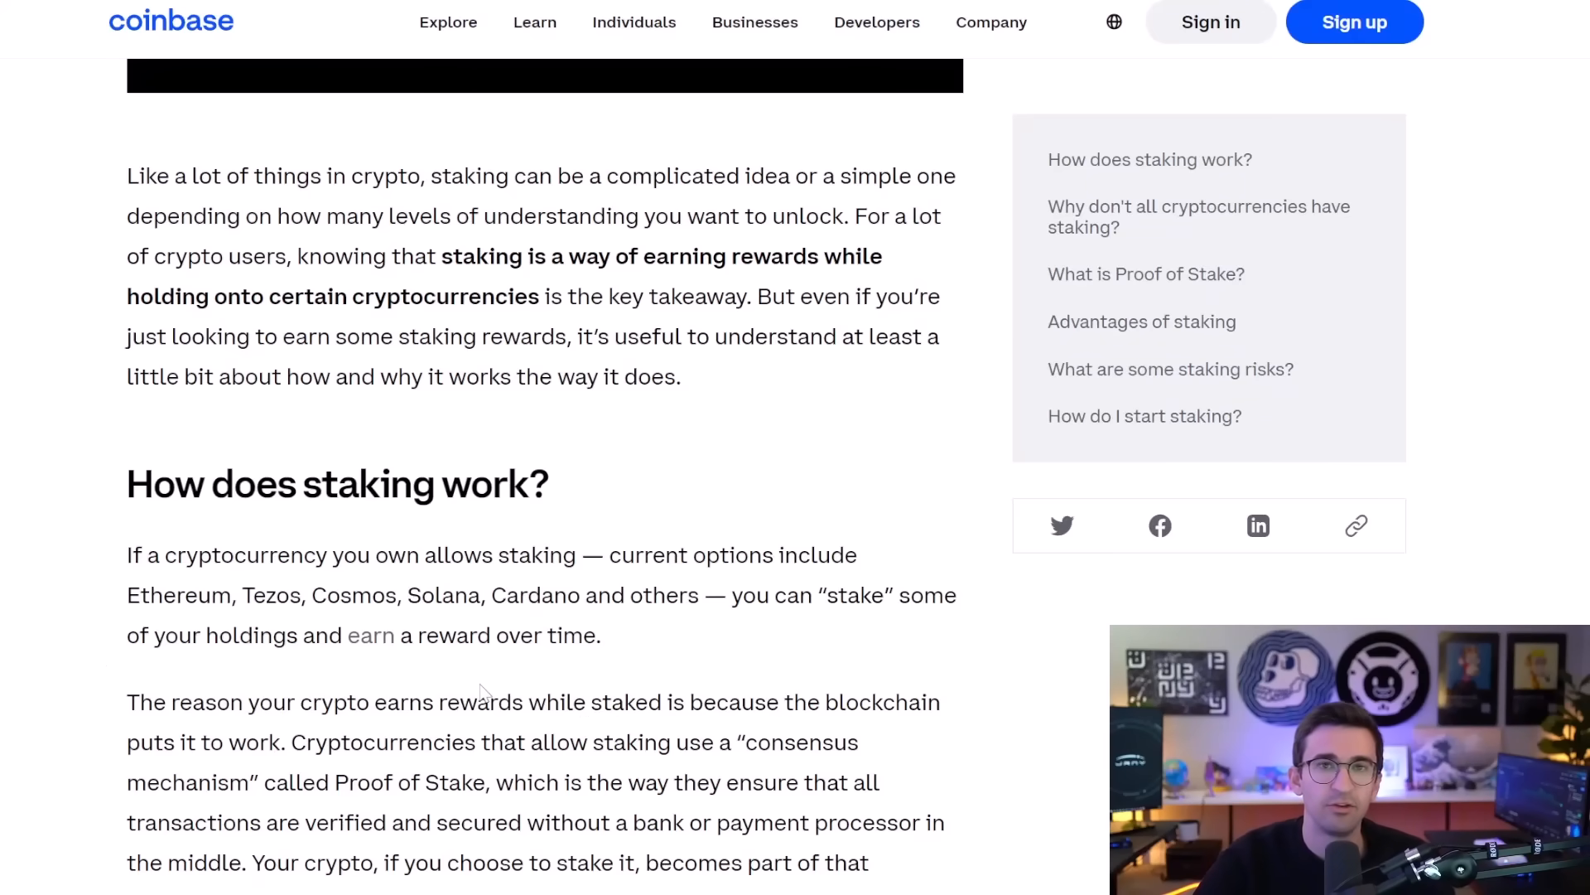
# - Scroll to 'Why do only some cryptocurrencies have staking?' and highlight 'central authority running the show'
pyautogui.scroll(-3)
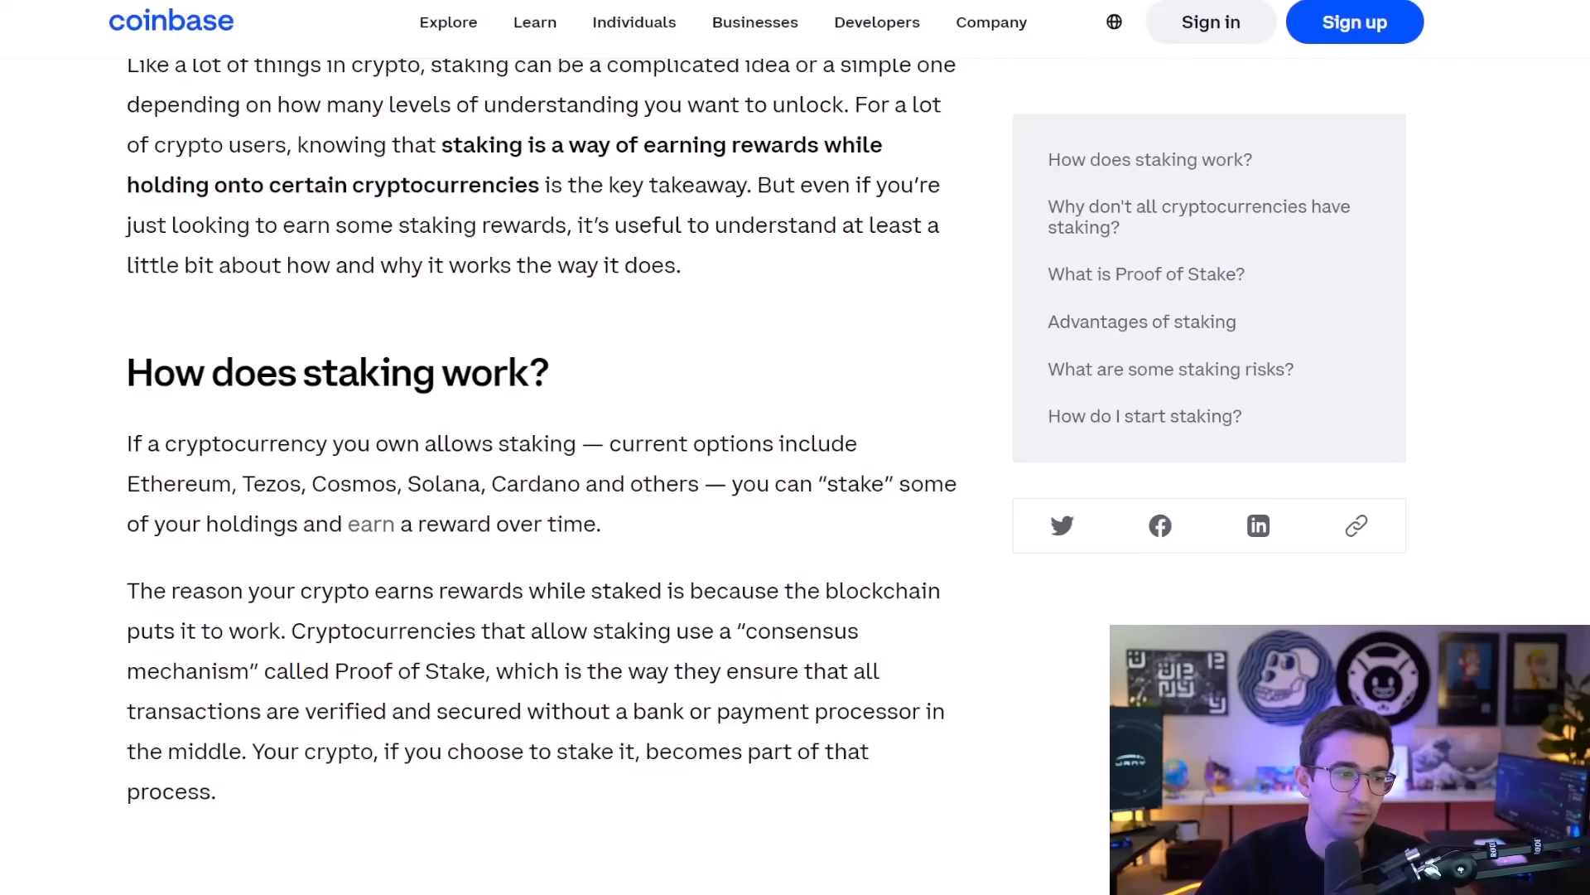
pyautogui.scroll(-3)
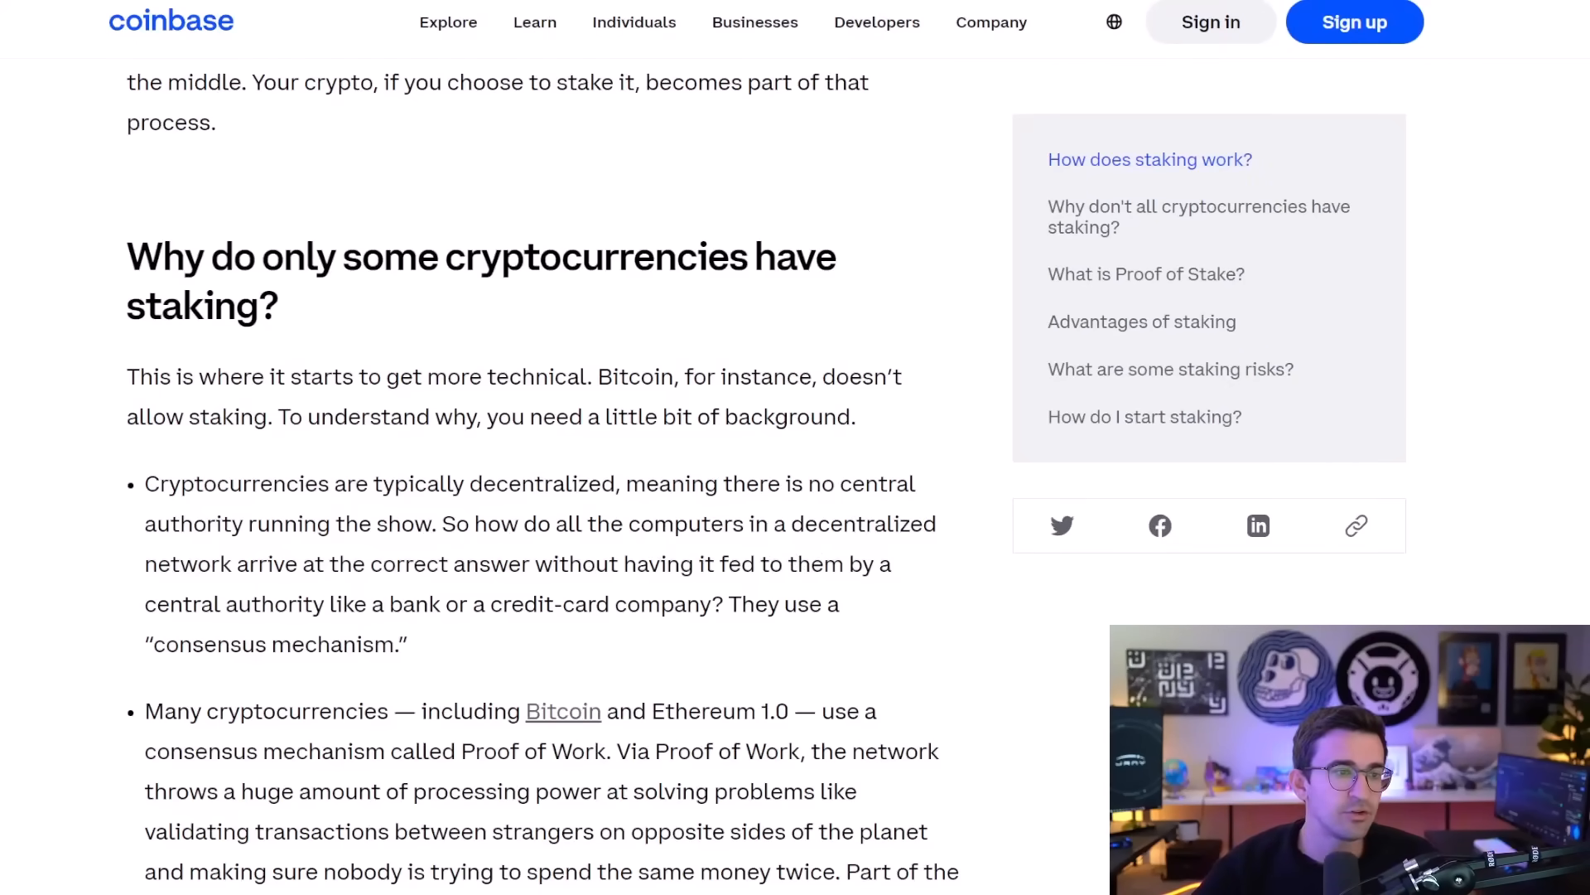
pyautogui.moveTo(836, 482); pyautogui.dragTo(433, 524)
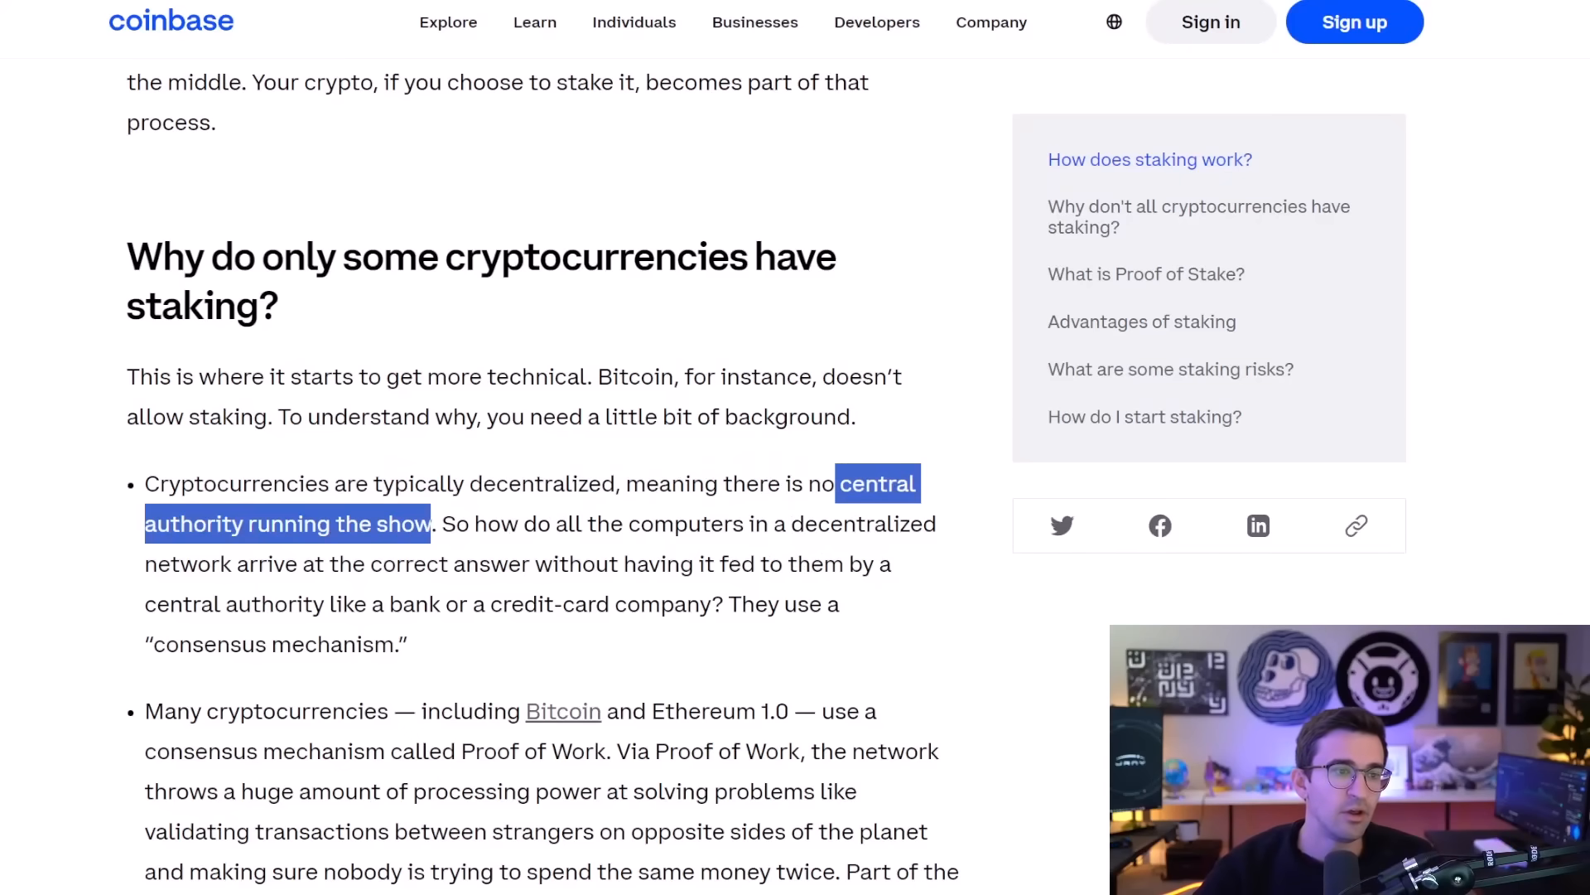
pyautogui.click(538, 455)
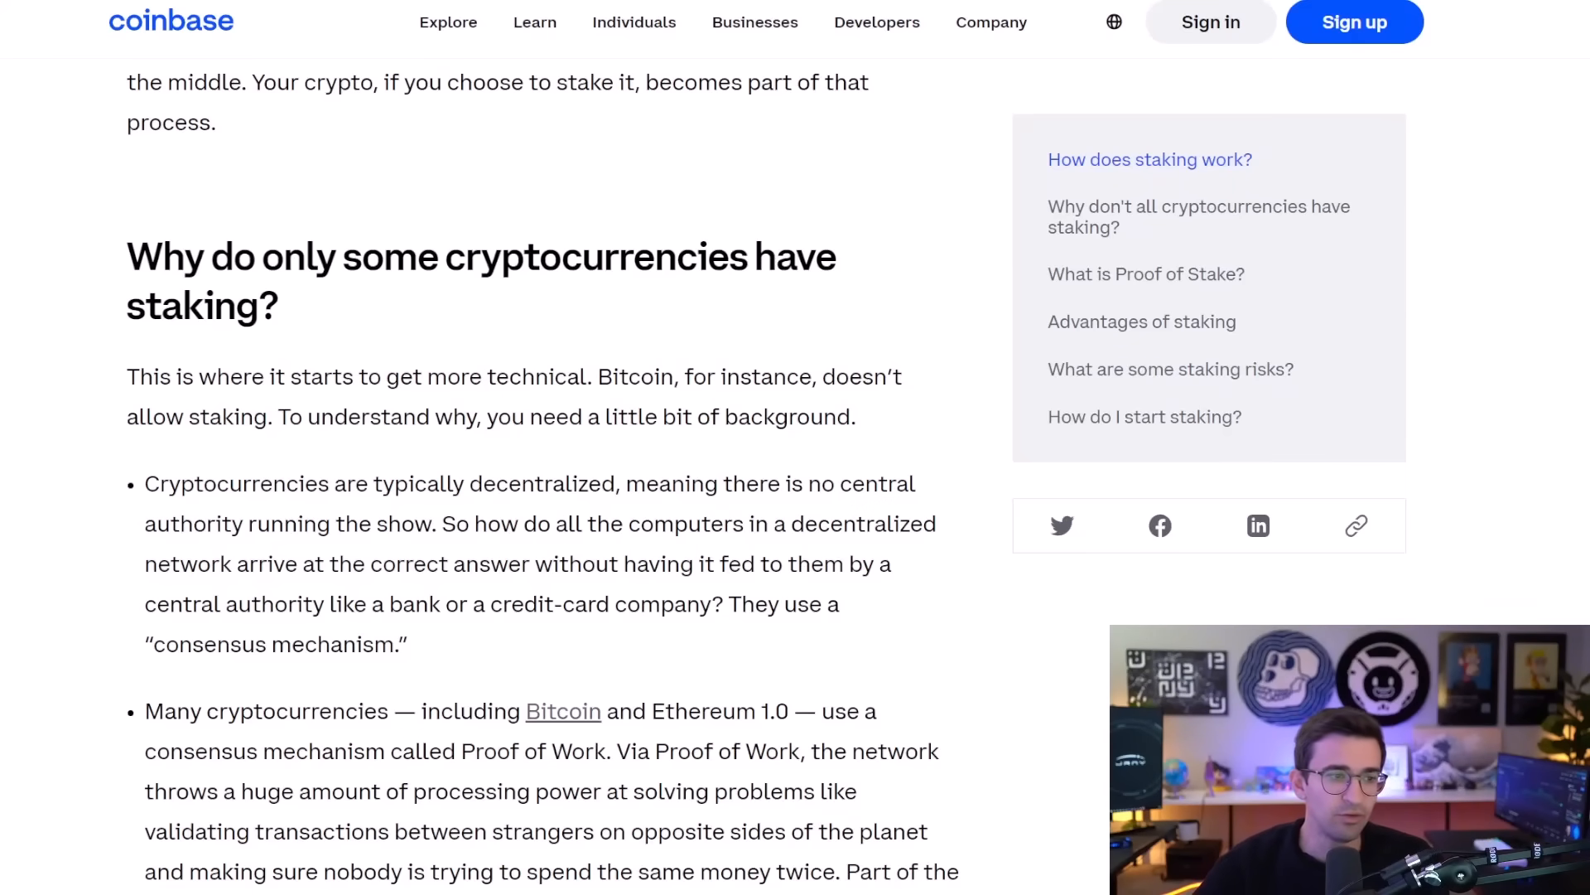
pyautogui.scroll(-3)
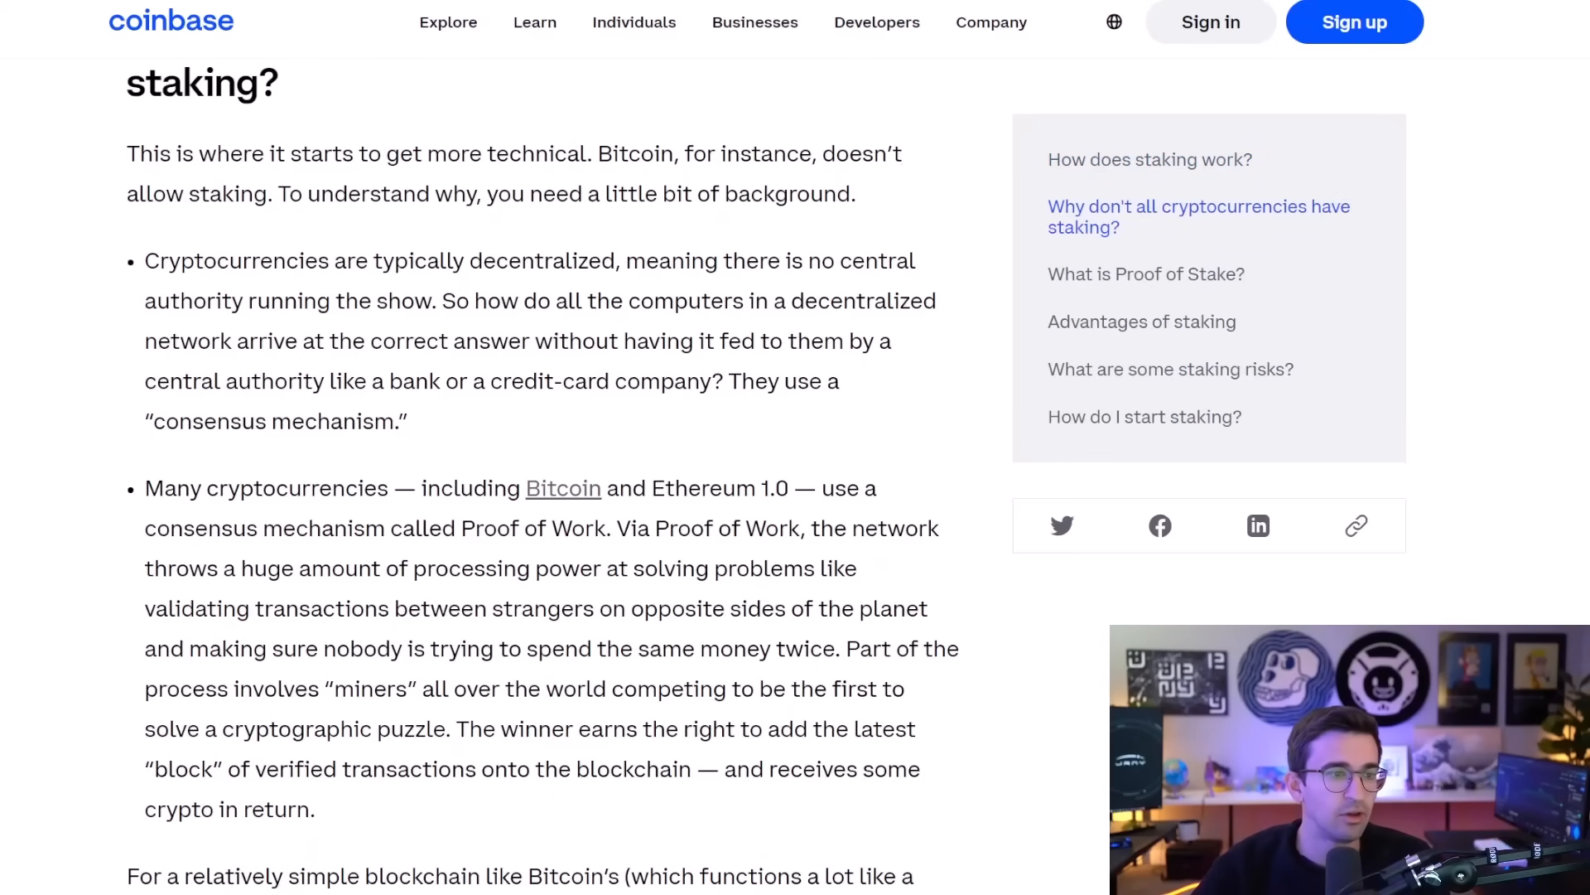
pyautogui.moveTo(145, 488); pyautogui.dragTo(847, 487)
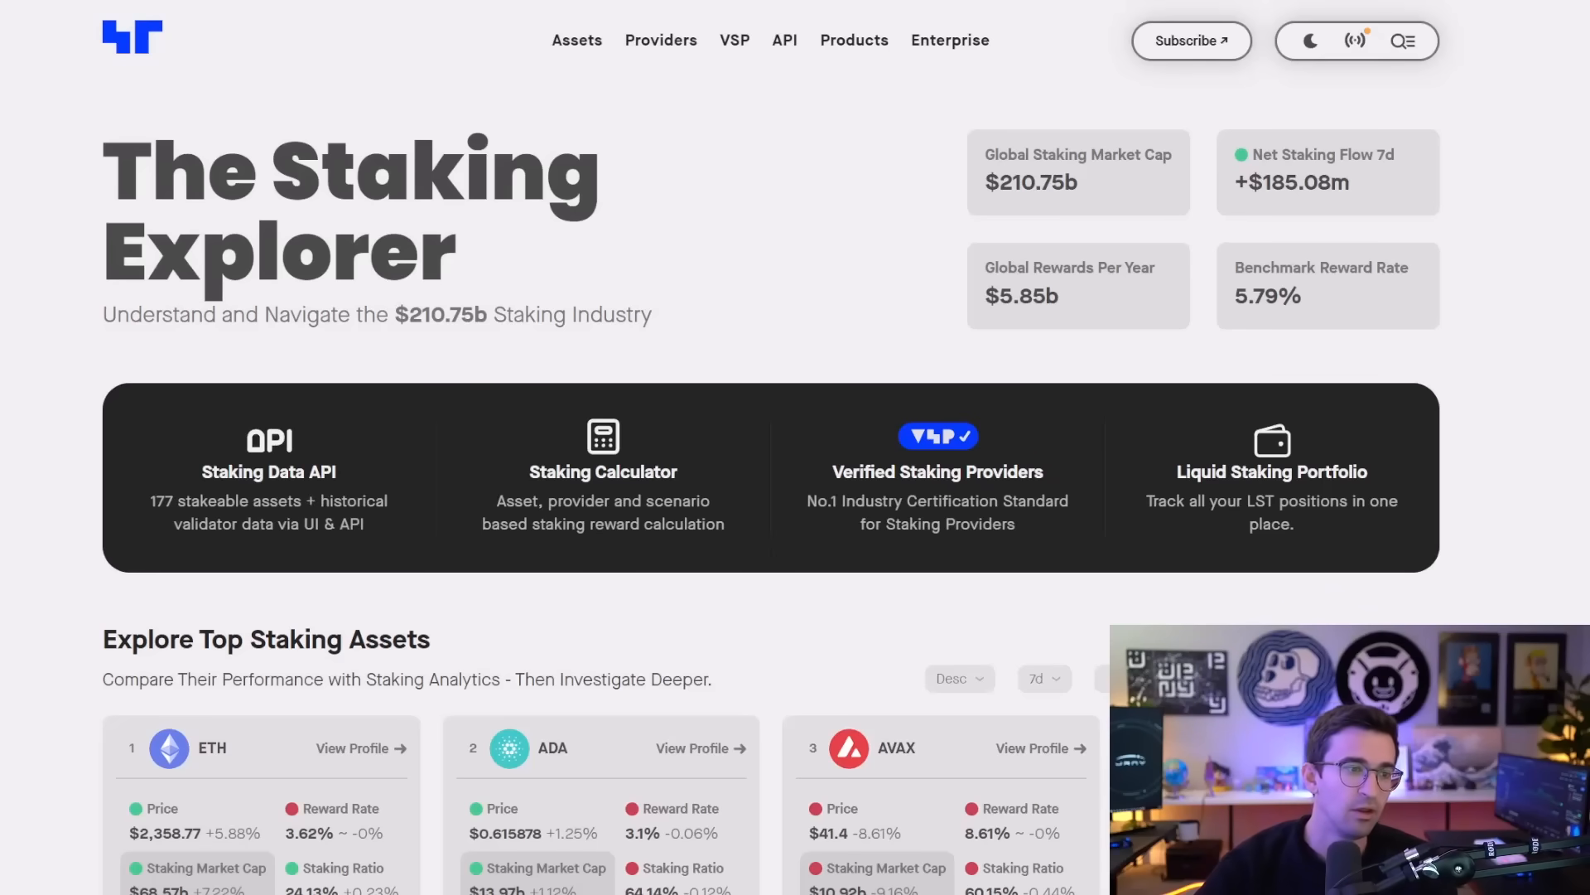
pyautogui.scroll(-3)
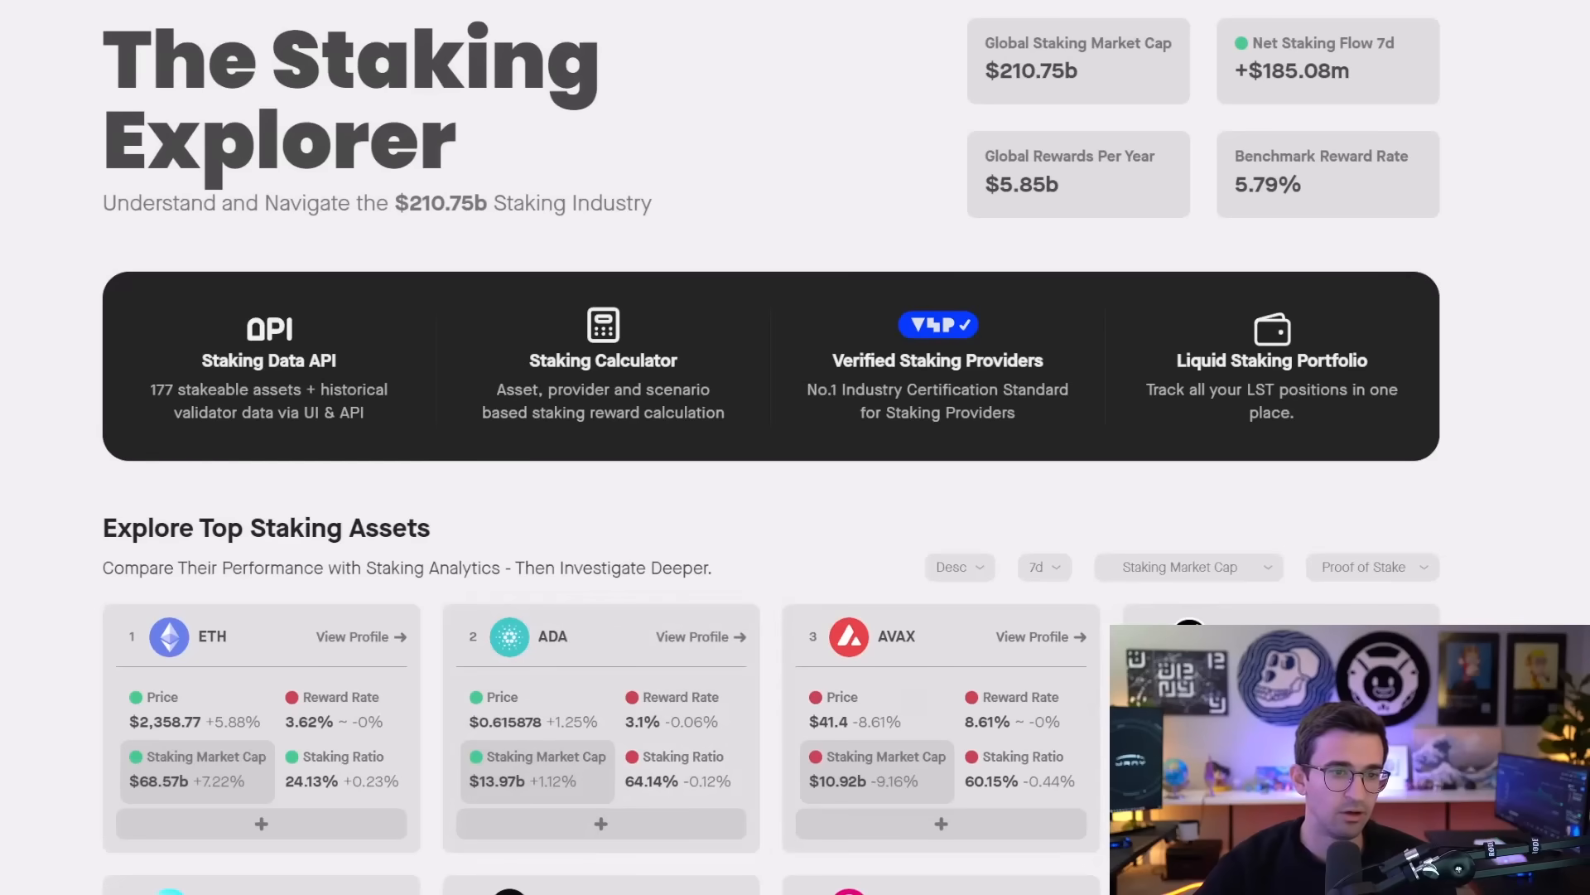
pyautogui.moveTo(1022, 607)
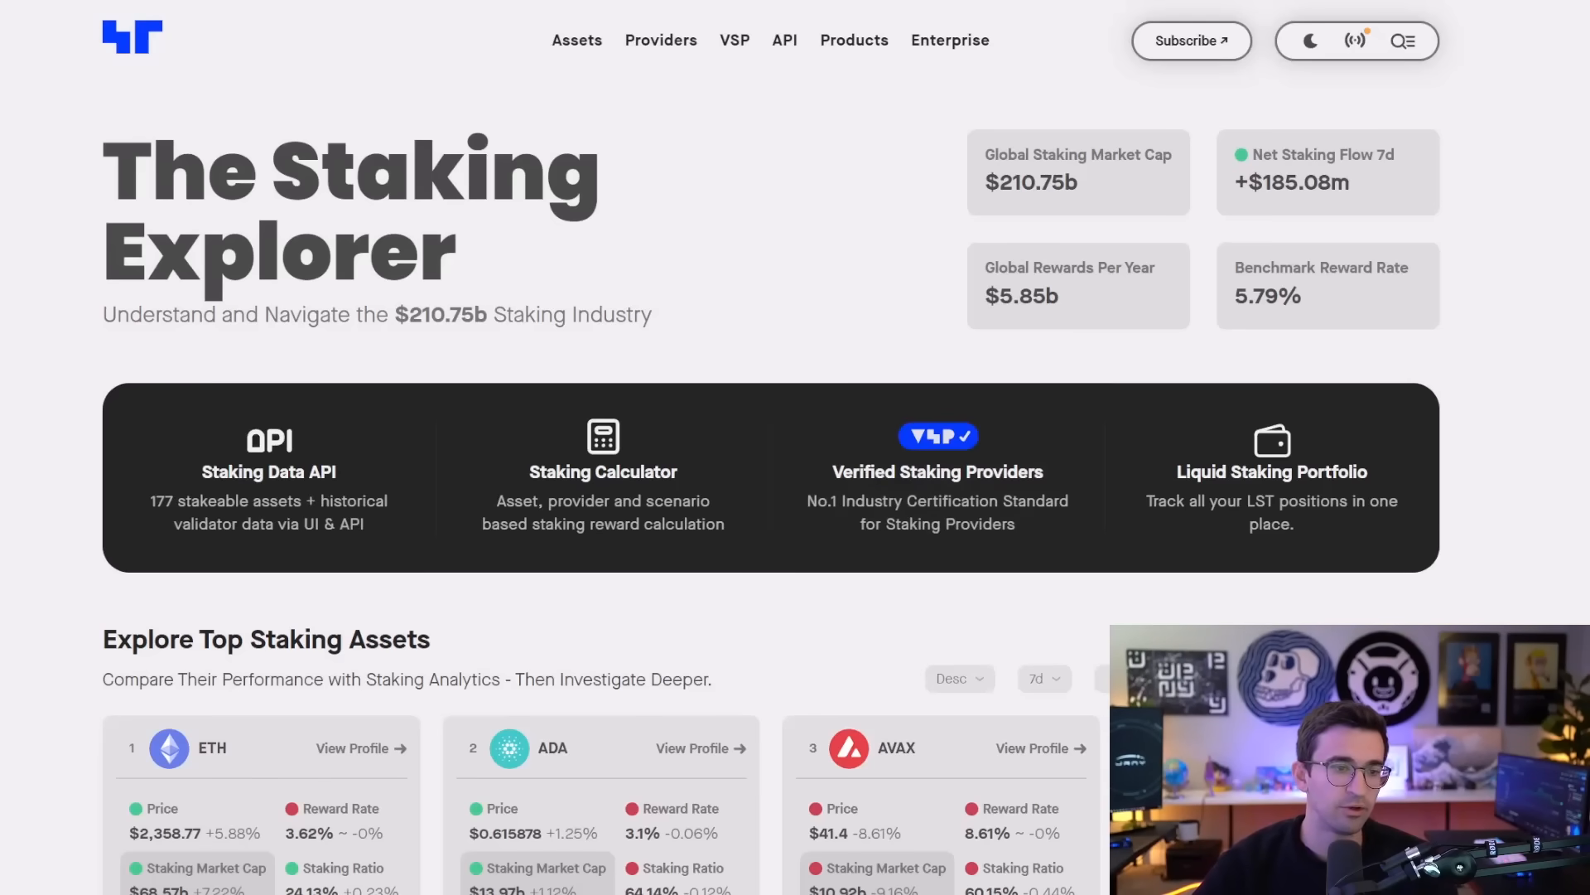
pyautogui.scroll(-3)
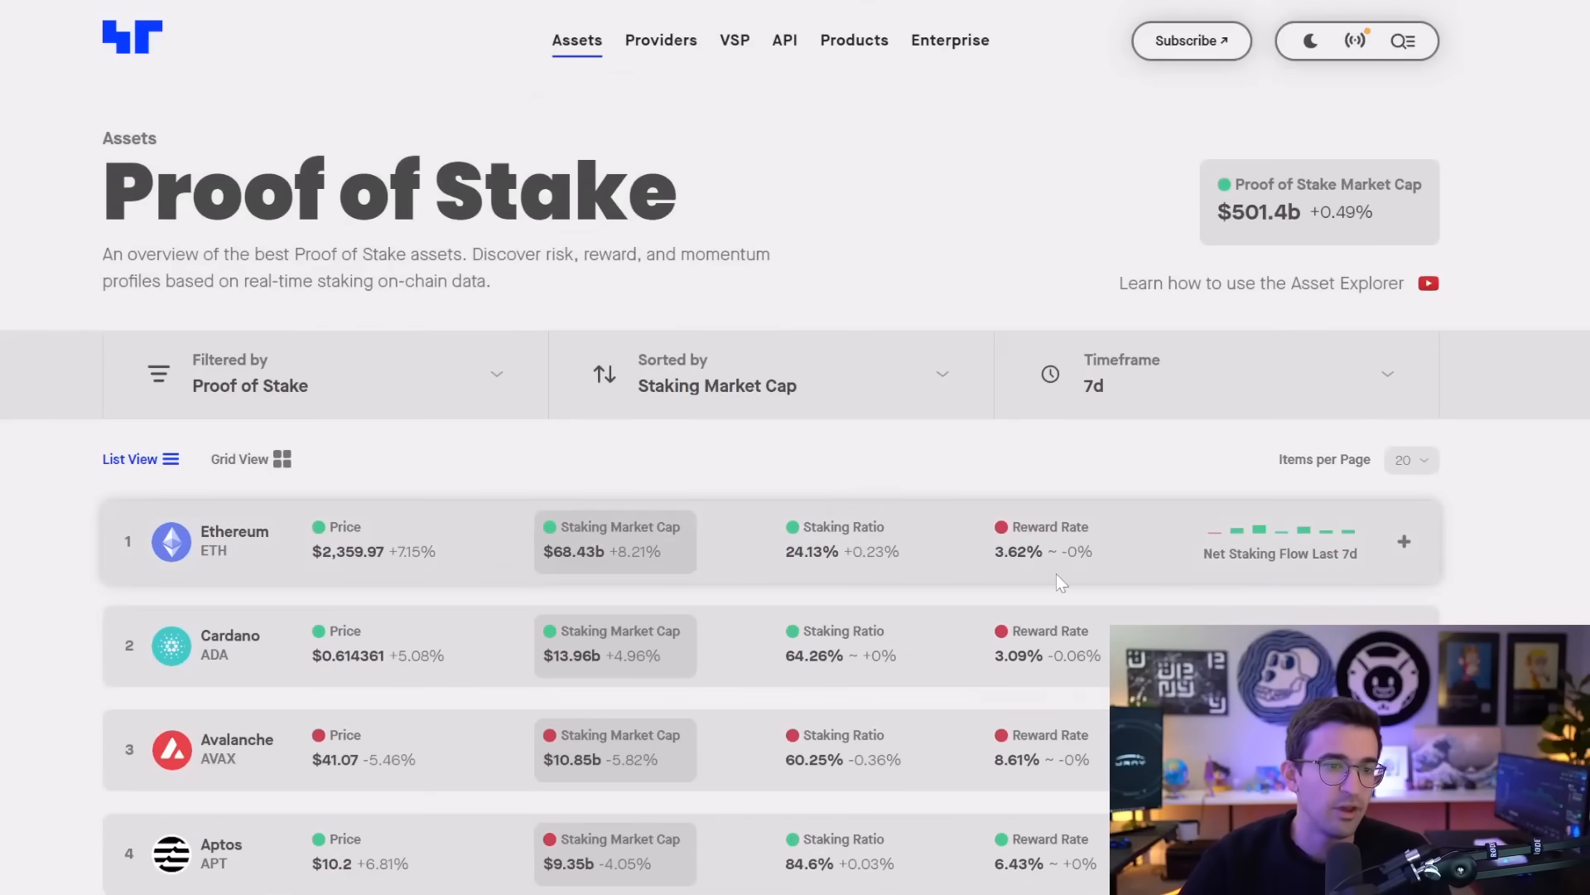
pyautogui.moveTo(1003, 569)
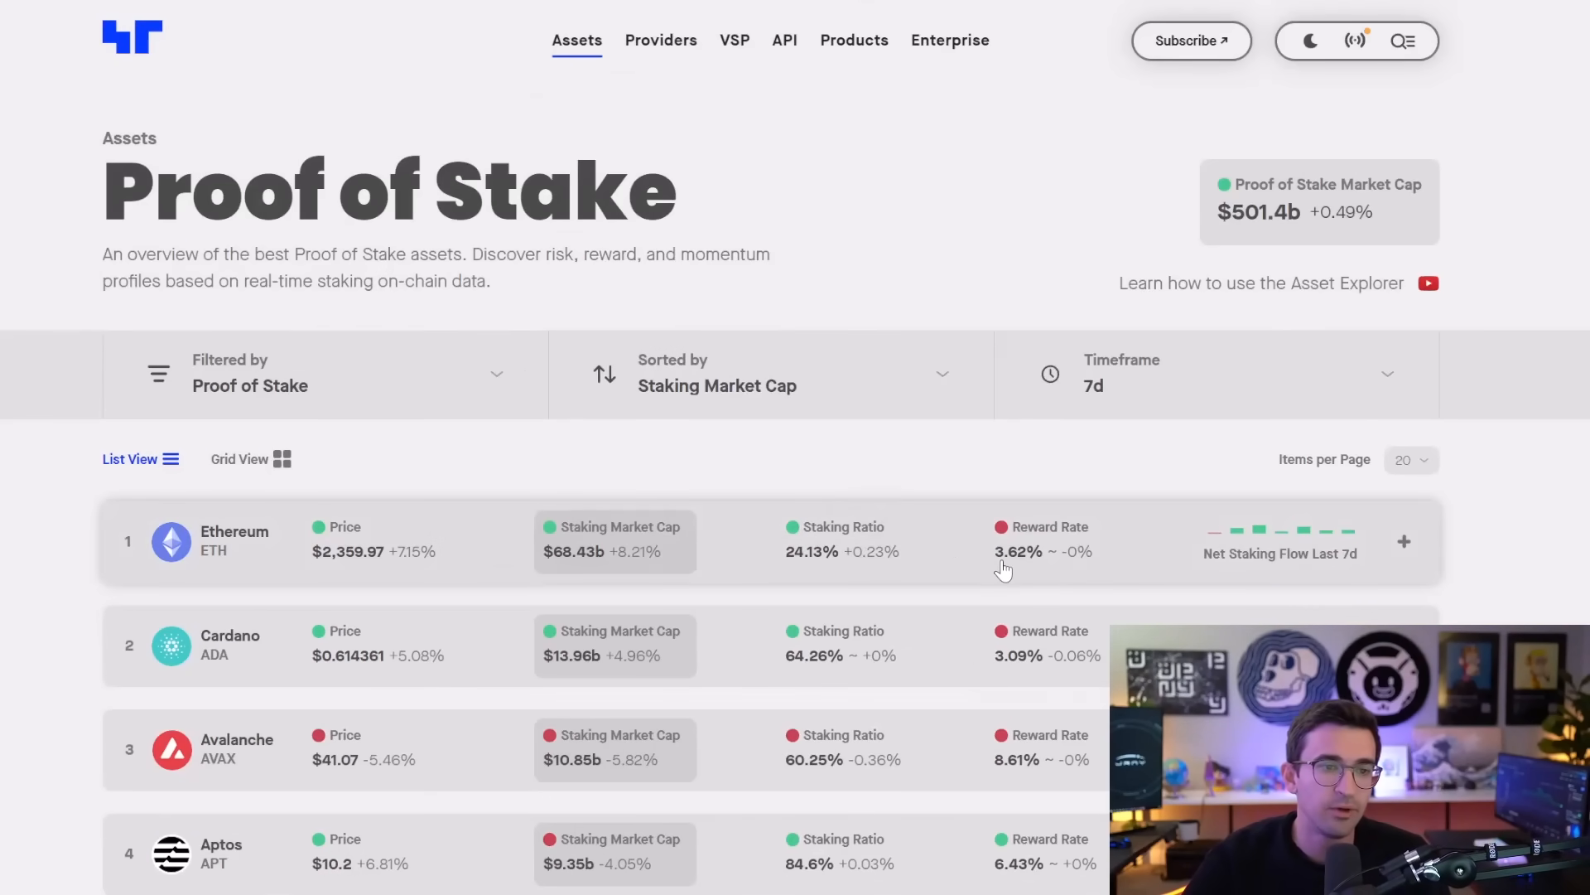
pyautogui.moveTo(1049, 527)
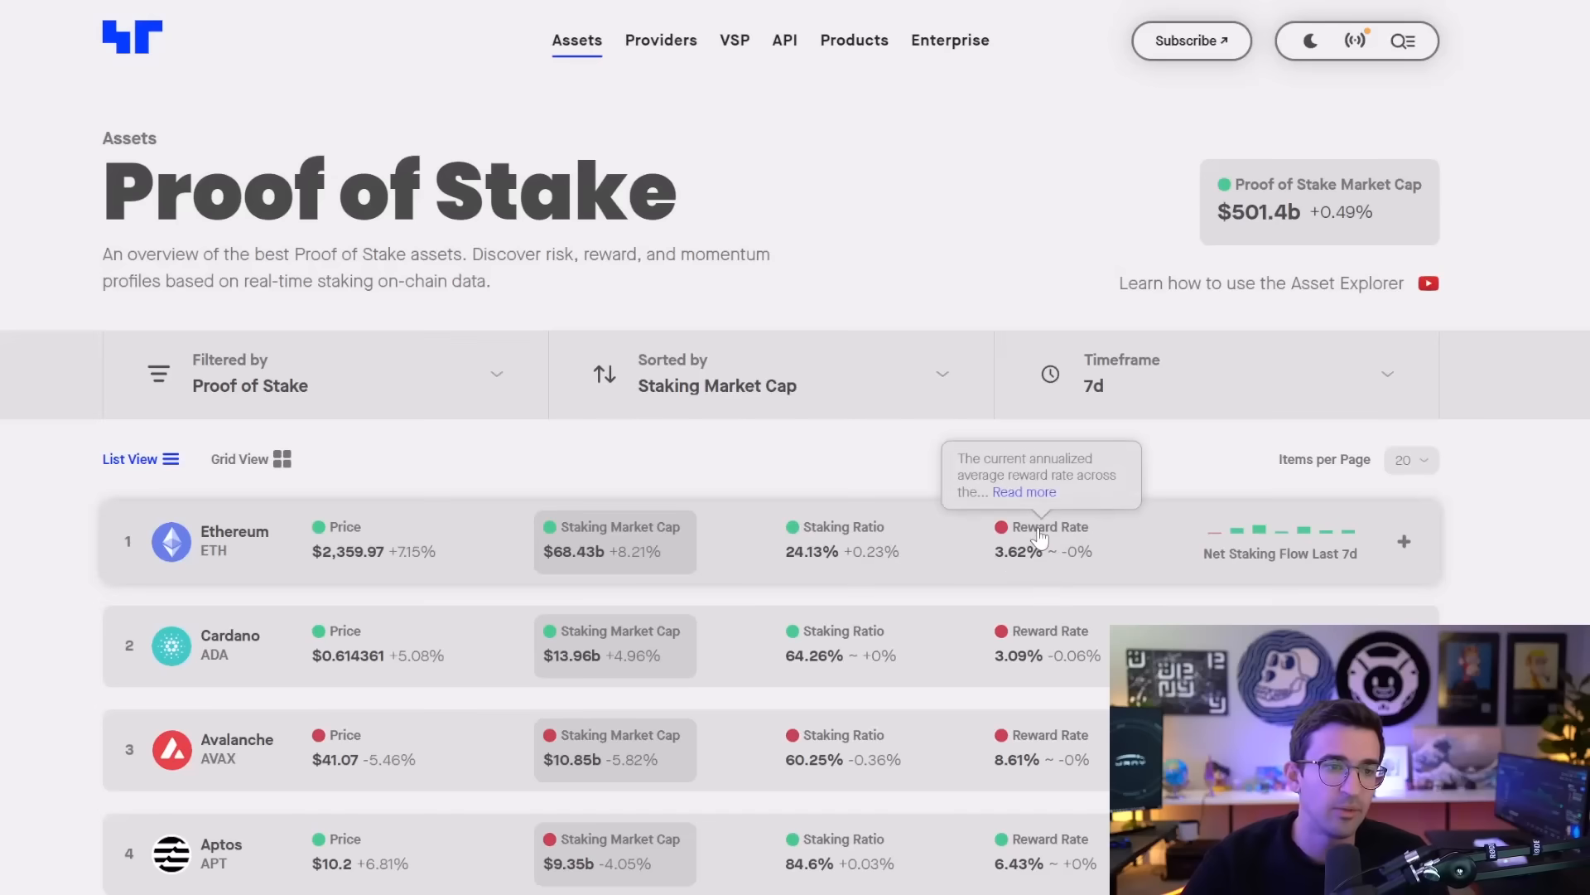
pyautogui.moveTo(1021, 560)
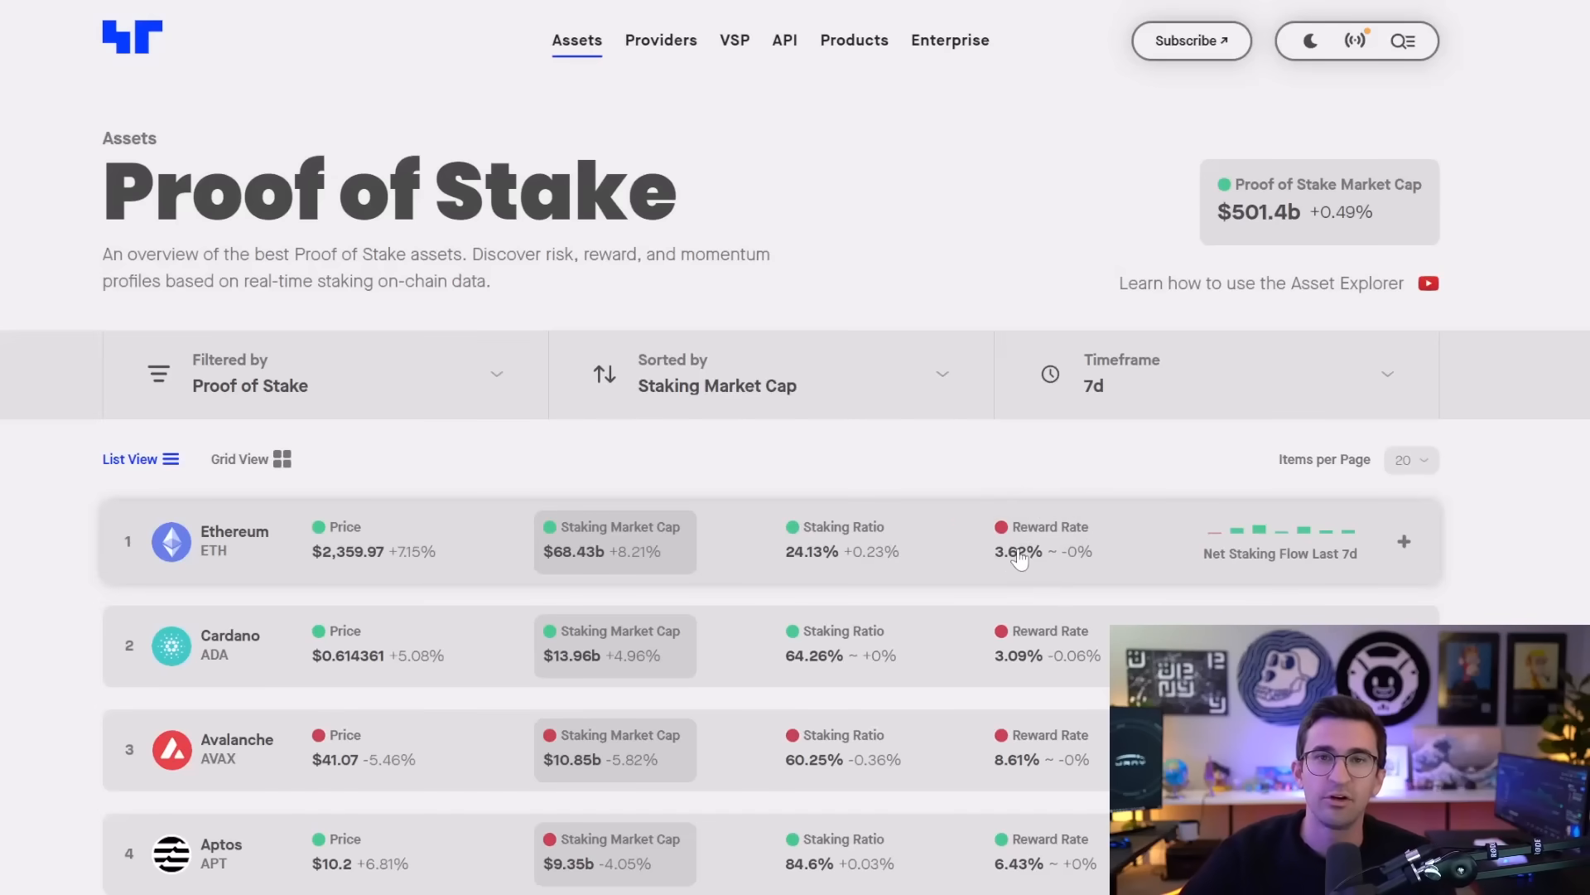
pyautogui.moveTo(850, 541)
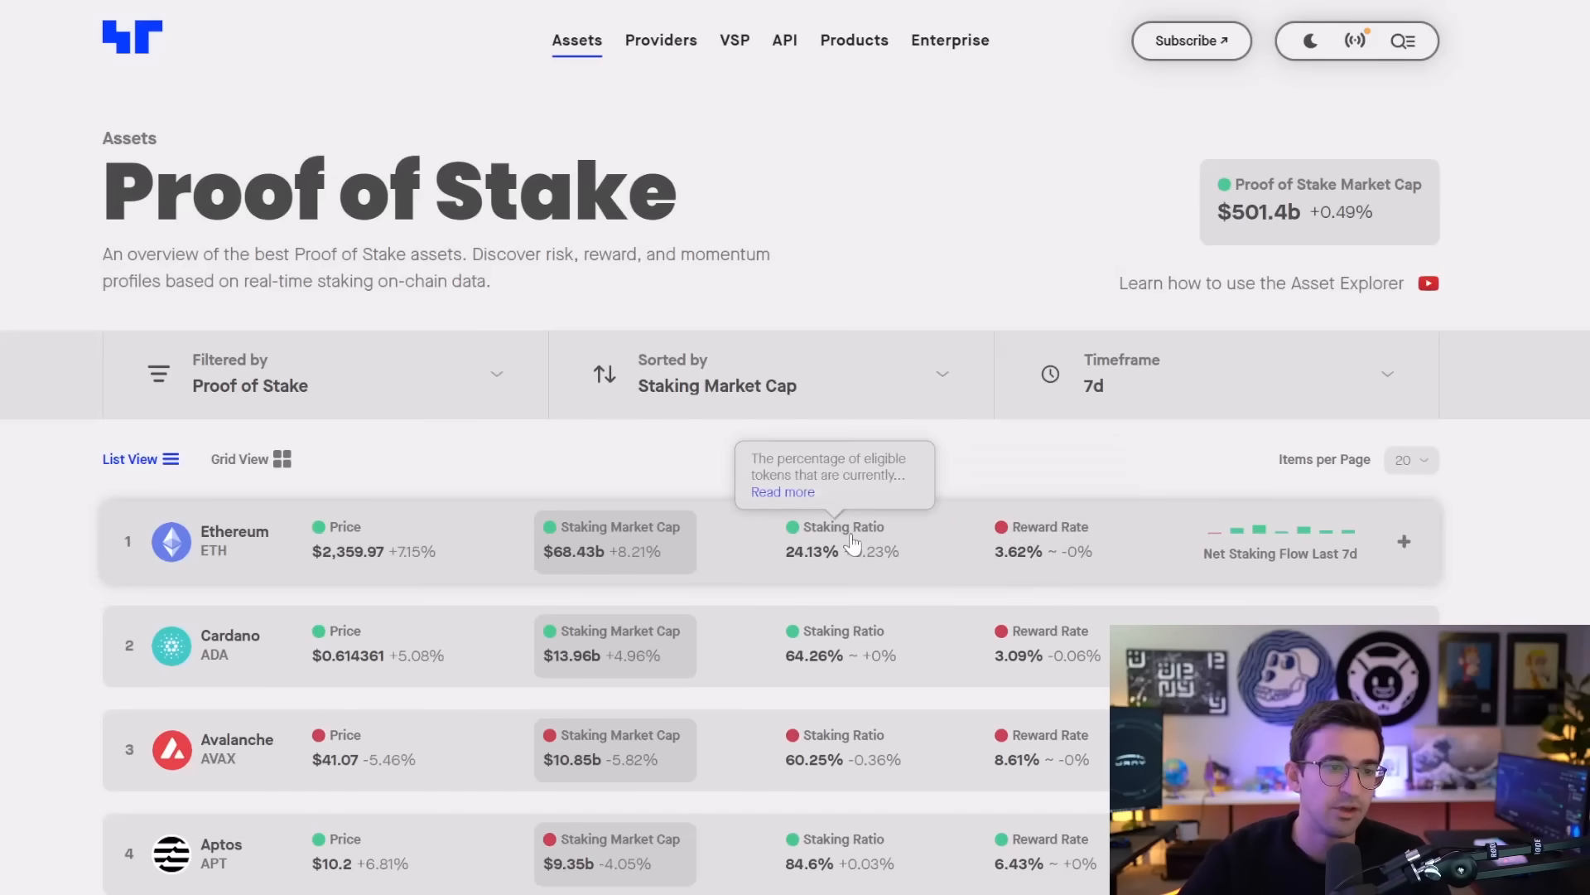
pyautogui.moveTo(819, 556)
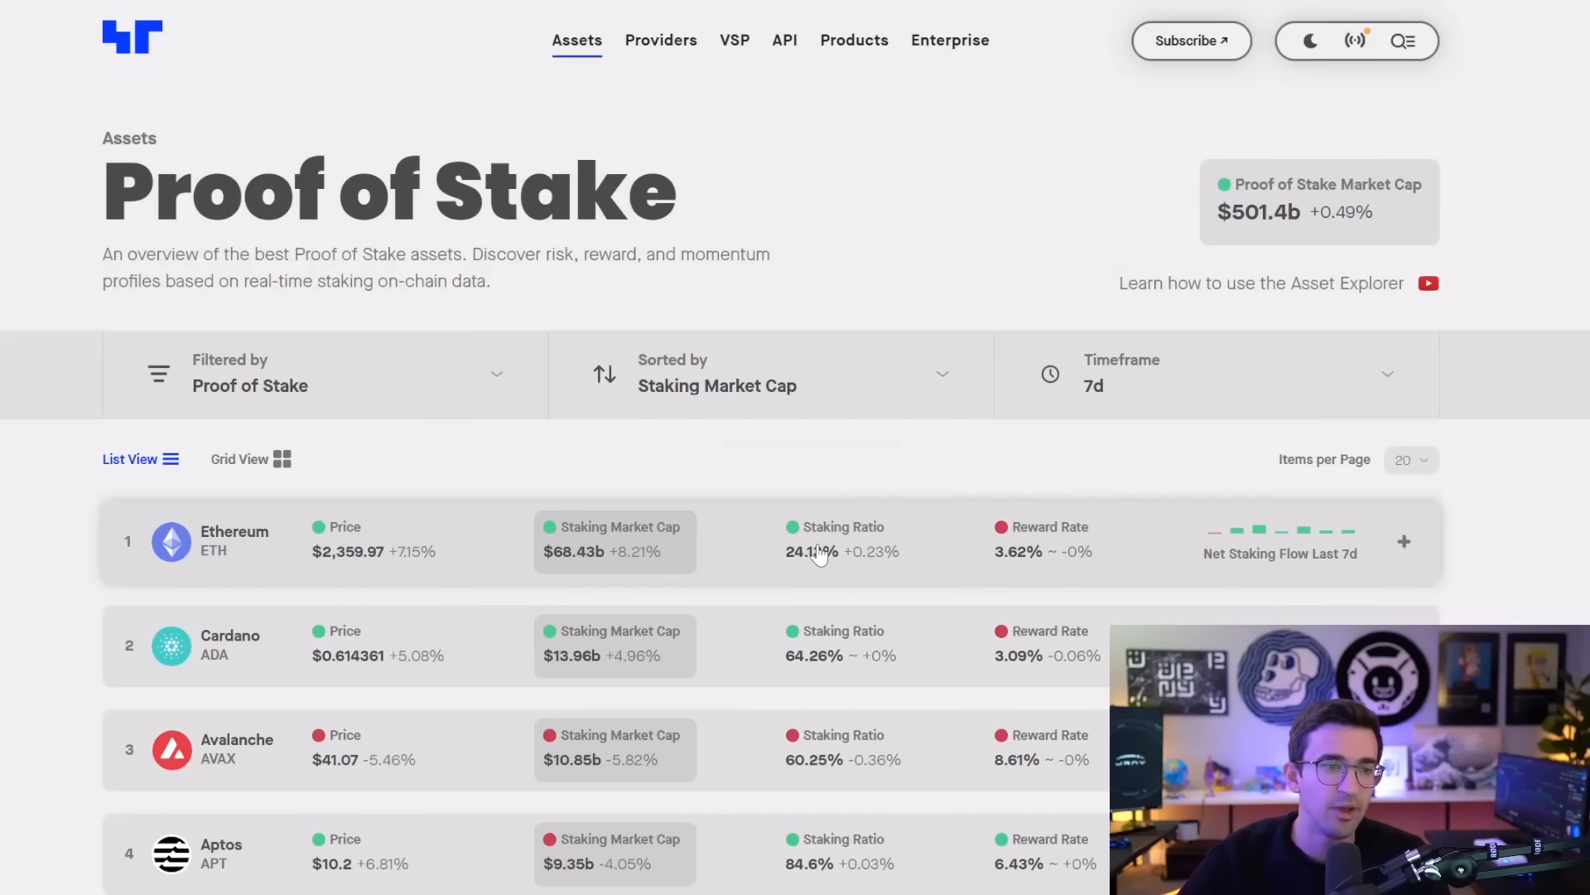
pyautogui.moveTo(830, 551)
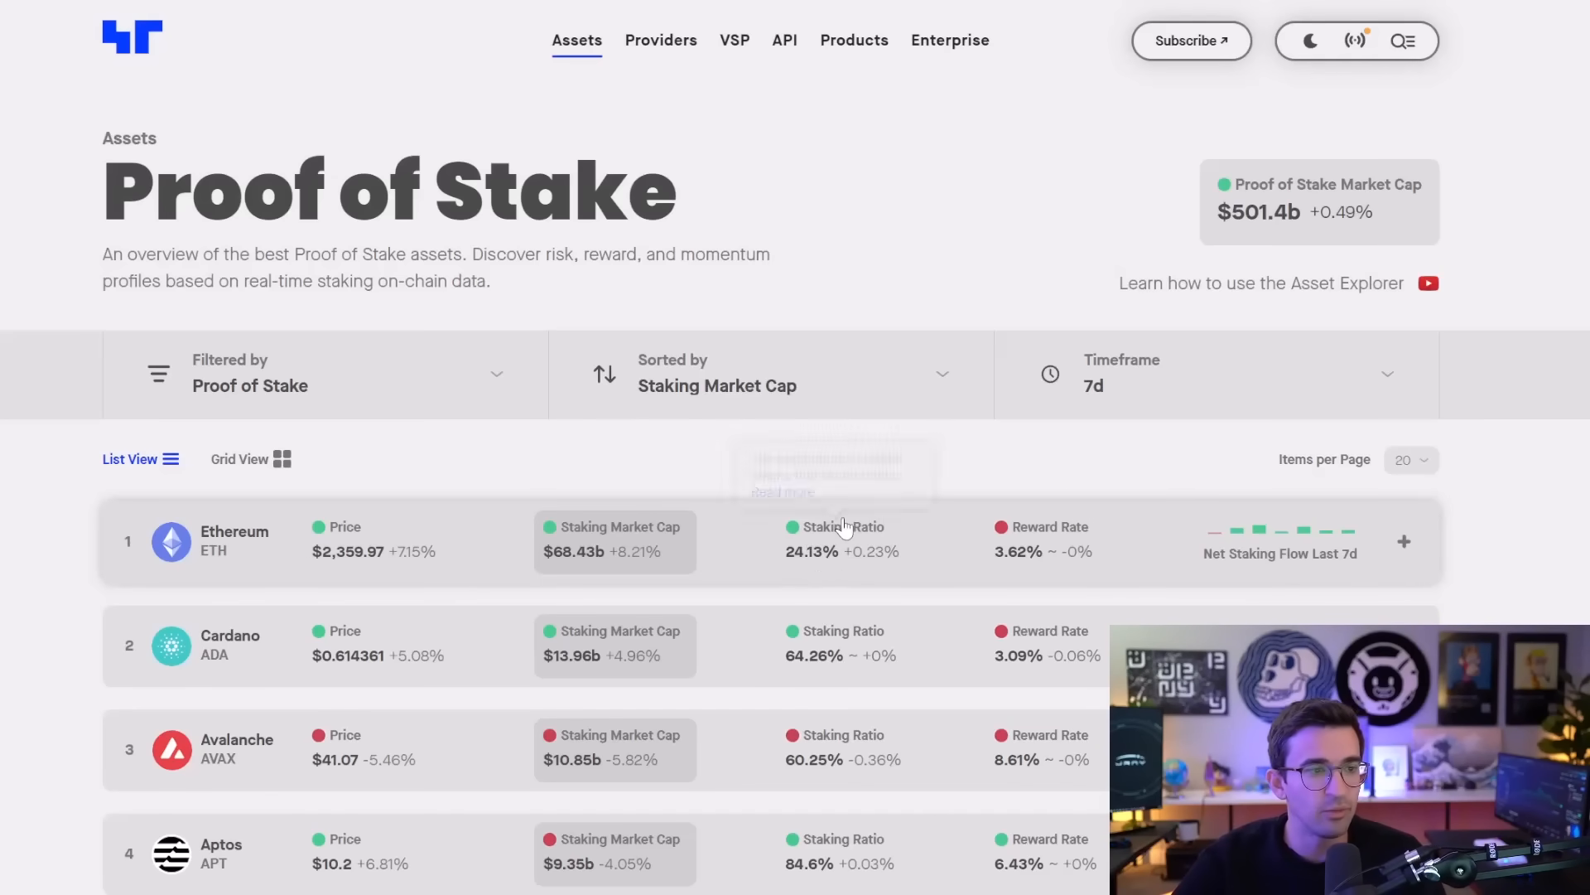
pyautogui.moveTo(803, 560)
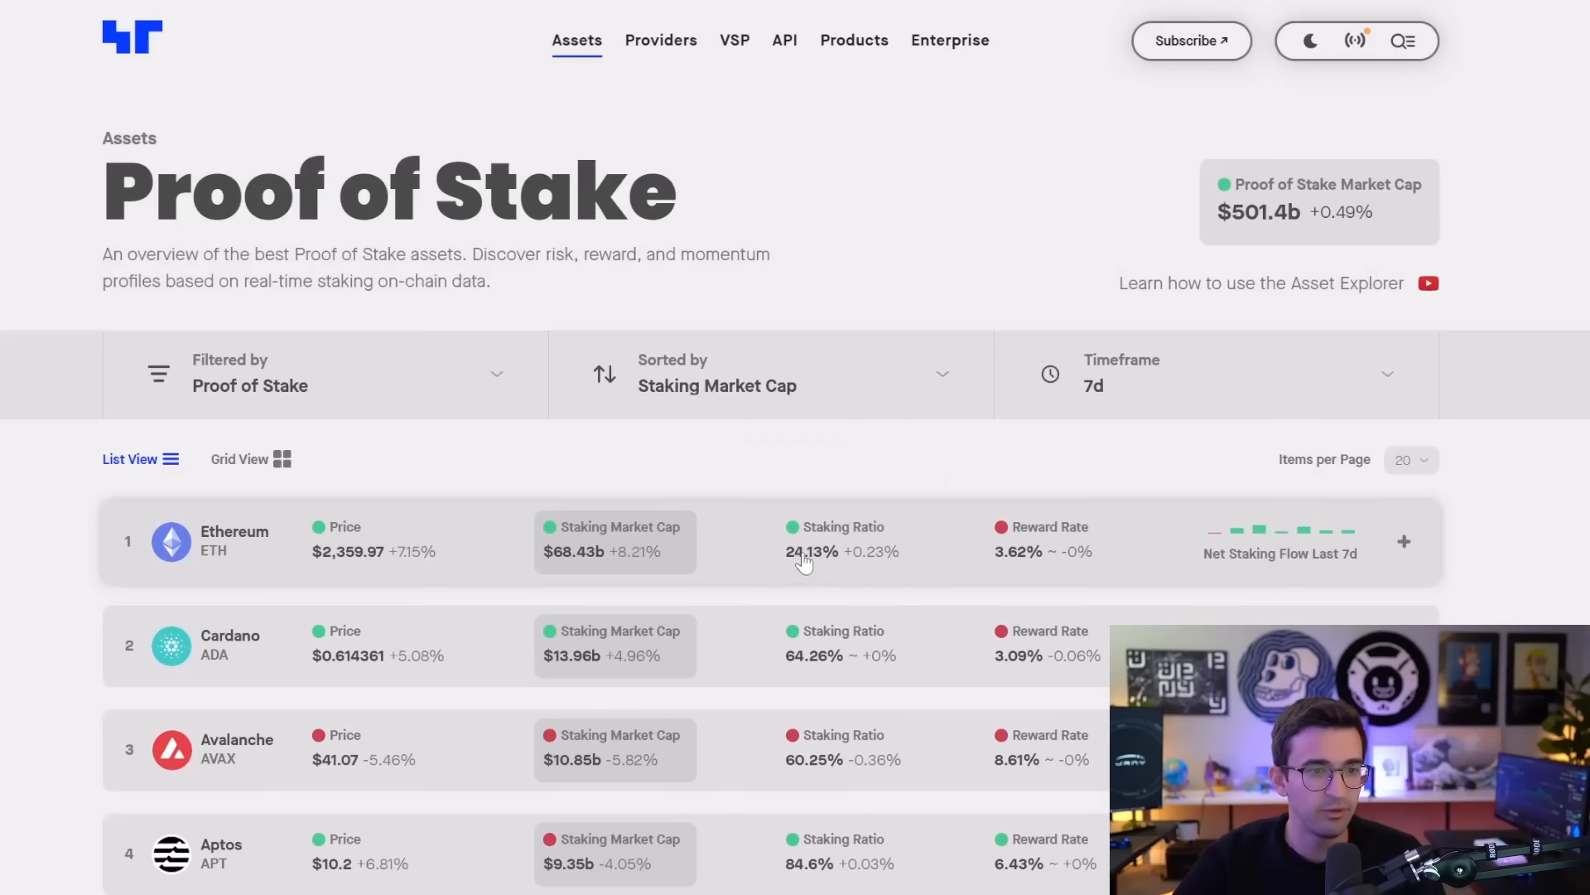
pyautogui.moveTo(1045, 568)
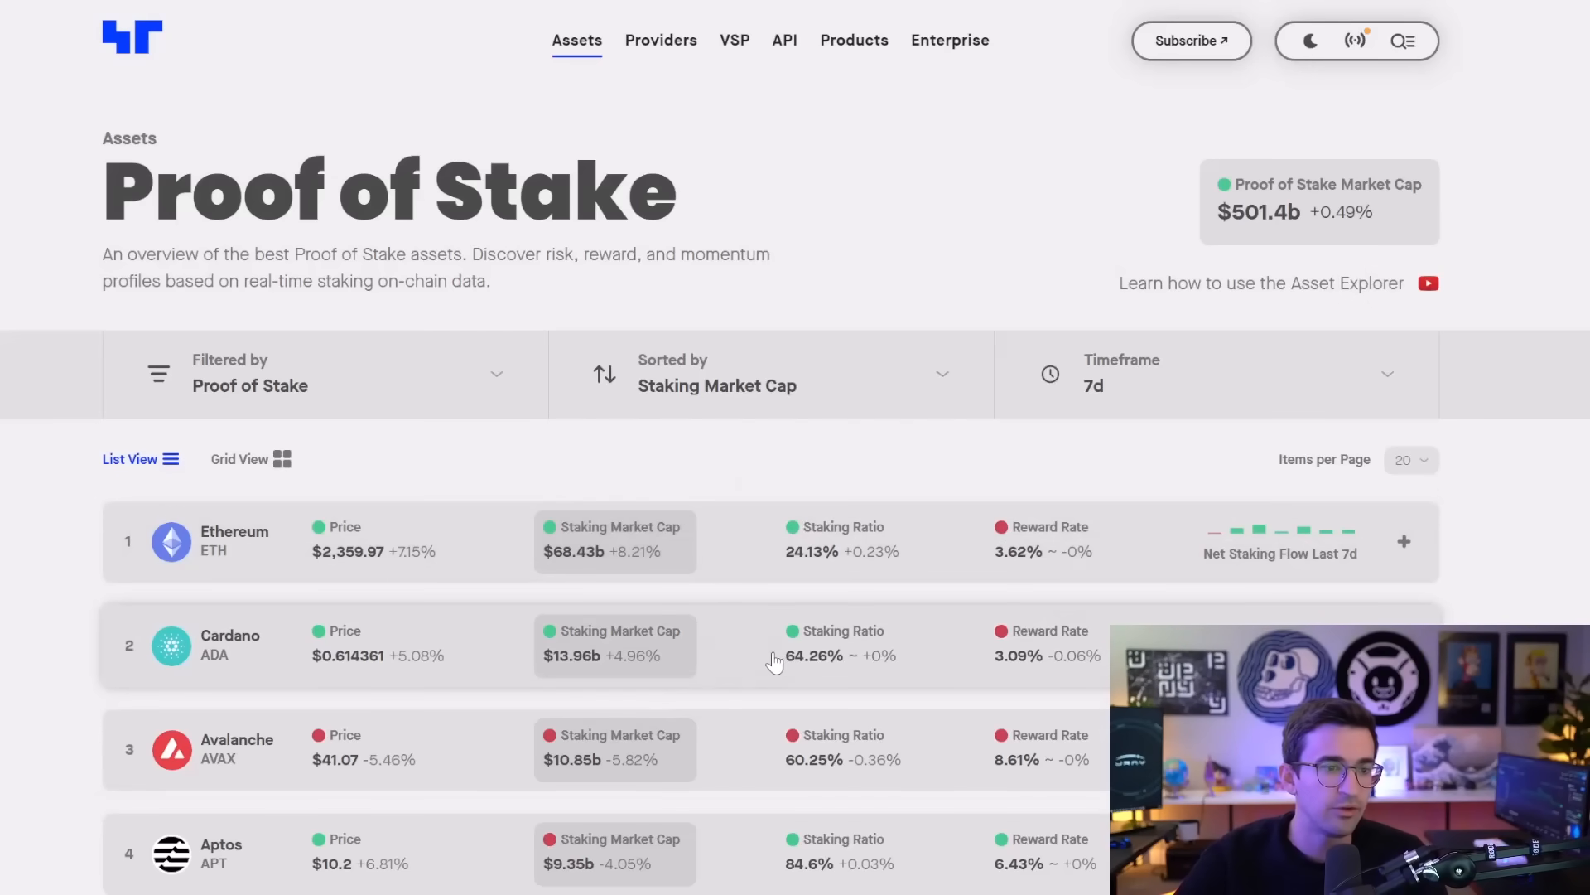
pyautogui.moveTo(840, 650)
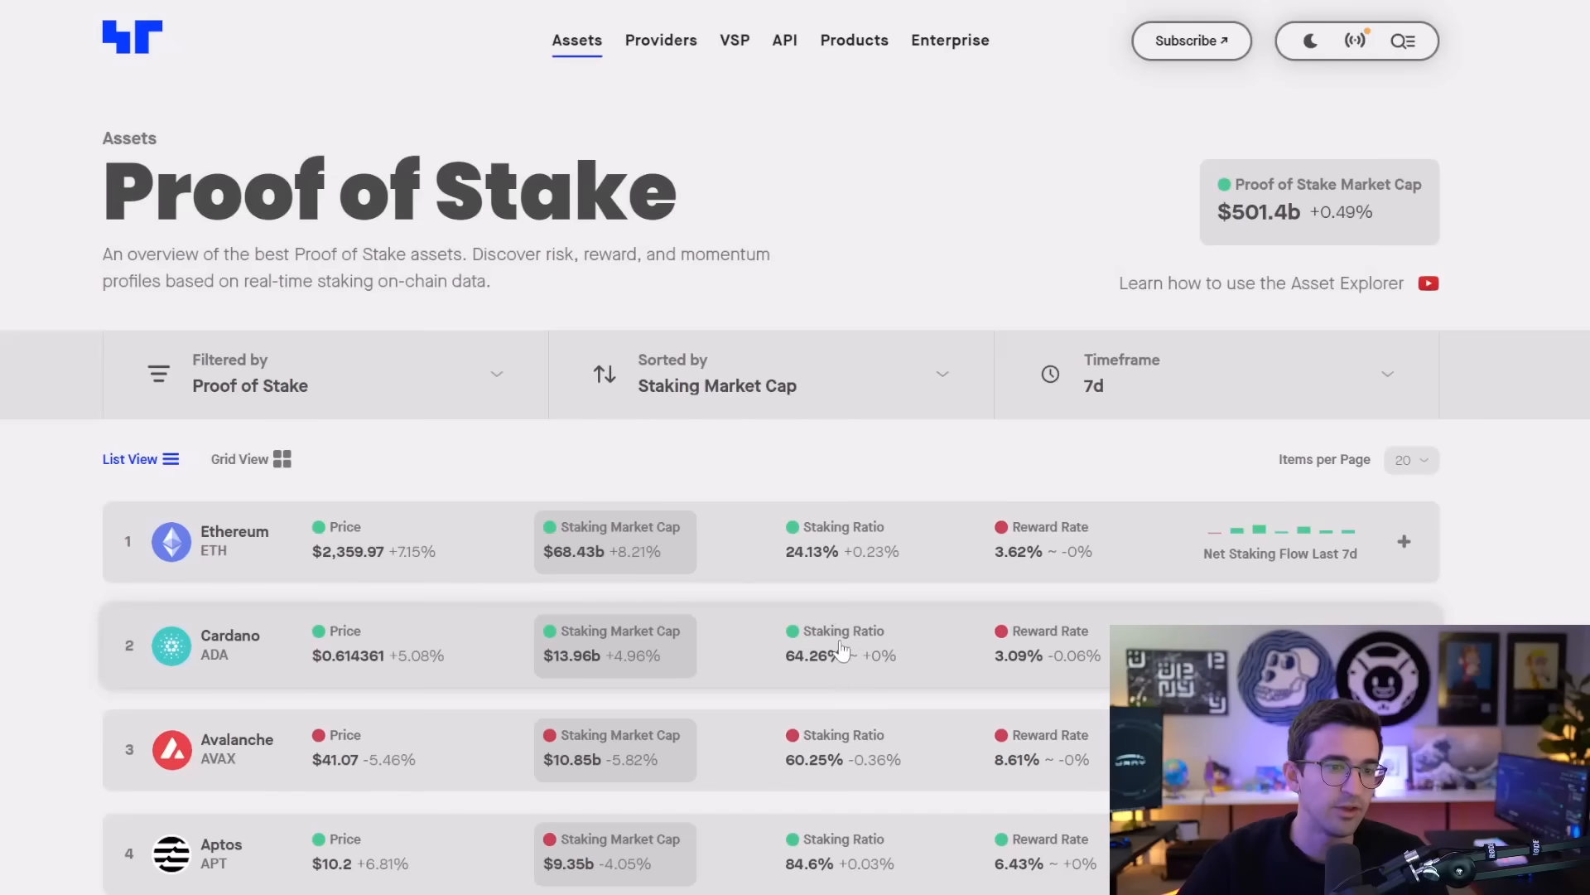
pyautogui.moveTo(1058, 678)
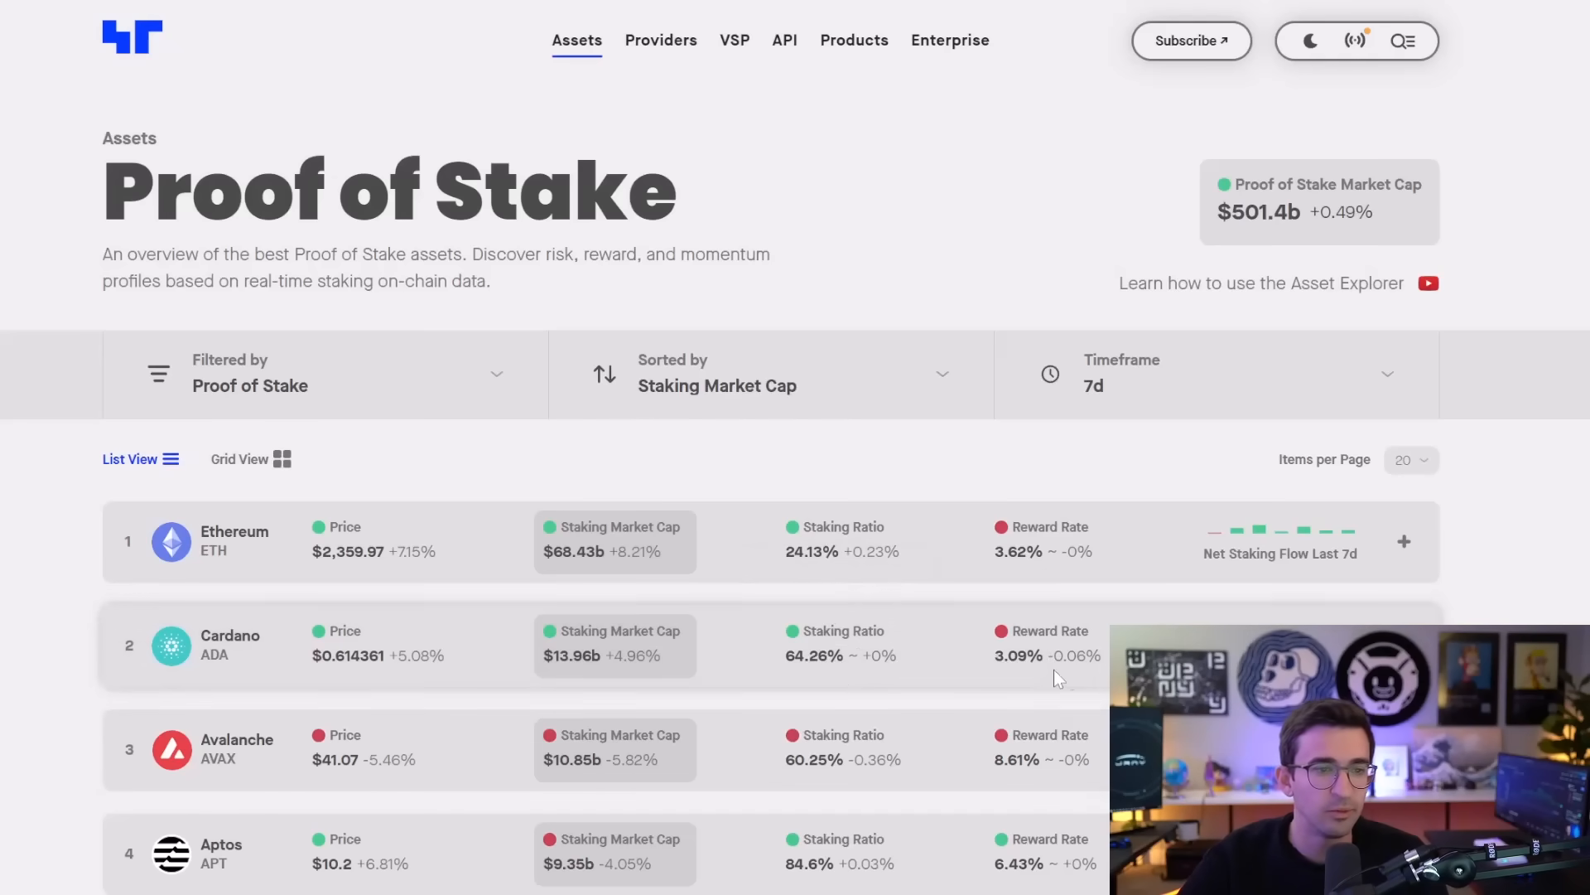
pyautogui.moveTo(1061, 660)
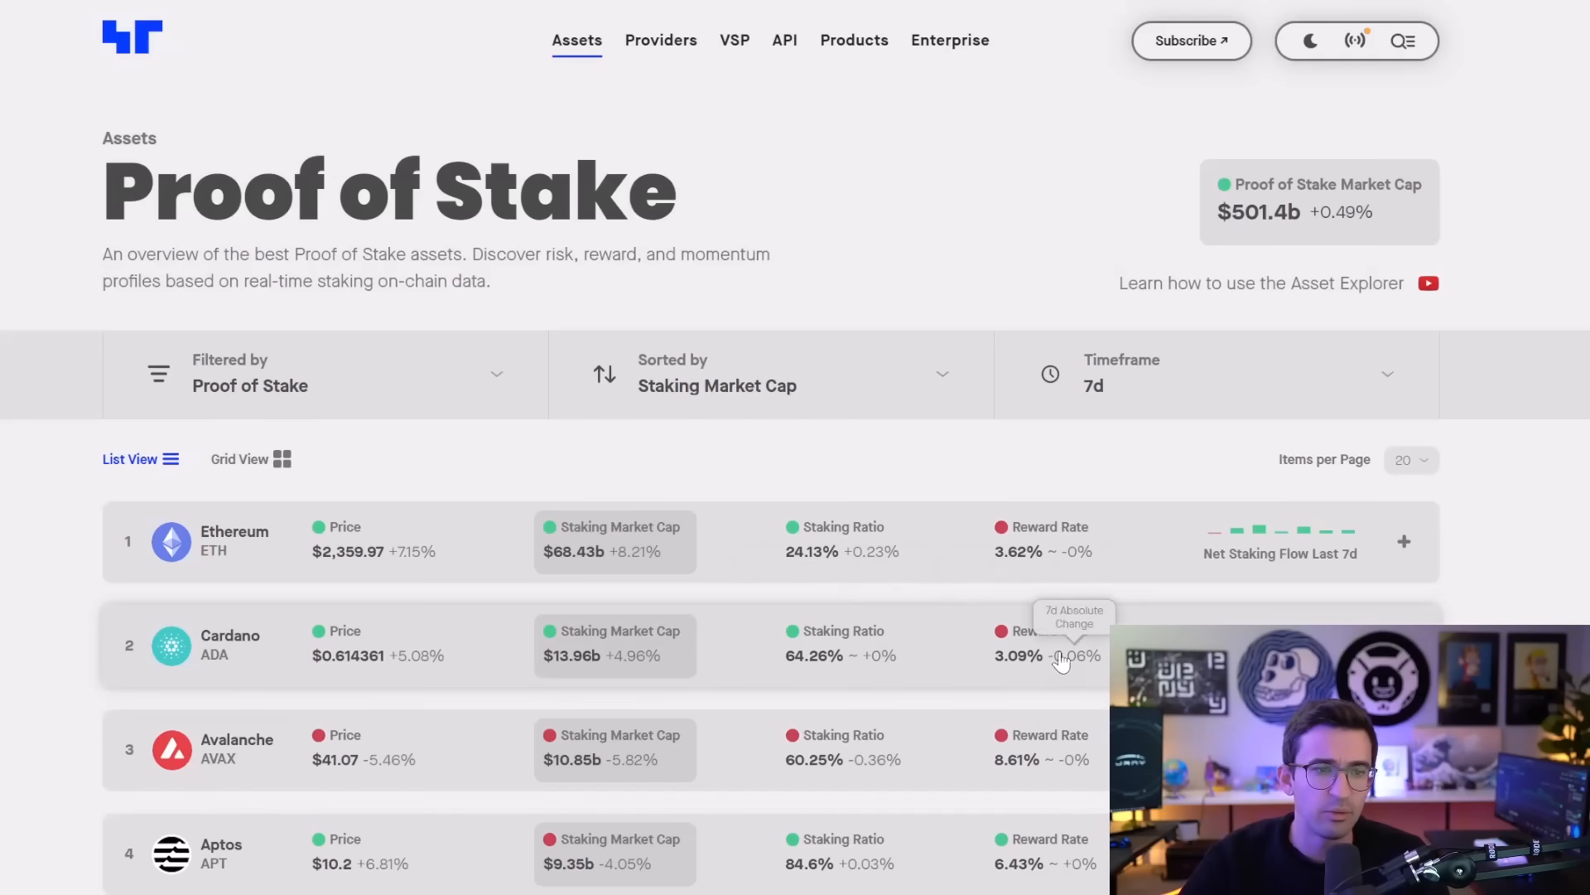
pyautogui.moveTo(934, 638)
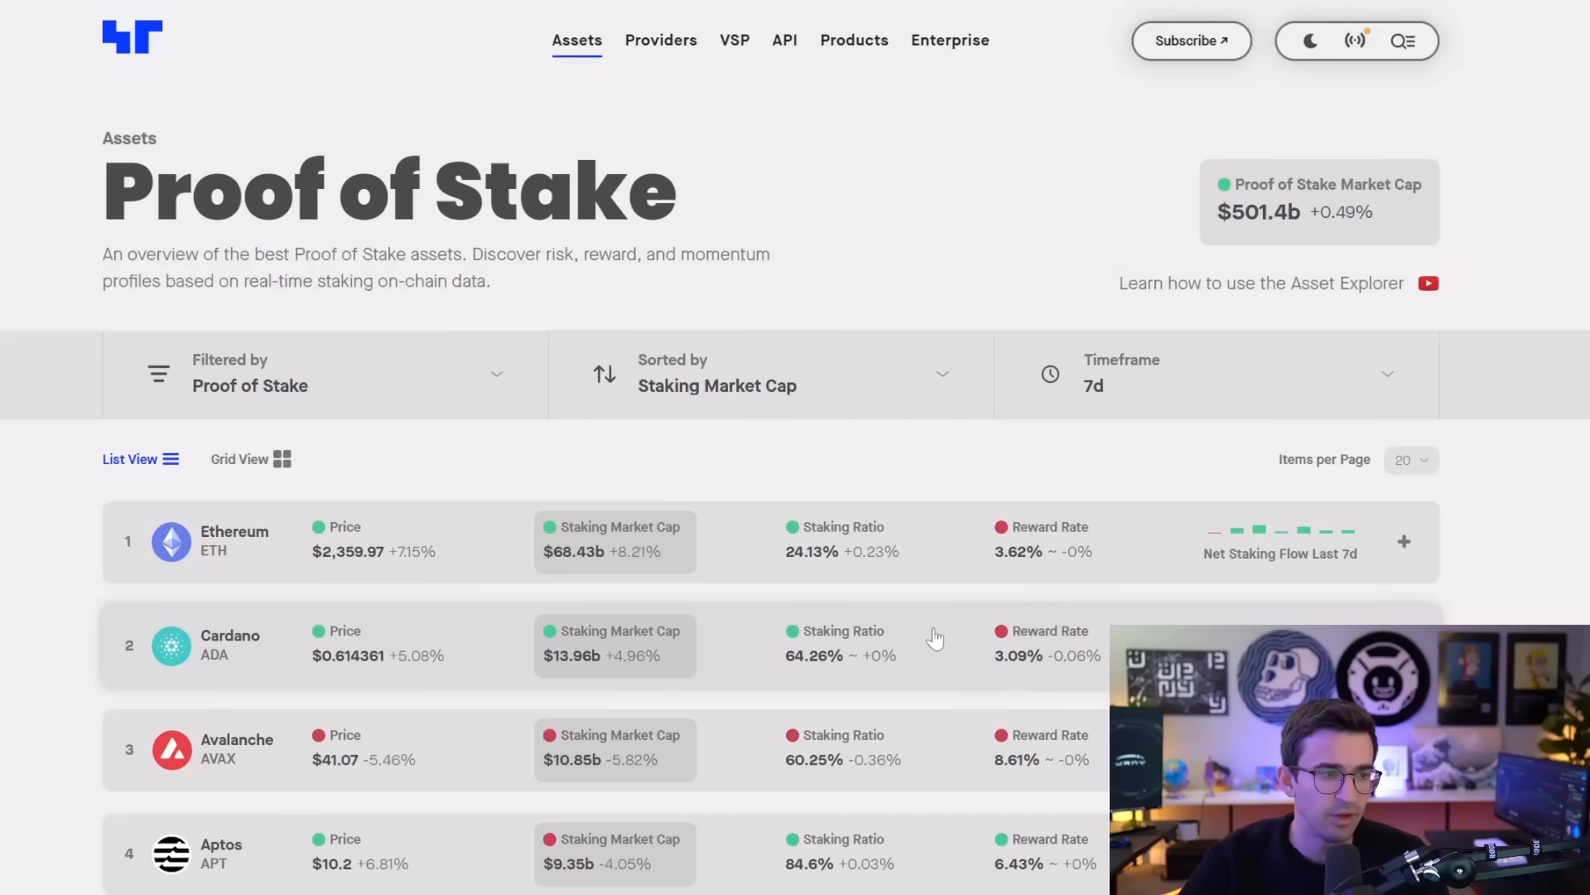
# - Scroll the Proof of Stake list to assets ranked 9–17, Internet Computer through MultiversX
pyautogui.scroll(-3)
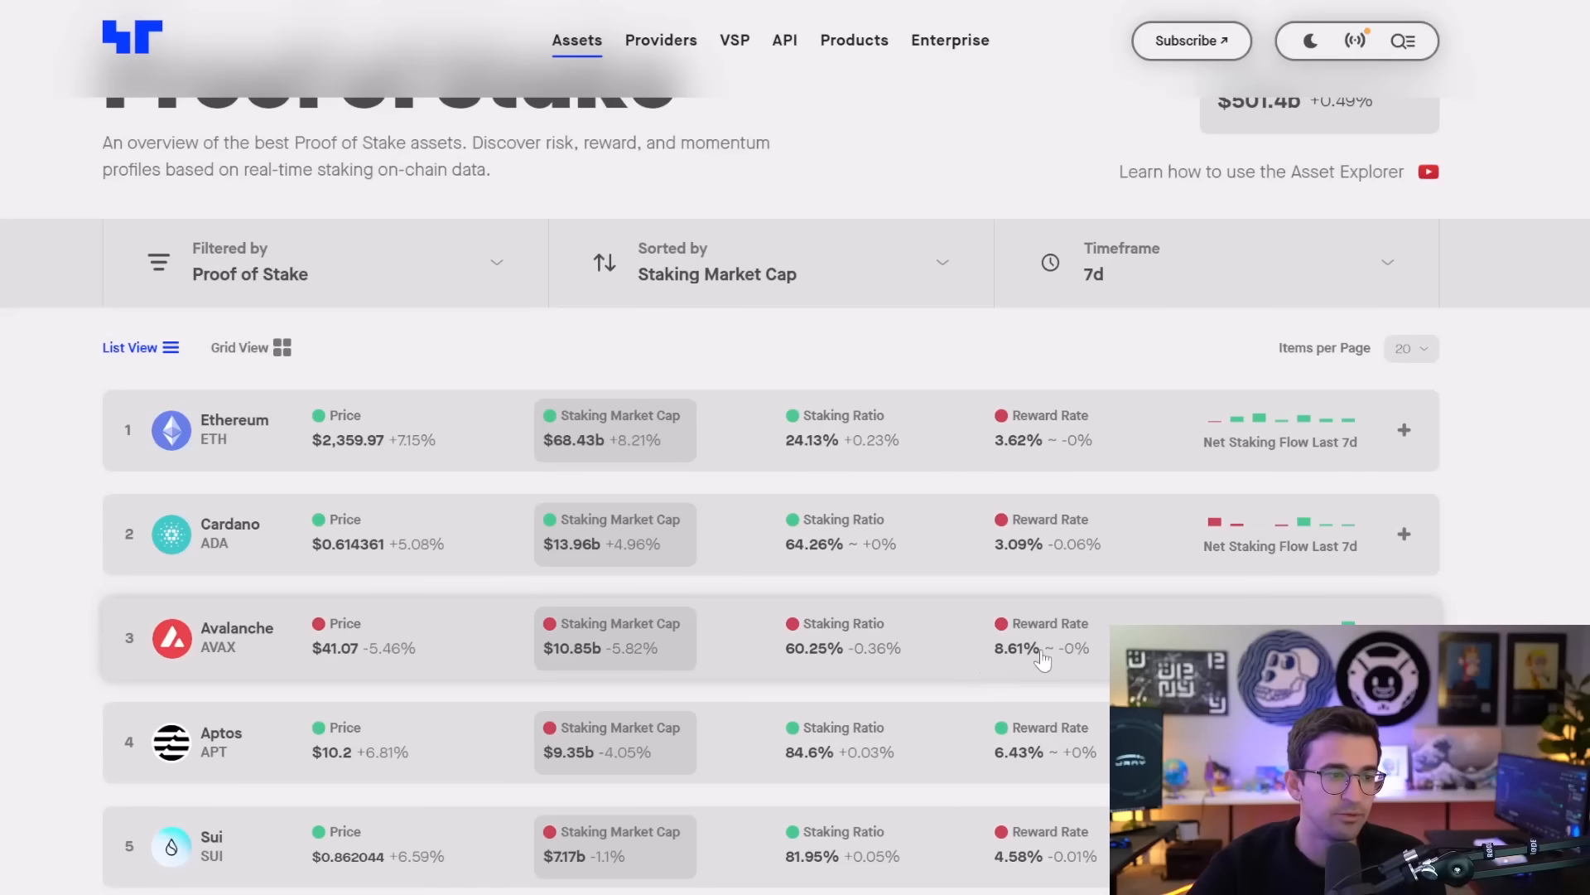
pyautogui.scroll(-3)
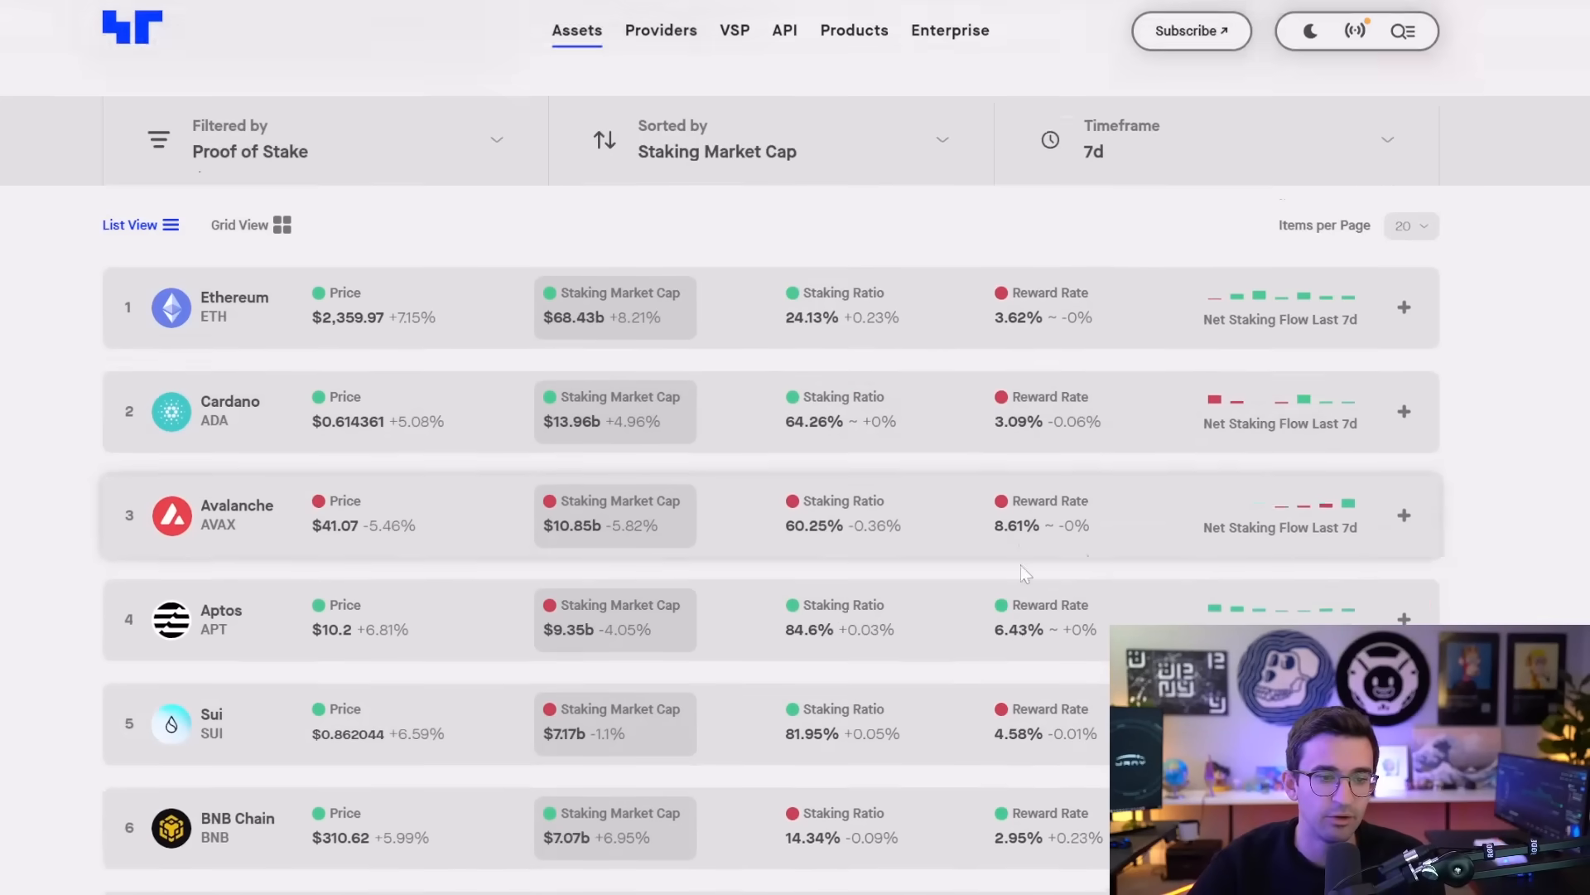
pyautogui.scroll(-3)
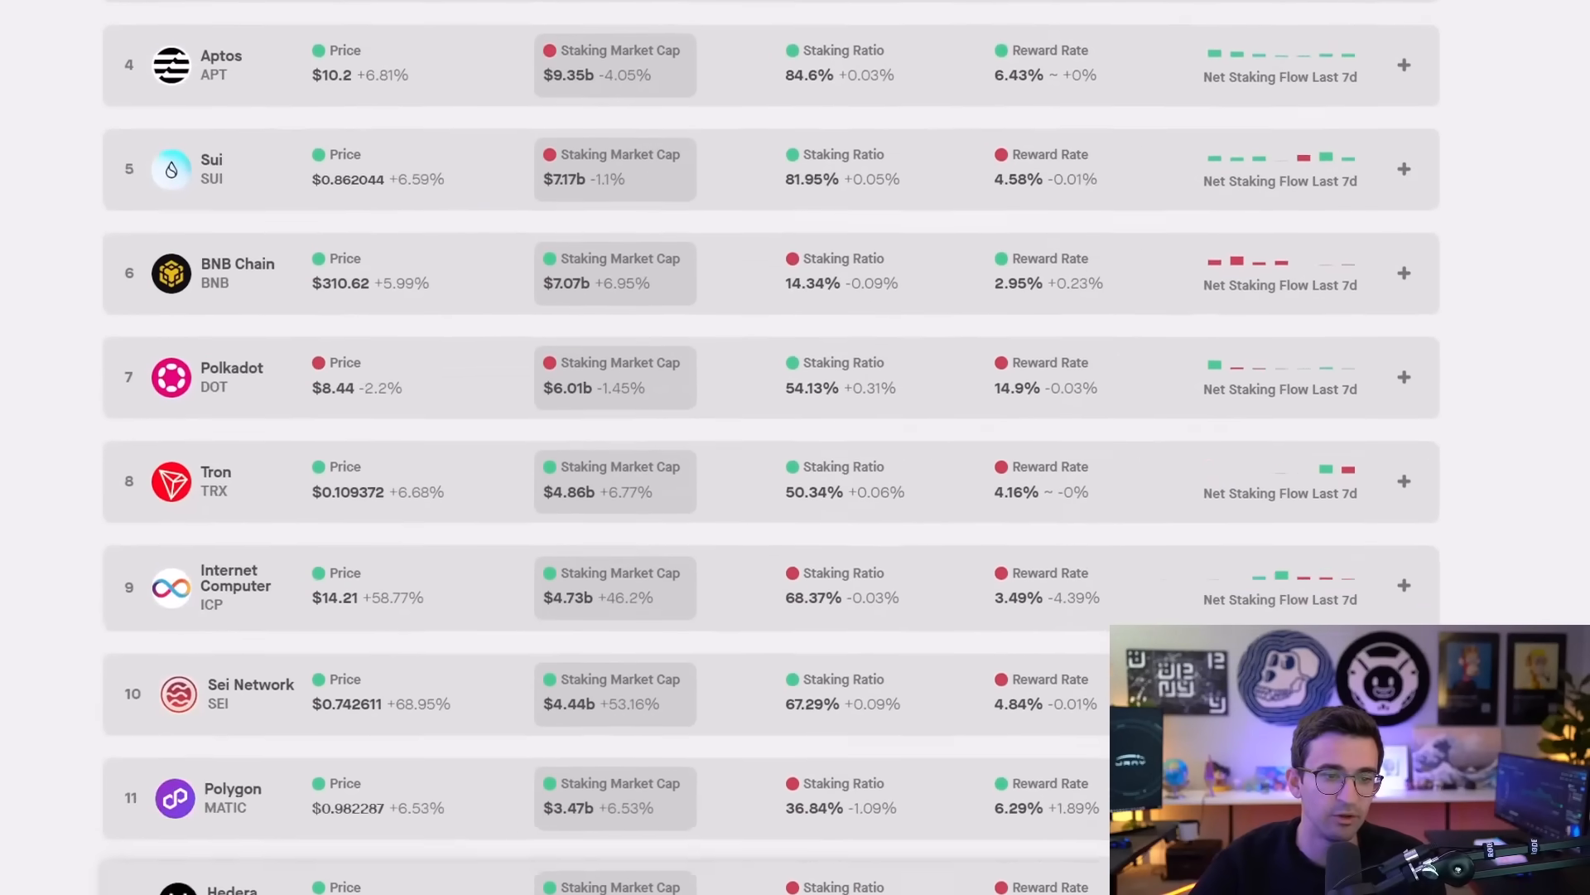
pyautogui.scroll(-3)
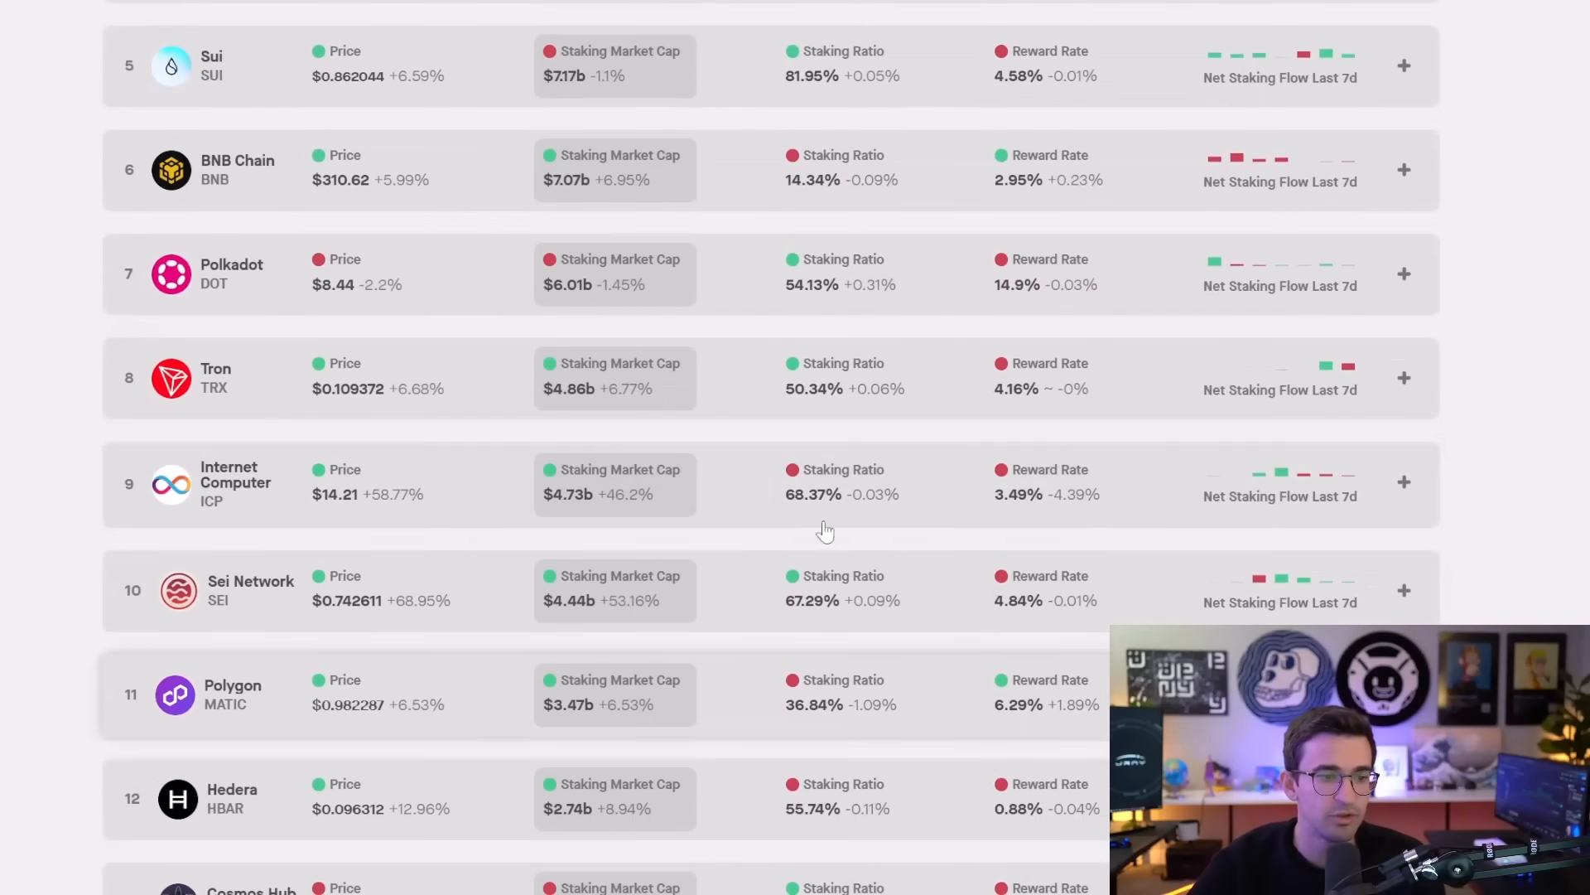
pyautogui.scroll(-3)
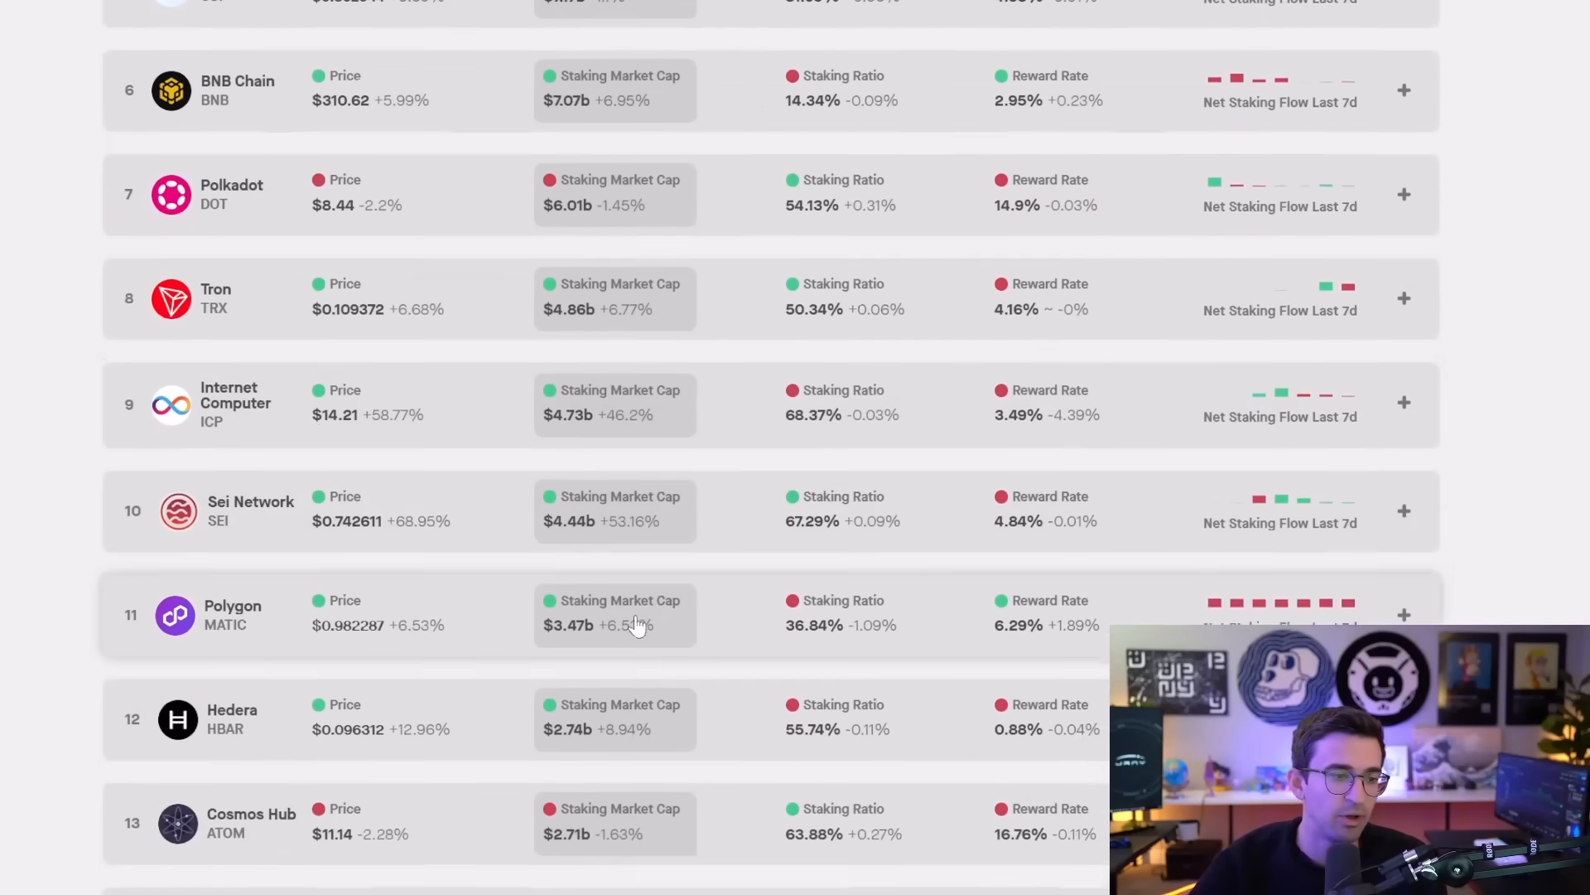
pyautogui.scroll(-3)
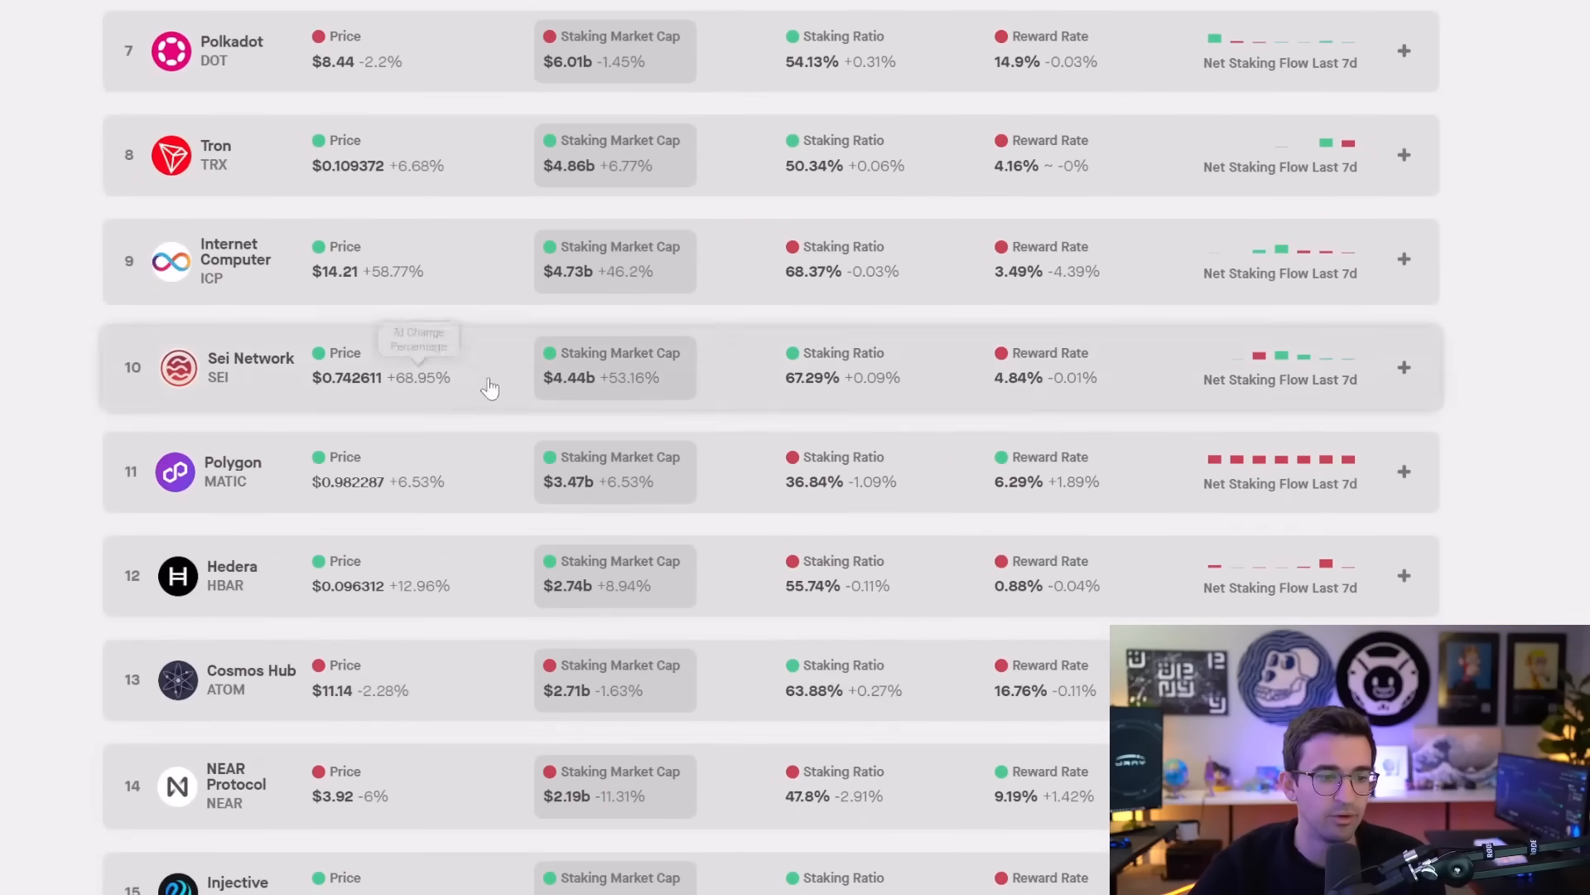
pyautogui.scroll(-3)
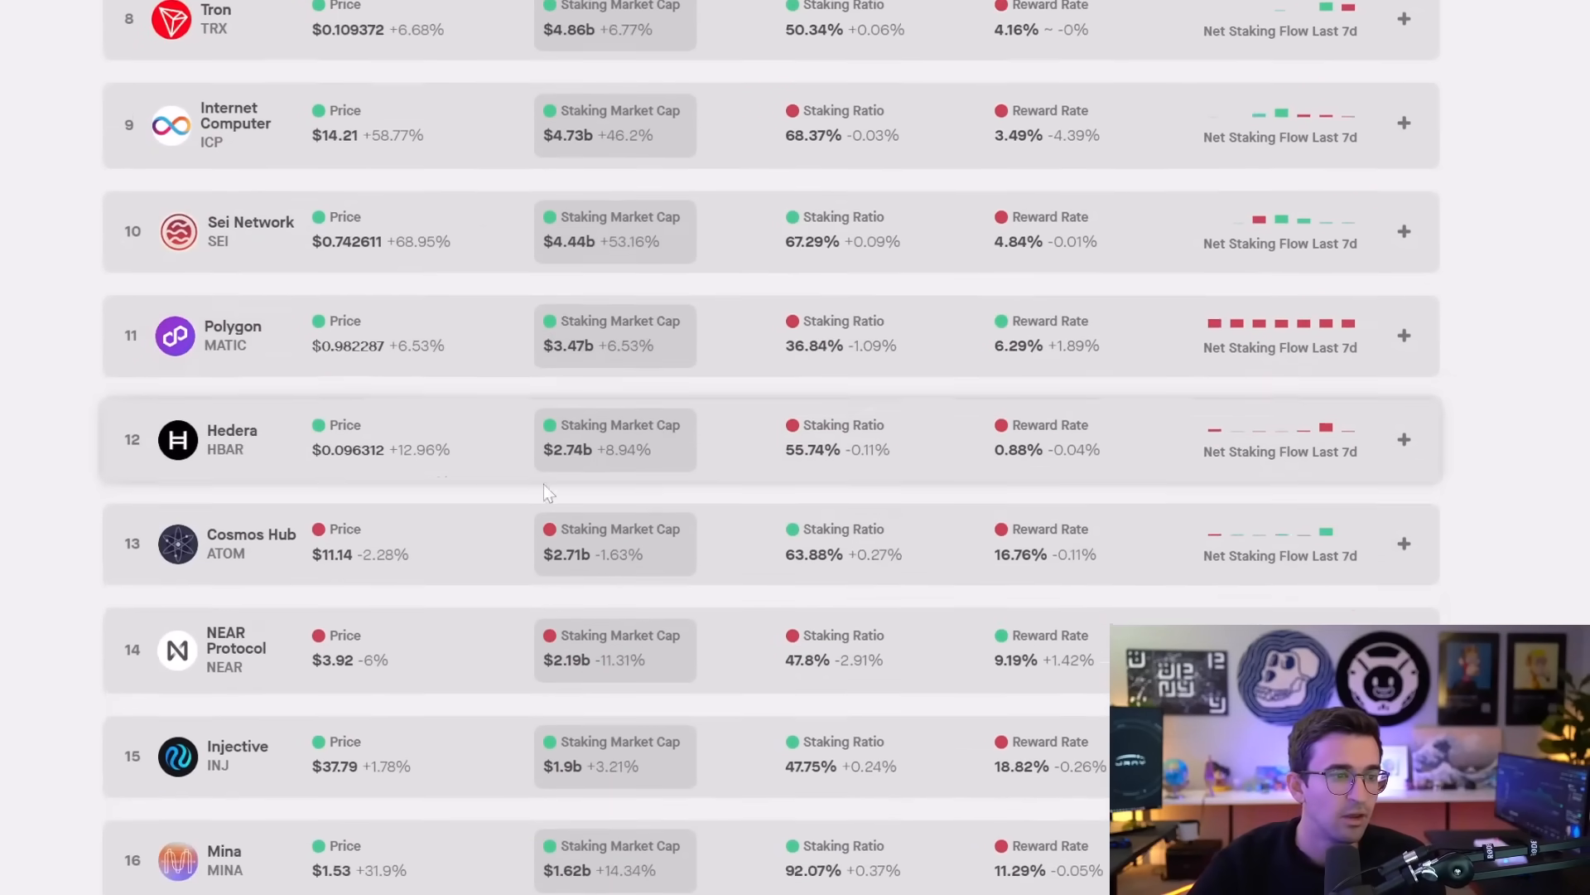
pyautogui.scroll(-3)
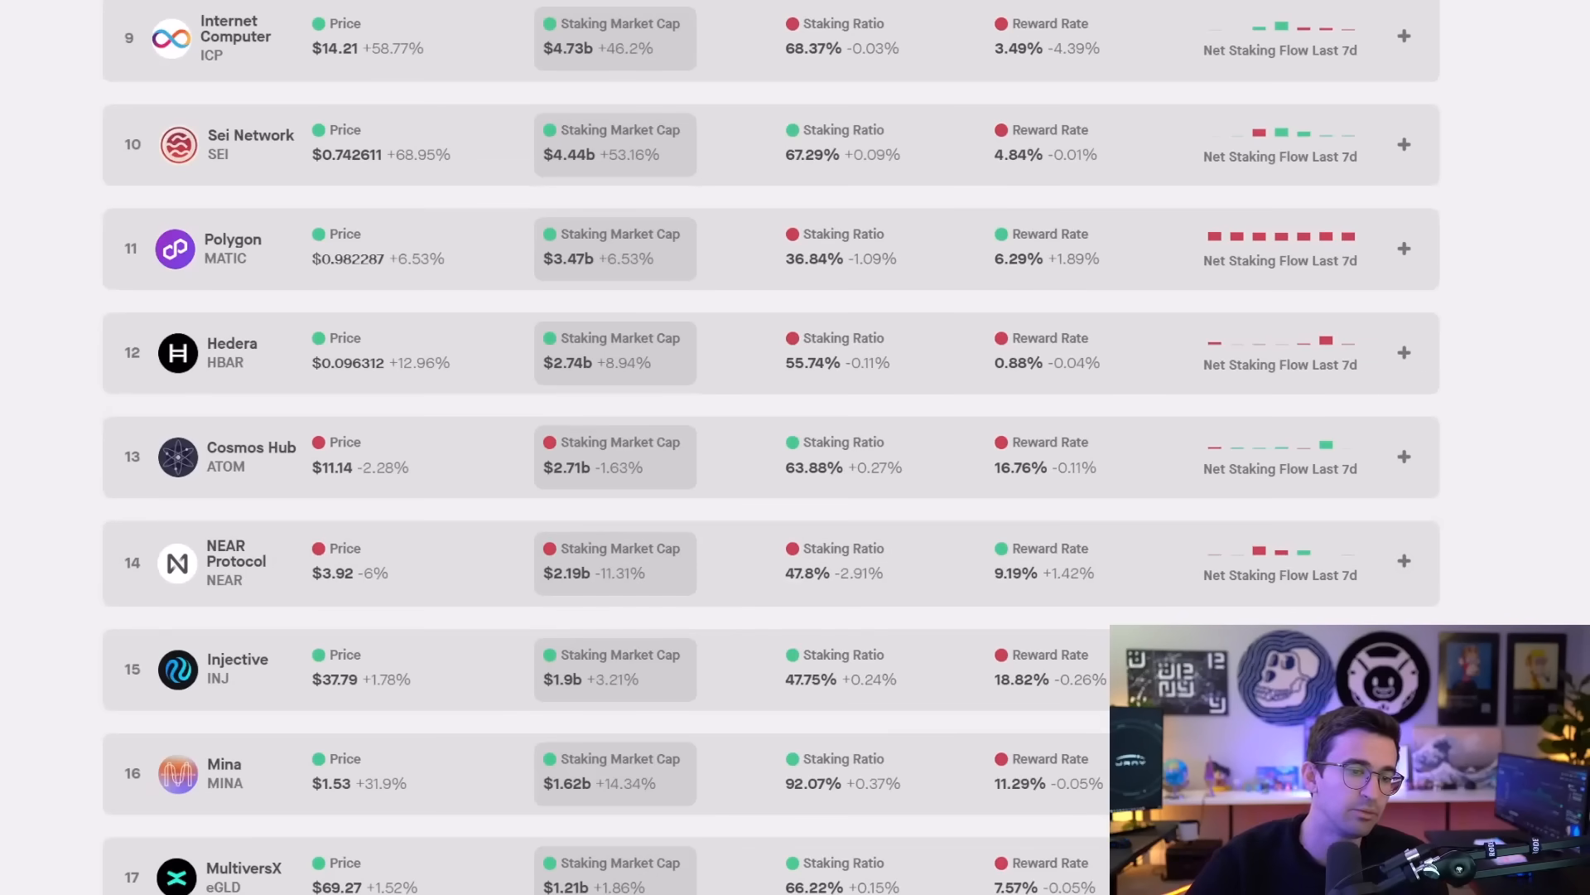
pyautogui.scroll(3)
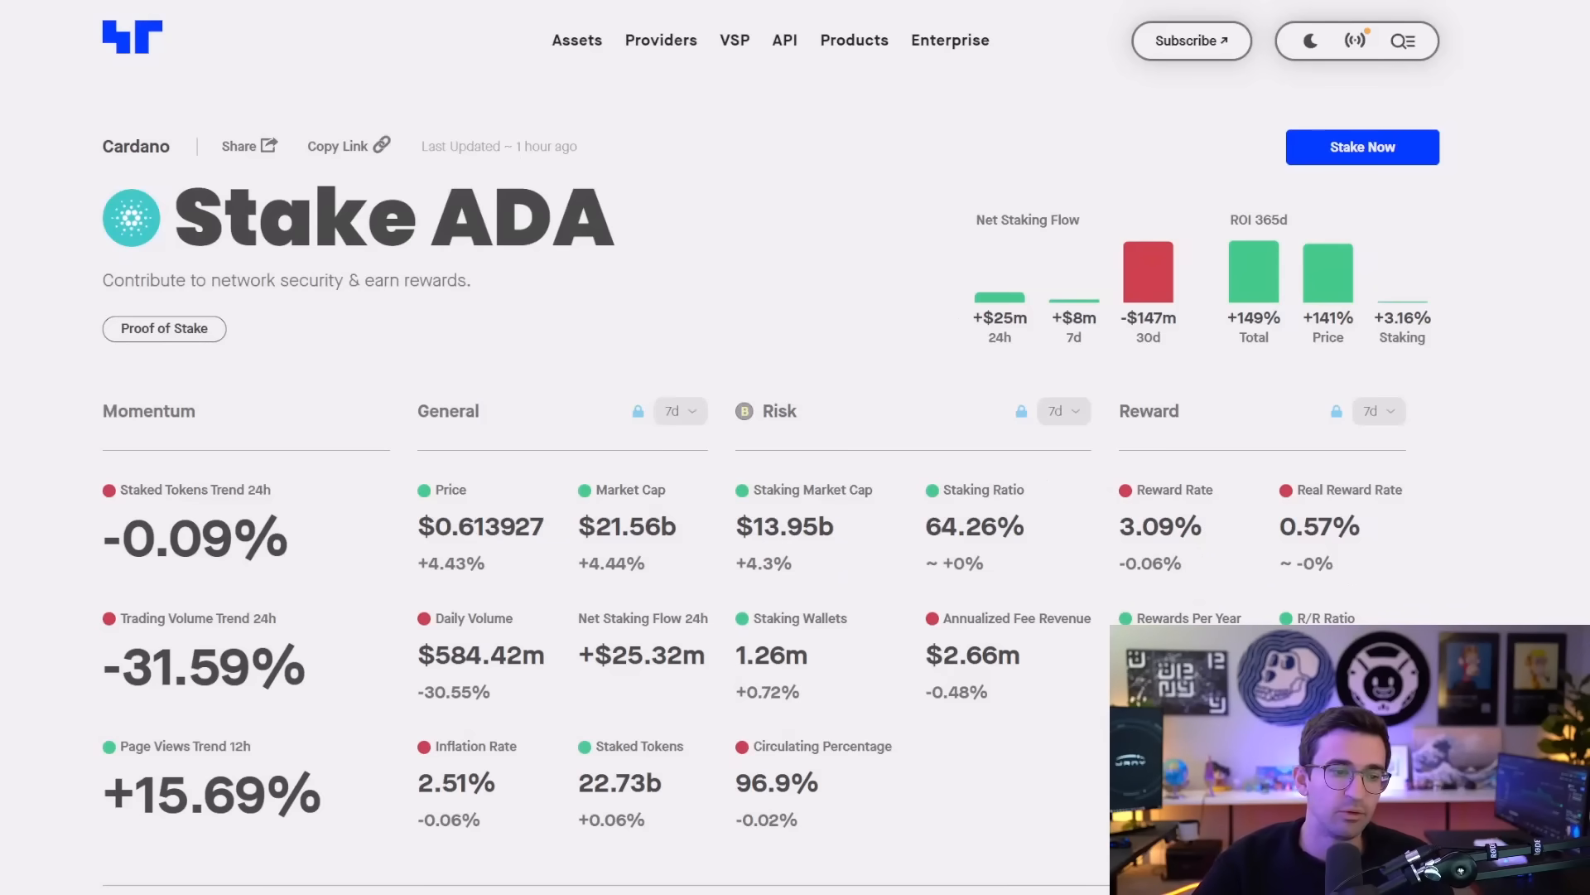
pyautogui.moveTo(1578, 609)
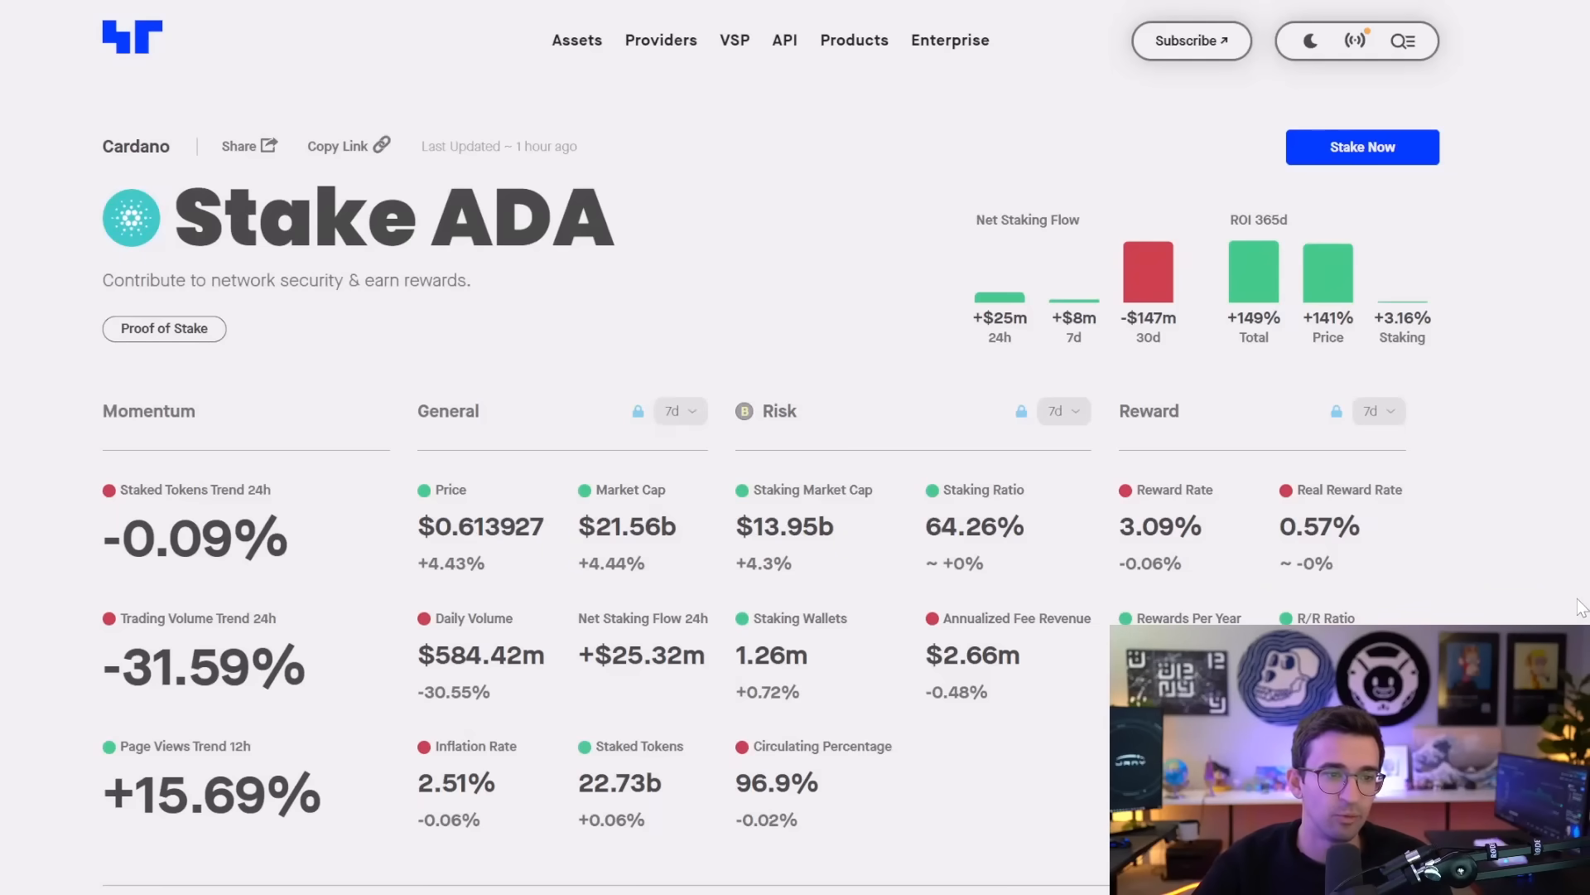
# - Scroll down the Cardano Stake ADA page past its momentum, general, risk and reward metrics
pyautogui.scroll(-3)
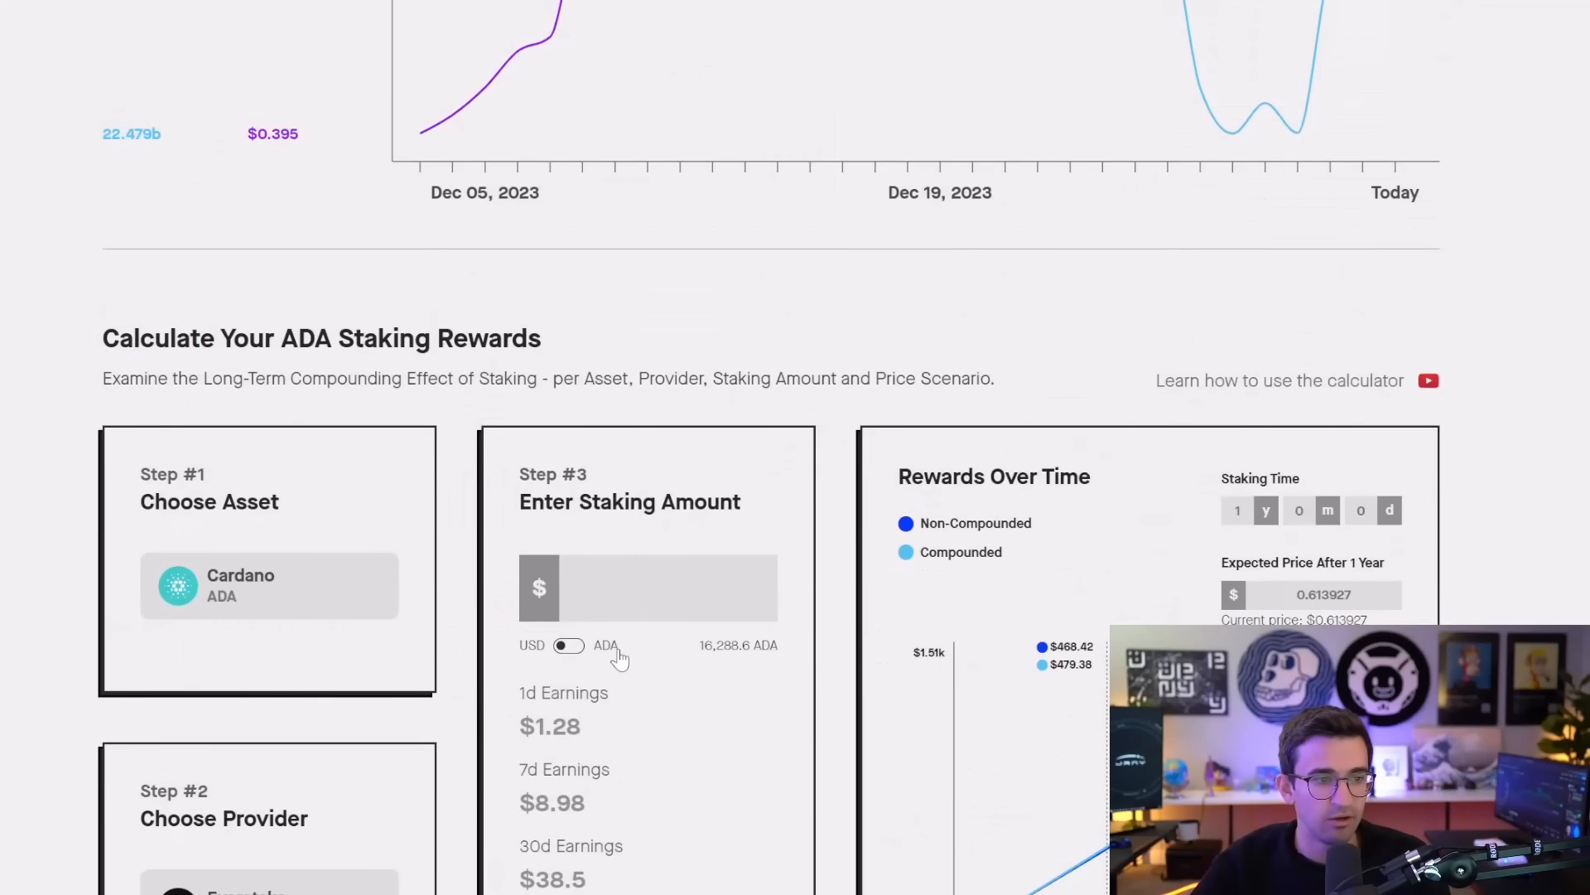
# - Enter a 100,000 ADA stake in the calculator, toggling between USD and ADA views
pyautogui.click(567, 645)
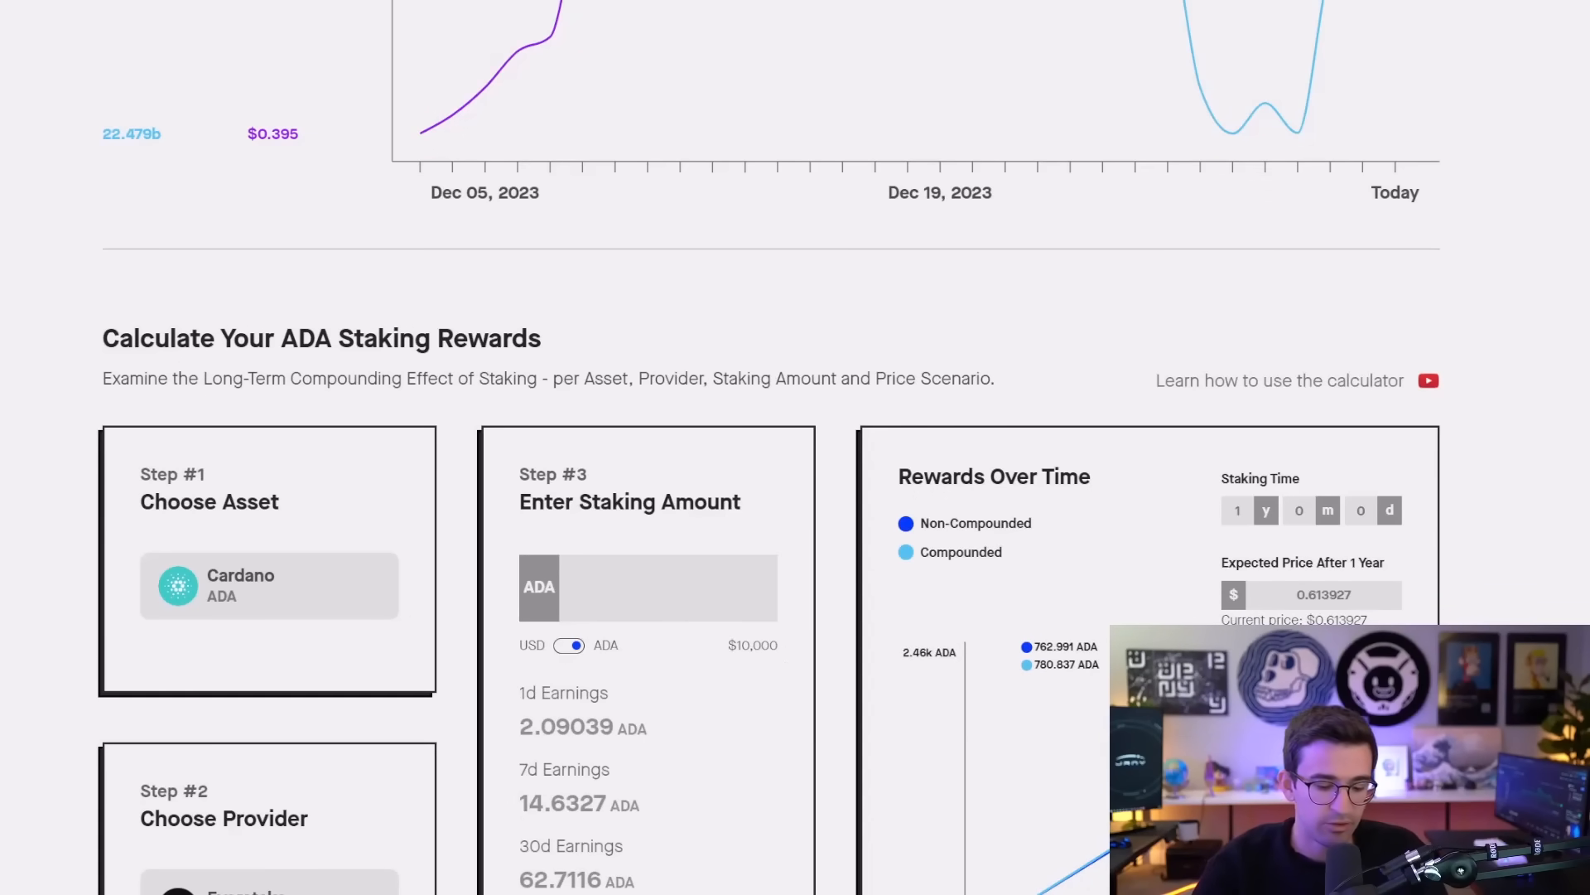
pyautogui.write('1000000')
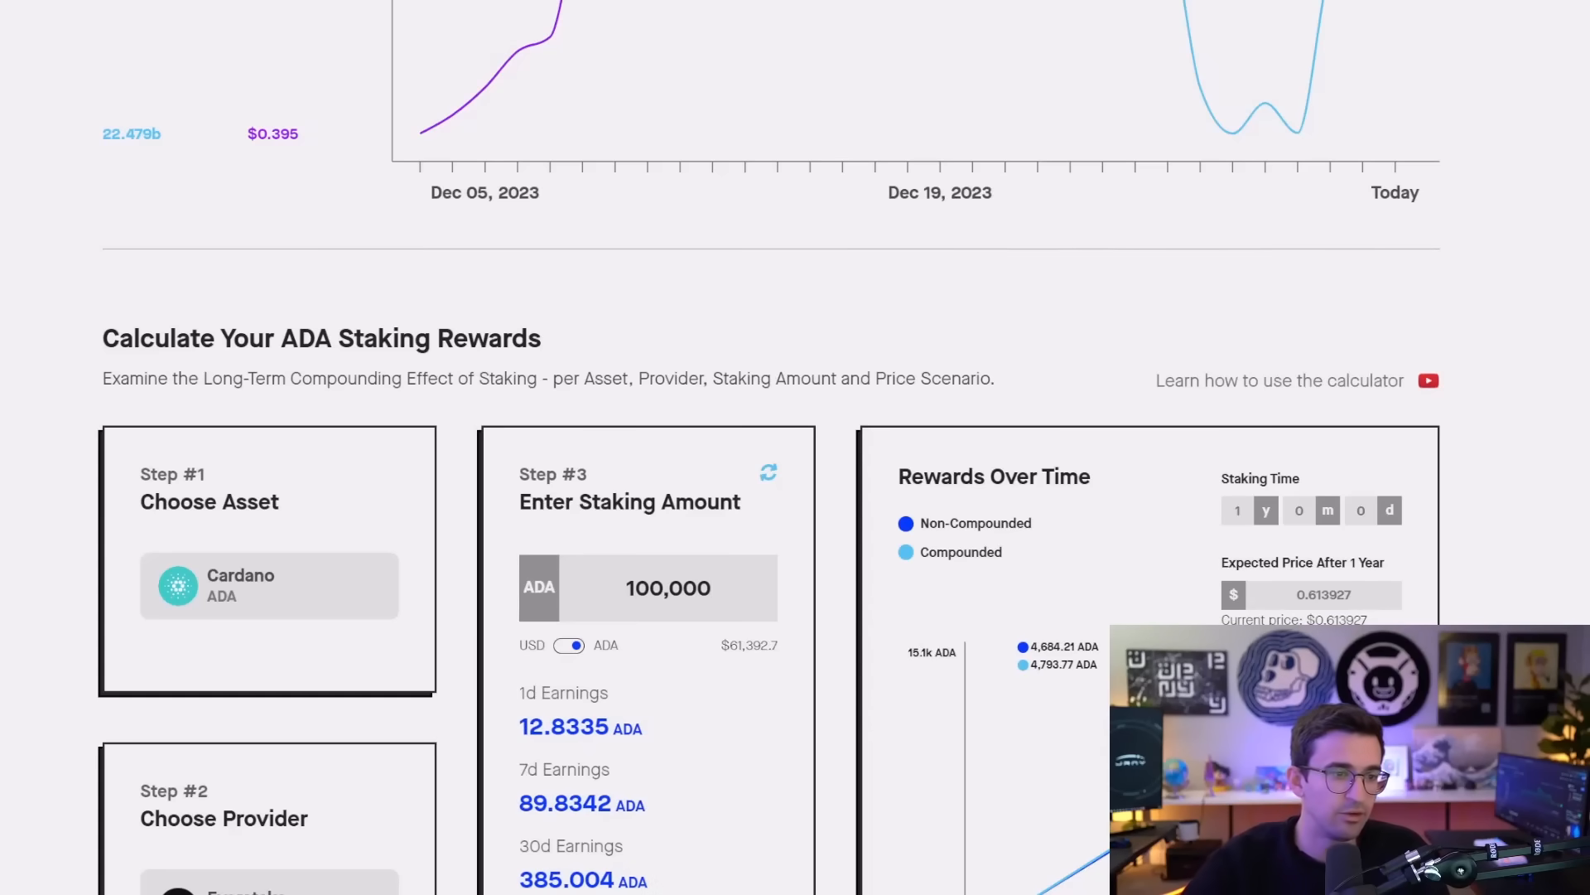
pyautogui.click(569, 645)
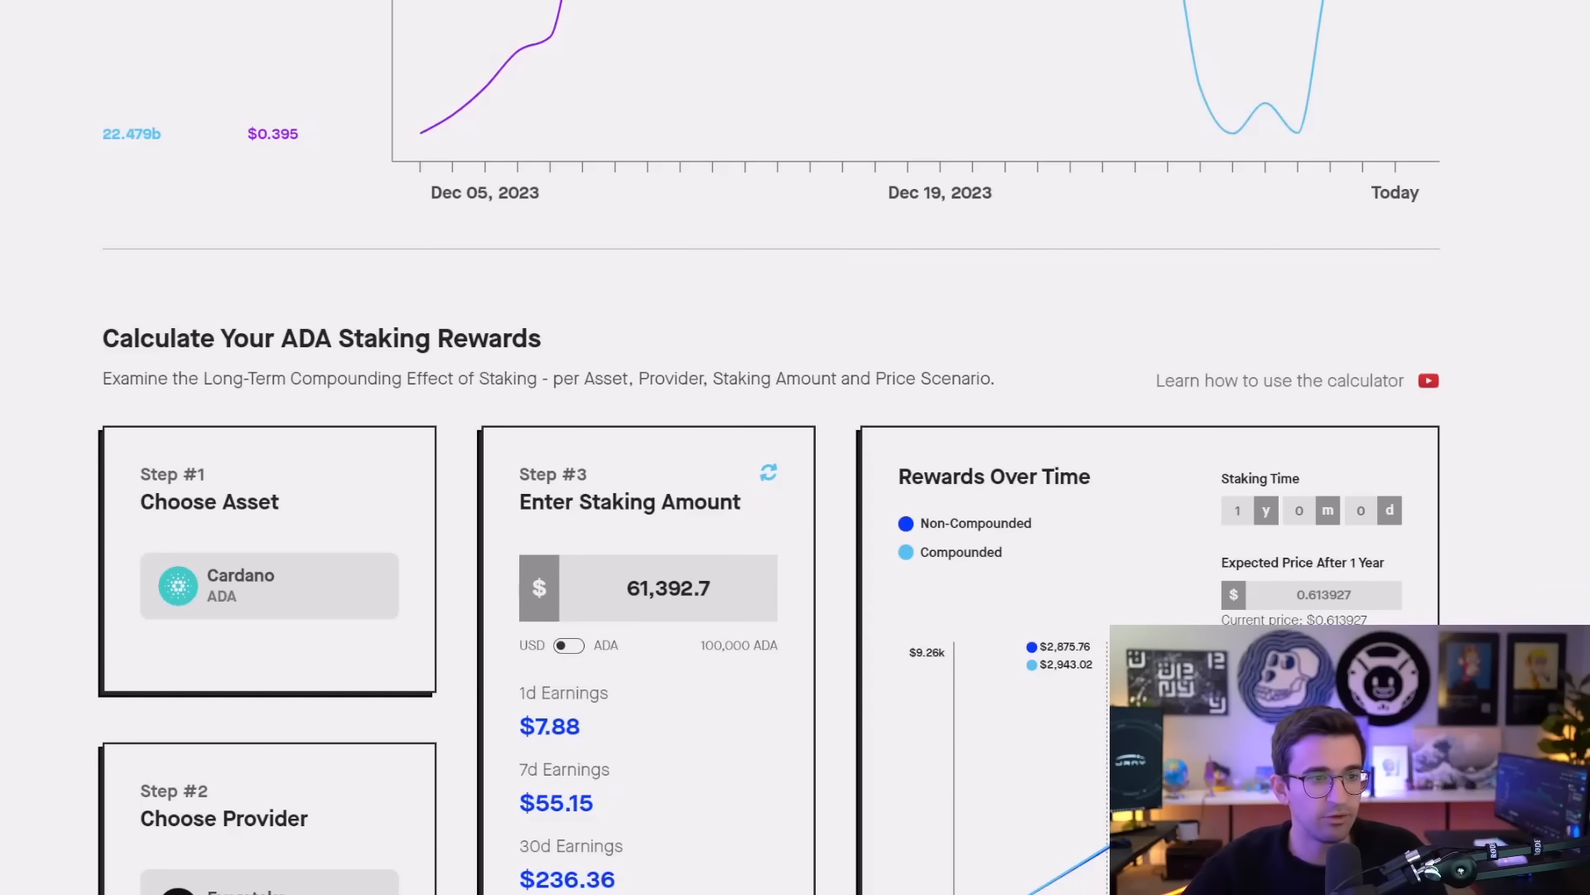
pyautogui.click(566, 646)
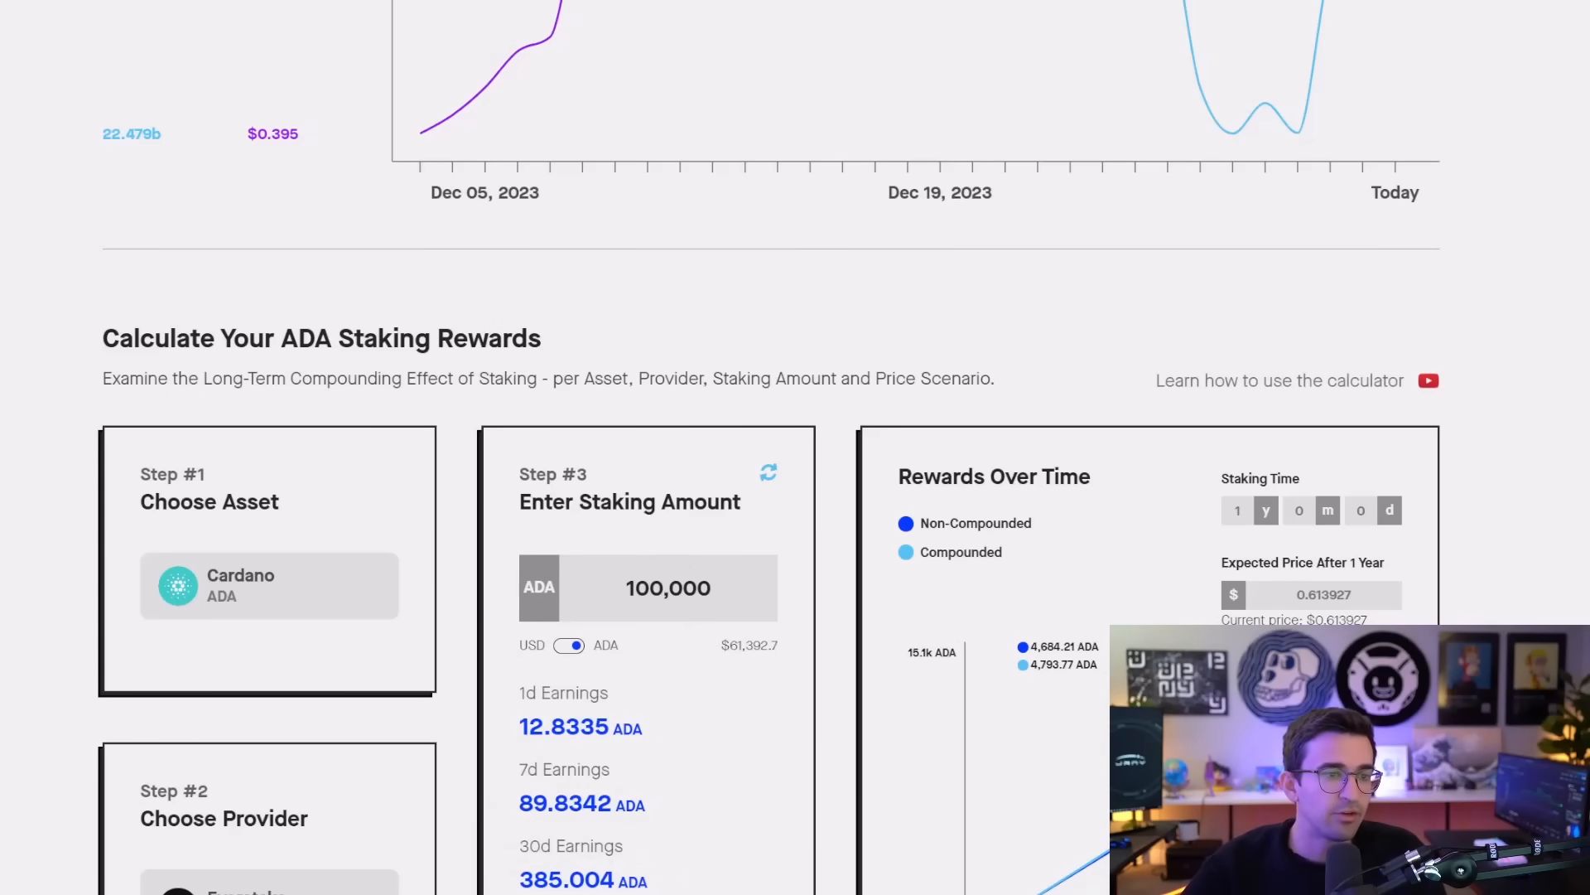
pyautogui.moveTo(697, 437)
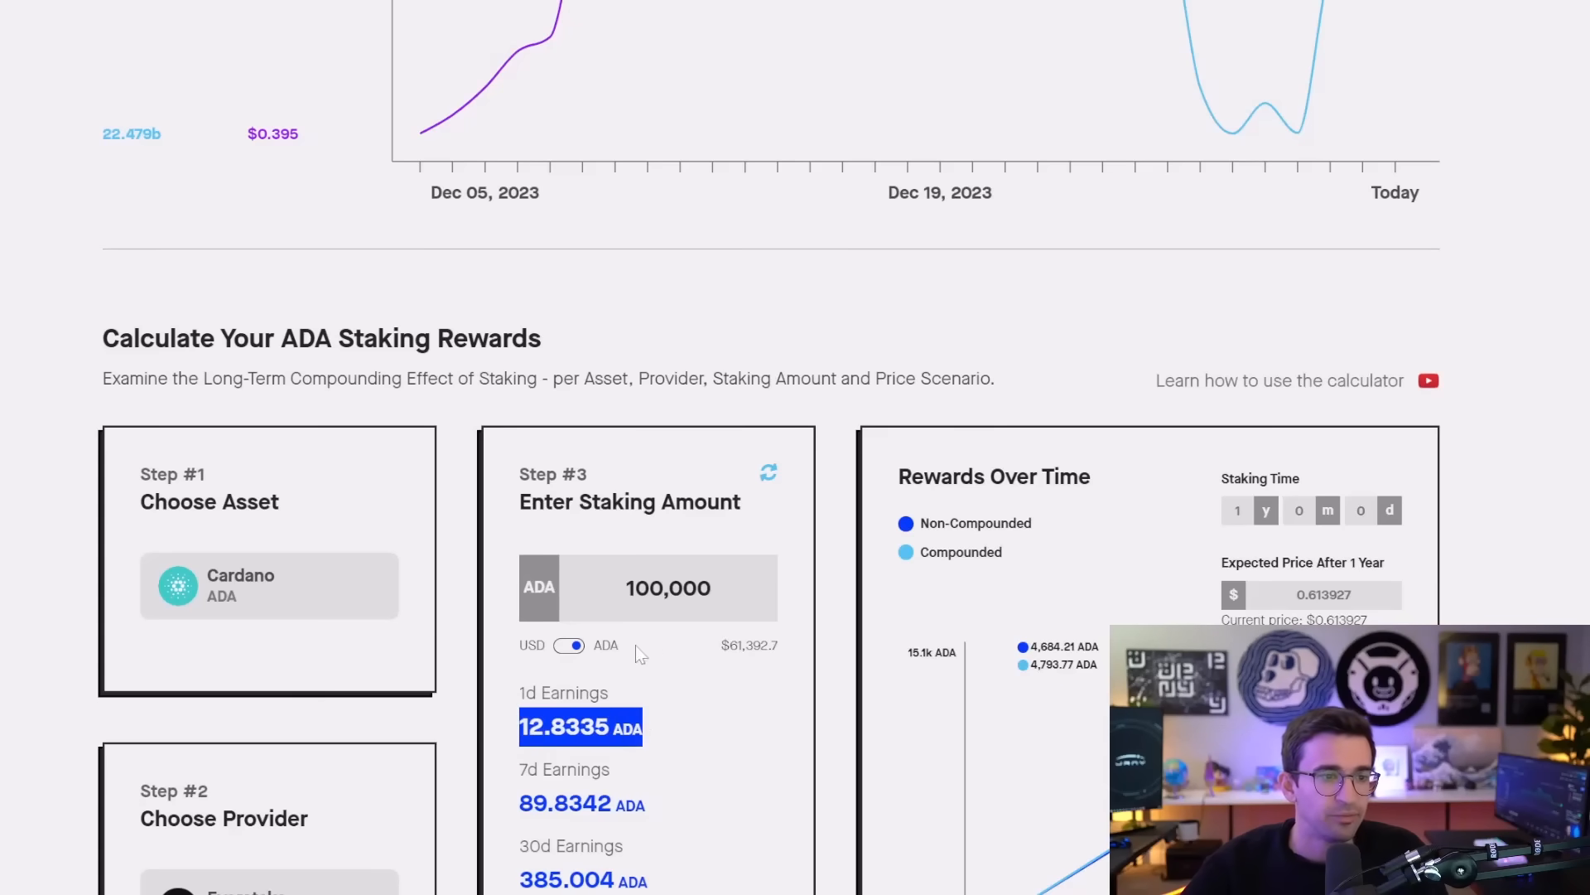
pyautogui.click(569, 645)
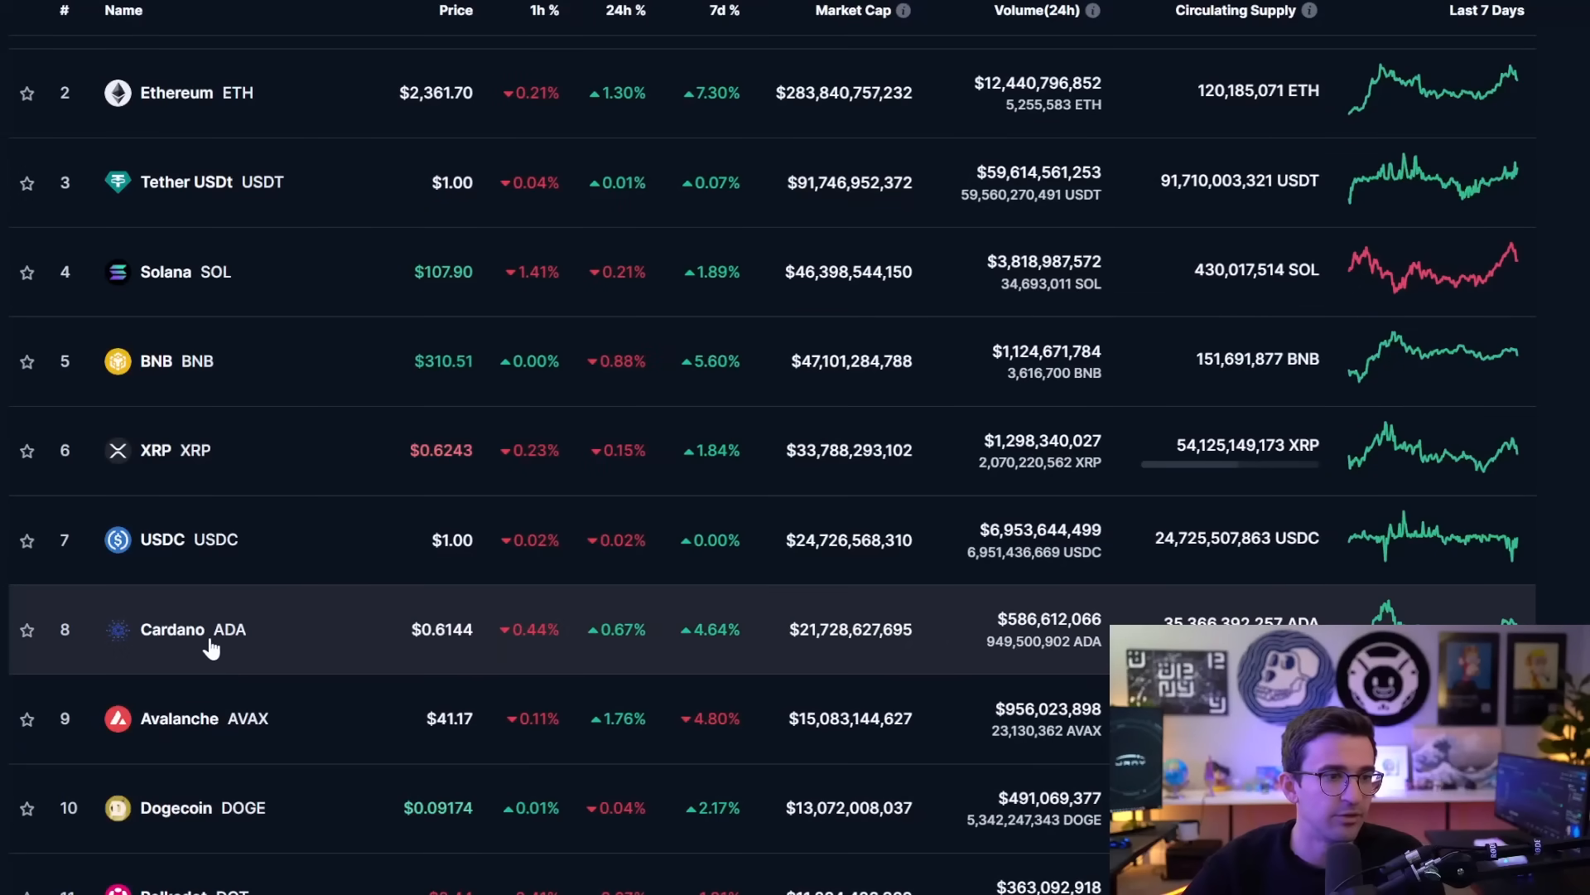
# - Return from CoinMarketCap's Cardano row to the Cardano staking calculator
pyautogui.click(173, 628)
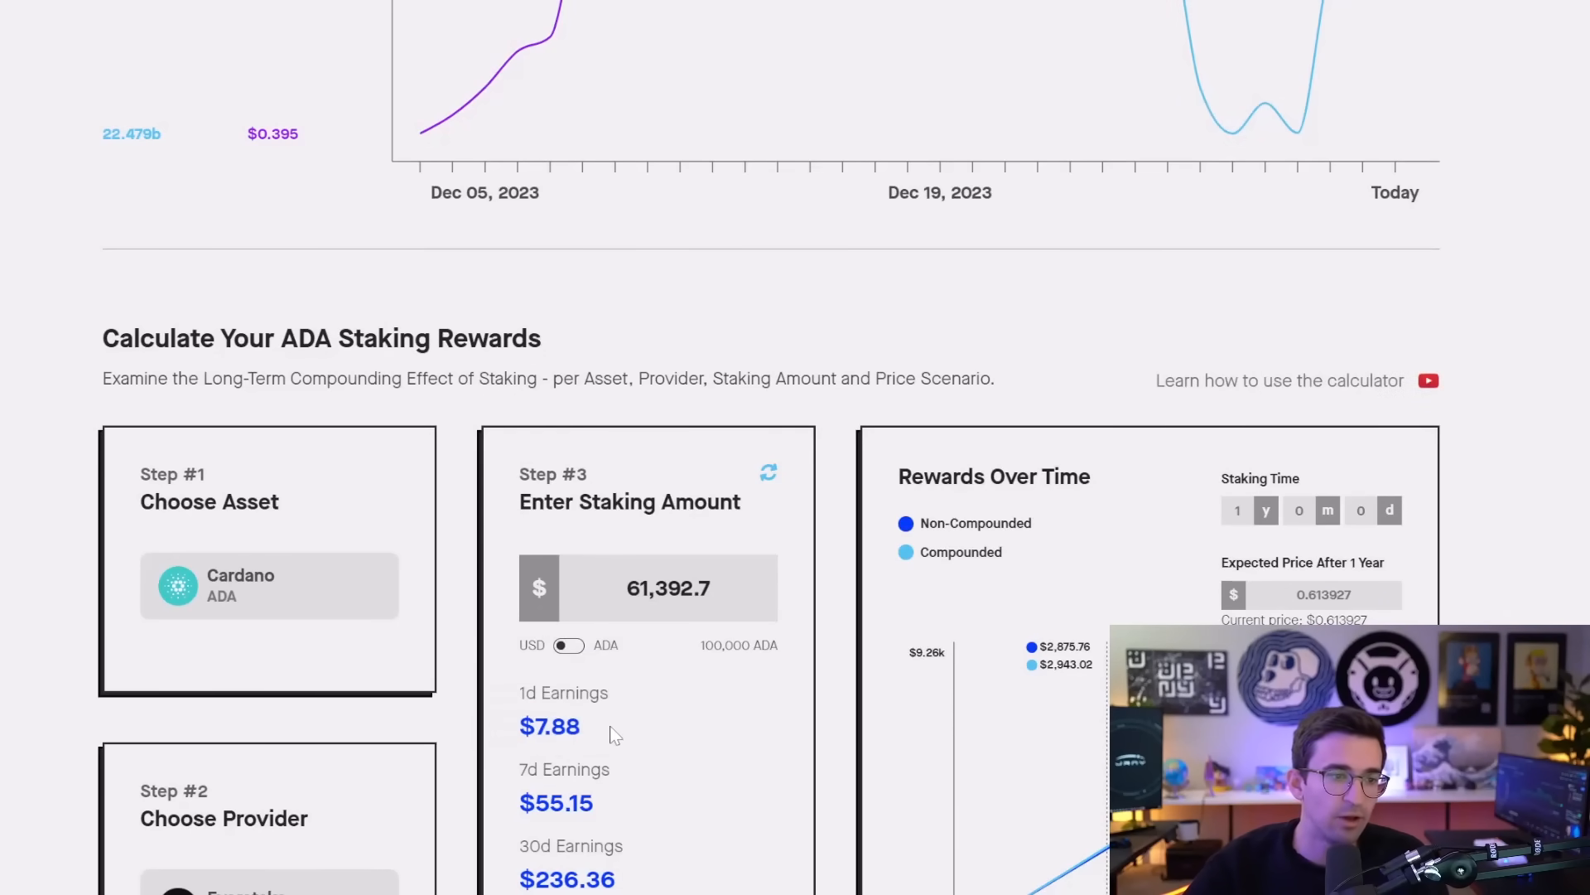
# - Select the daily earnings, flip the calculator back to ADA units, and select the 100,000 amount
pyautogui.doubleClick(548, 726)
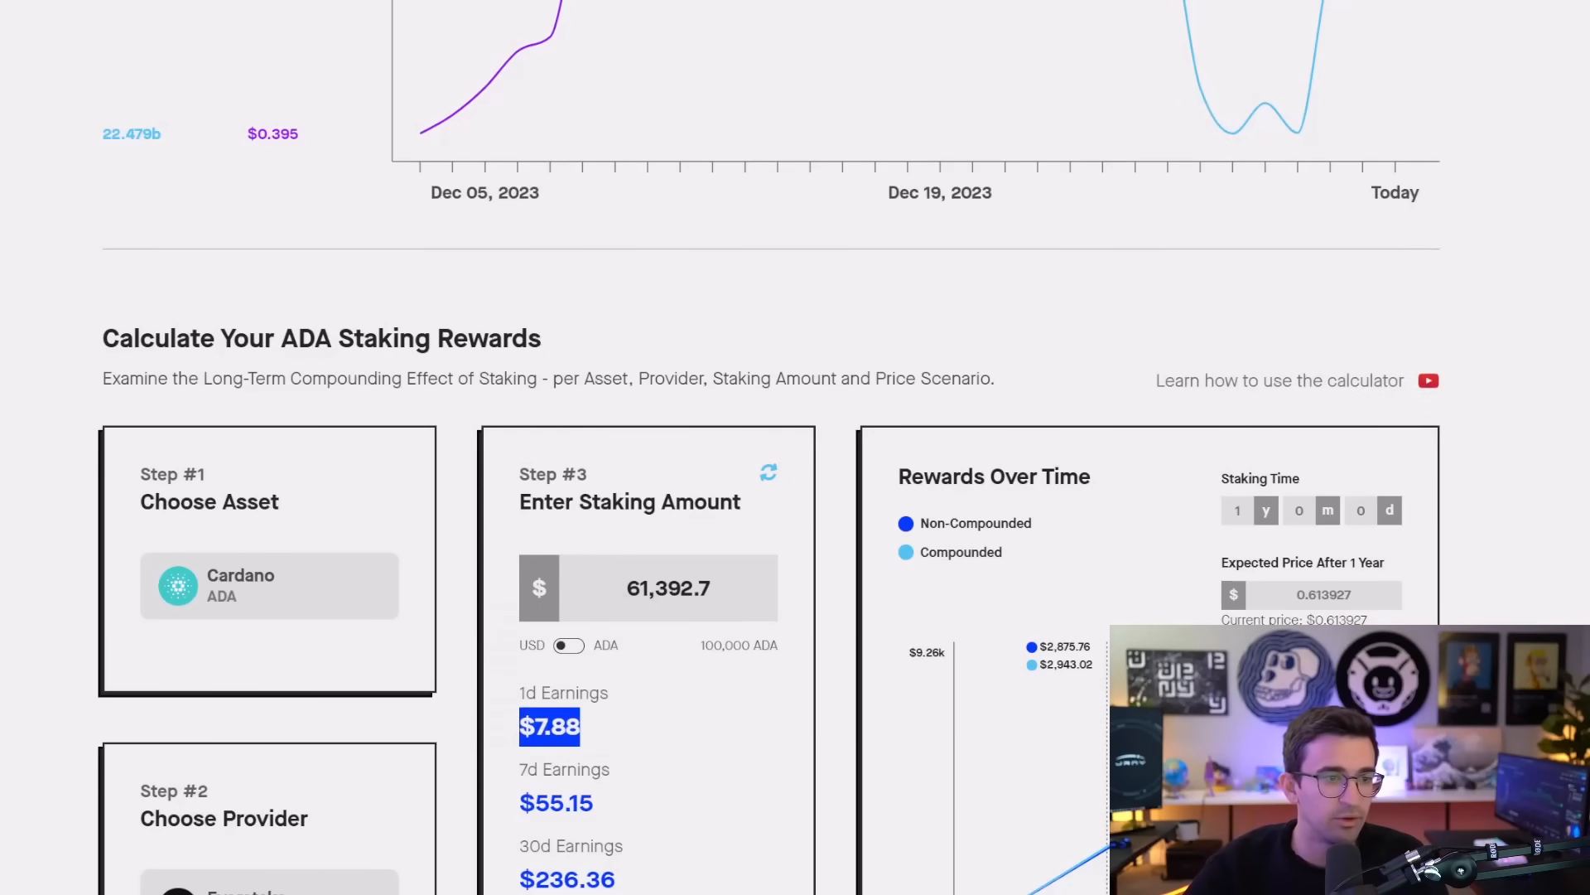
pyautogui.click(567, 646)
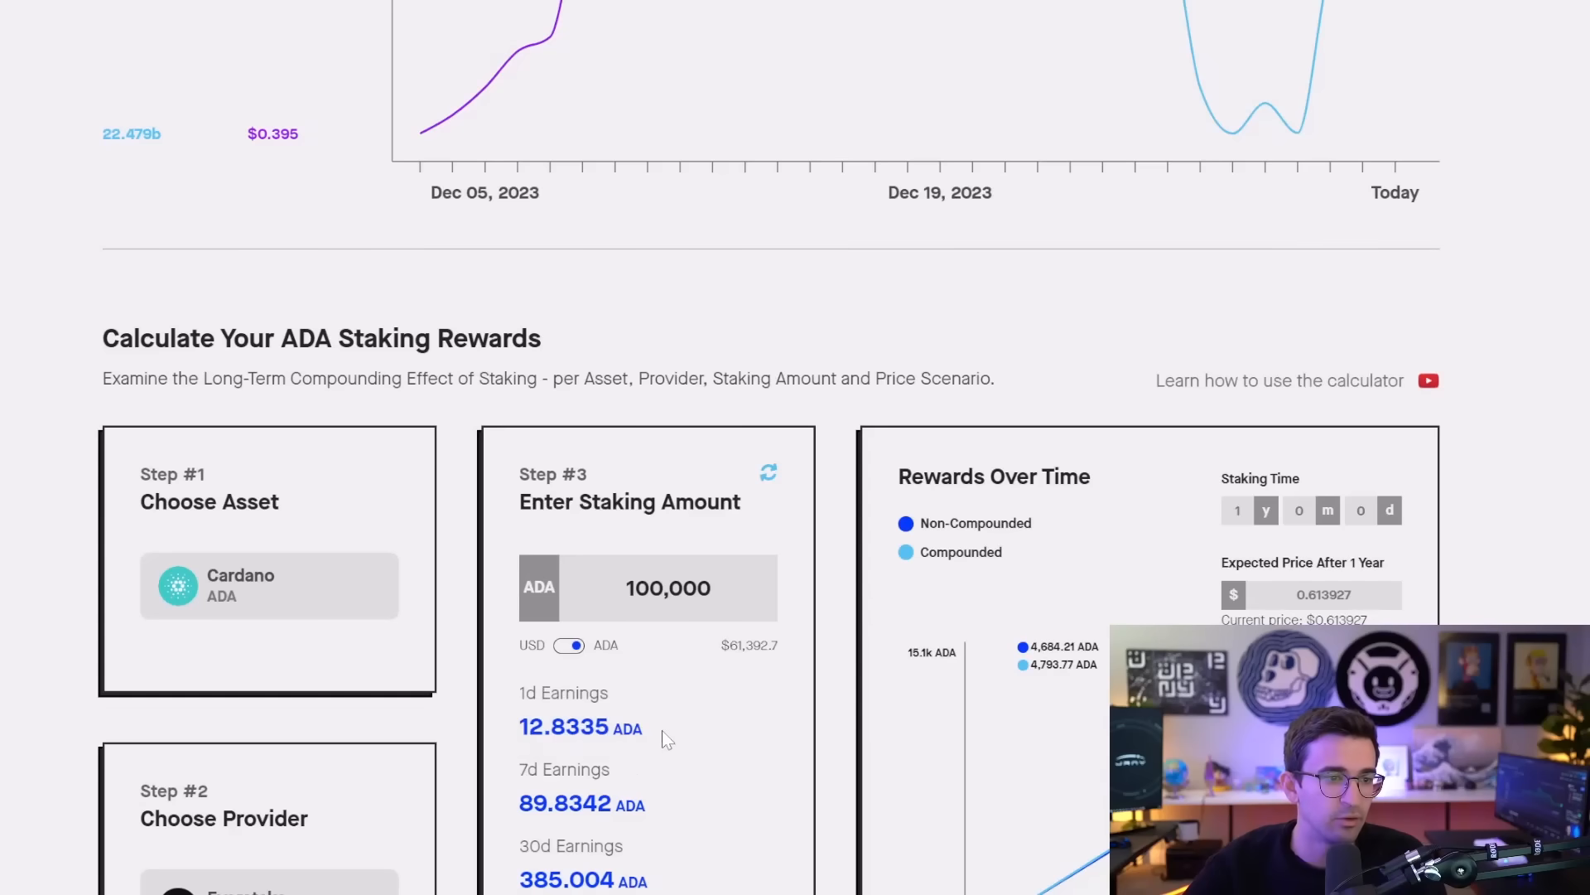
pyautogui.moveTo(603, 674)
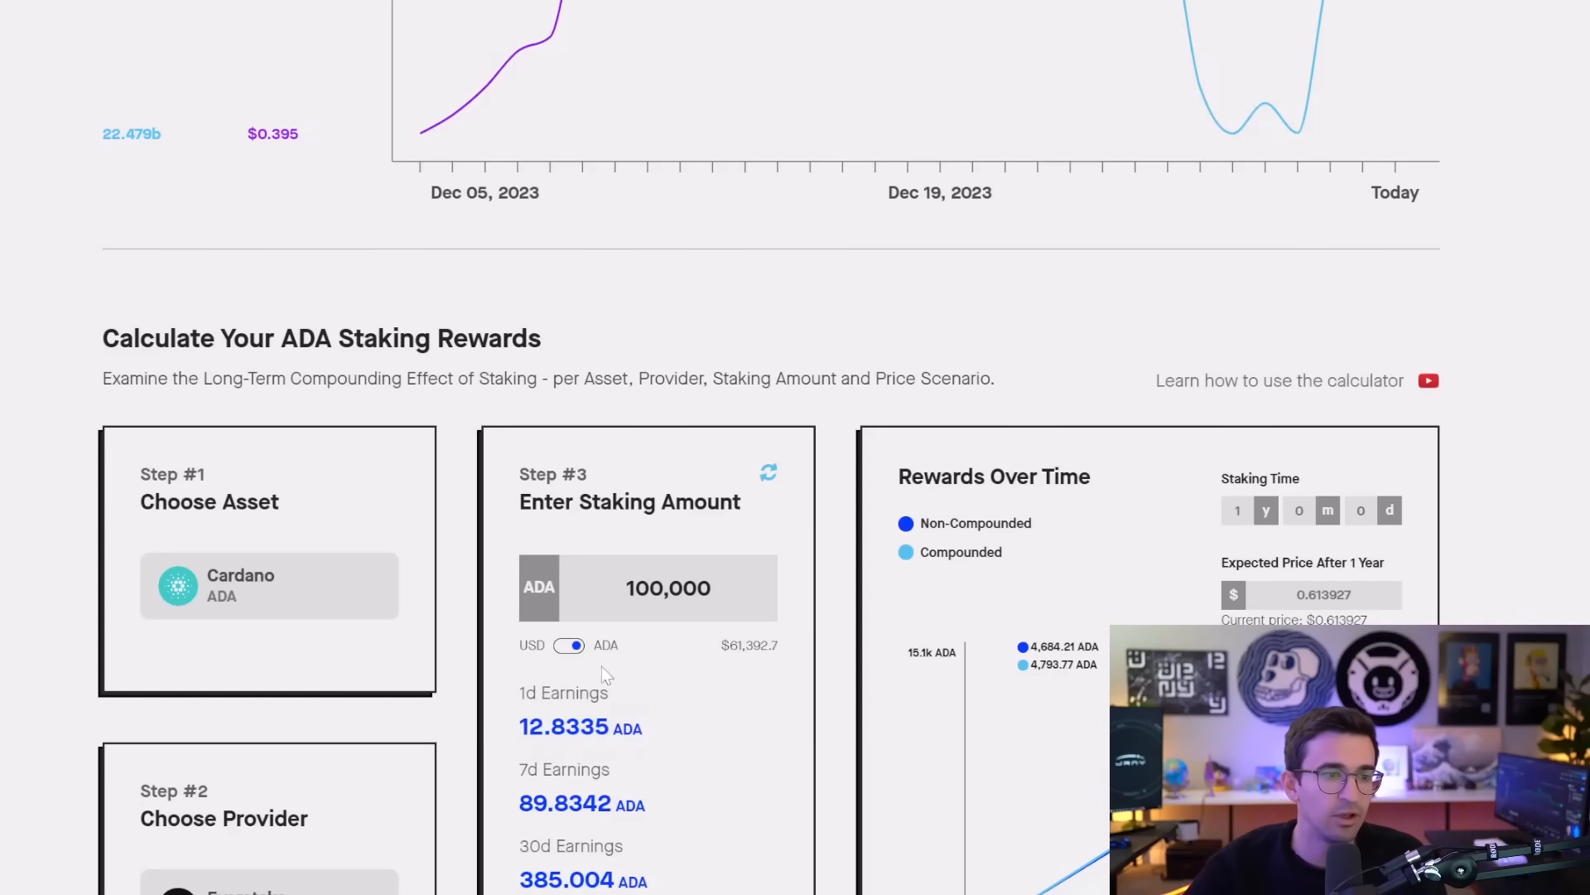
pyautogui.click(568, 644)
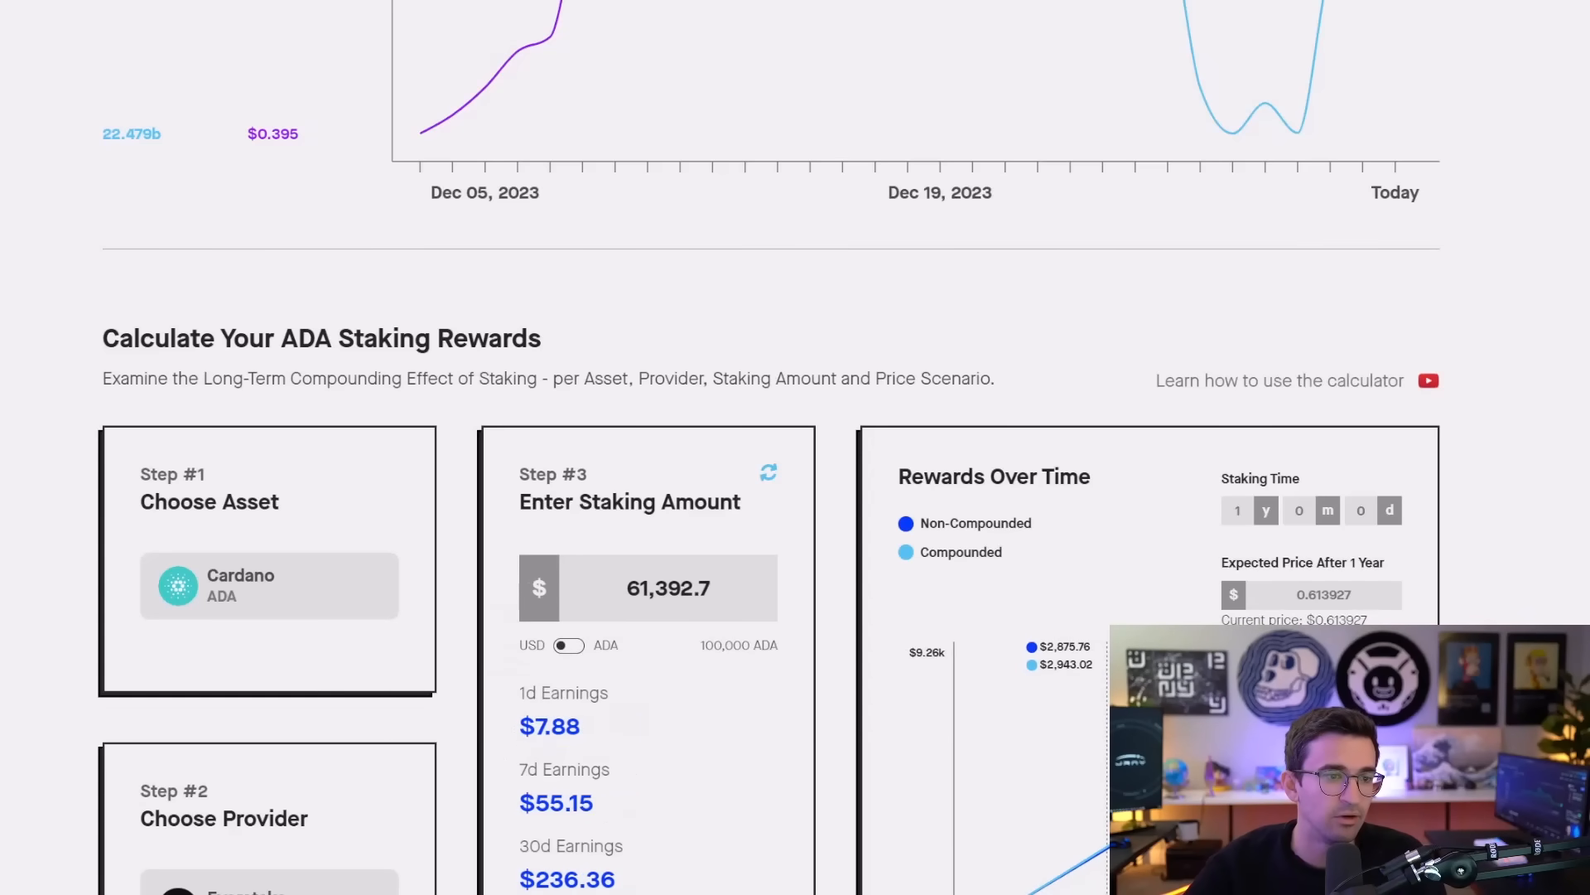
pyautogui.click(567, 646)
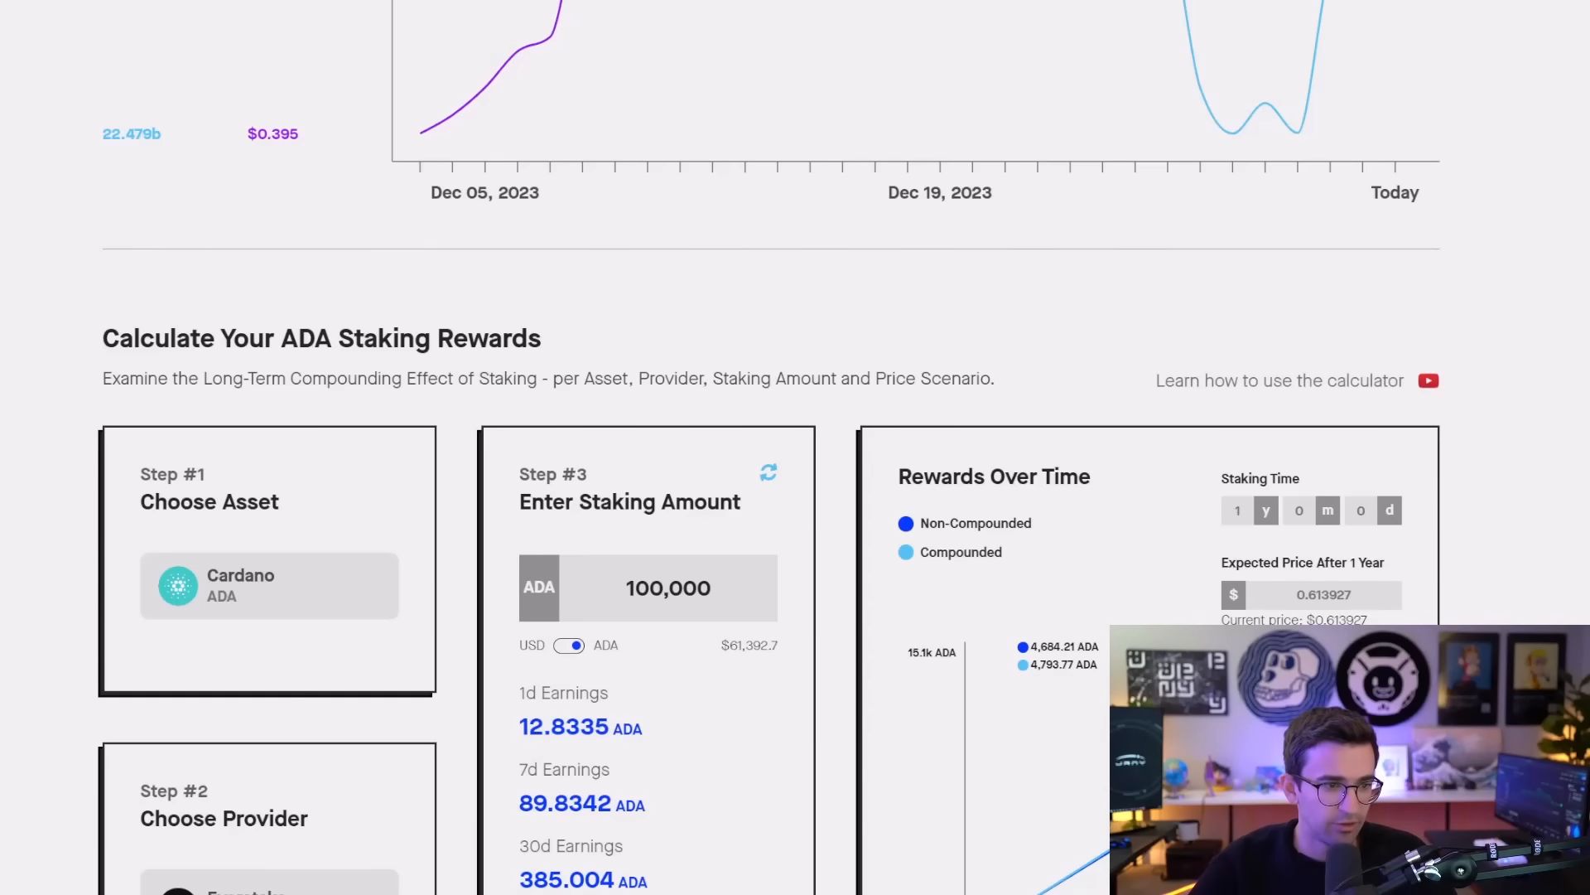
pyautogui.doubleClick(564, 803)
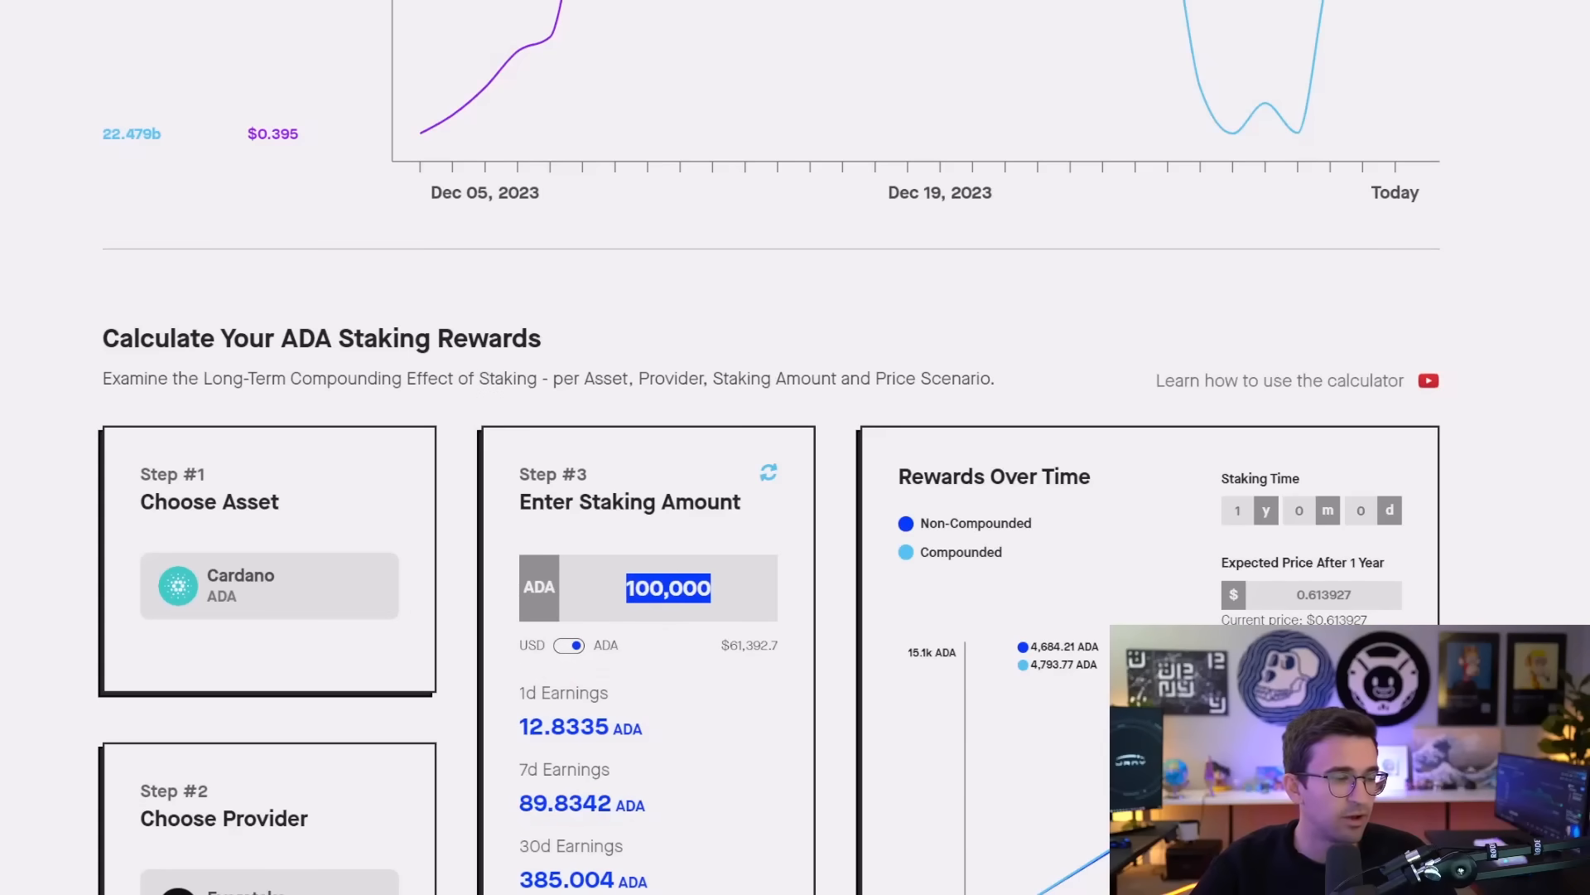
# - Toggle between ADA and USD, select the $2,875.76 365-day earnings, and open the earnings explanation
pyautogui.scroll(-3)
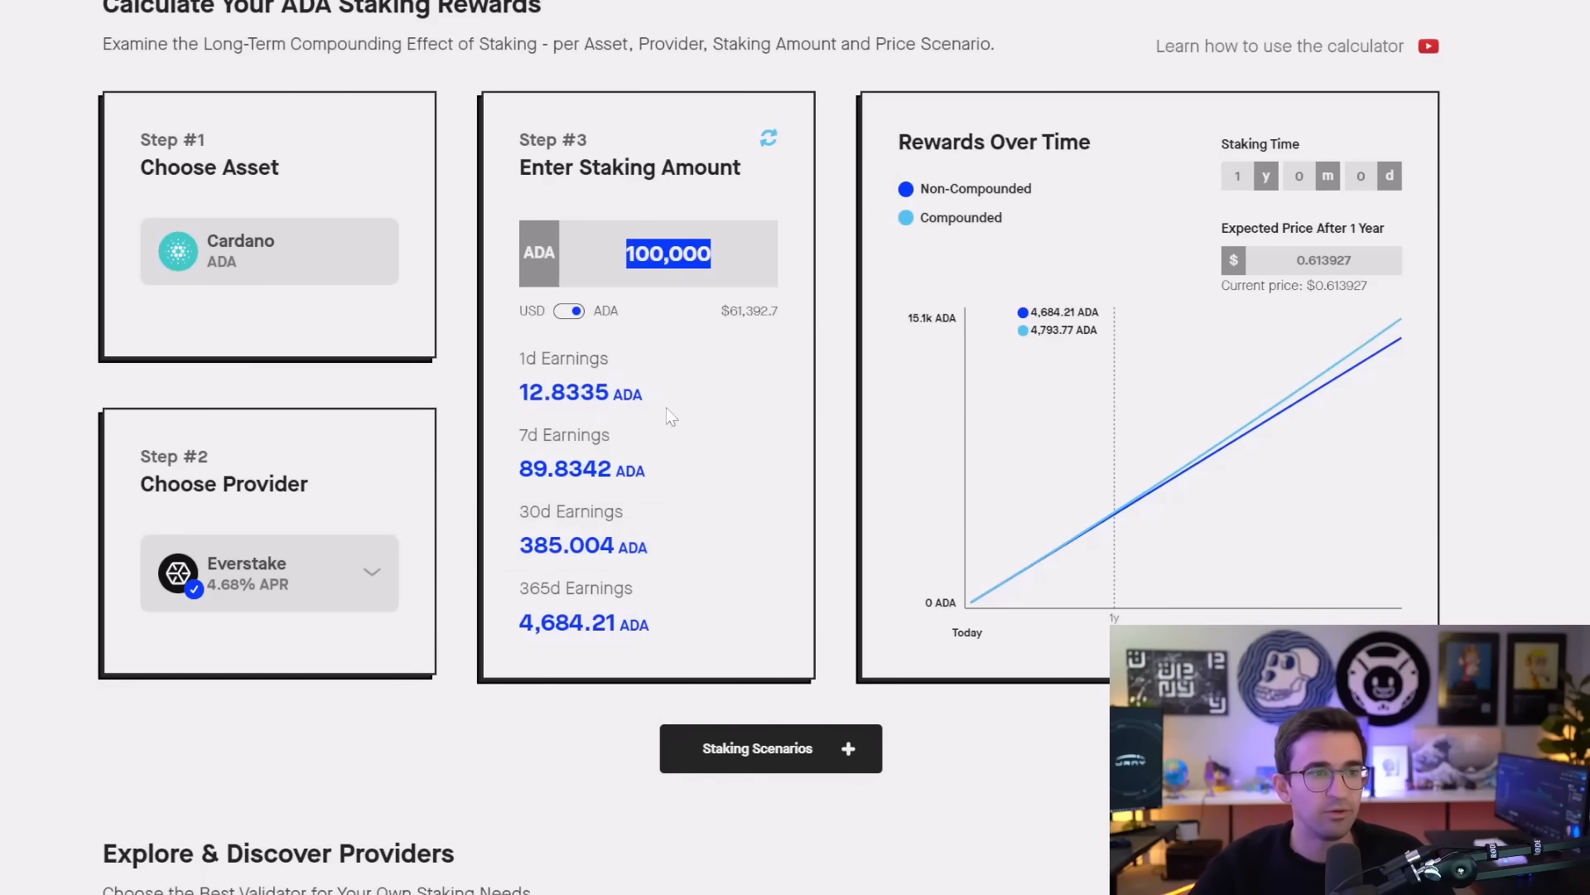
pyautogui.moveTo(715, 593)
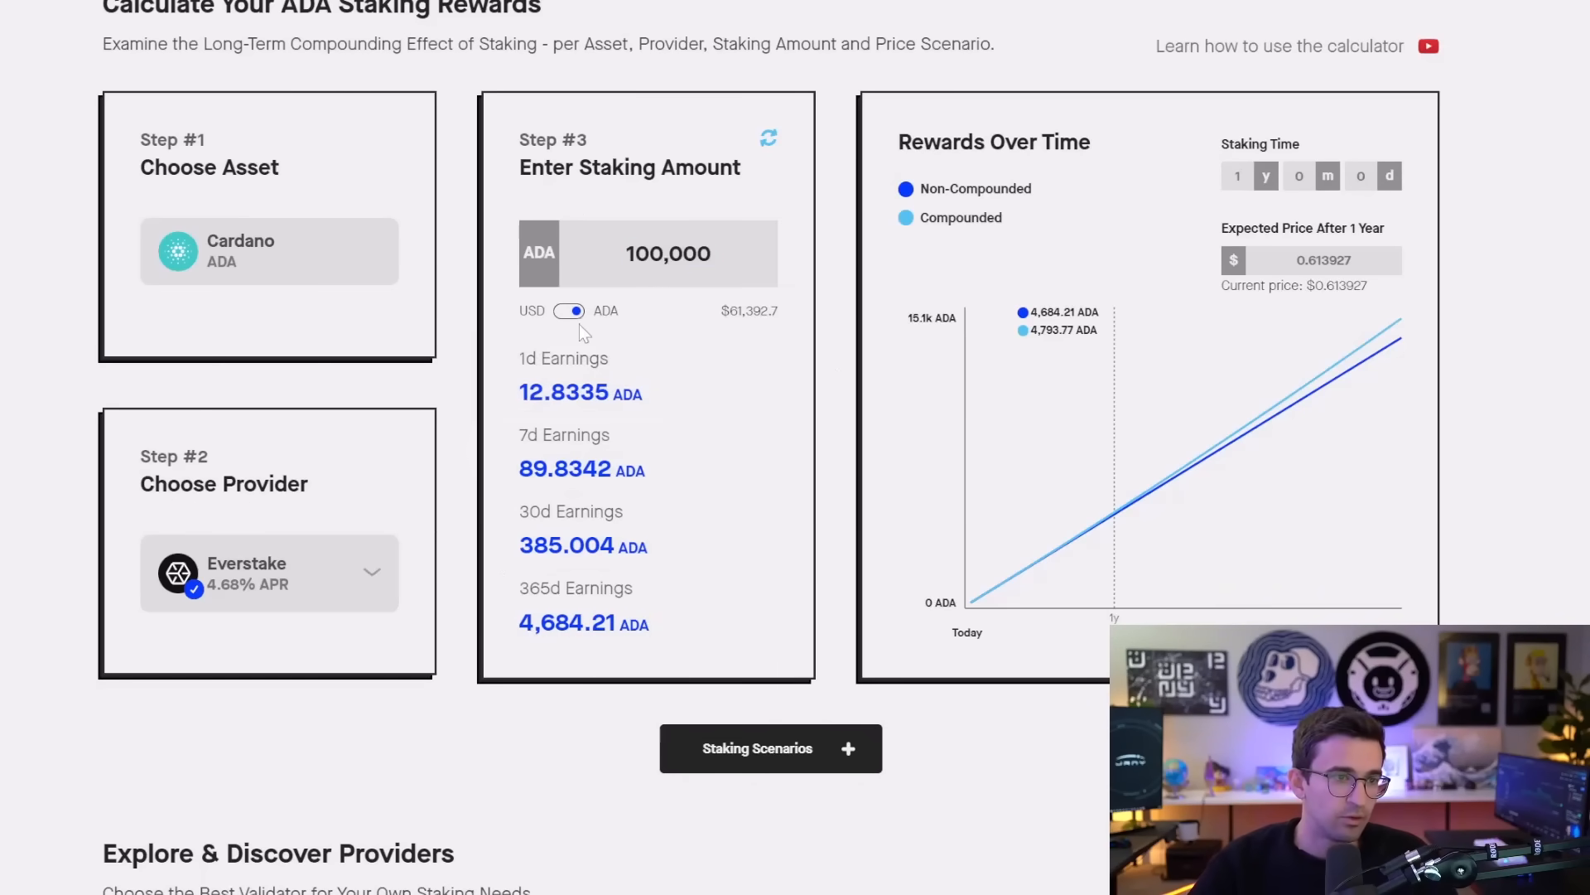
pyautogui.click(570, 311)
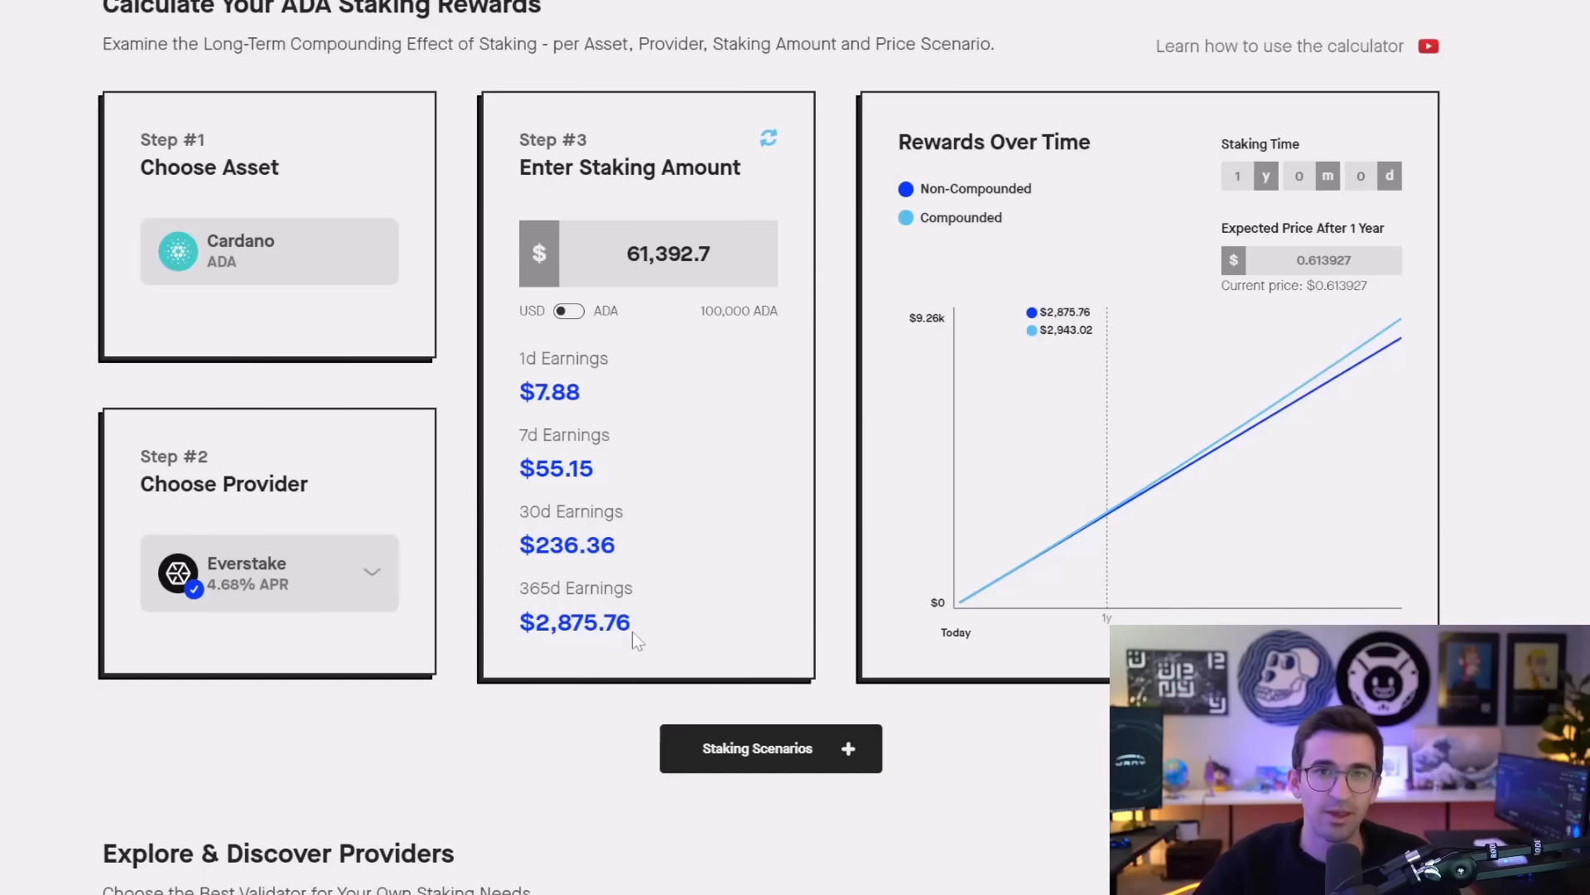
pyautogui.doubleClick(596, 622)
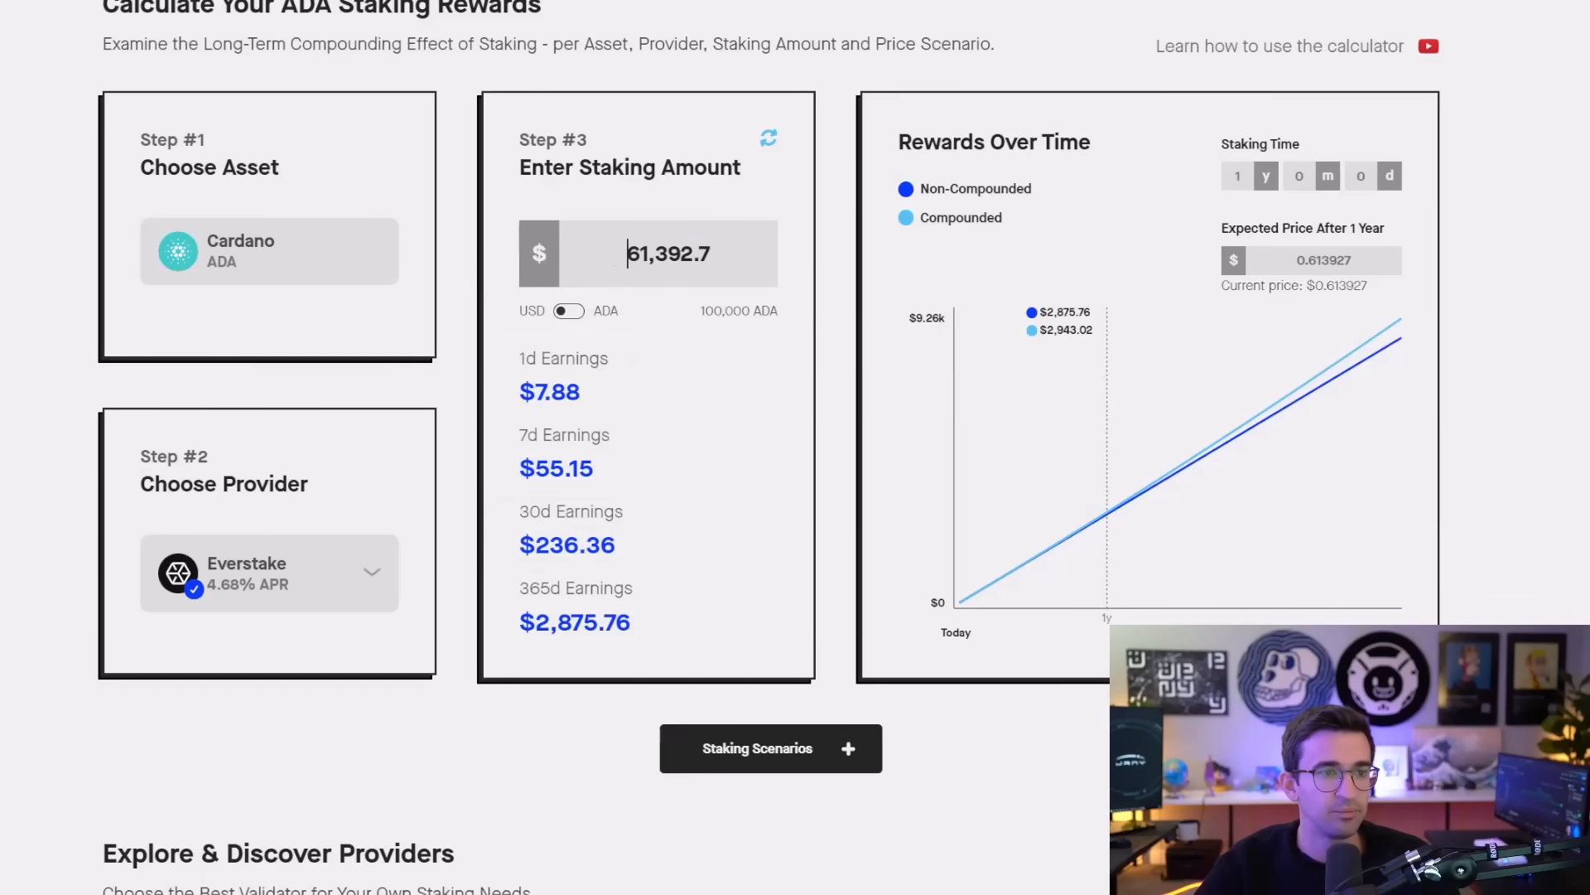
pyautogui.moveTo(636, 330)
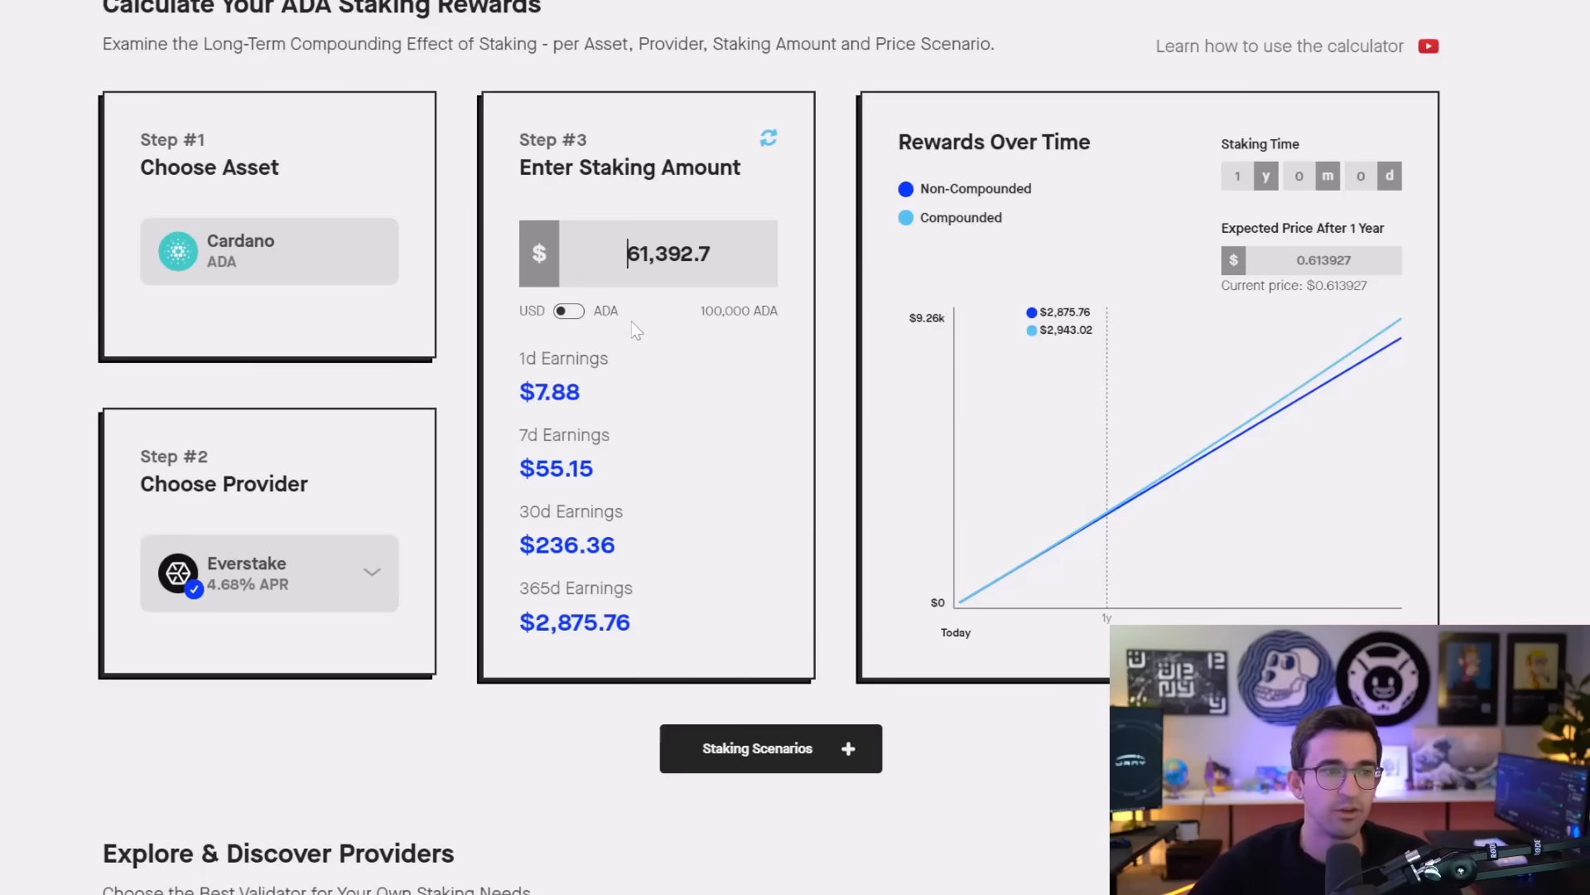
pyautogui.click(569, 311)
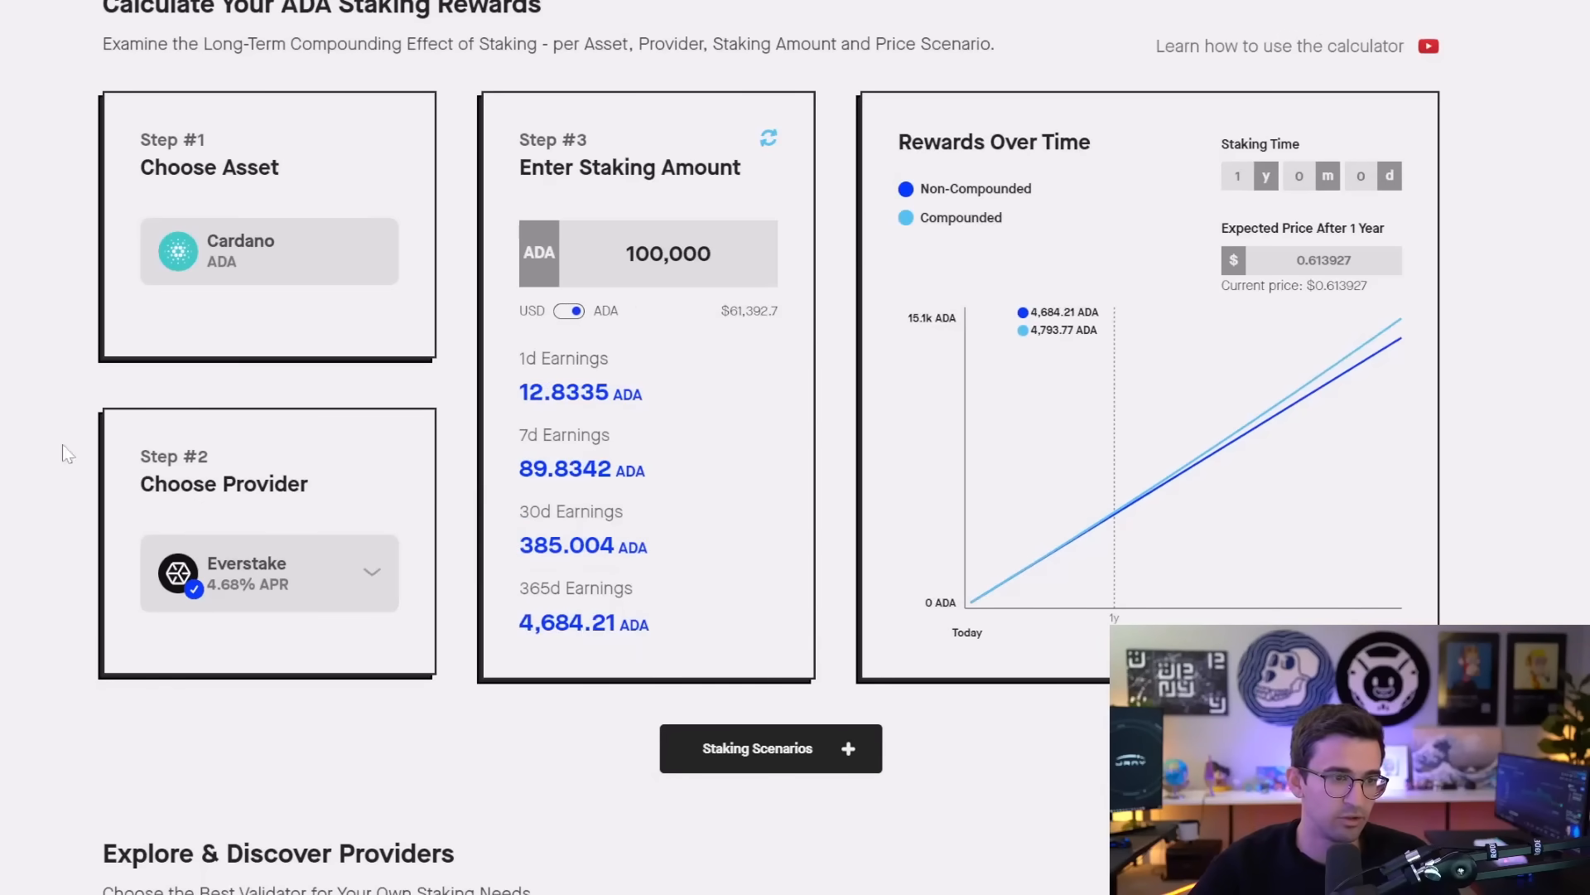
pyautogui.moveTo(638, 667)
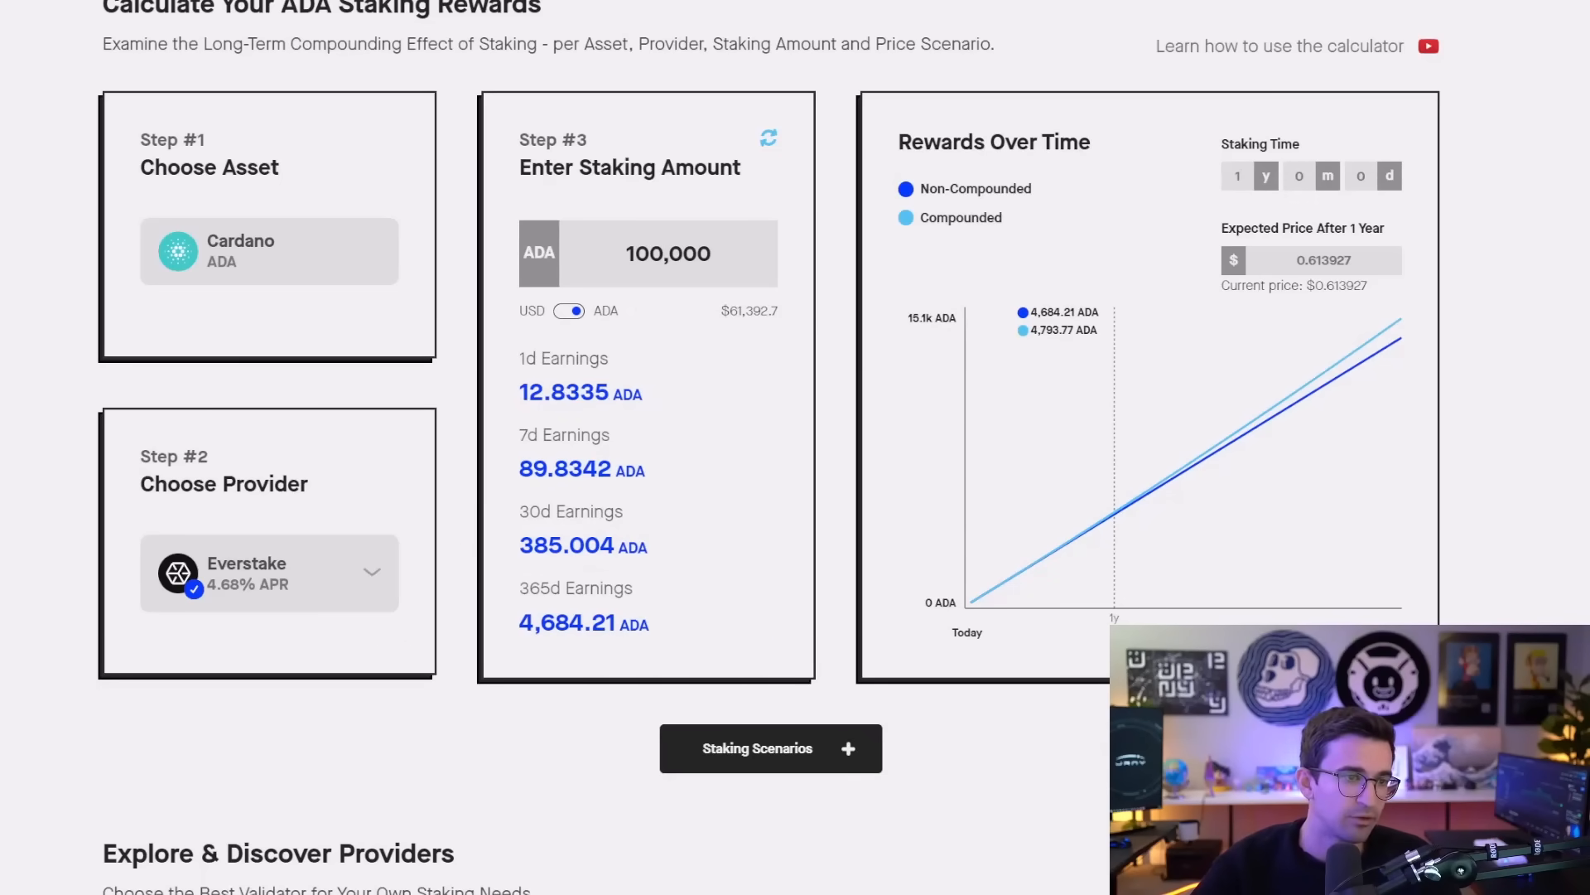
pyautogui.click(569, 311)
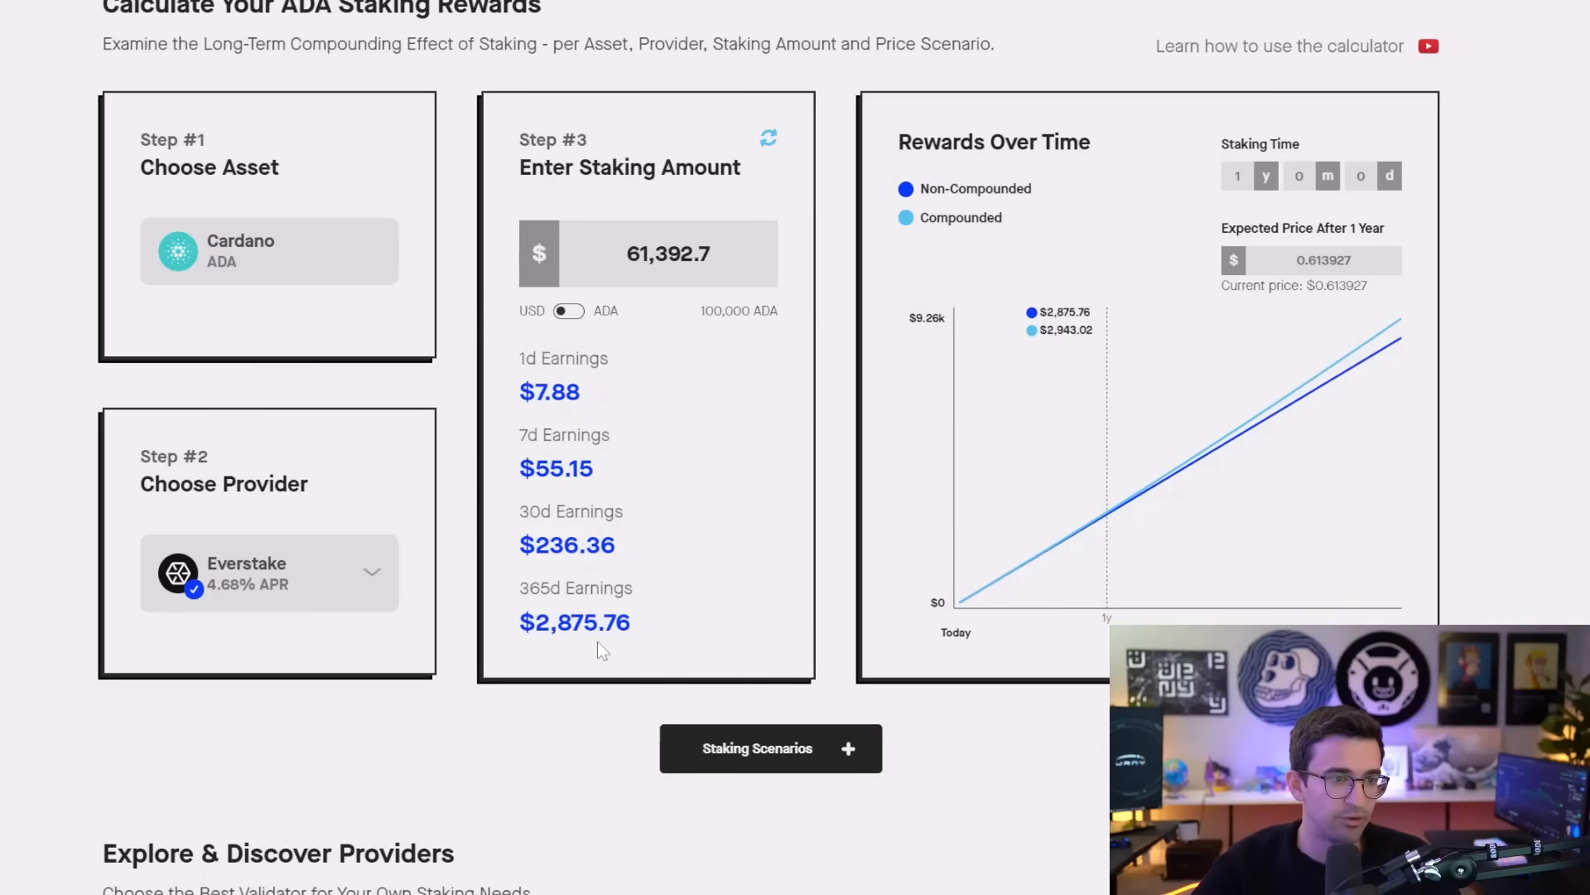
pyautogui.doubleClick(574, 622)
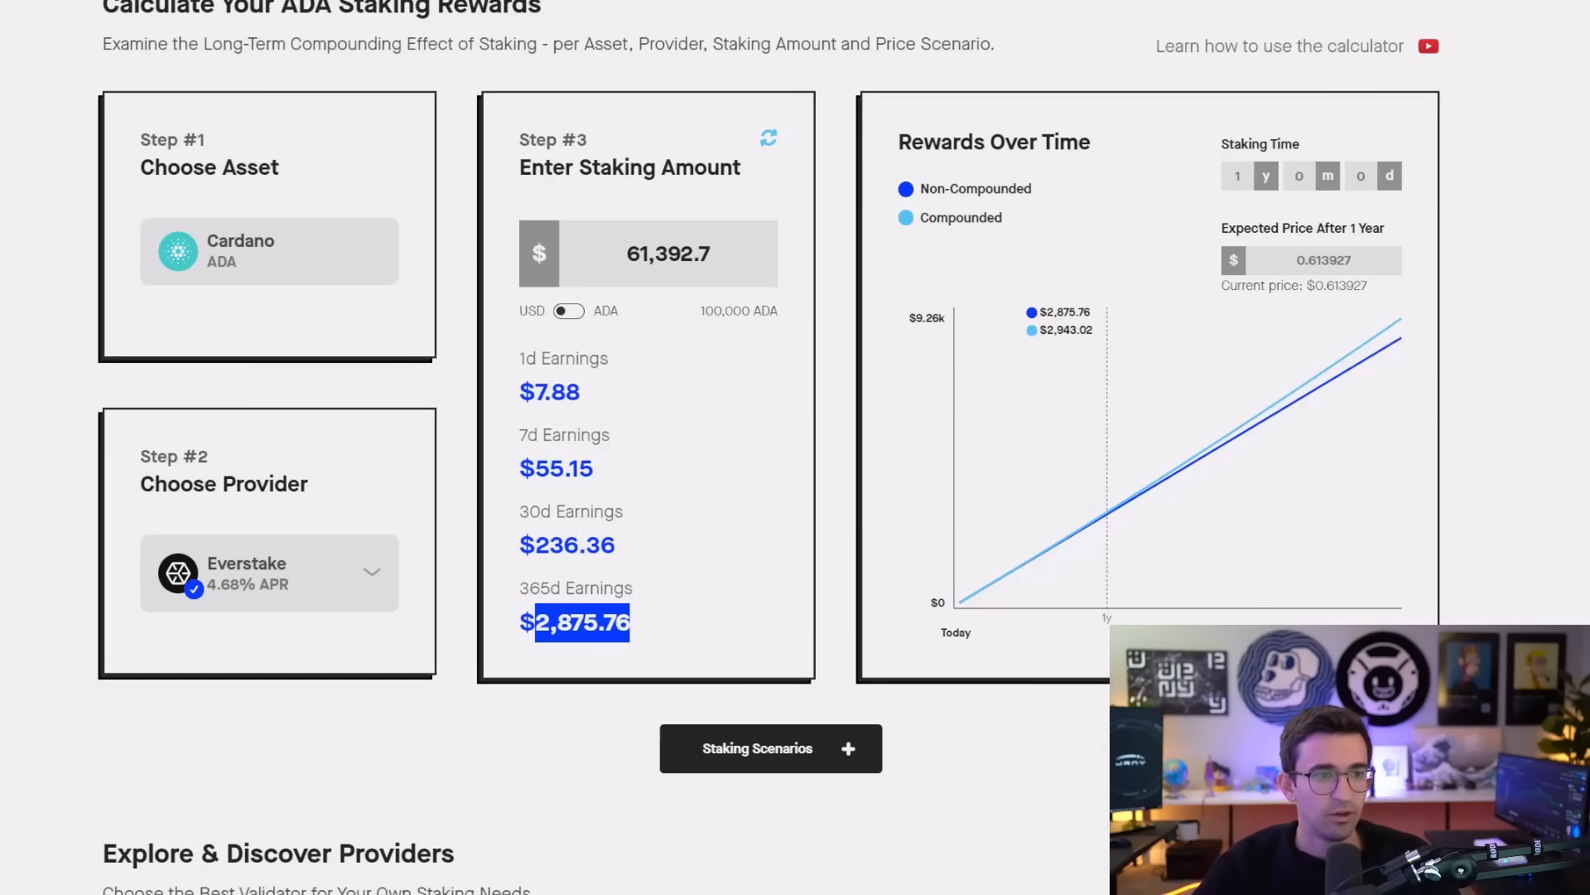
pyautogui.click(575, 588)
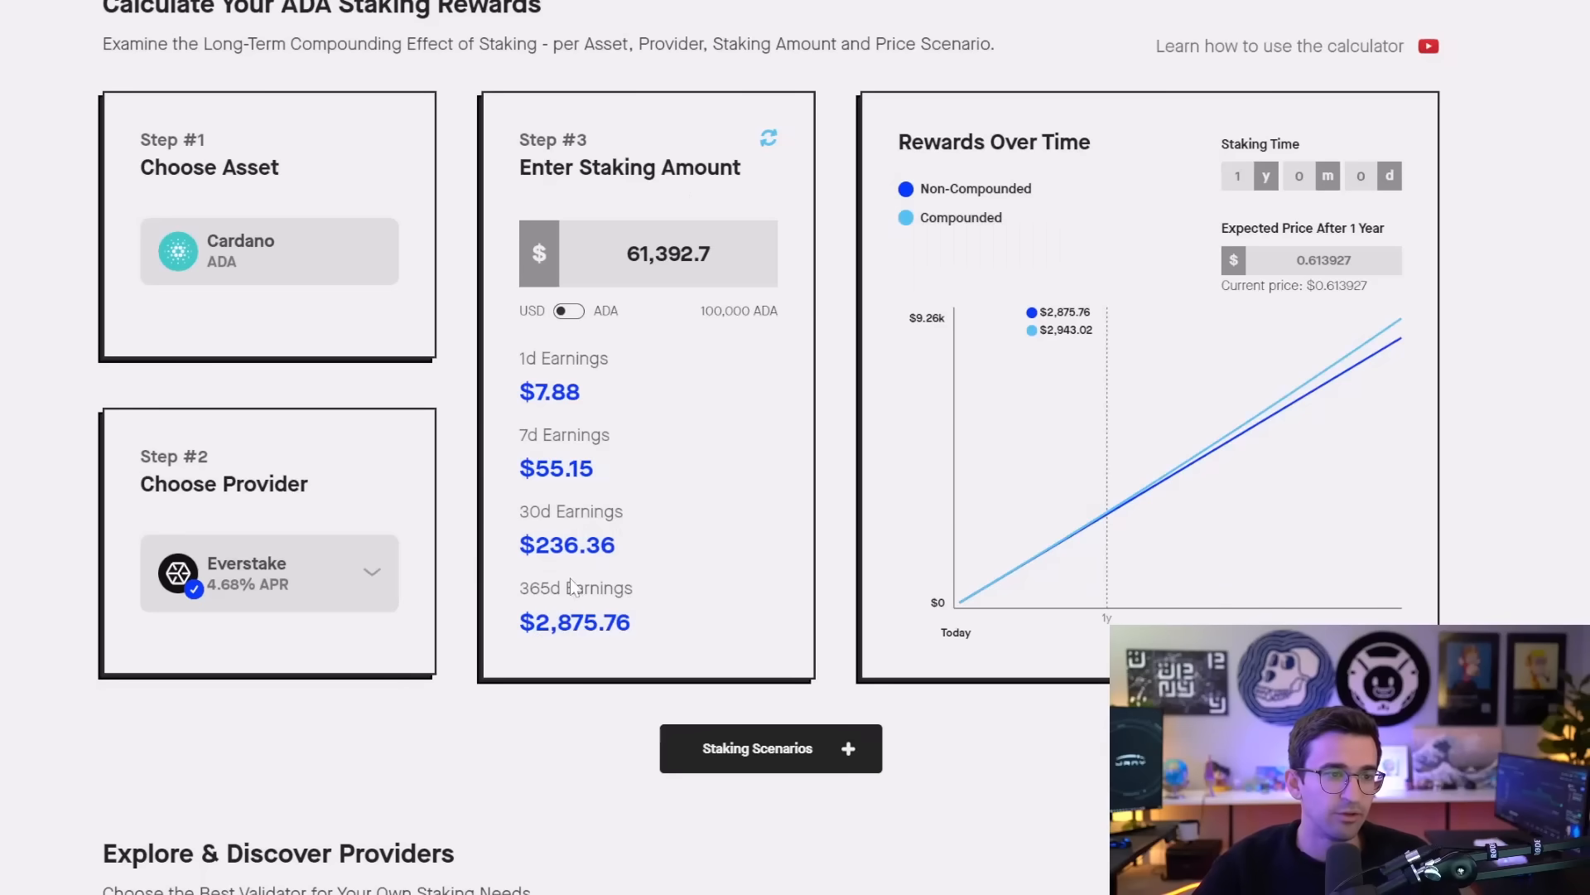
pyautogui.tripleClick(668, 254)
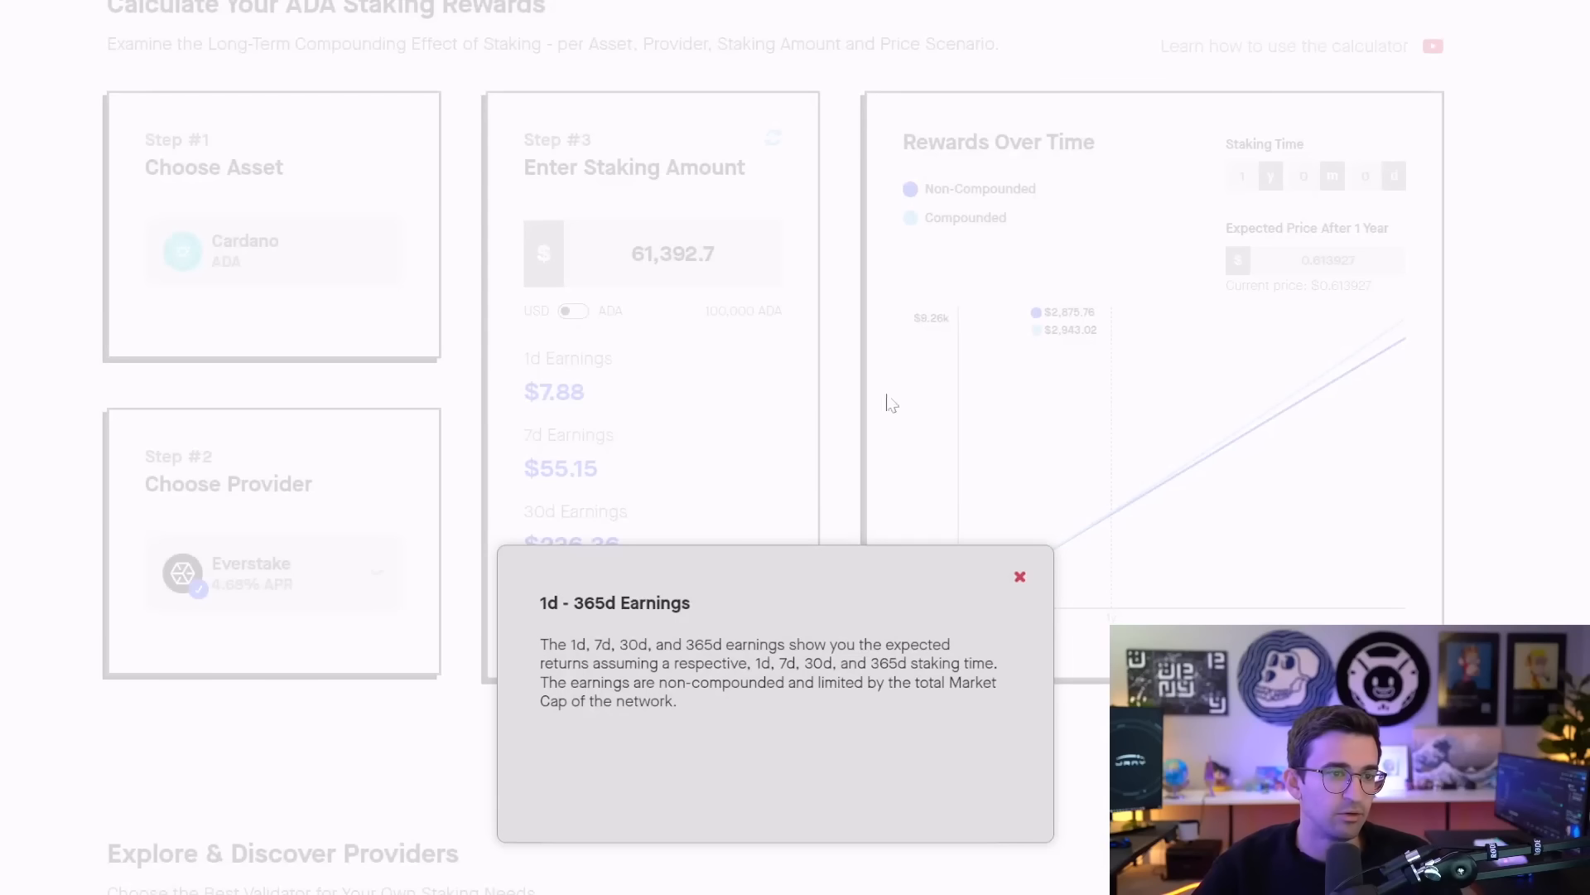
# - Close the 1d–365d earnings explanation popup
pyautogui.click(1020, 577)
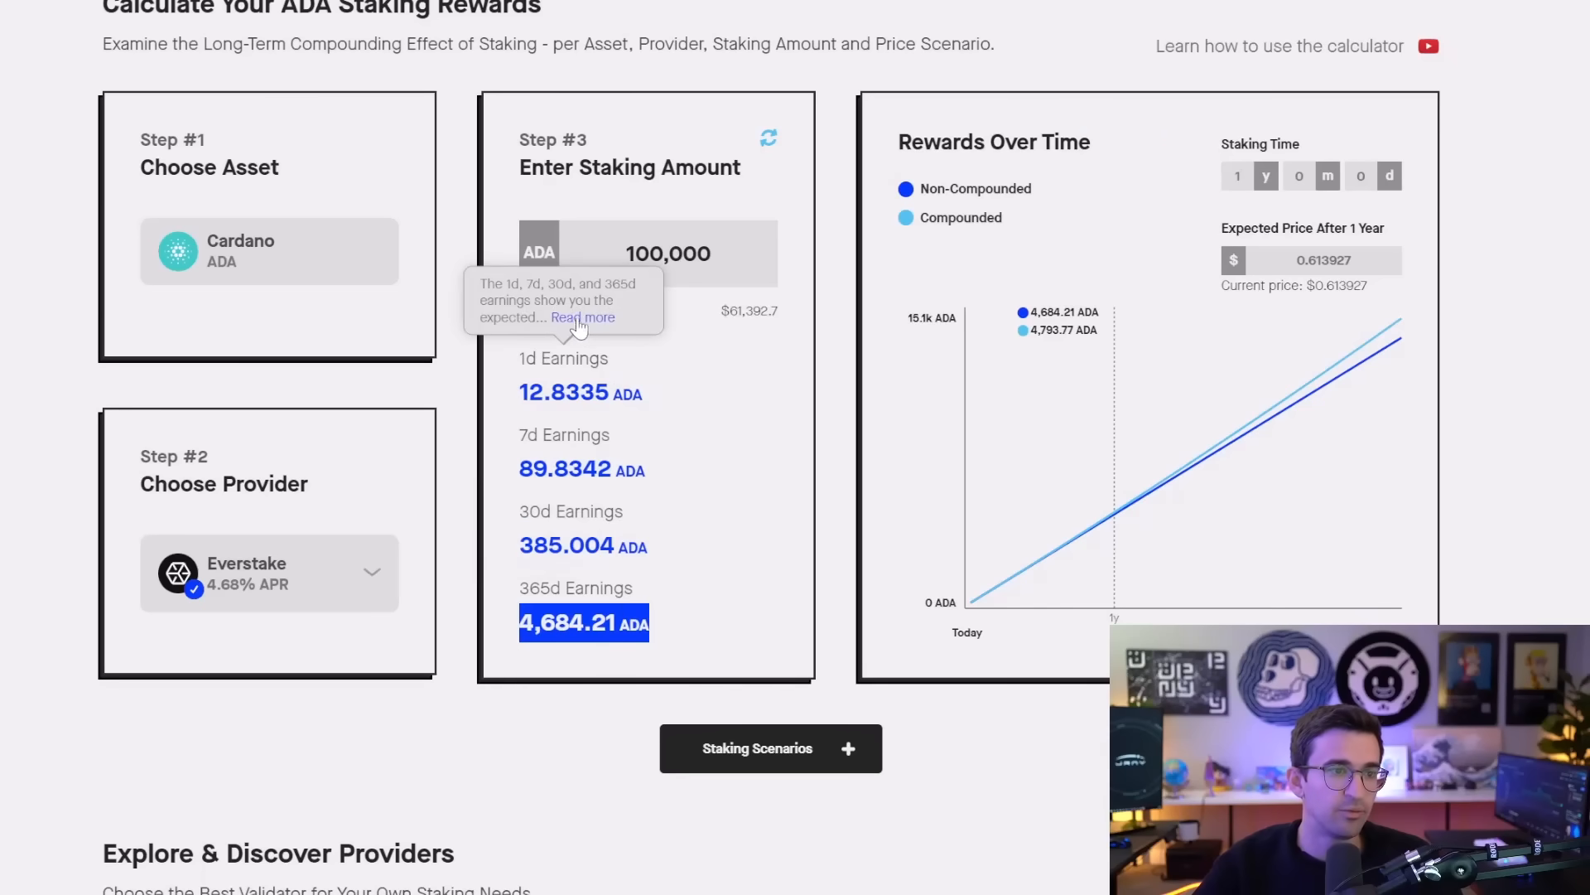
# - Flip between USD and ADA repeatedly, selecting the 4,684.21 ADA yearly earnings, ending on ADA
pyautogui.click(566, 311)
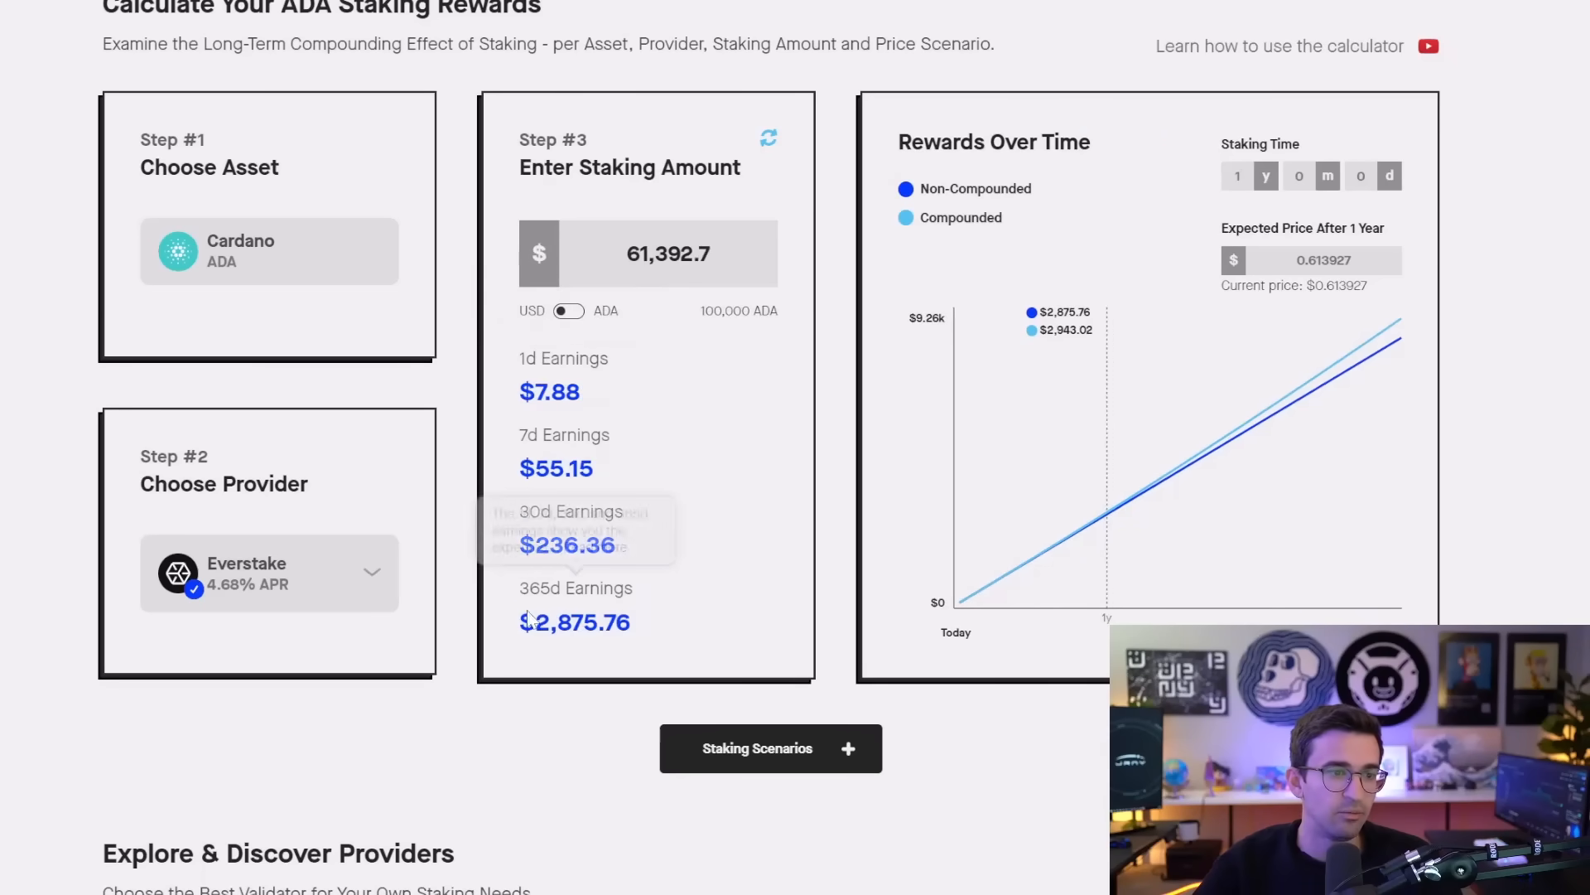
pyautogui.moveTo(441, 566)
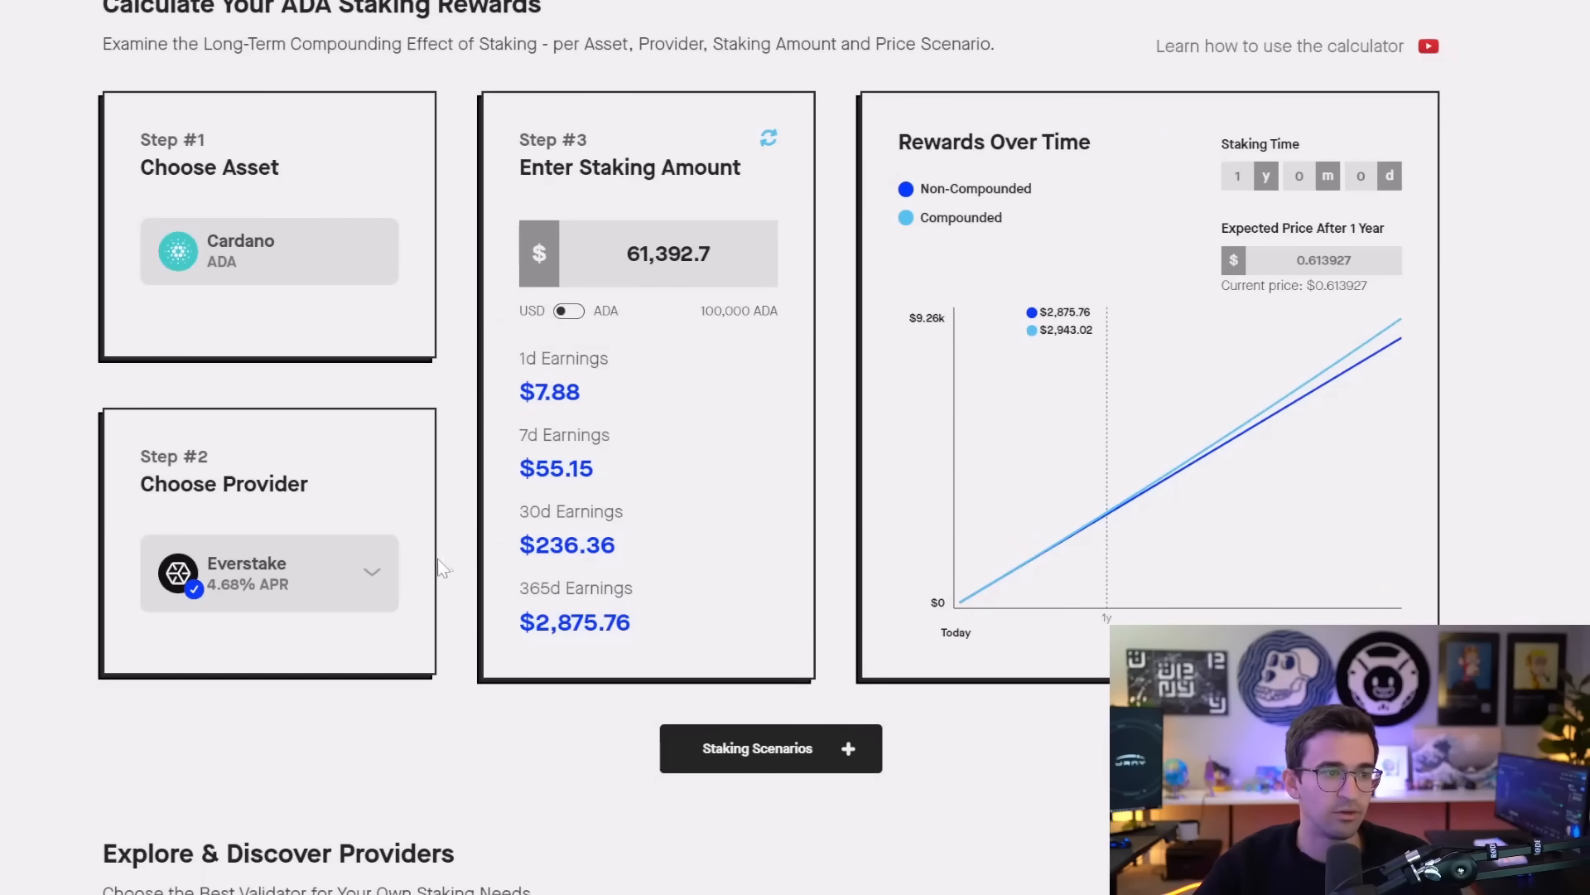
pyautogui.tripleClick(668, 254)
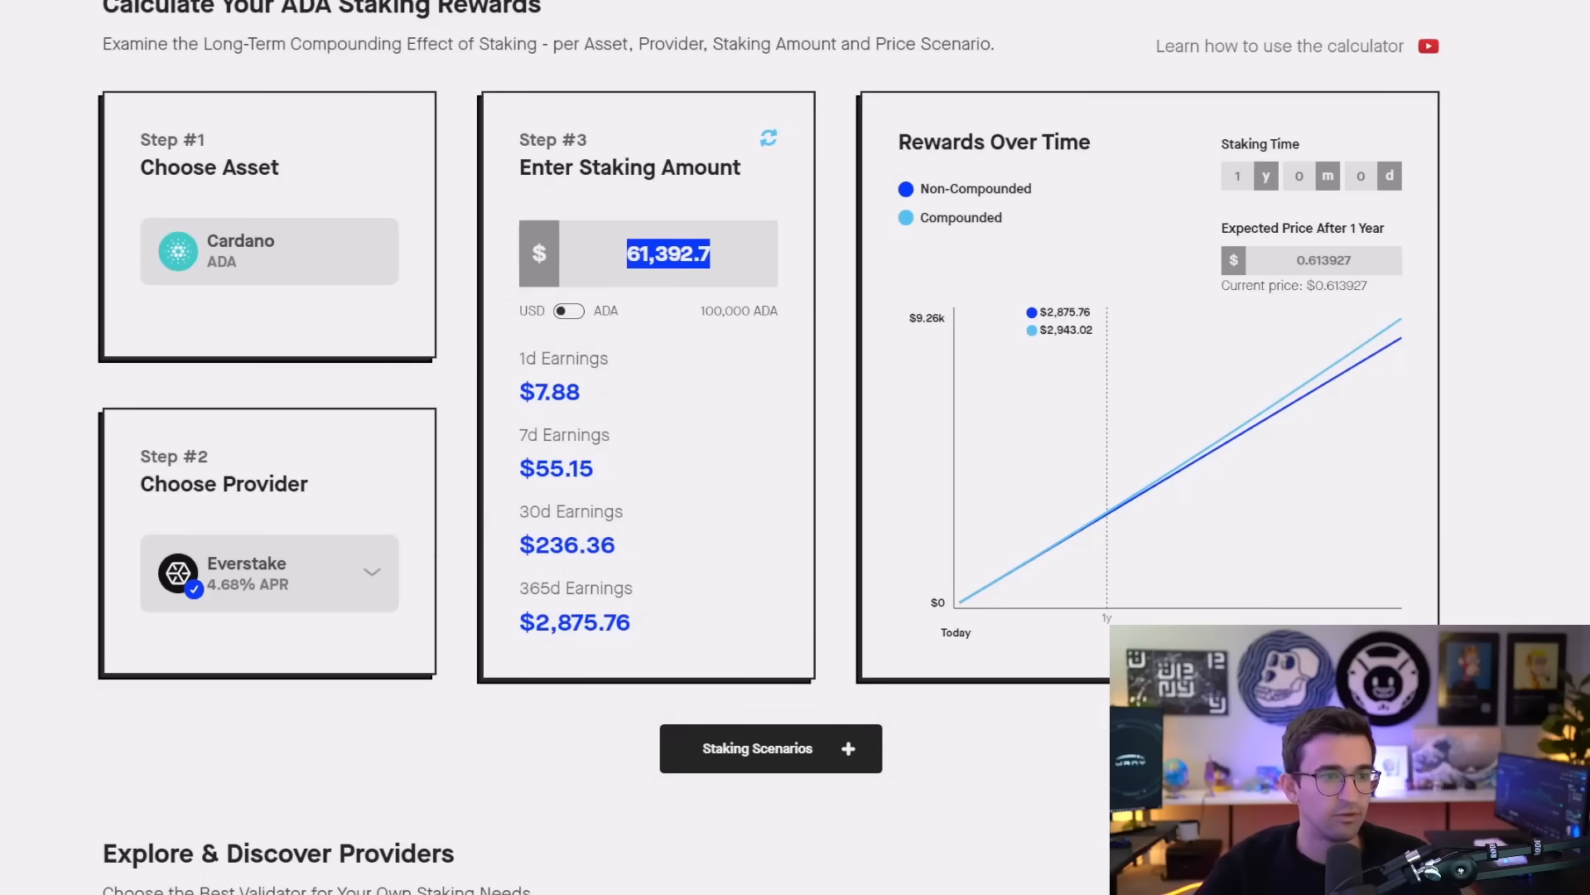
pyautogui.moveTo(700, 325)
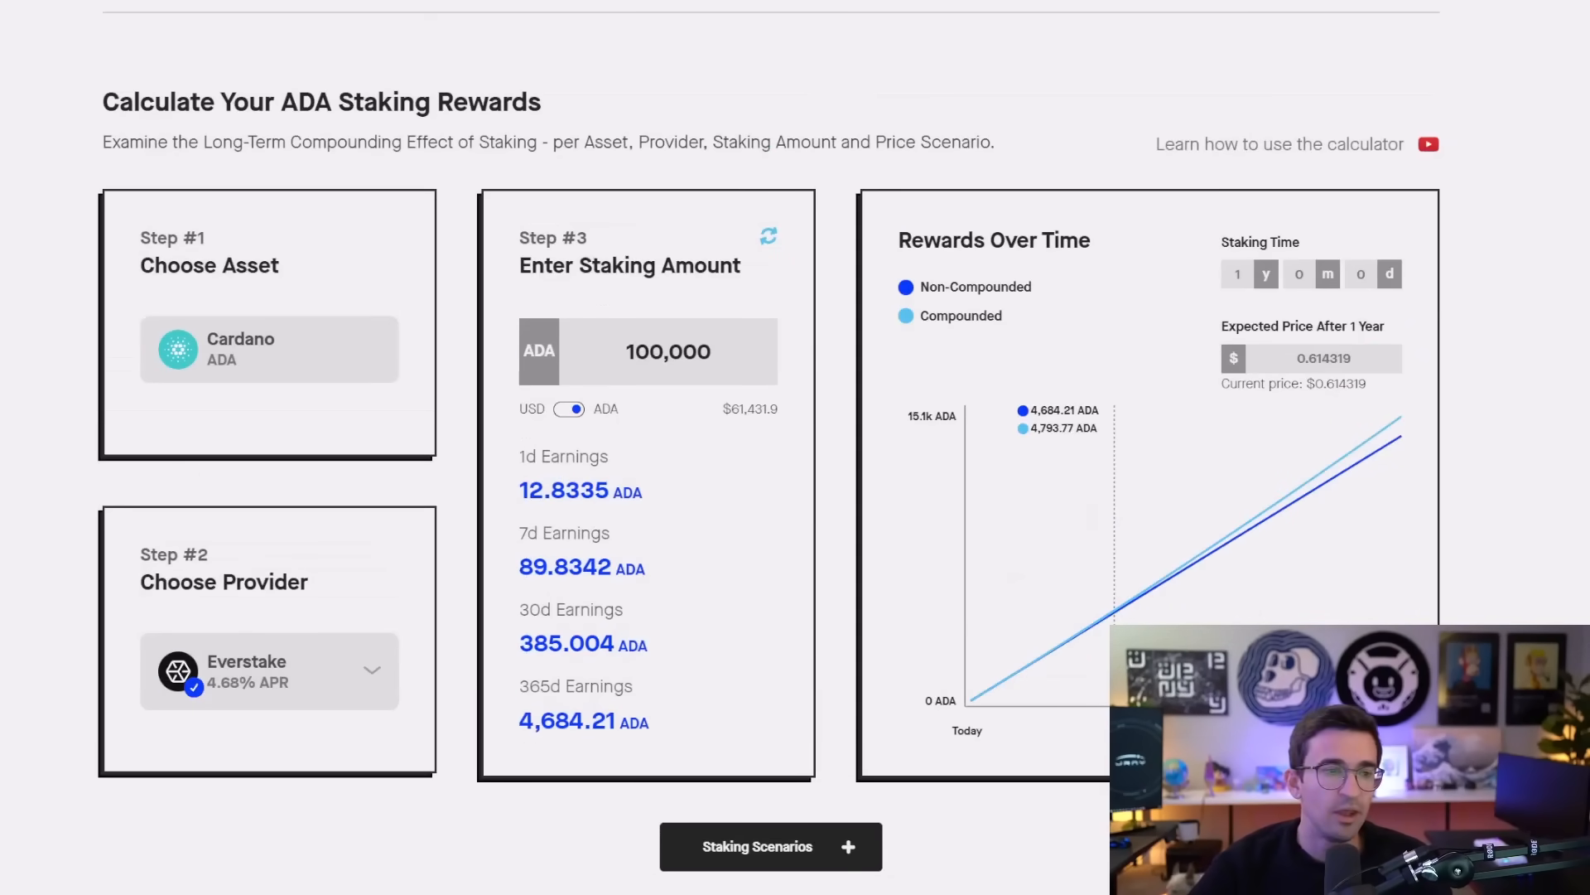
pyautogui.click(567, 408)
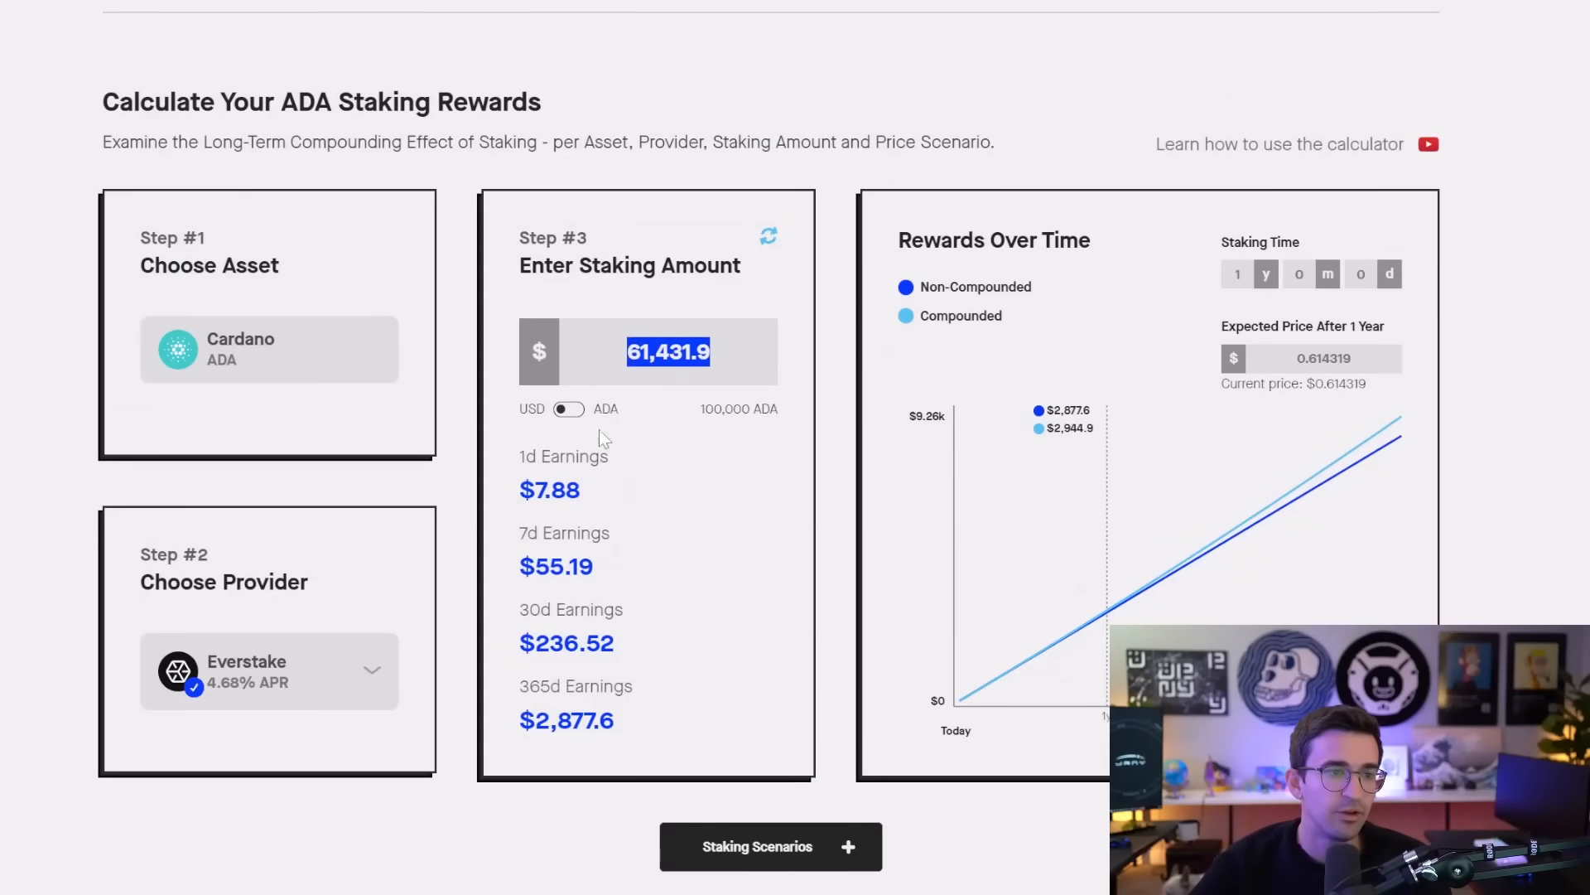
pyautogui.click(567, 408)
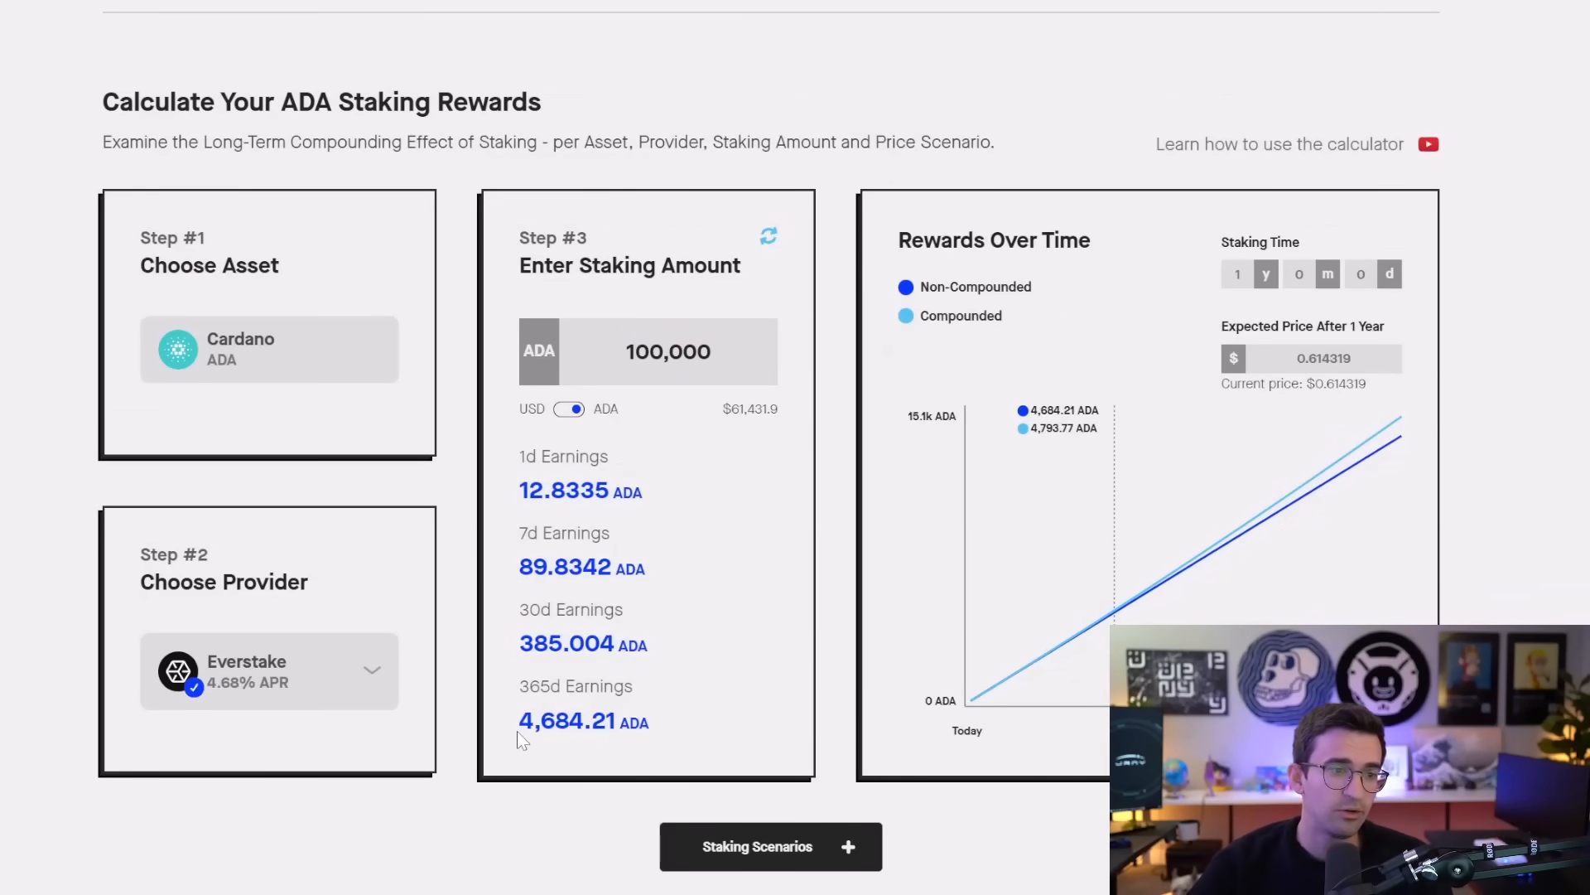
pyautogui.doubleClick(566, 720)
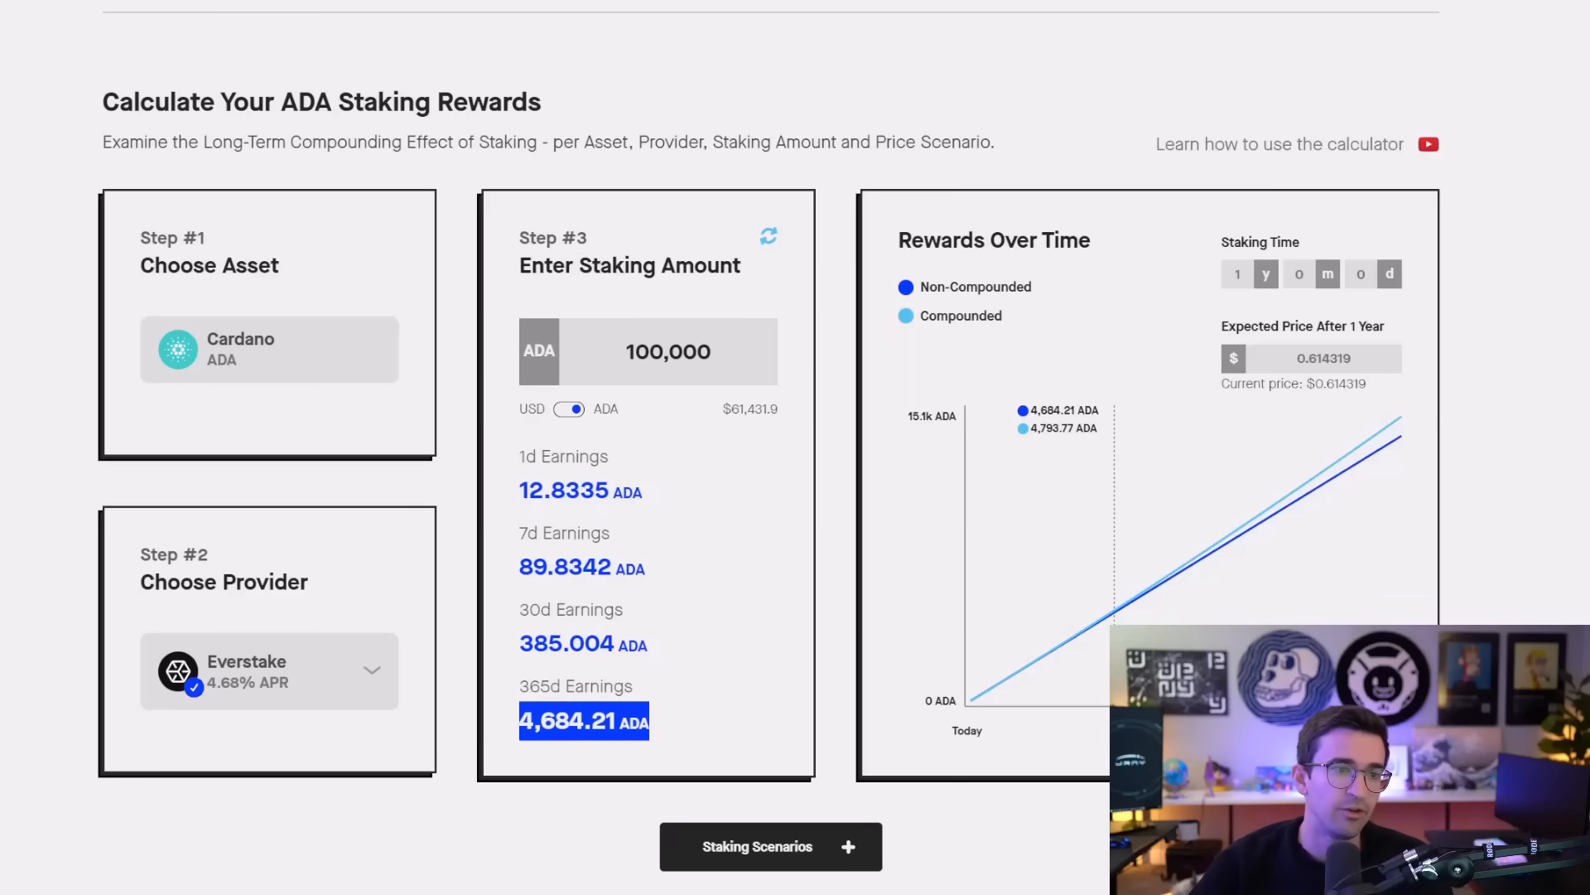
pyautogui.moveTo(622, 459)
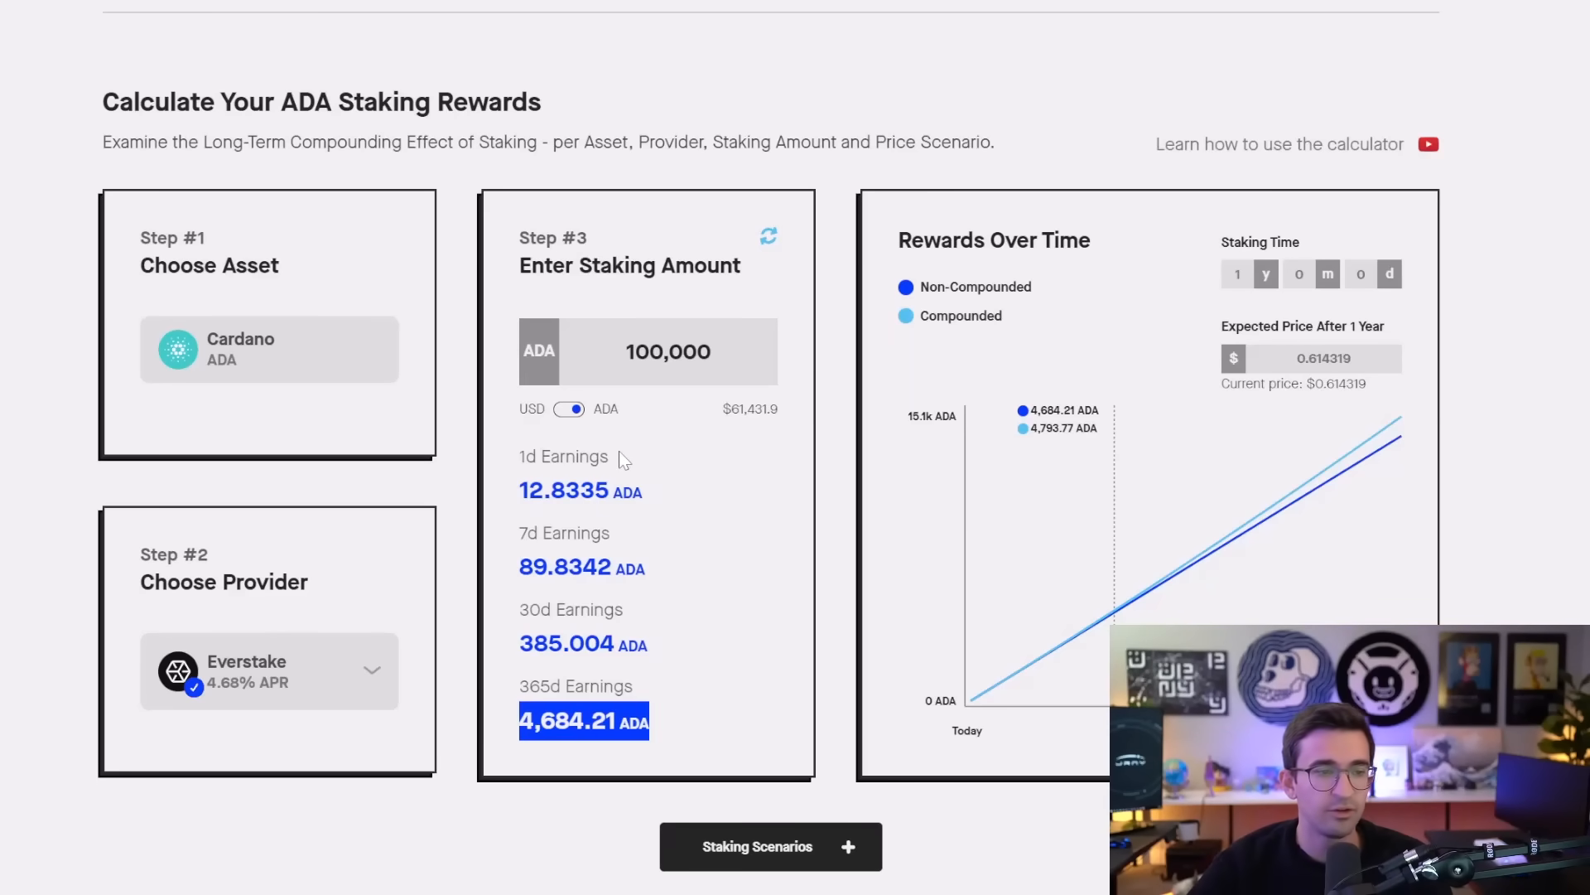
pyautogui.moveTo(719, 505)
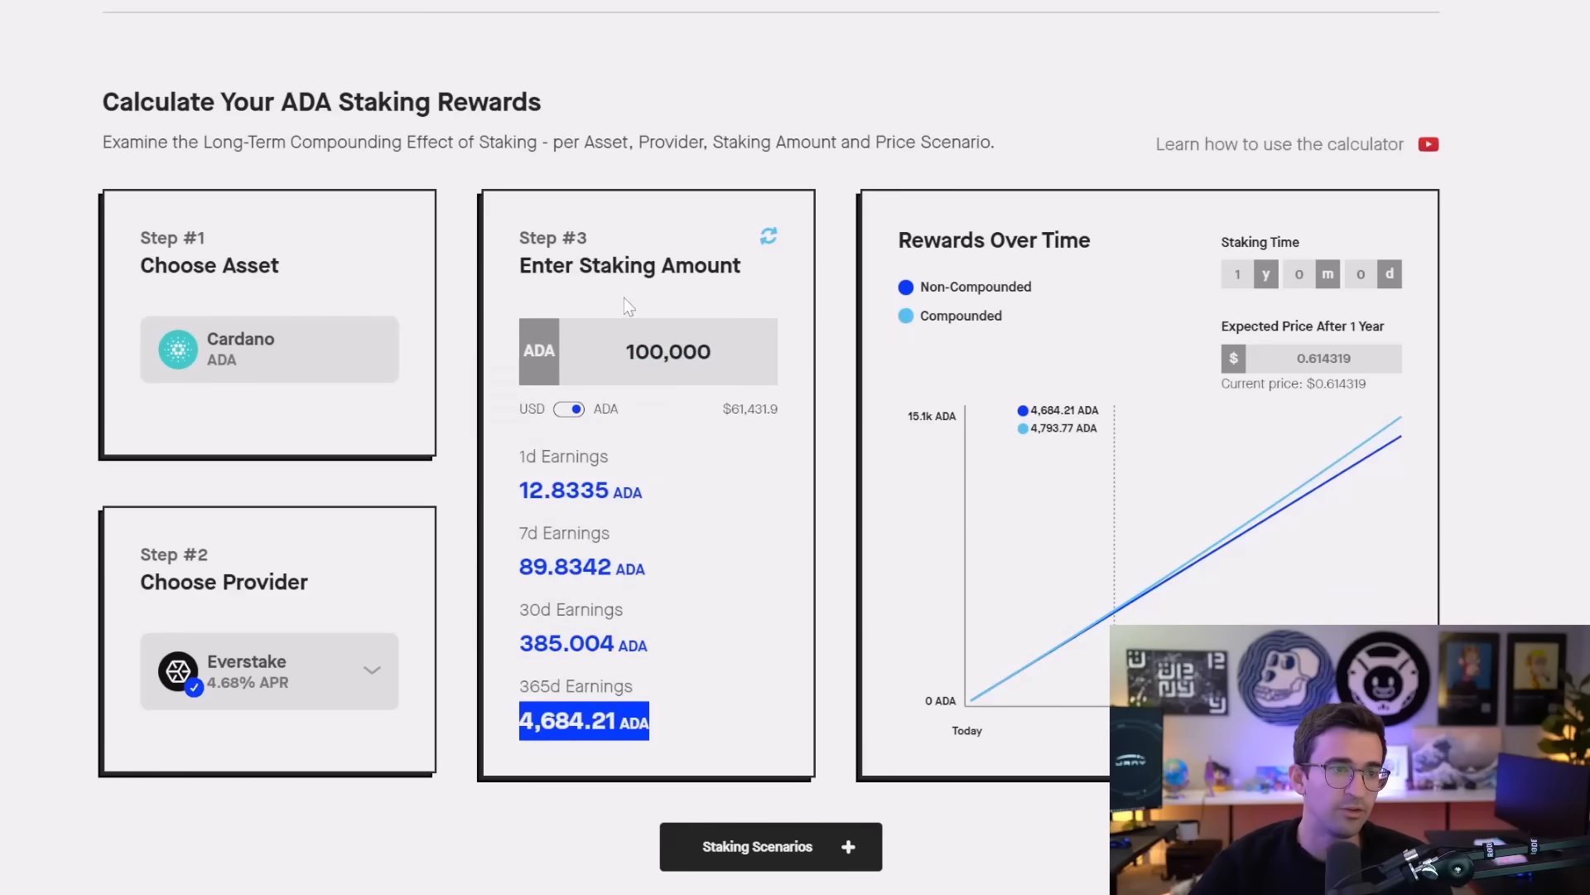
pyautogui.click(568, 408)
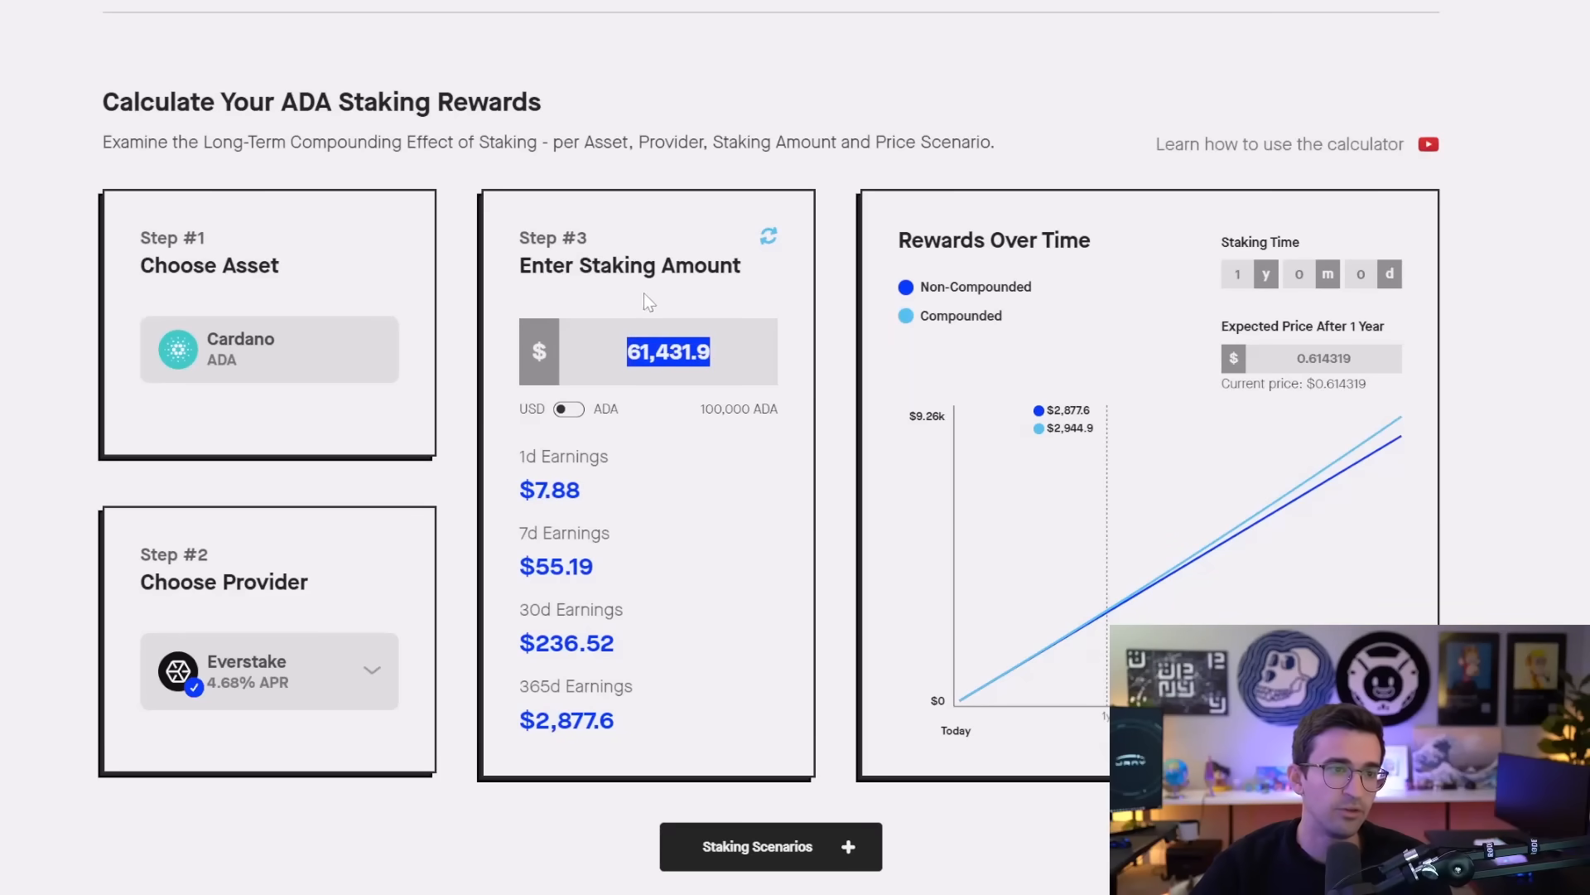
pyautogui.click(569, 407)
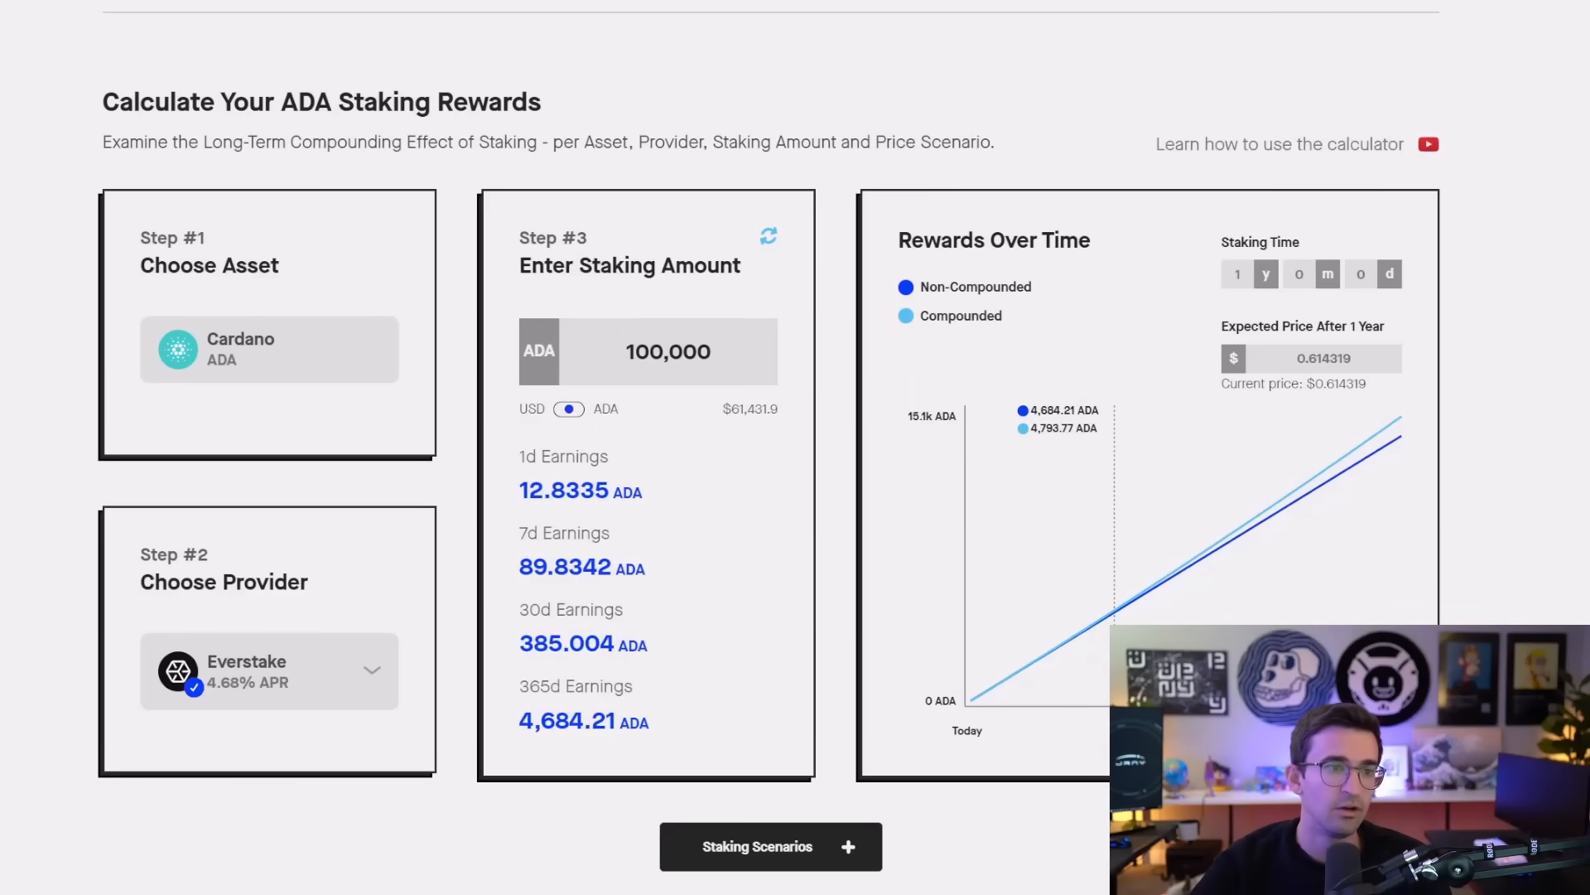
pyautogui.moveTo(678, 294)
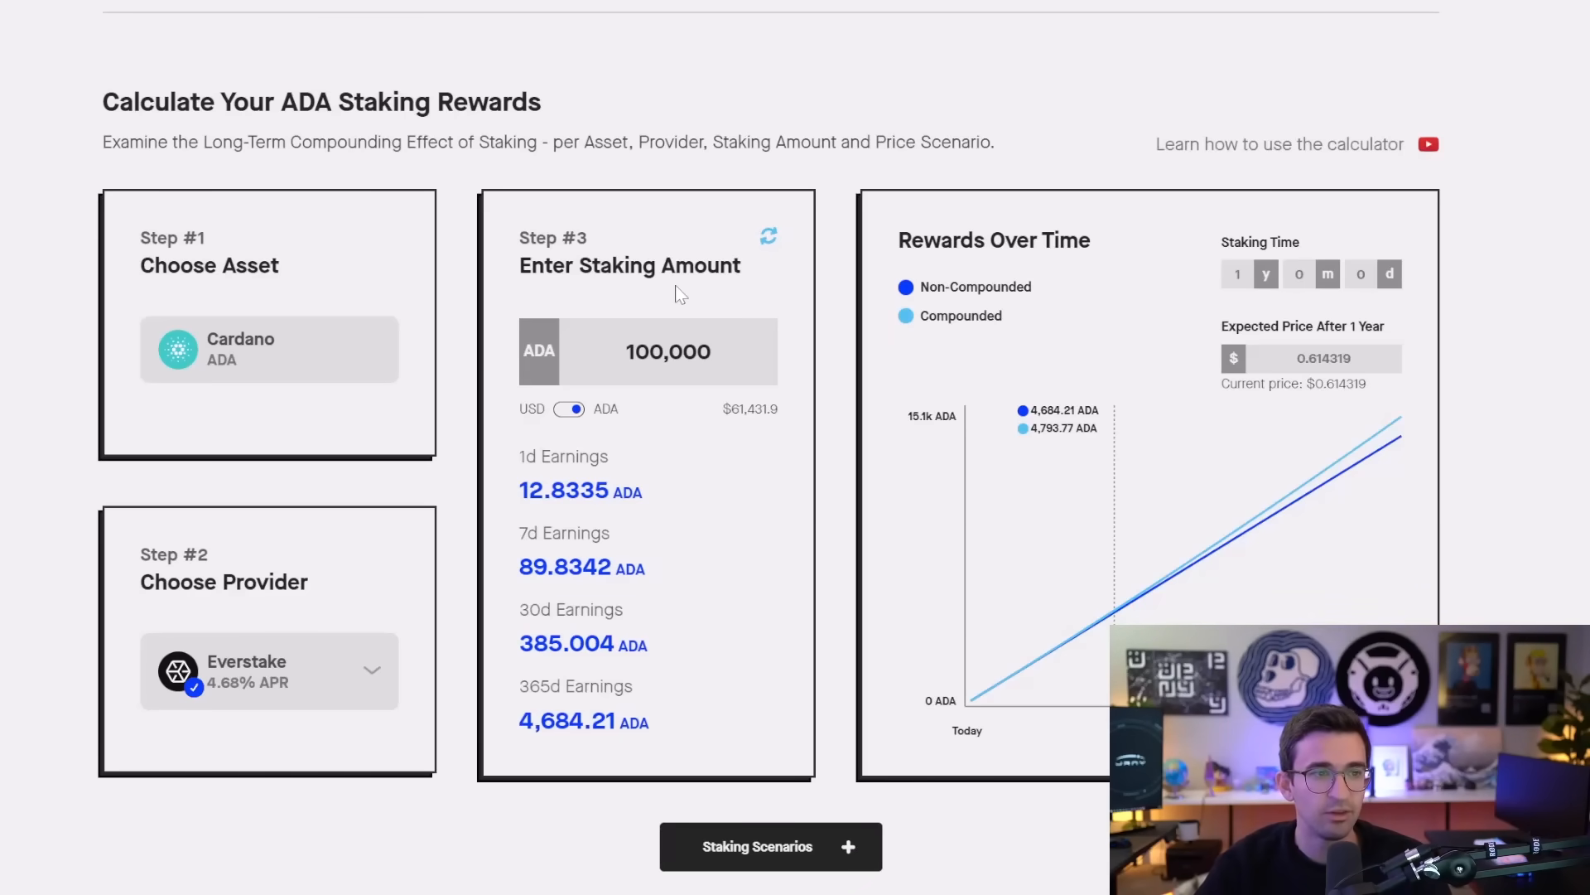
pyautogui.moveTo(624, 186)
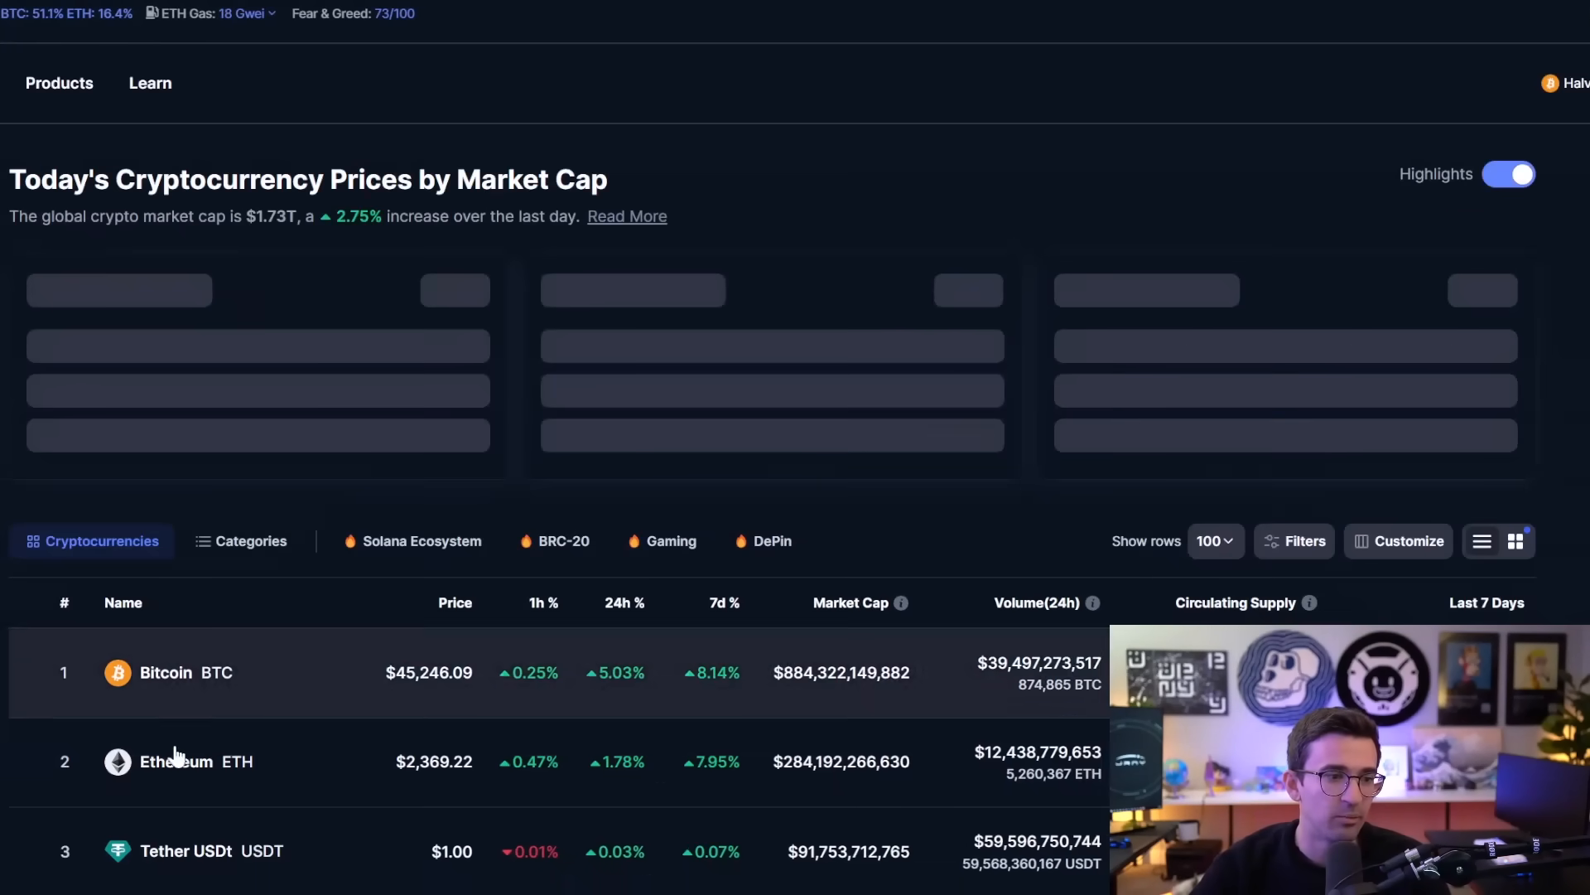
# - Scroll CoinMarketCap's price list, with Bitcoin first at $45,246.09
pyautogui.scroll(-3)
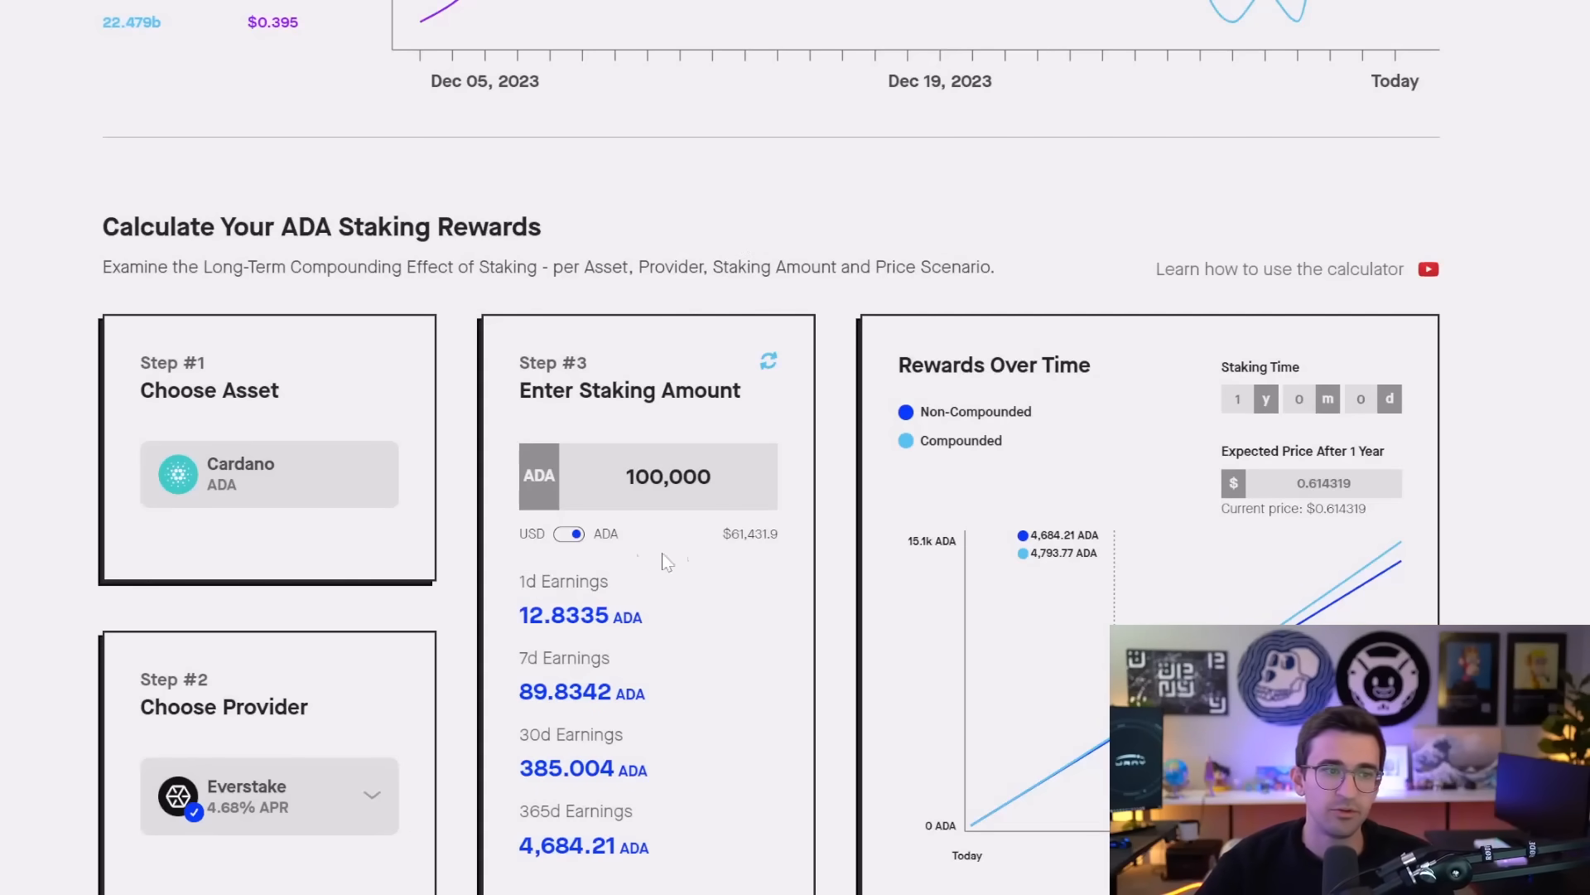
pyautogui.moveTo(758, 301)
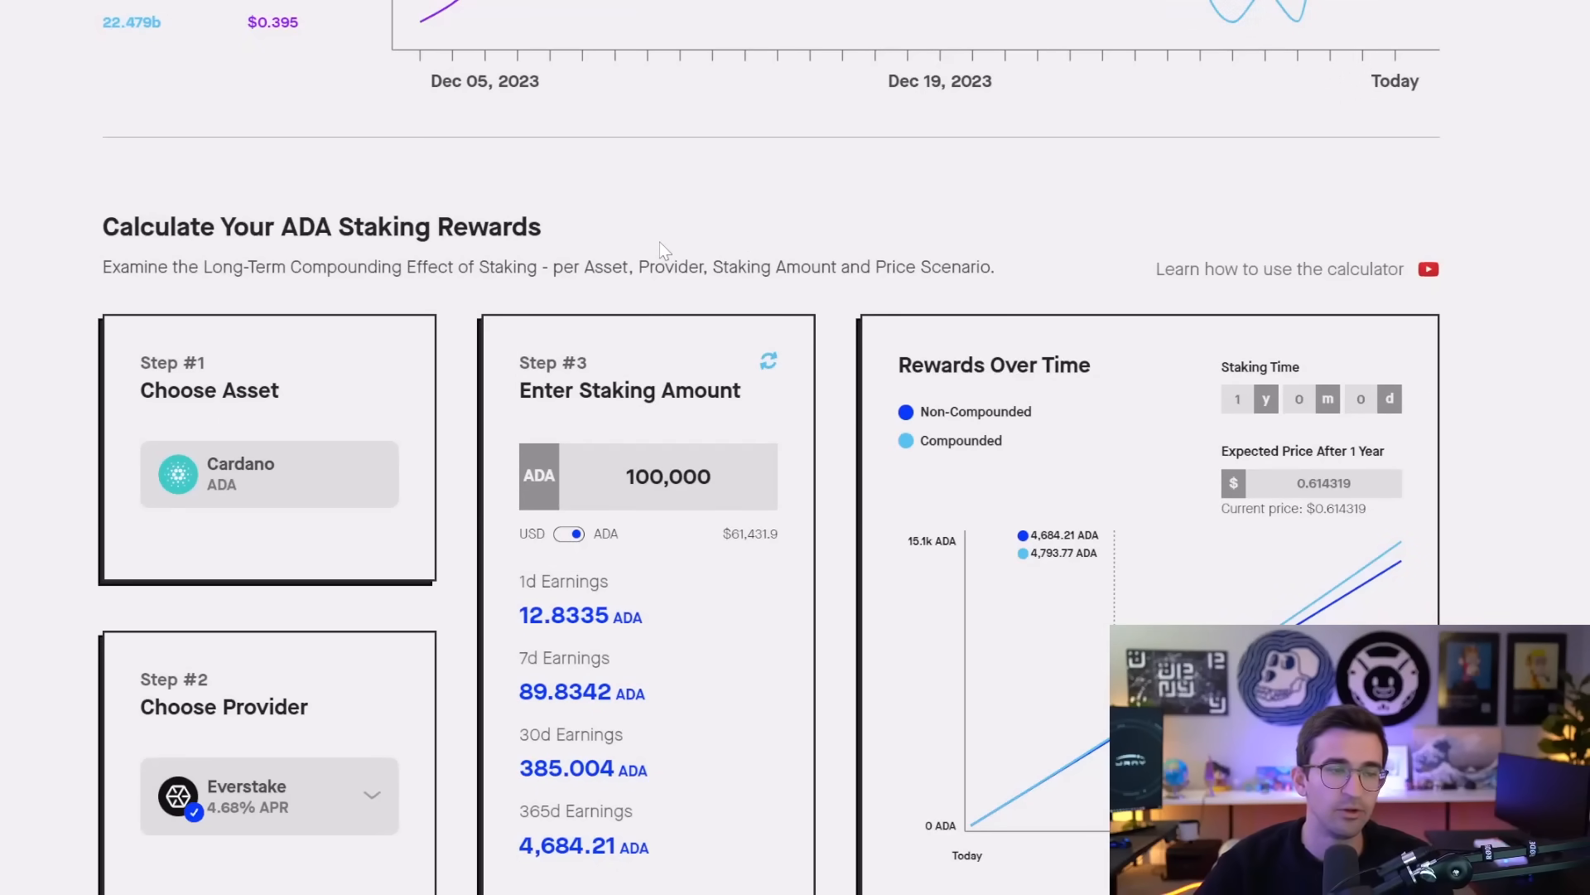
pyautogui.moveTo(647, 300)
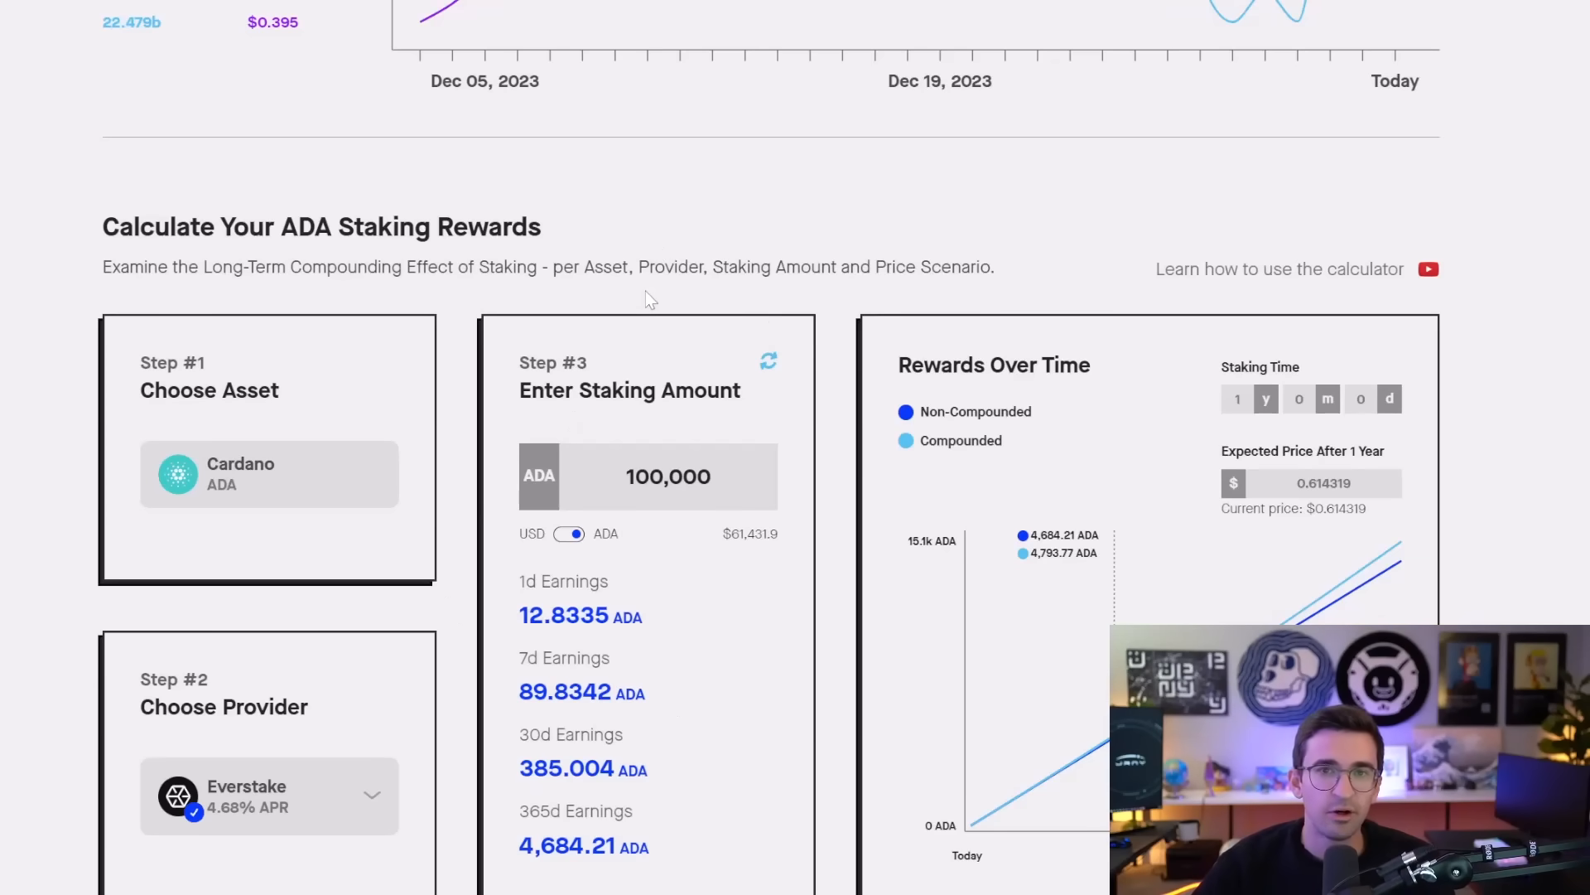
pyautogui.moveTo(690, 252)
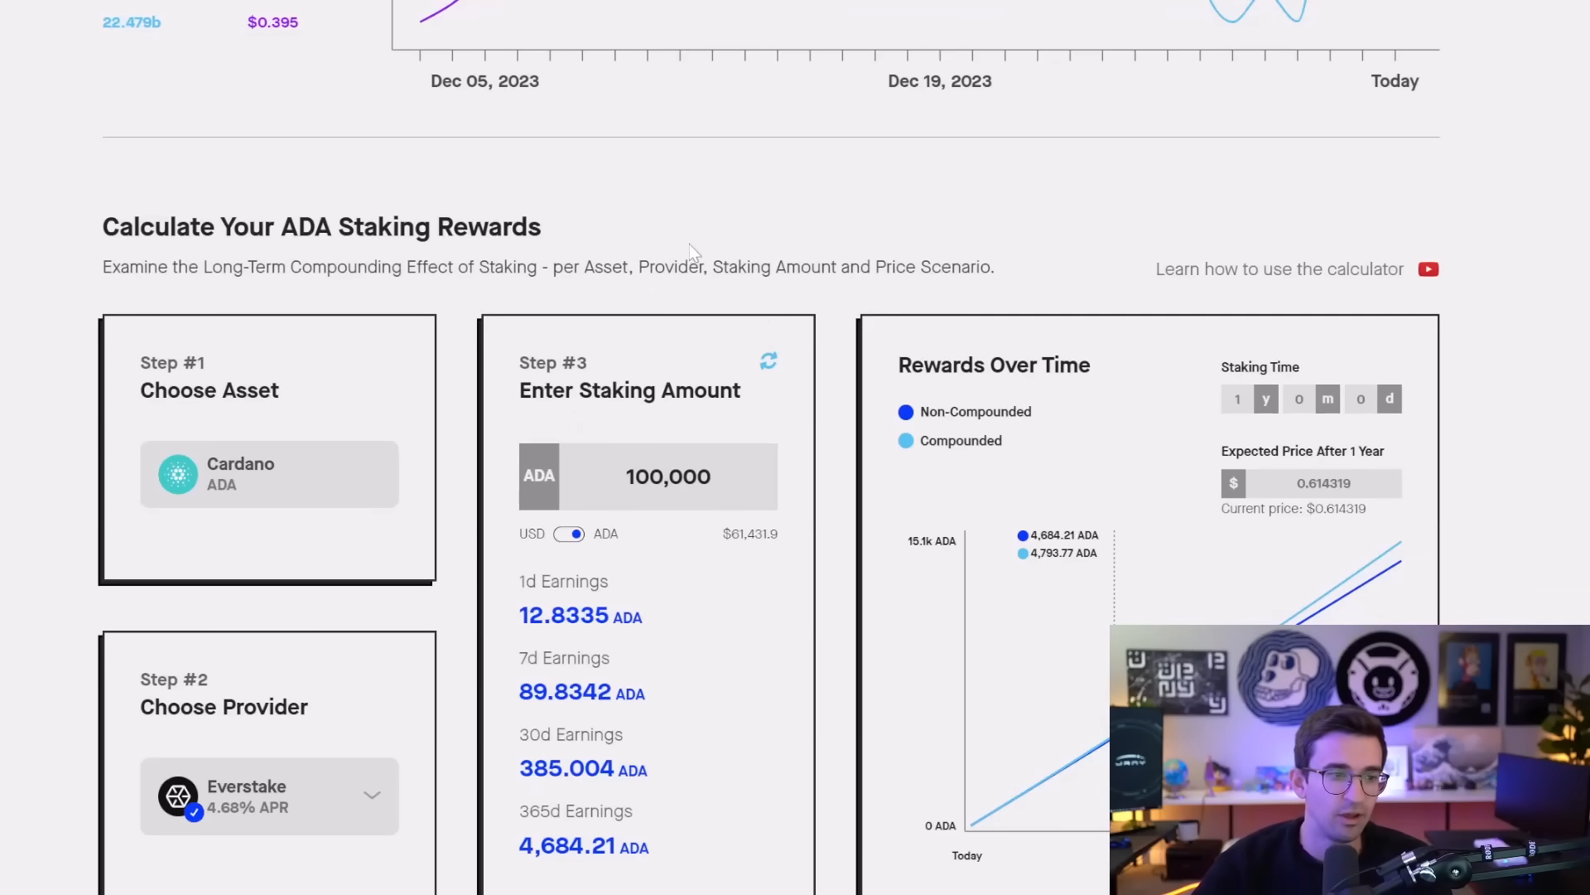
pyautogui.moveTo(679, 254)
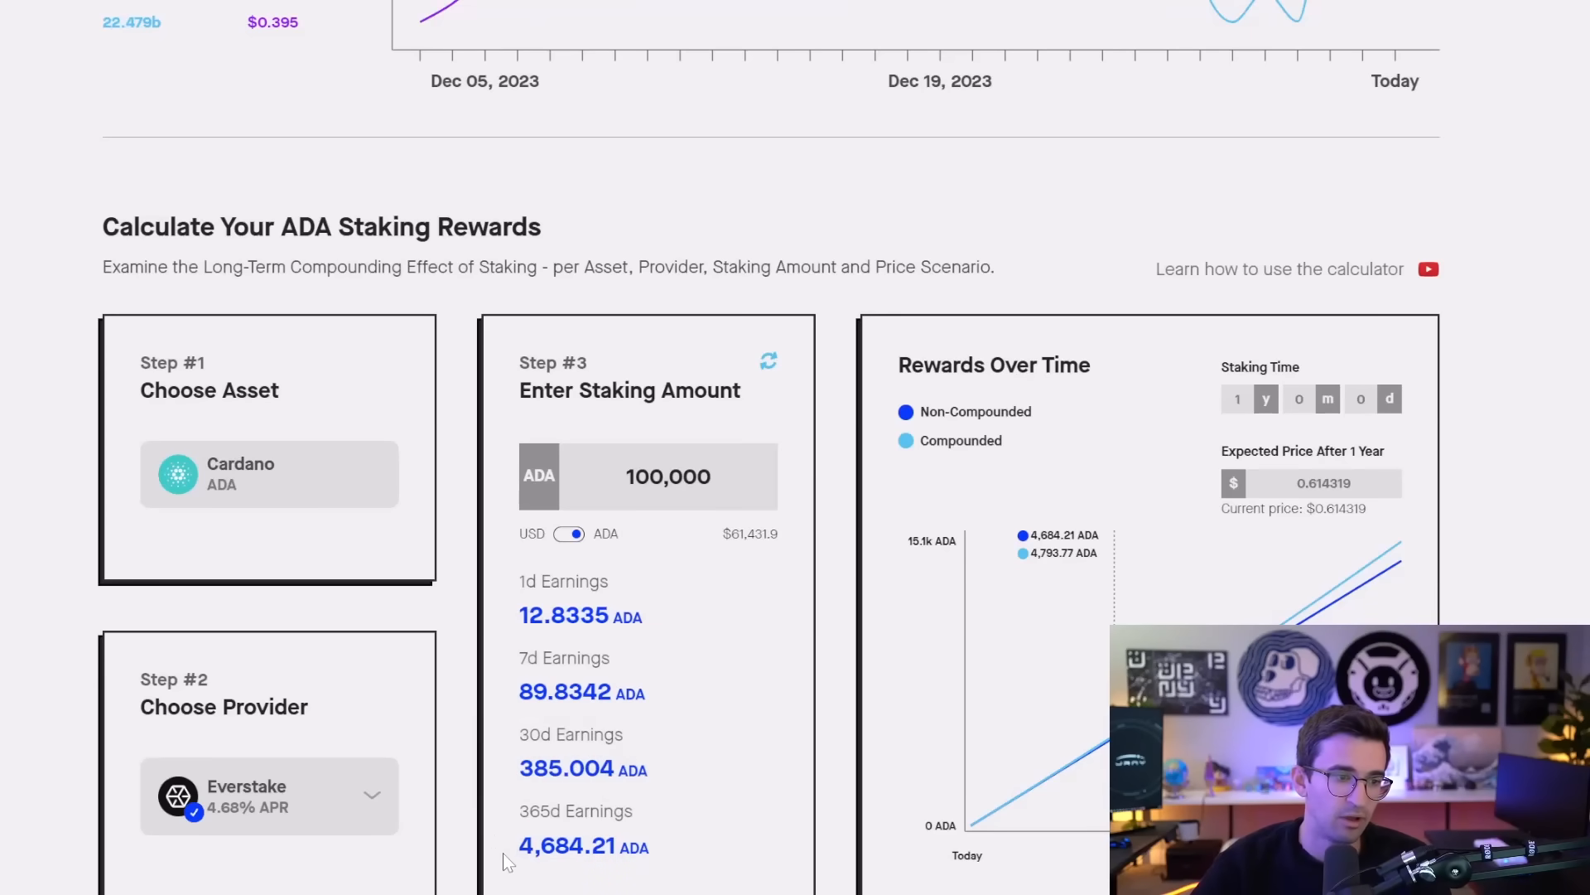
pyautogui.moveTo(564, 691)
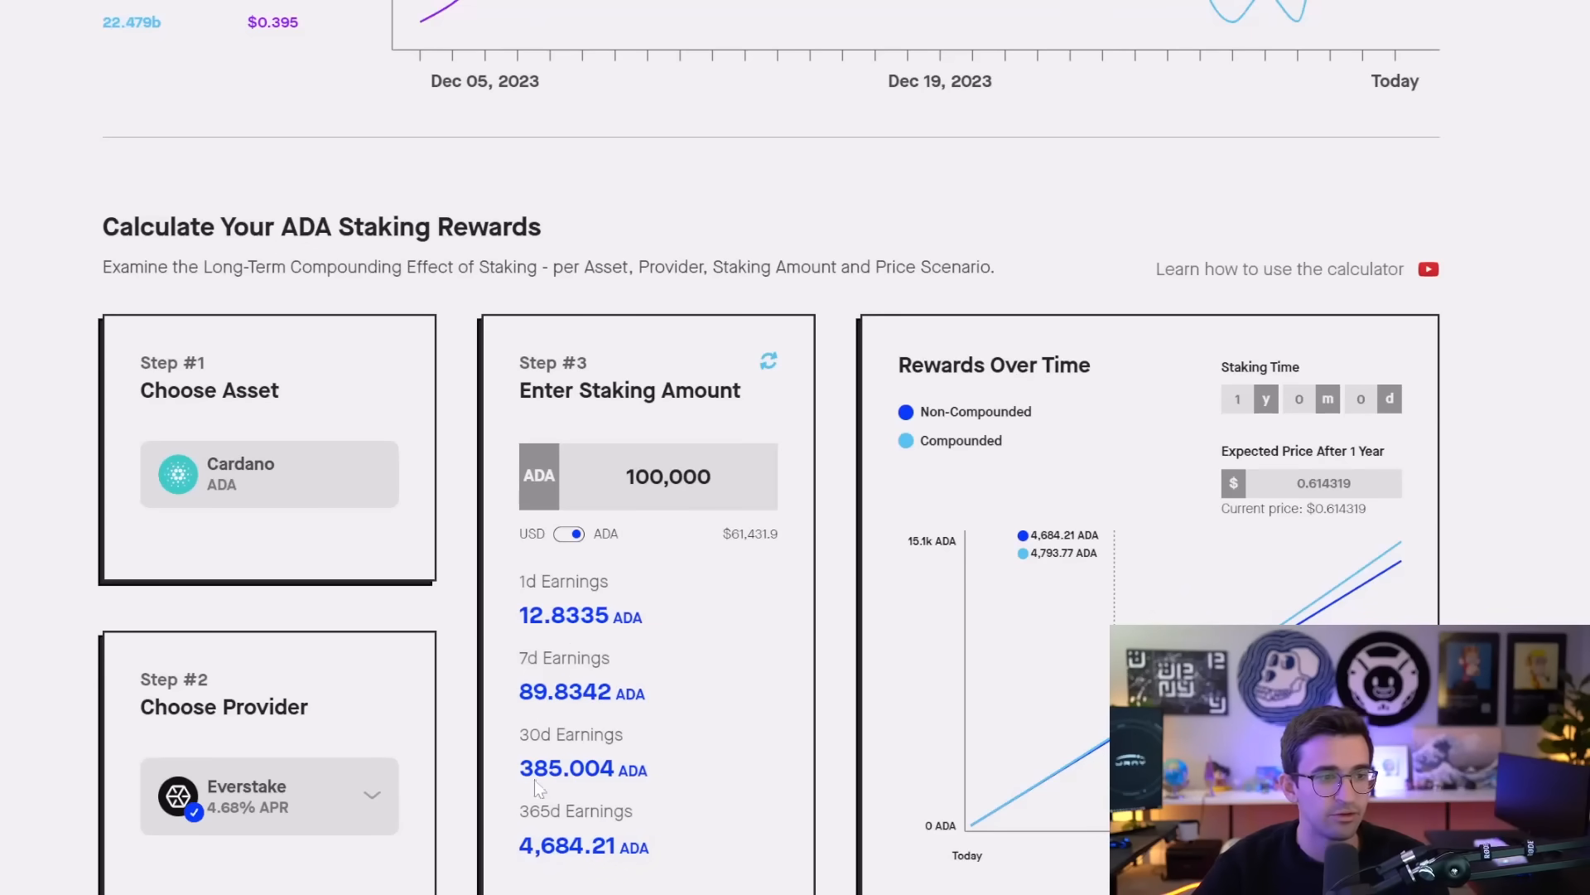
# - Stake $2,500,000 in the Cardano calculator and show it in ADA (4,063,976.75 ADA)
pyautogui.click(569, 533)
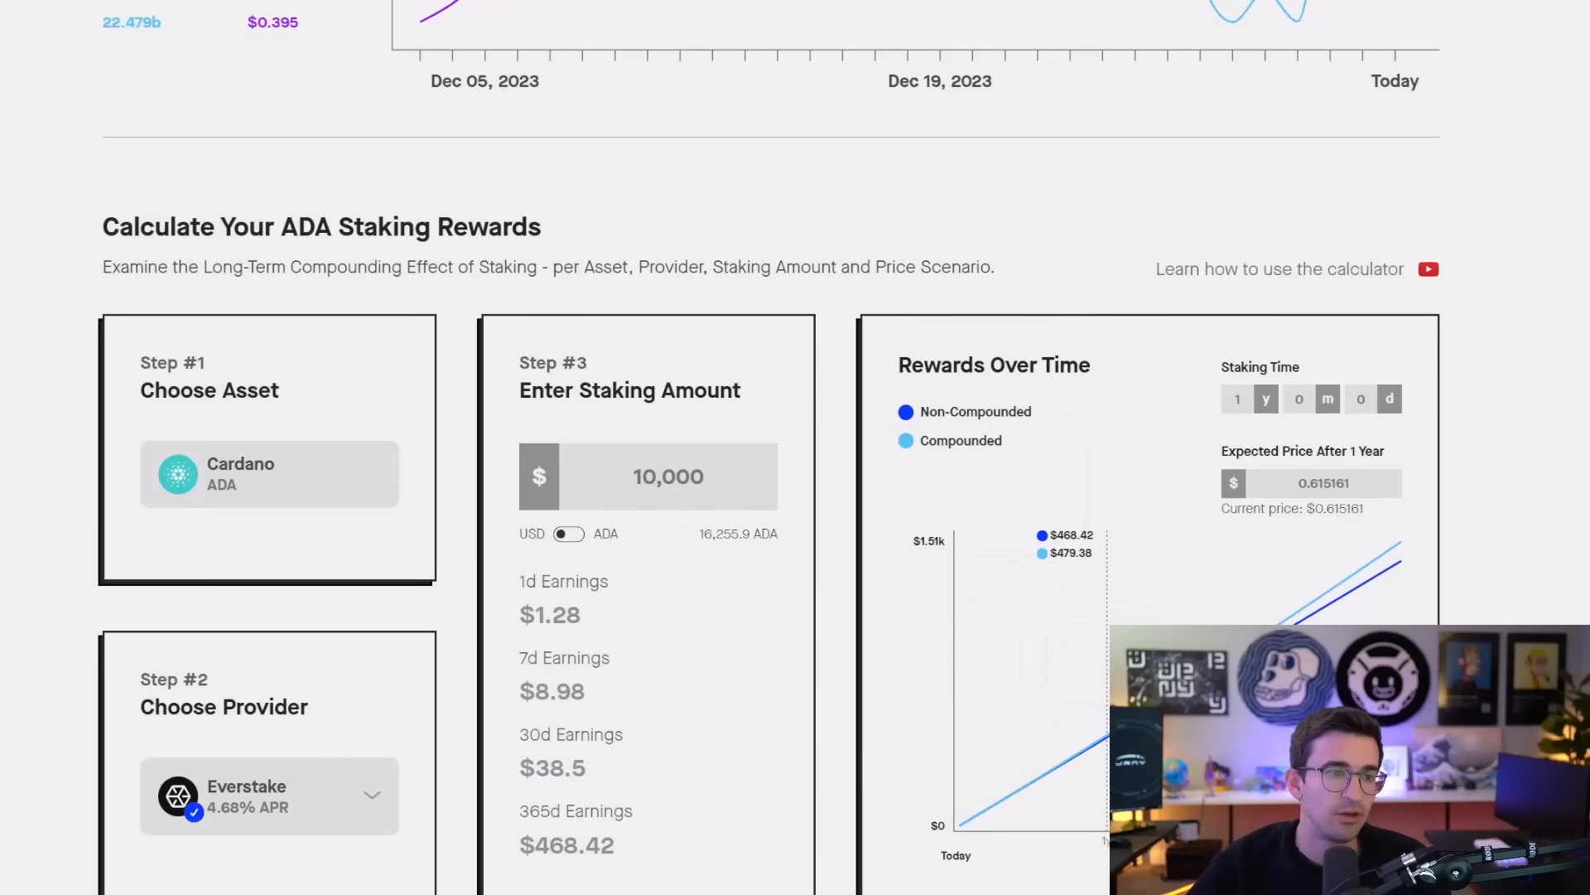
pyautogui.scroll(-3)
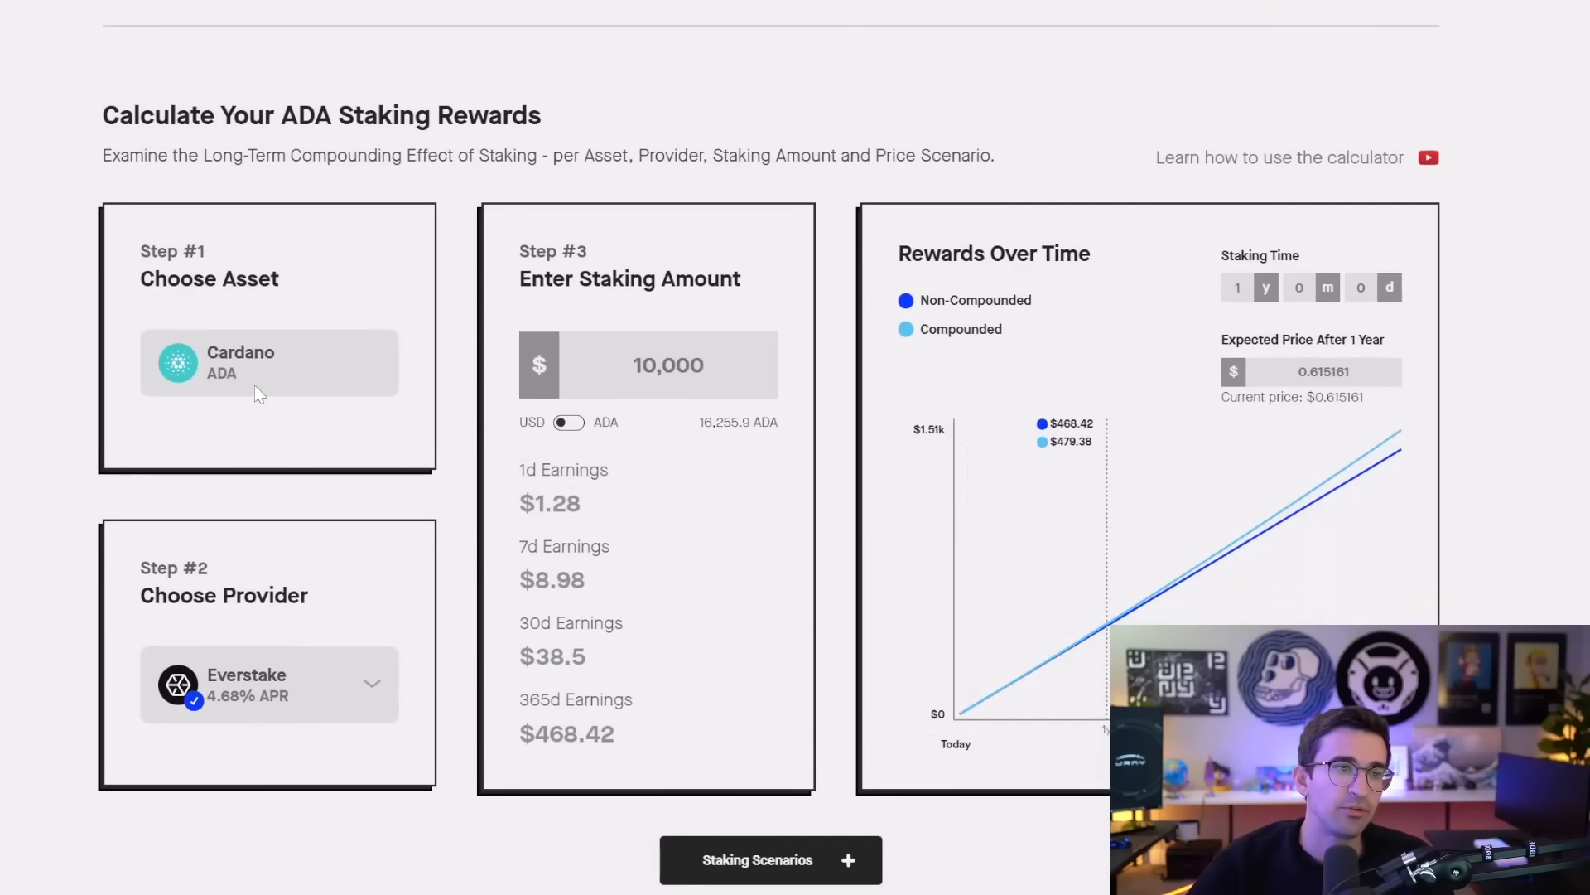
pyautogui.moveTo(348, 387)
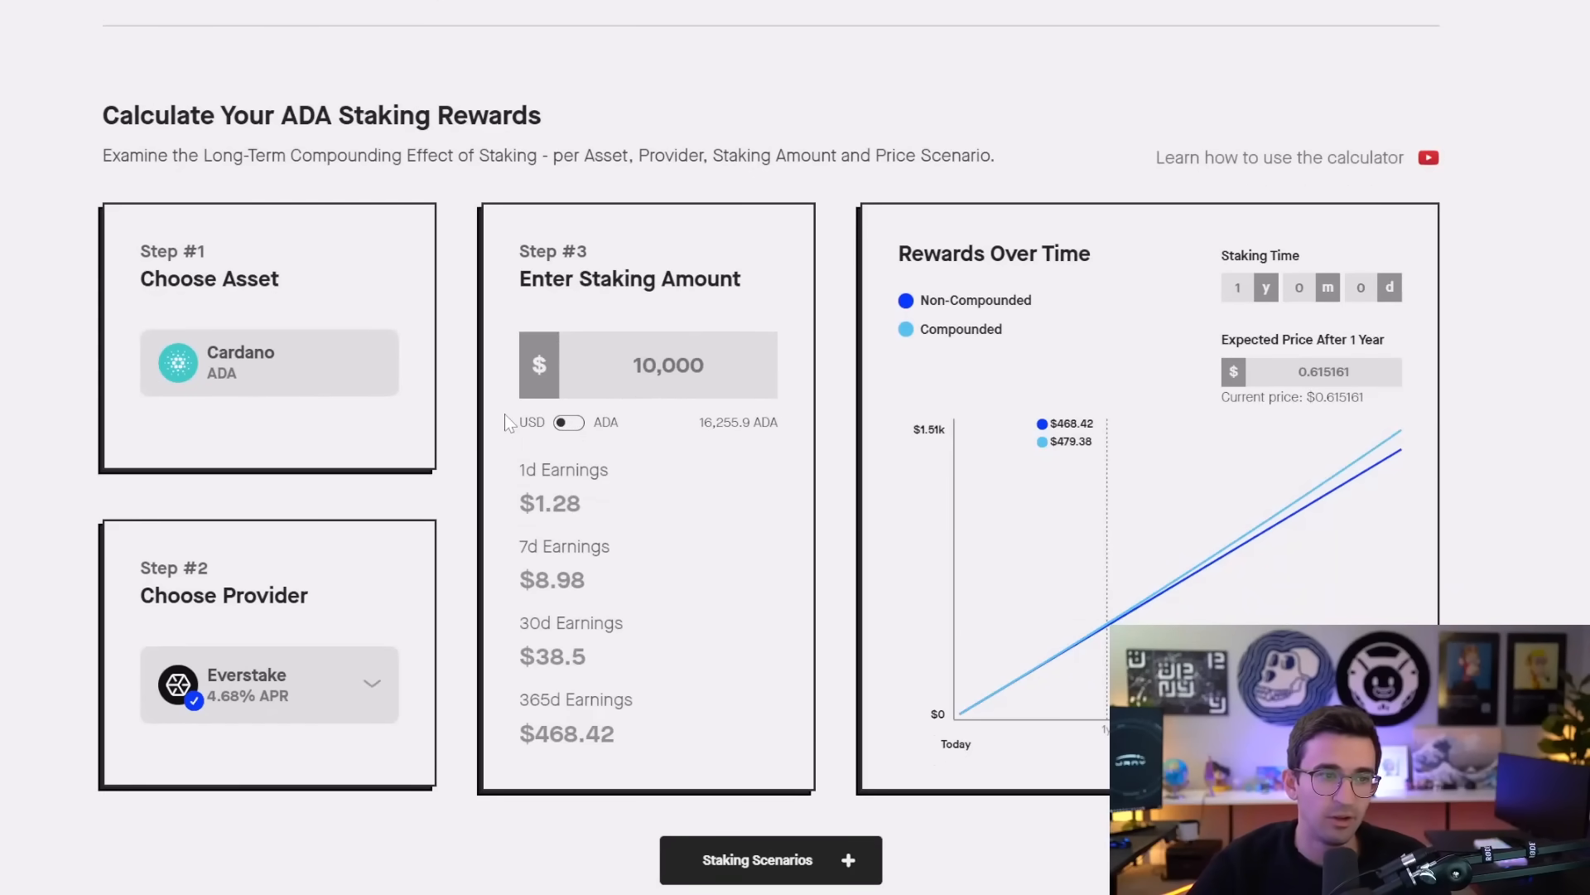
pyautogui.click(668, 365)
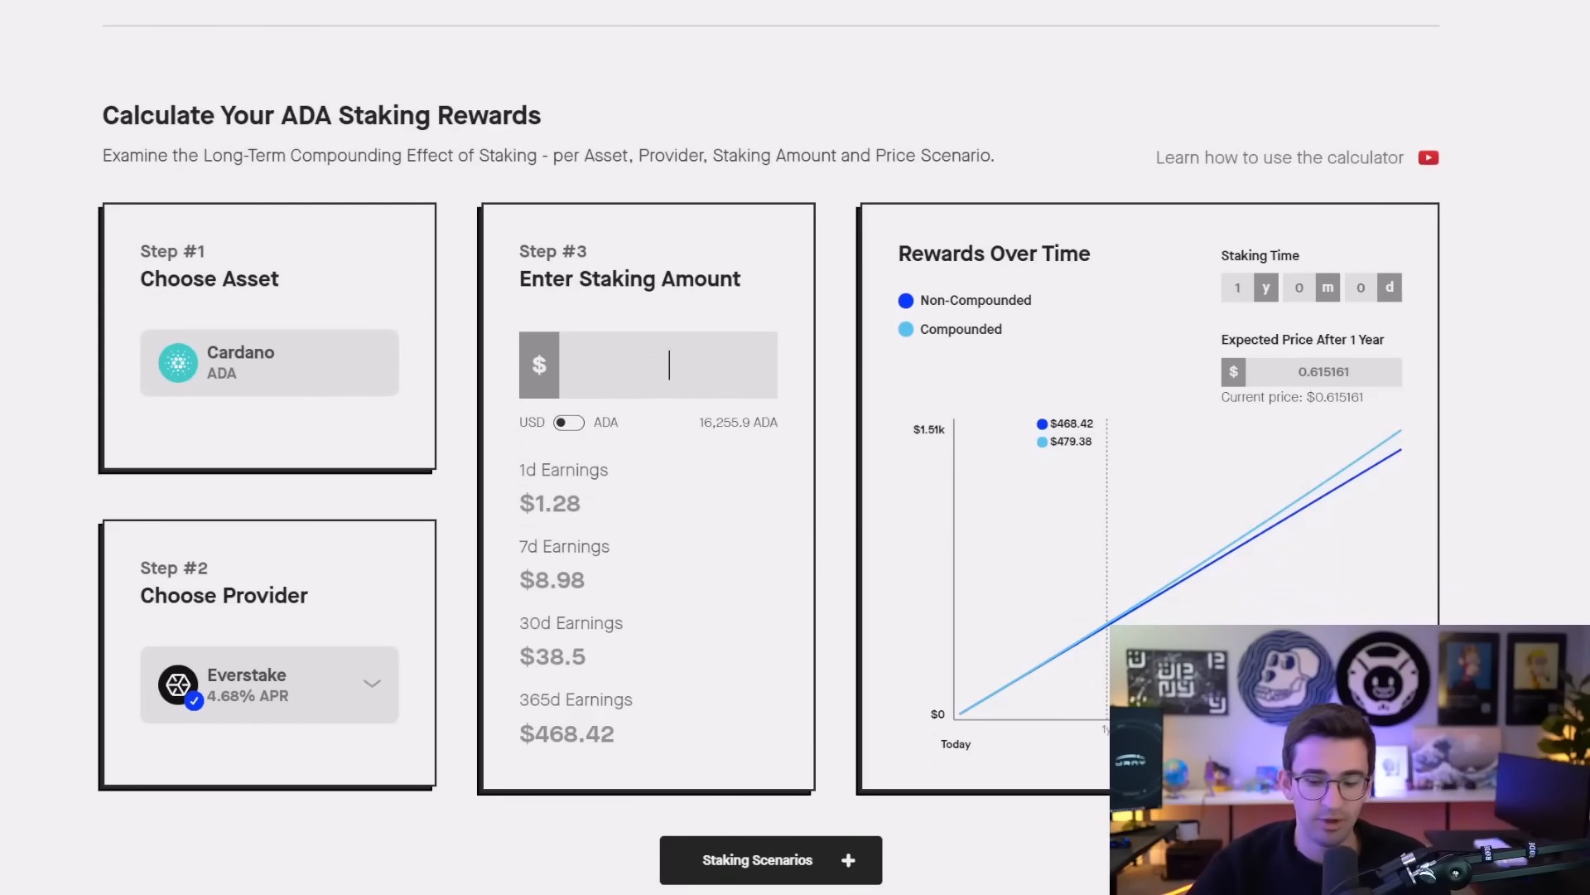
pyautogui.write('2')
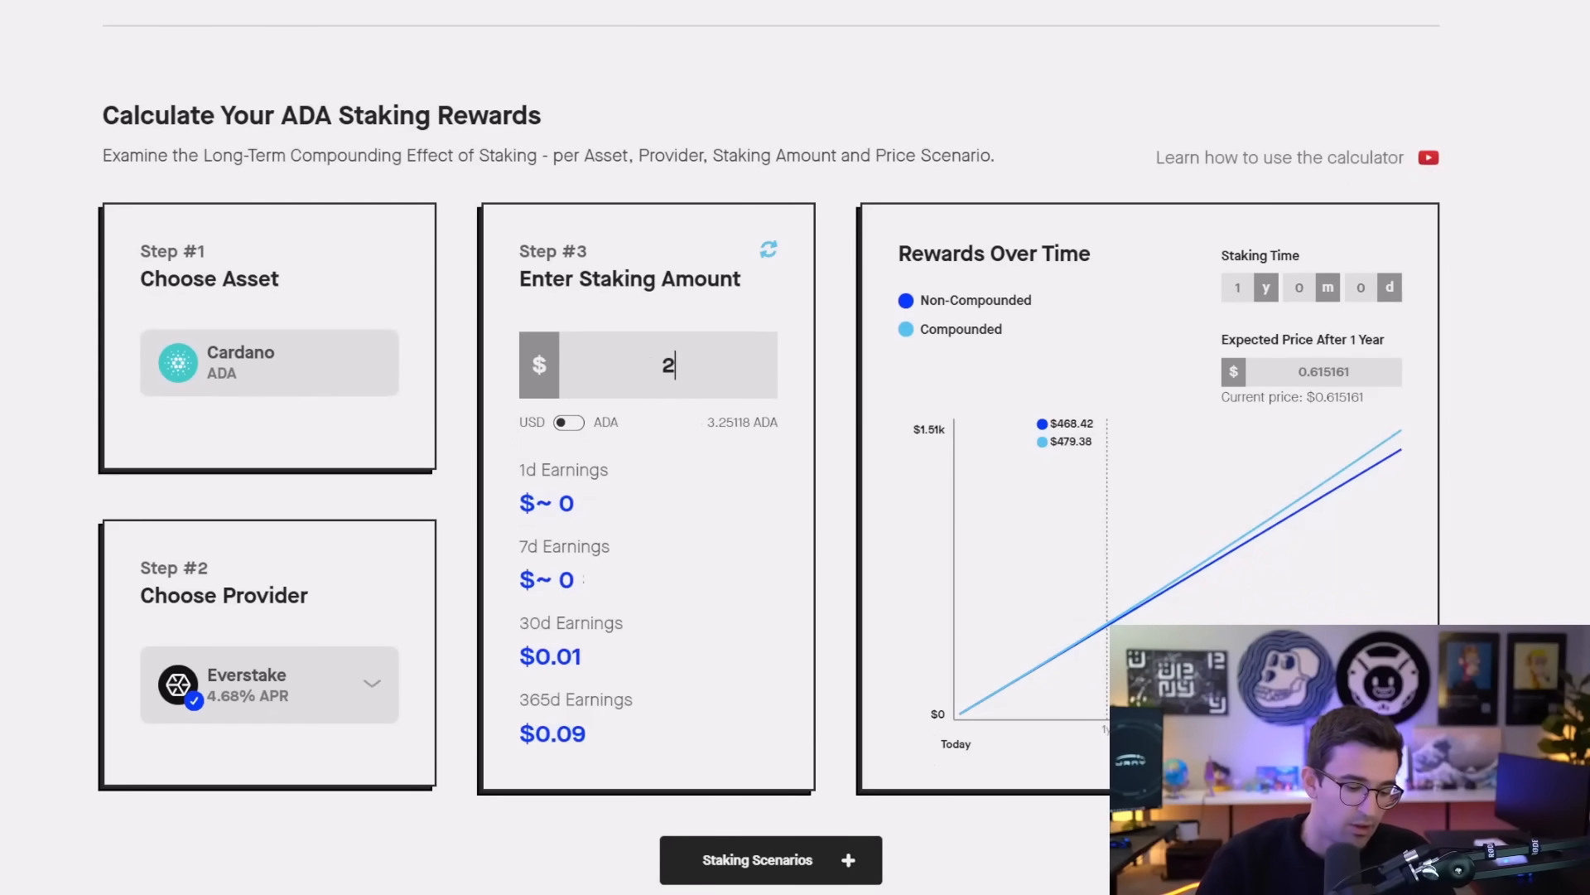
pyautogui.write('5000000')
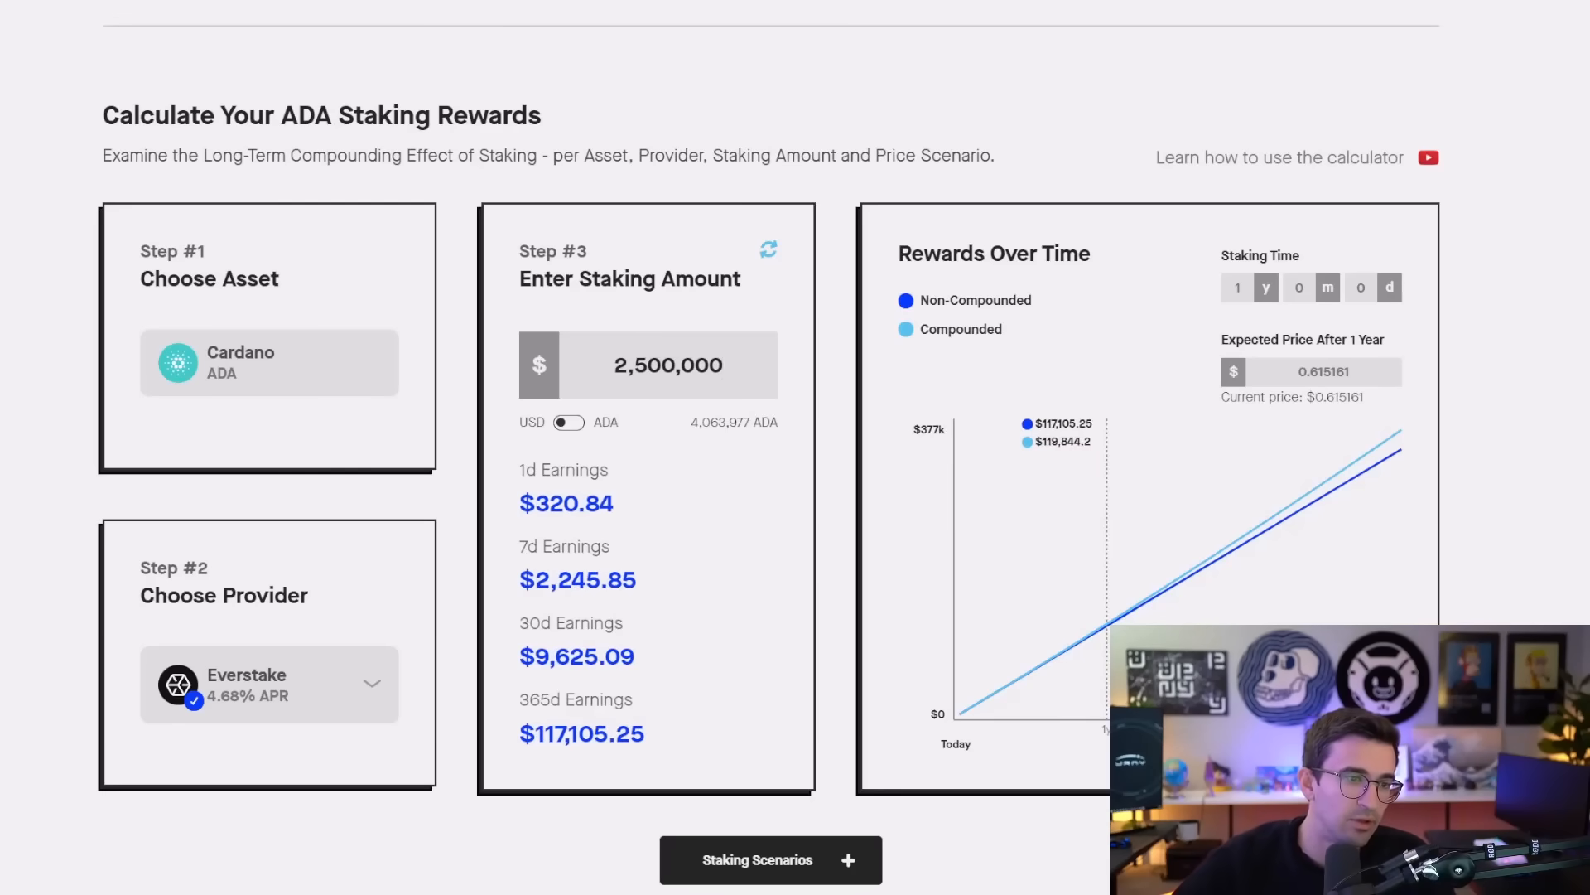
pyautogui.doubleClick(577, 656)
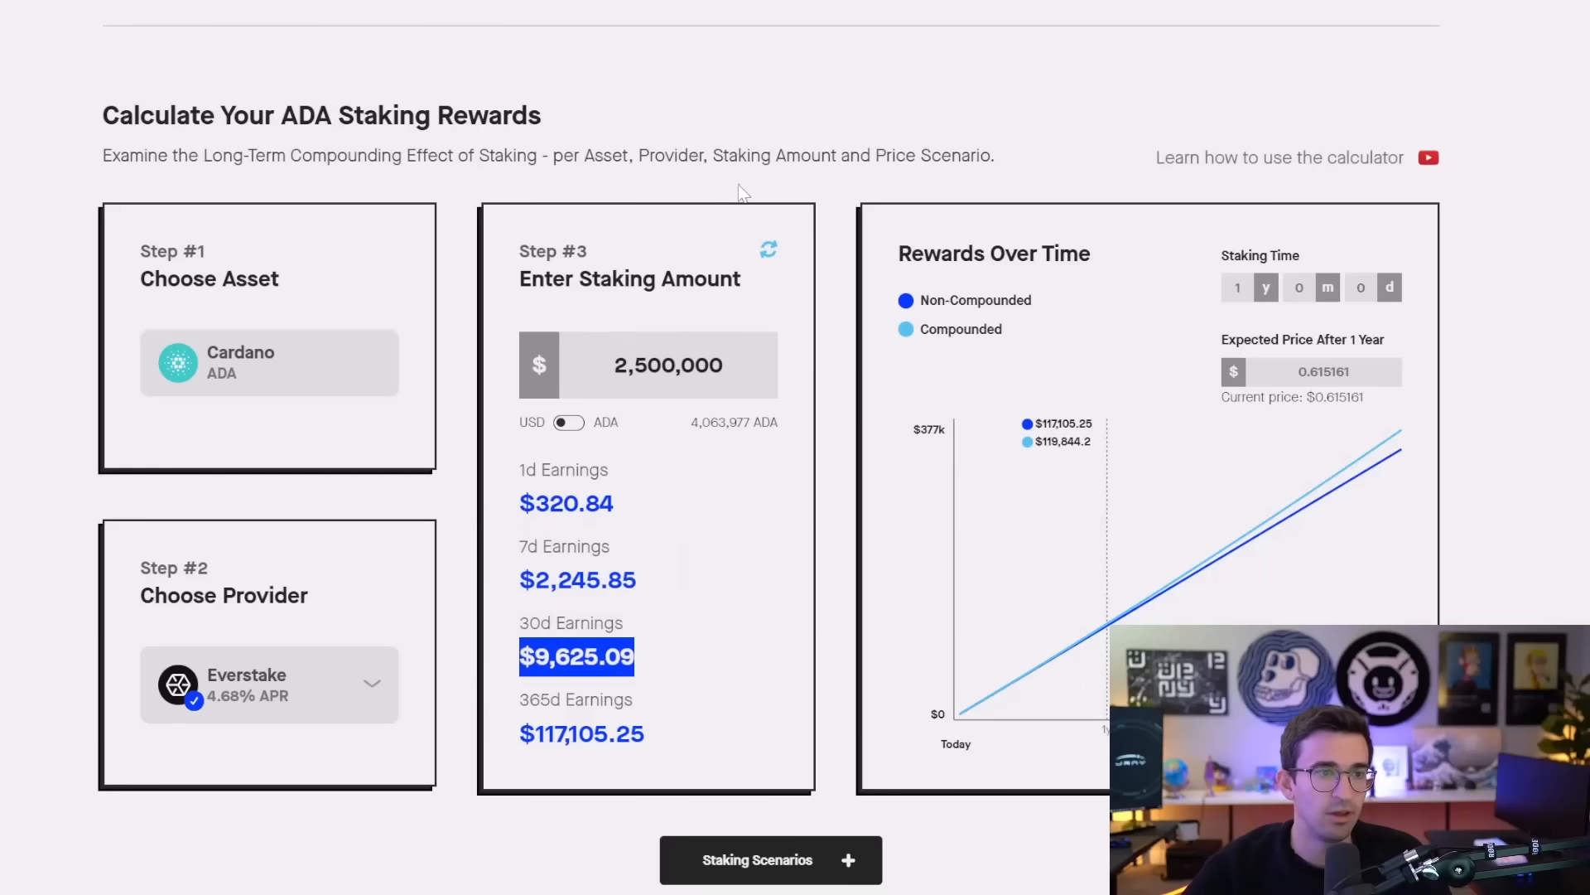
pyautogui.click(566, 421)
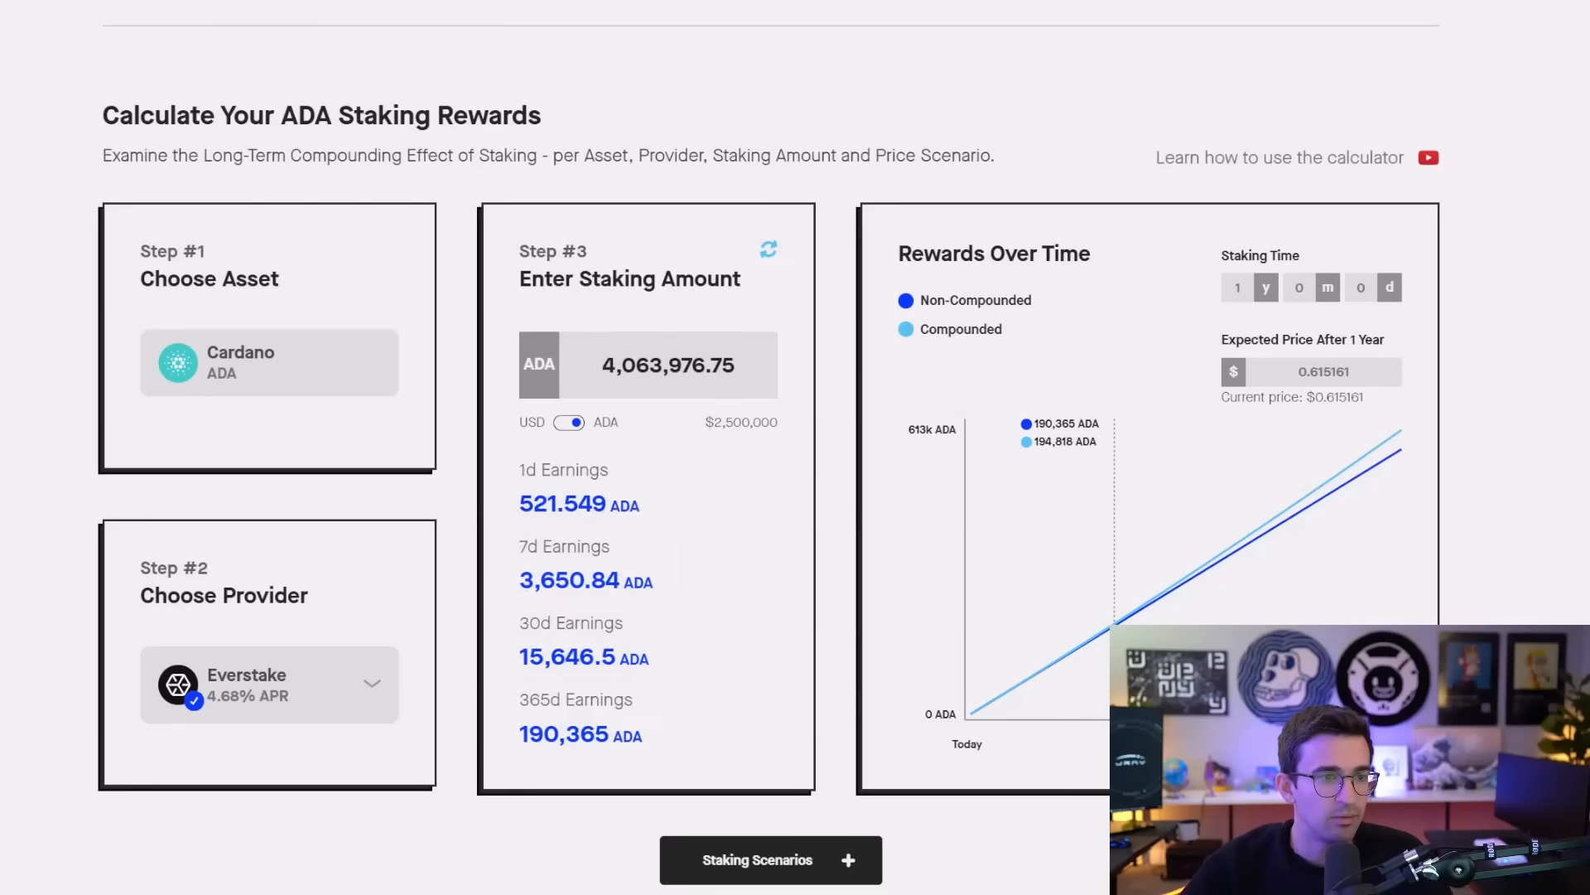
# - Switch the calculator back to USD ($117,105.25 yearly) and return to the Proof of Stake list
pyautogui.click(573, 422)
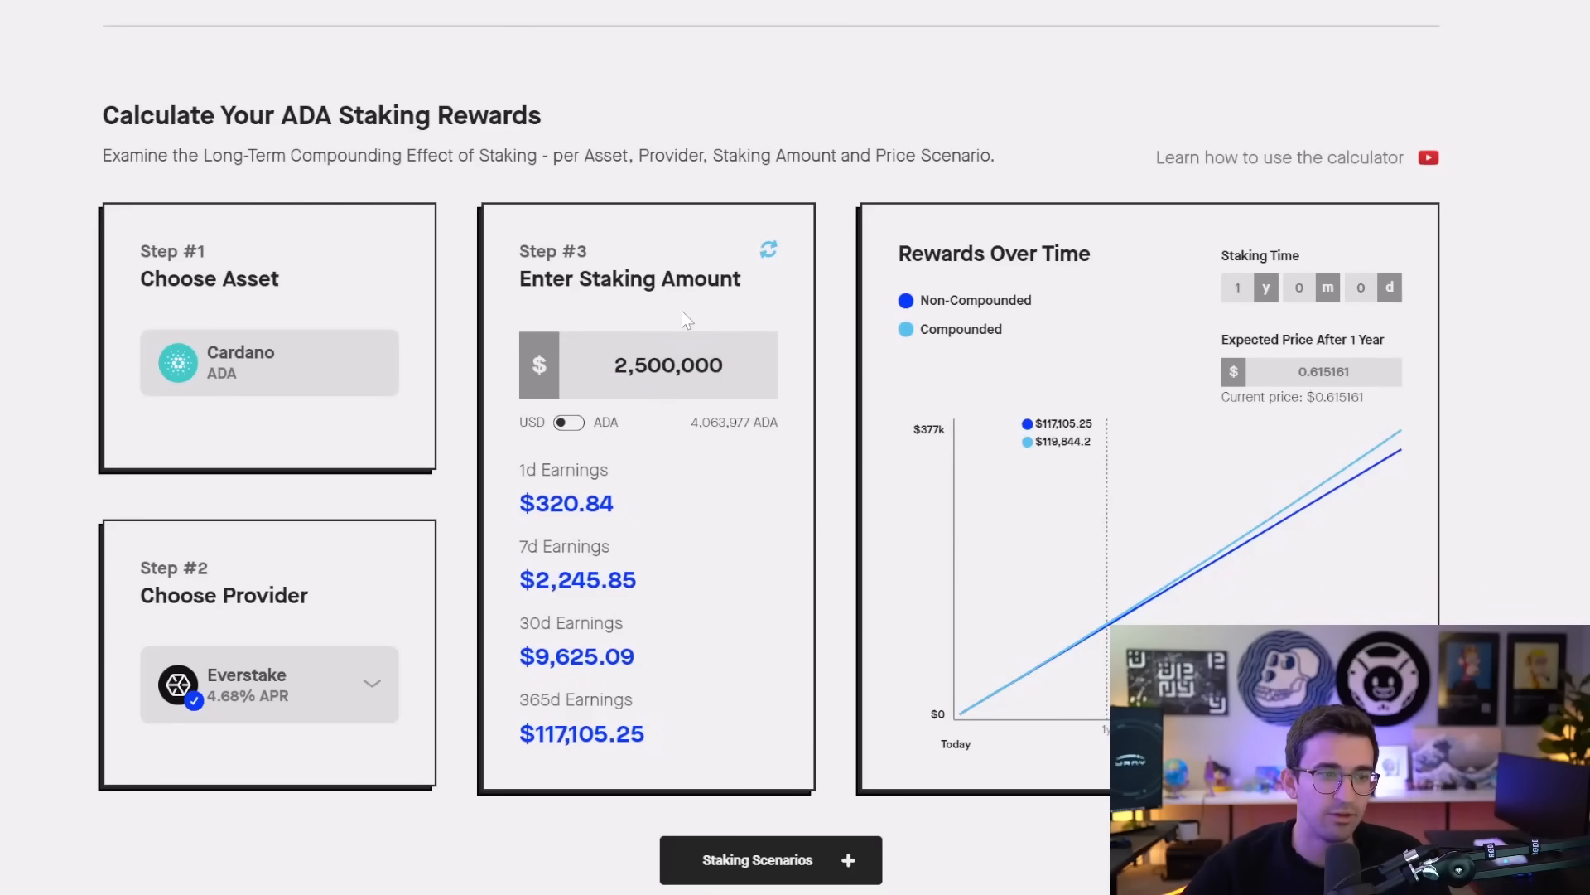
pyautogui.tripleClick(668, 365)
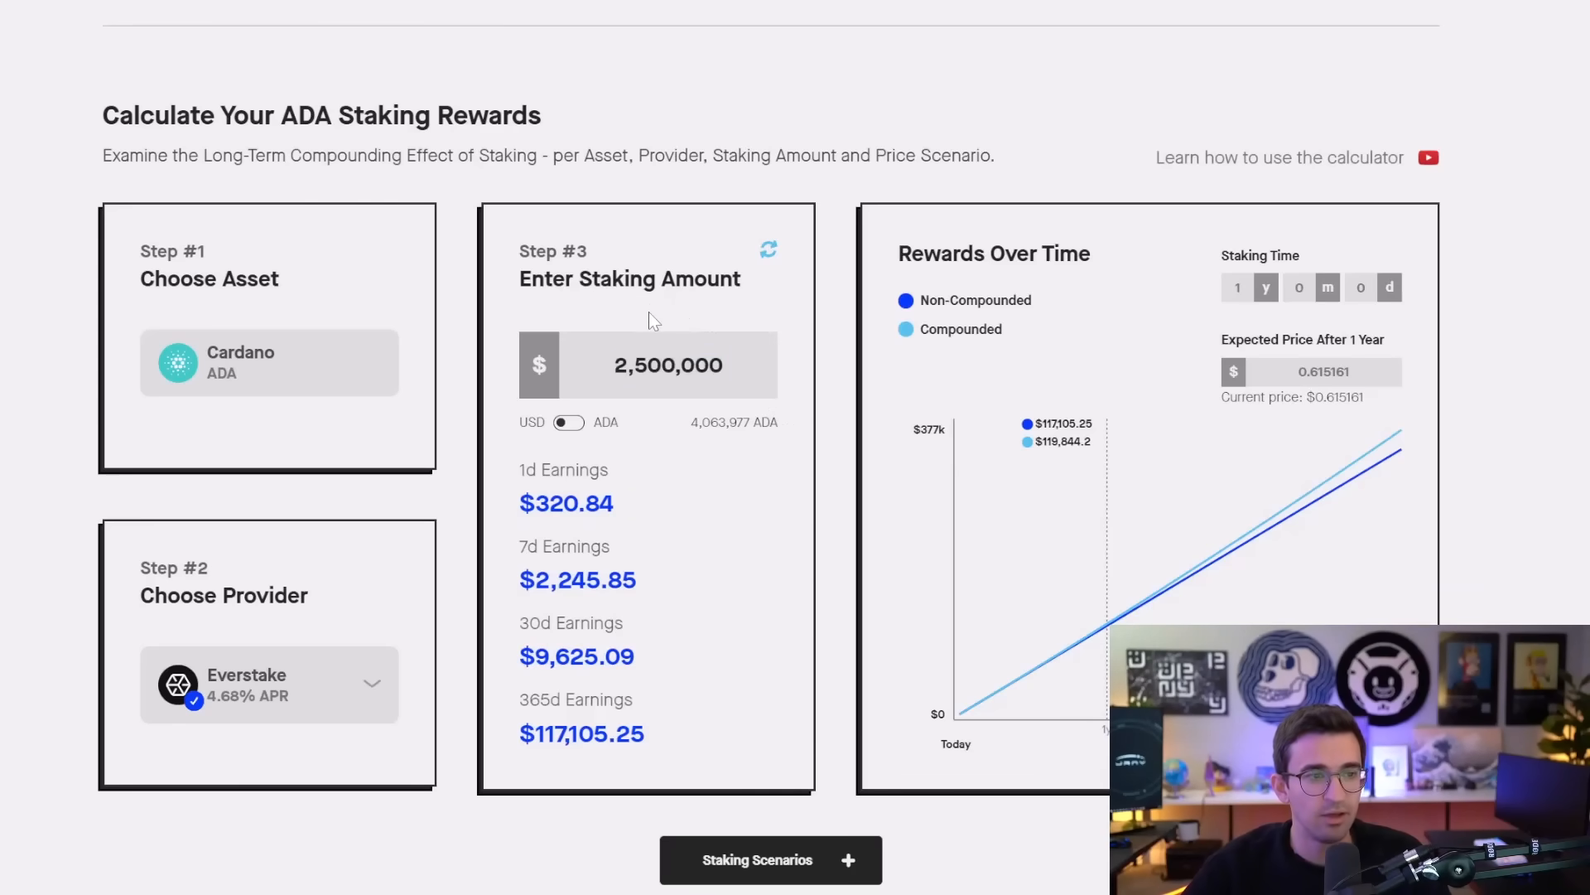
pyautogui.moveTo(673, 628)
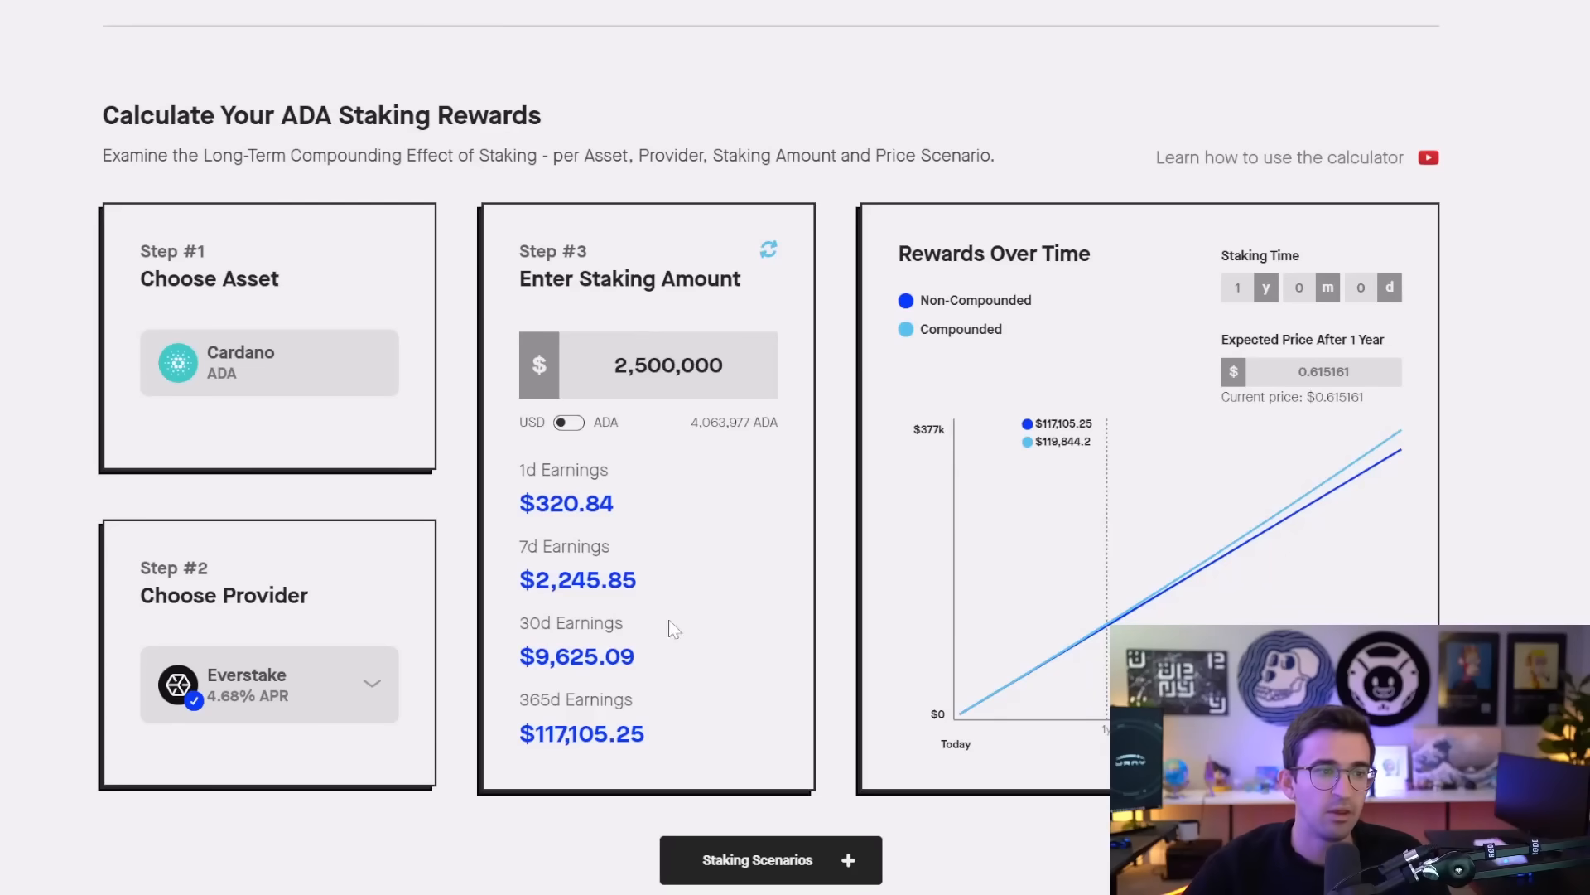
pyautogui.moveTo(599, 623)
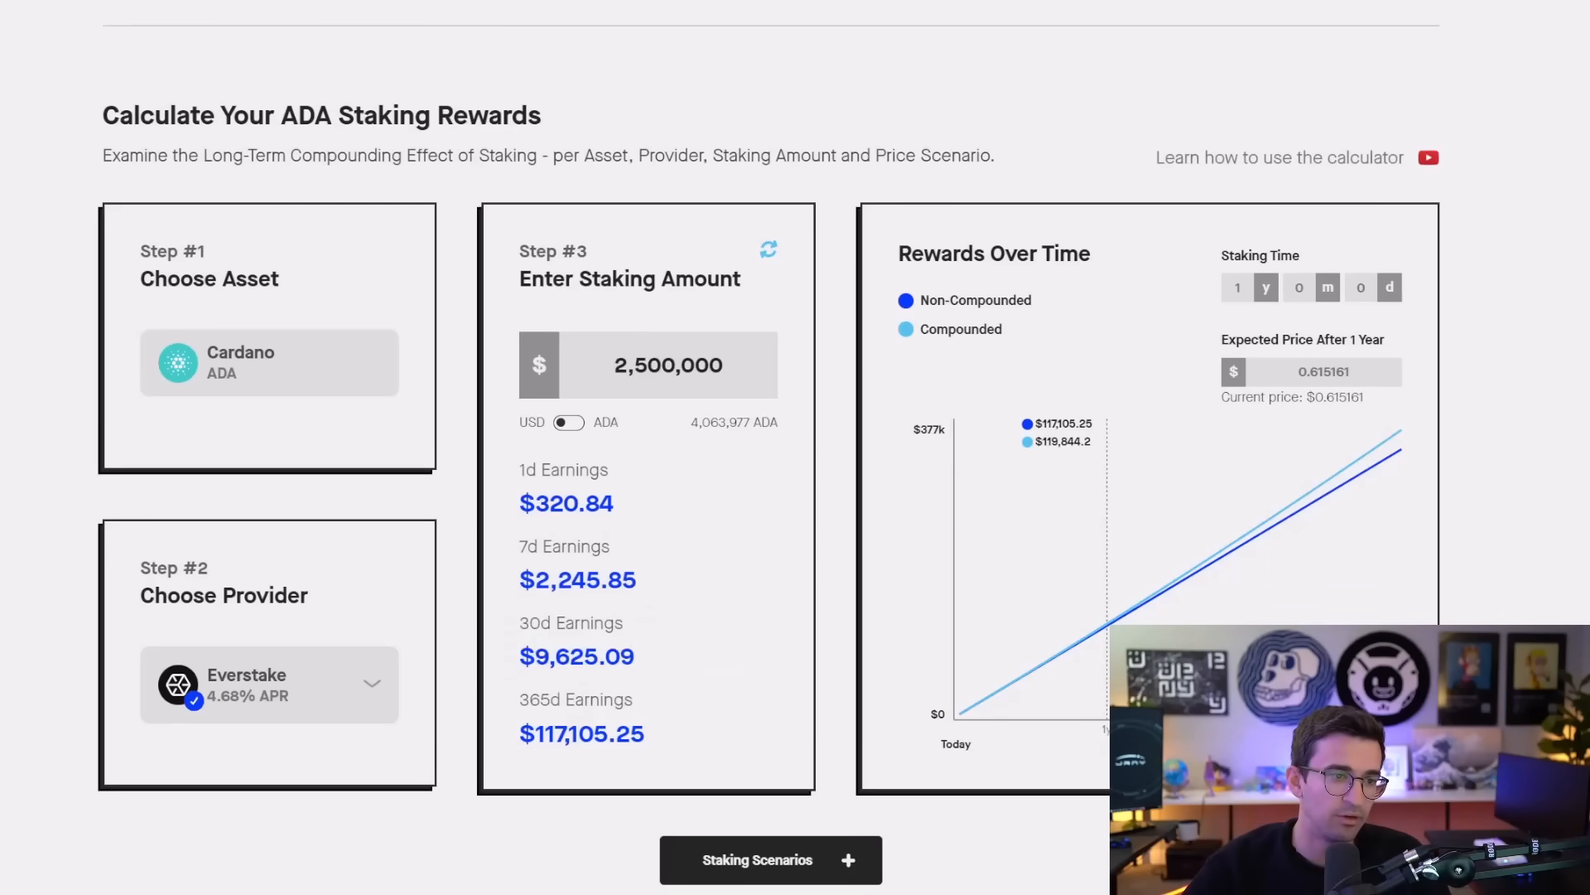
pyautogui.doubleClick(576, 656)
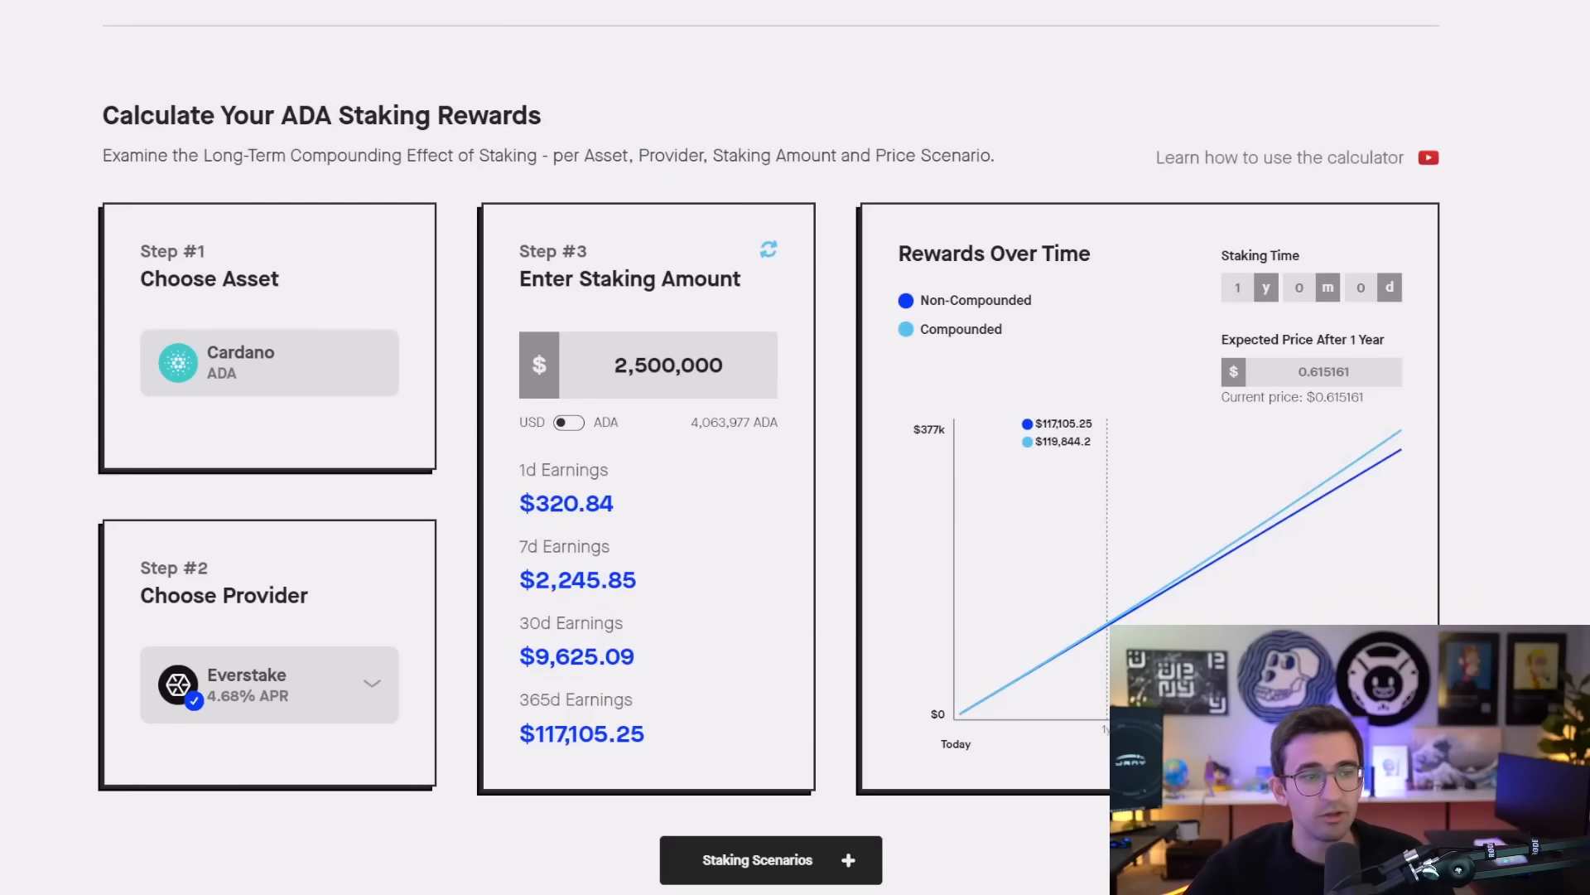
pyautogui.moveTo(706, 131)
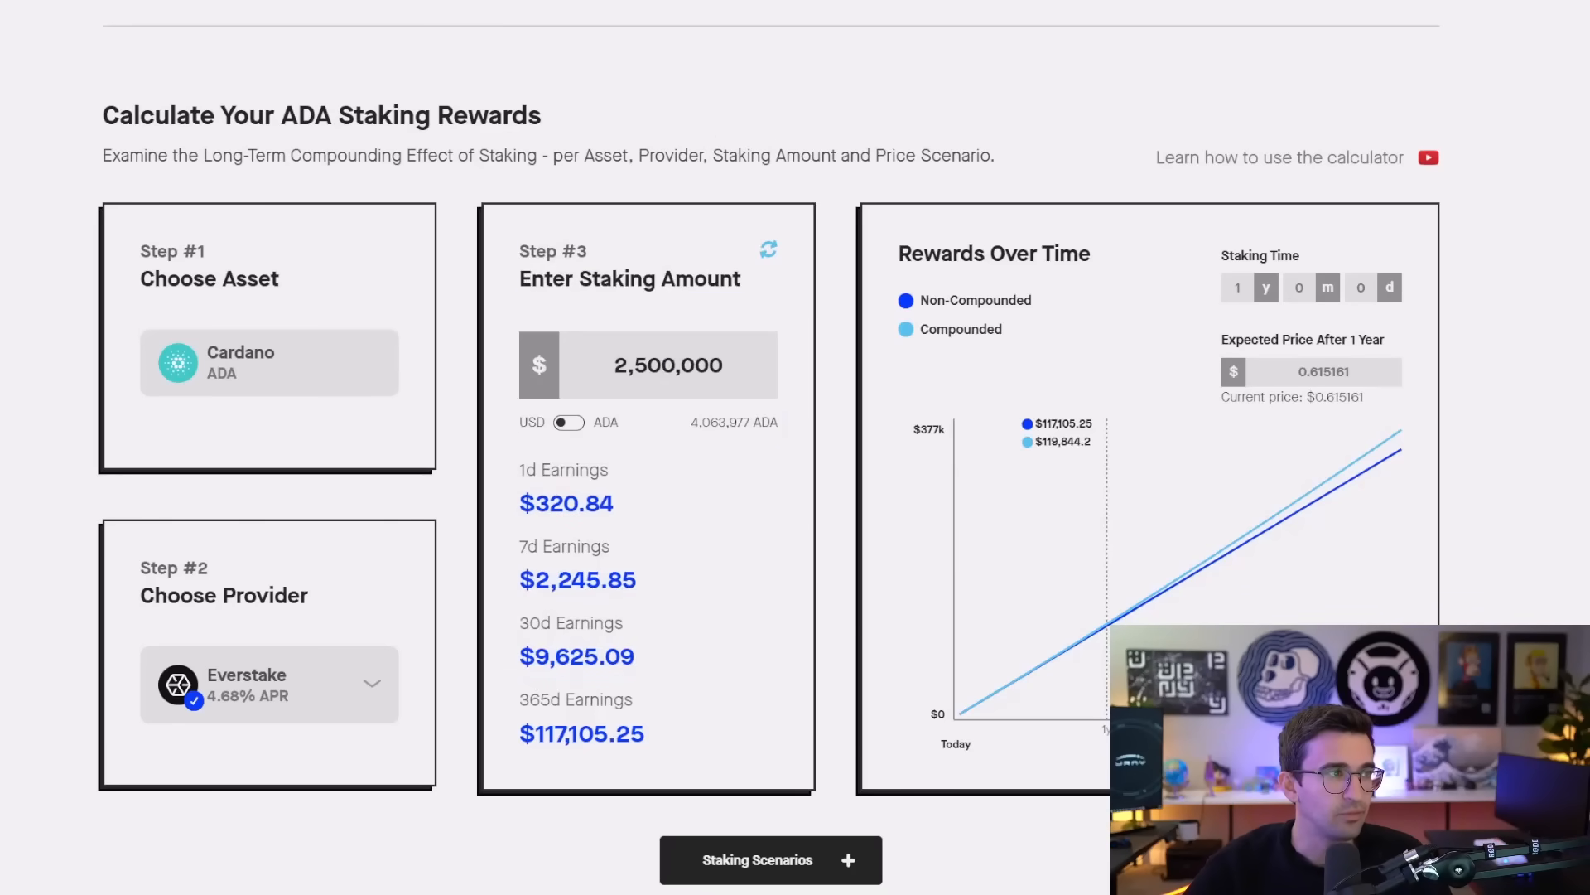
pyautogui.click(576, 40)
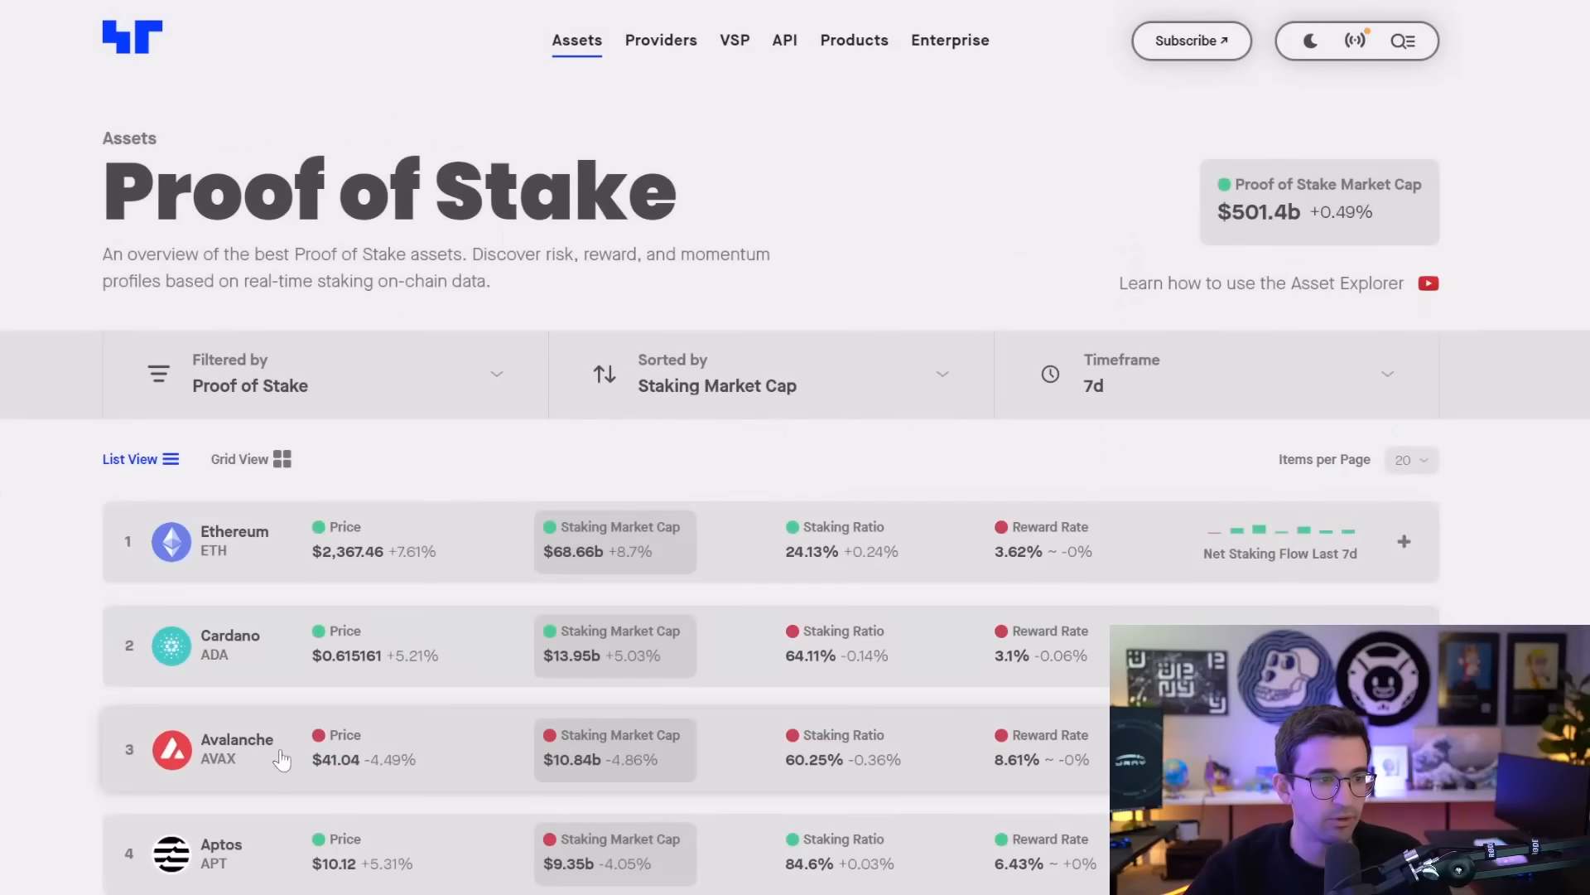
pyautogui.click(236, 747)
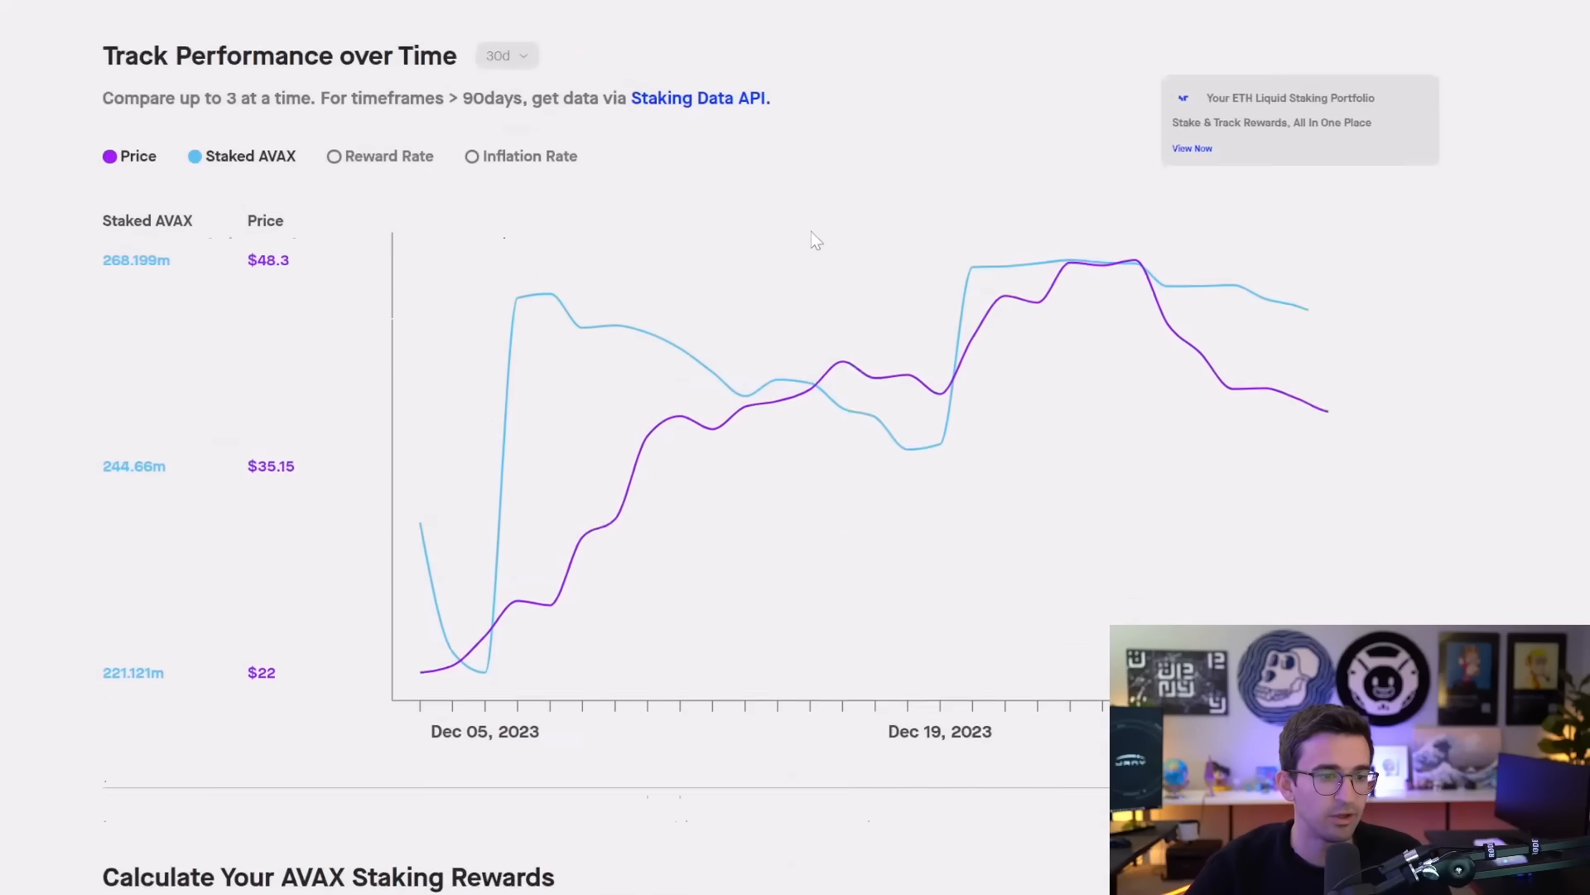
pyautogui.scroll(-3)
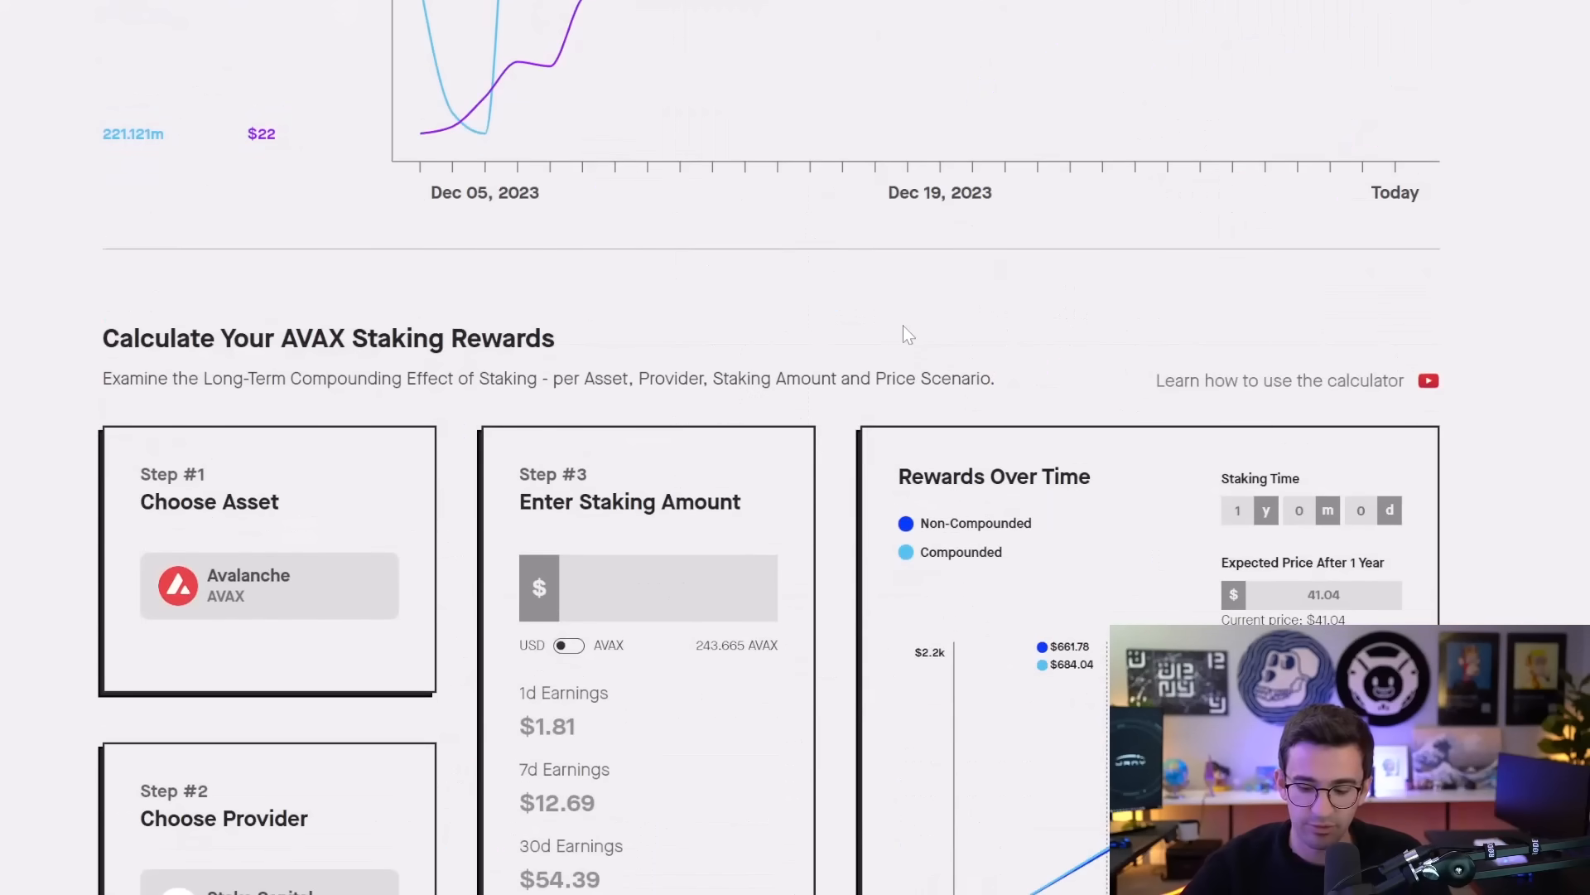
pyautogui.write('18')
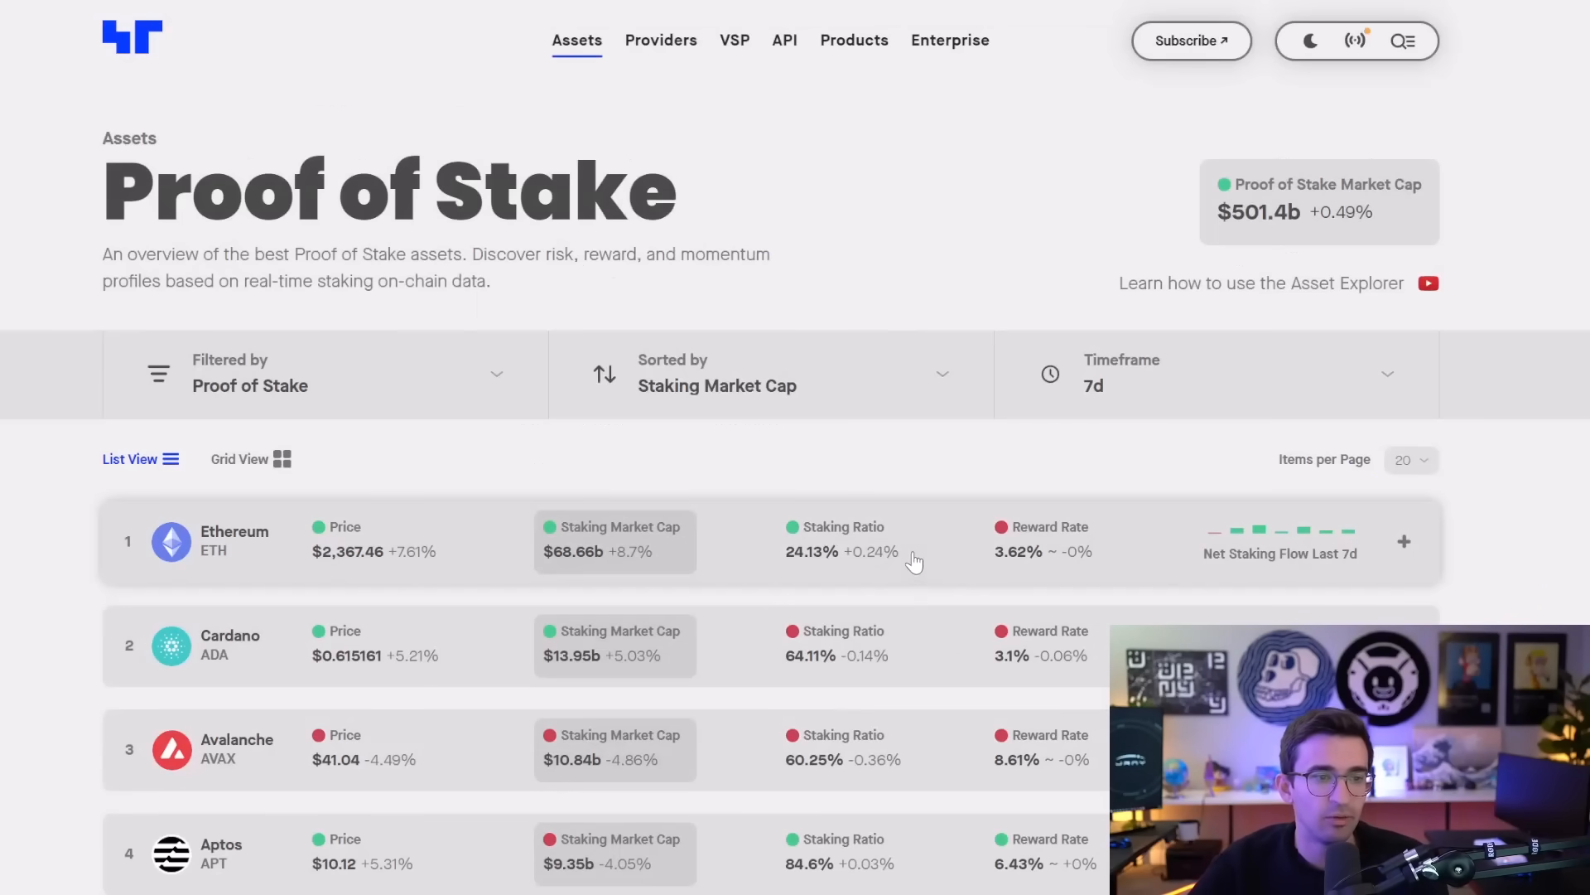
# - Scroll the Proof of Stake list sorted by 7-day staking market cap, led by Ethereum
pyautogui.scroll(-3)
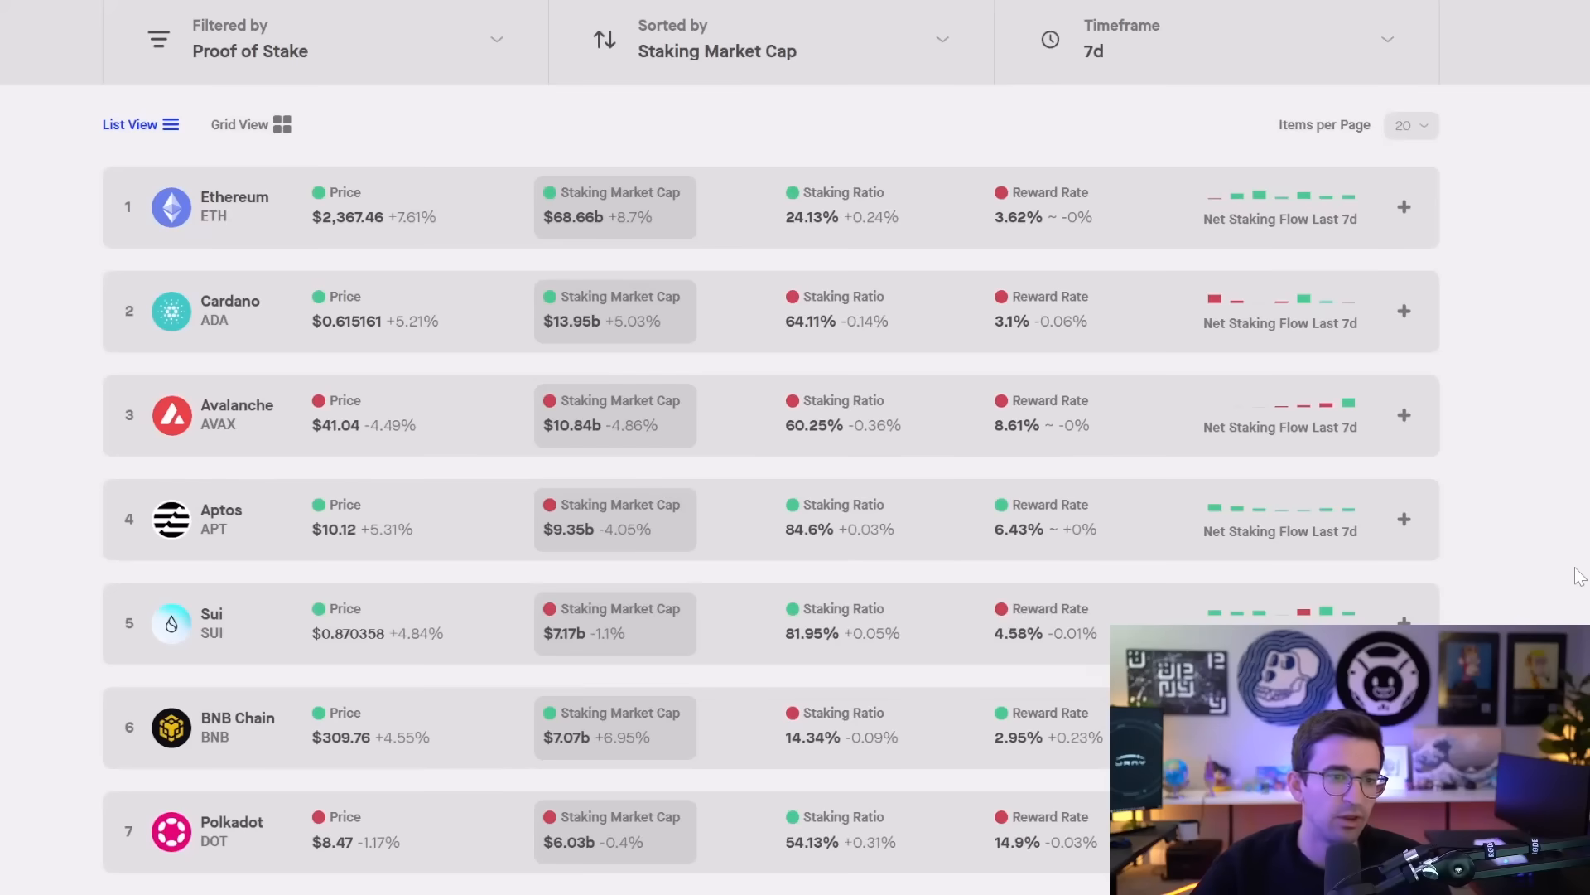
pyautogui.moveTo(1539, 375)
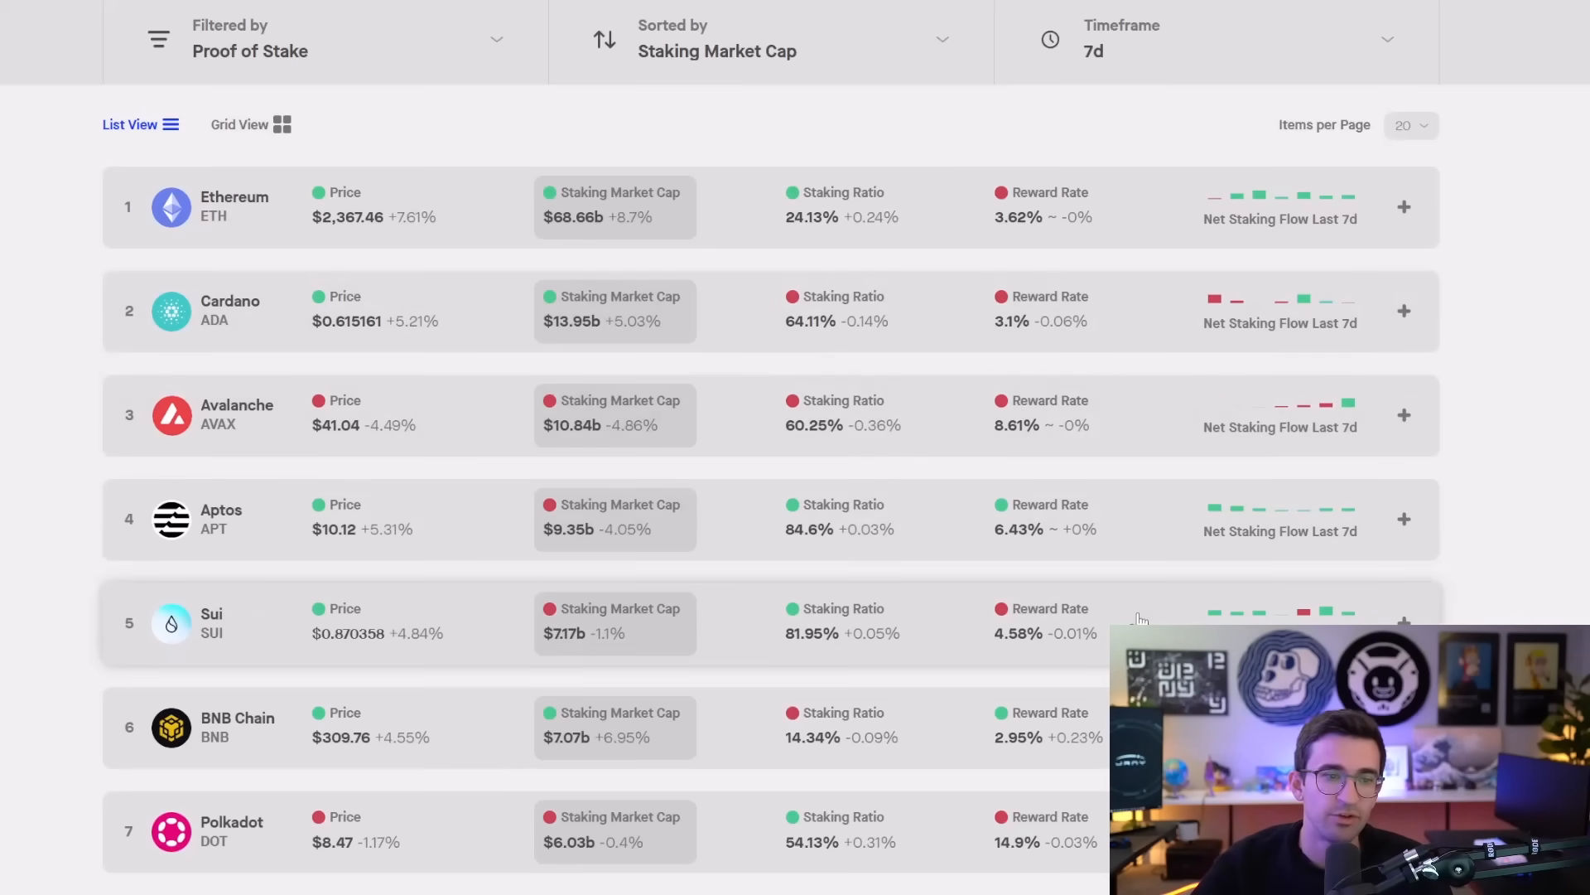
pyautogui.moveTo(1471, 616)
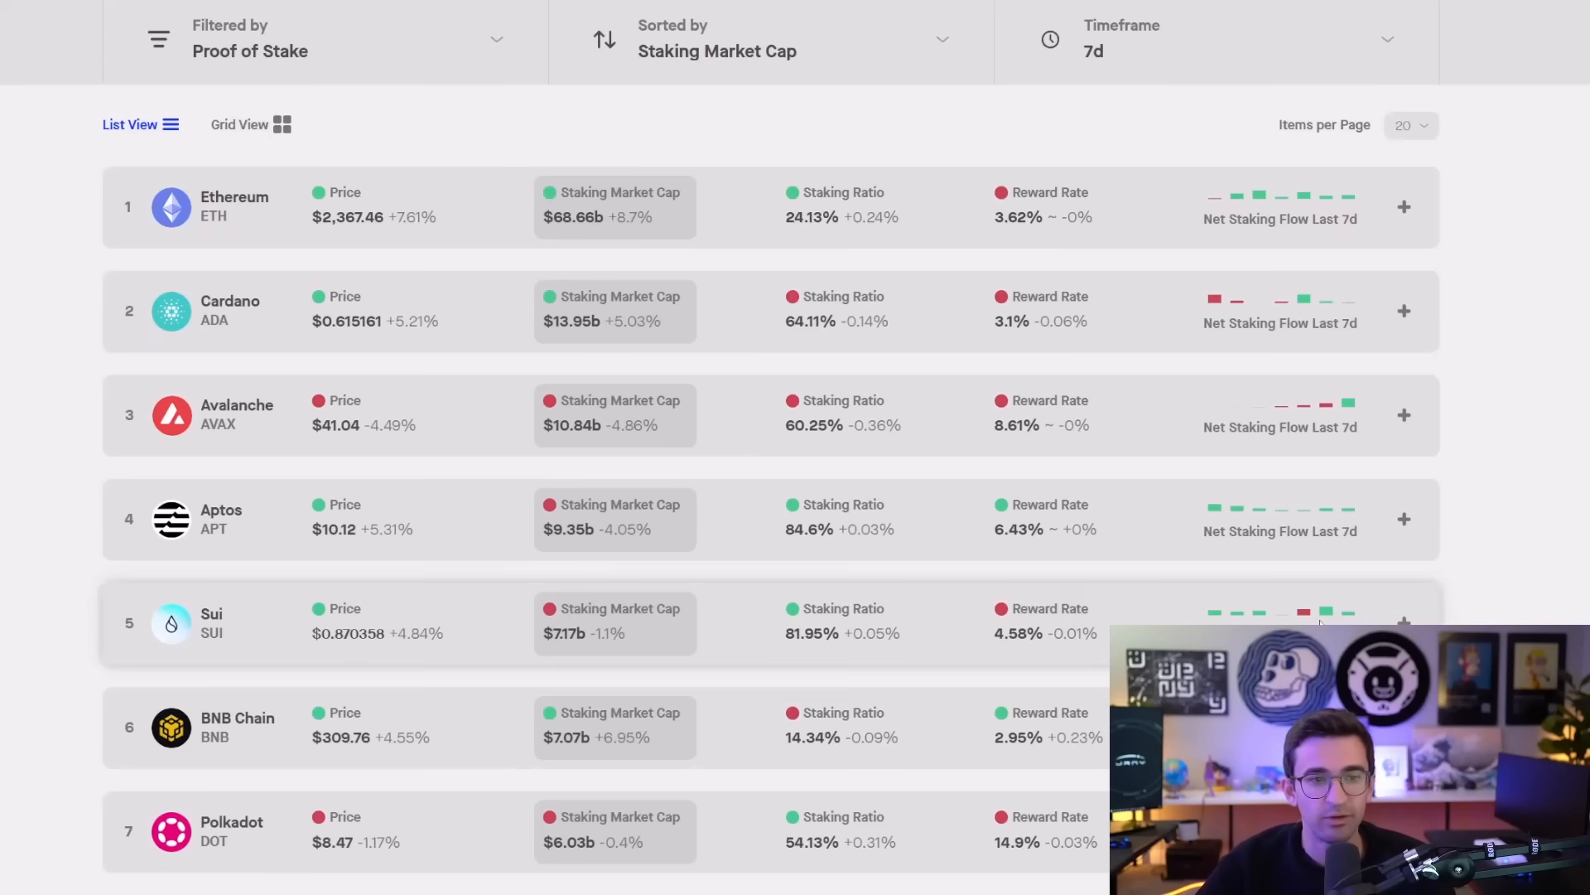
pyautogui.moveTo(1088, 392)
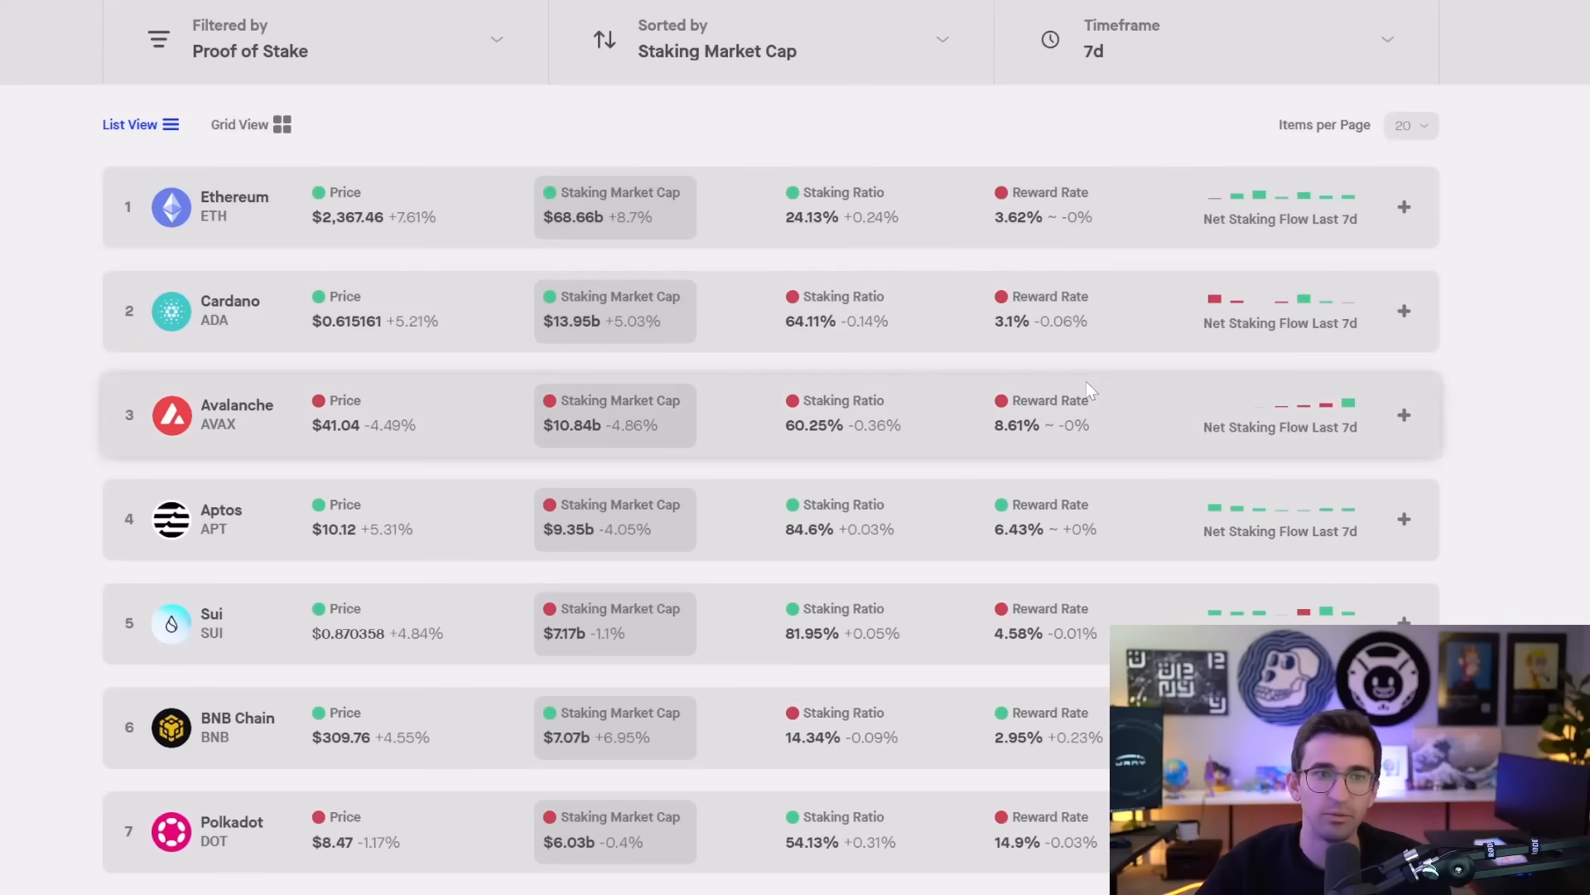
pyautogui.scroll(-3)
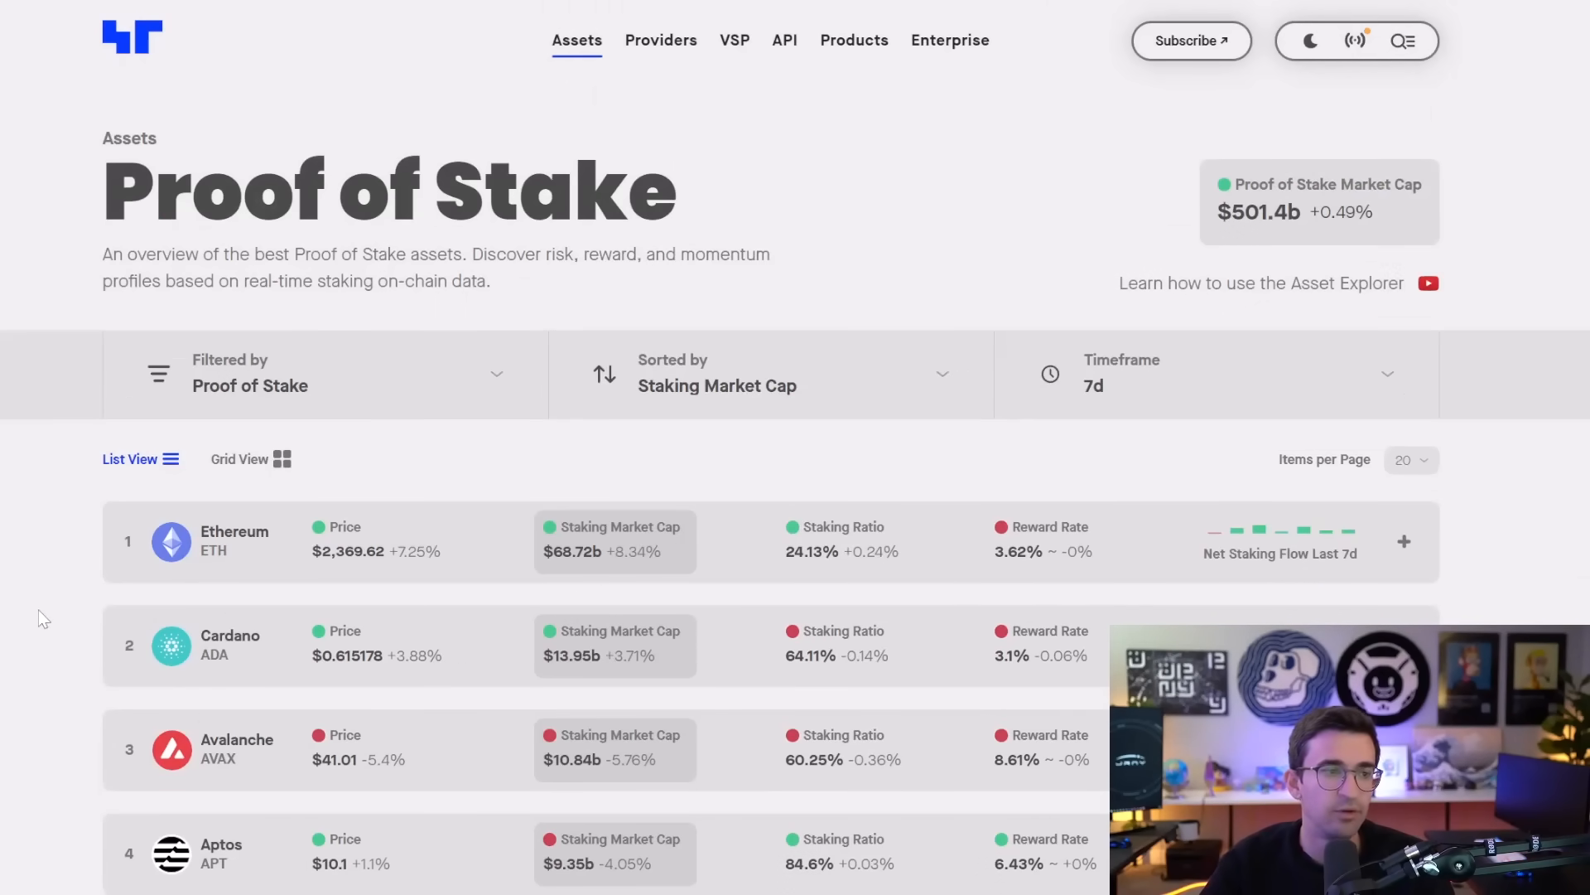
pyautogui.moveTo(372, 498)
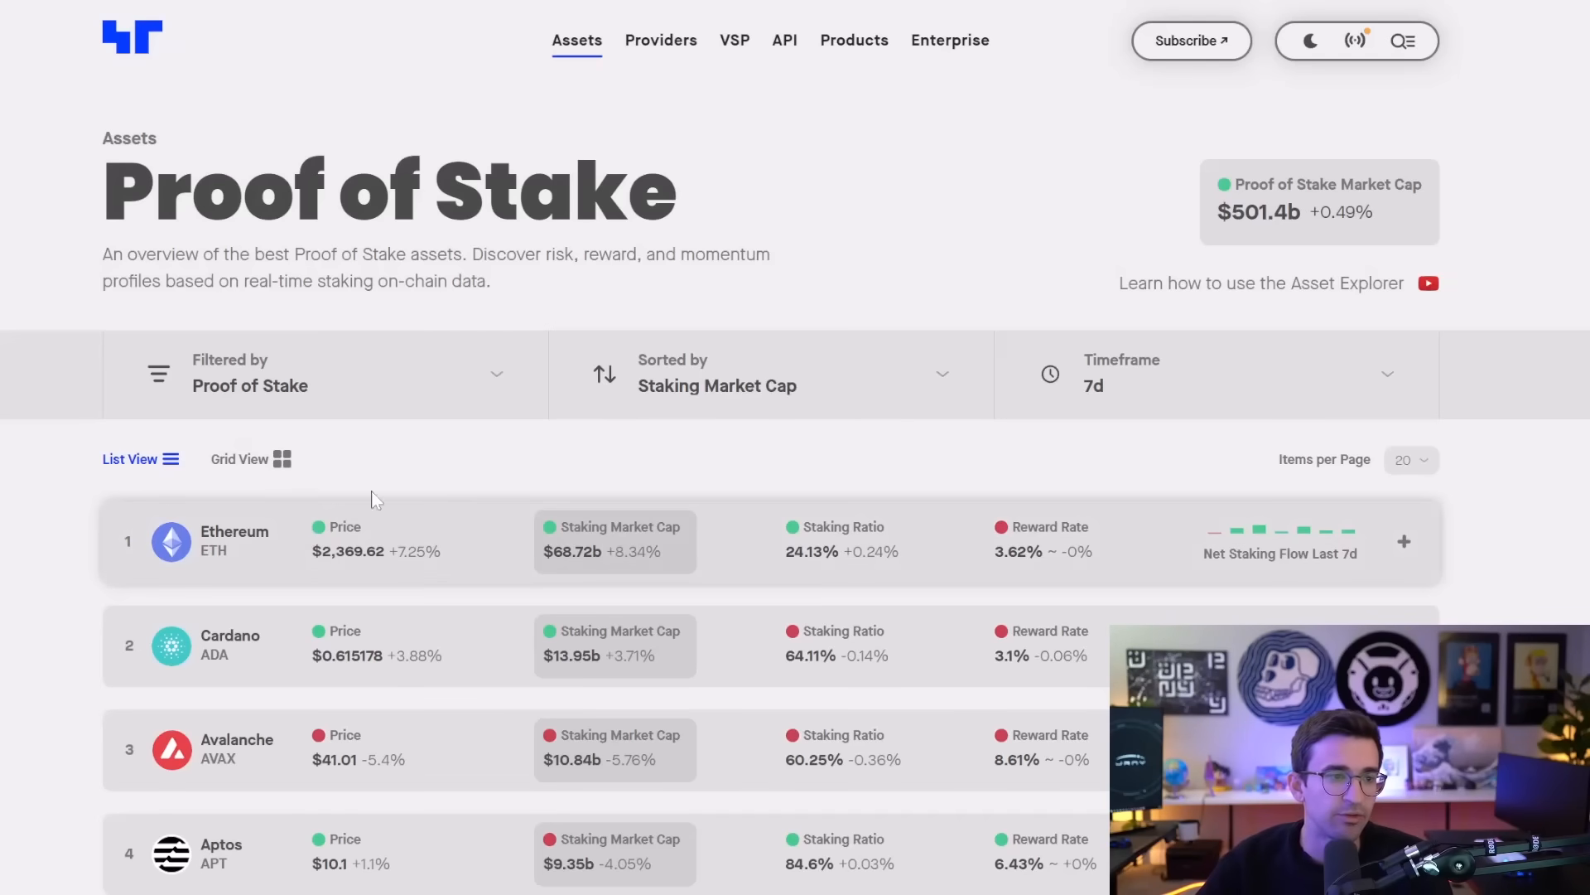
pyautogui.moveTo(1105, 578)
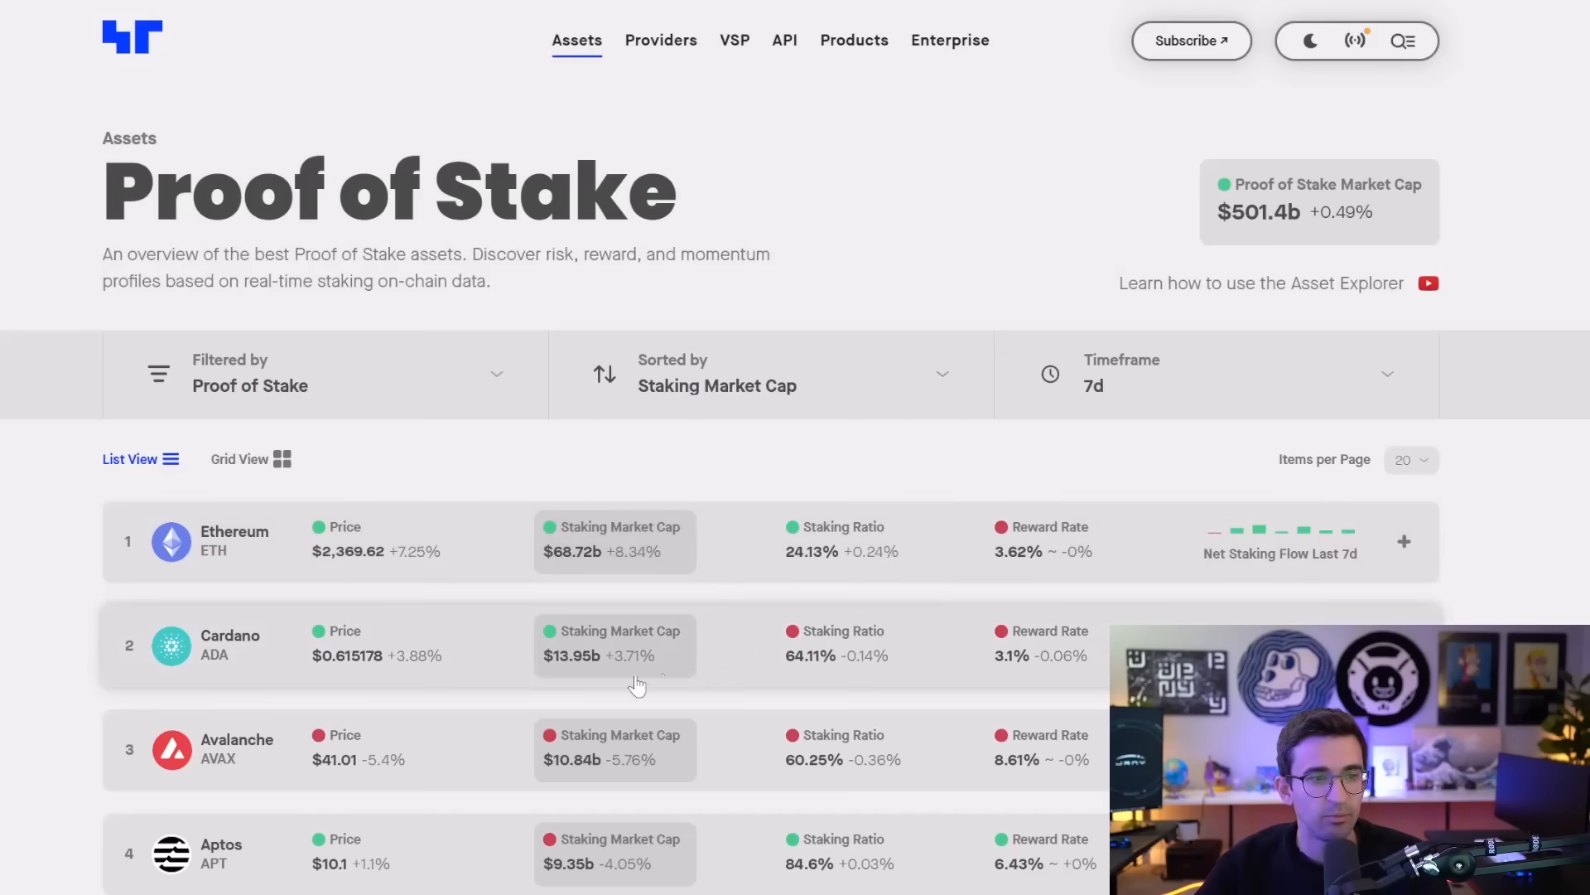
pyautogui.moveTo(380, 654)
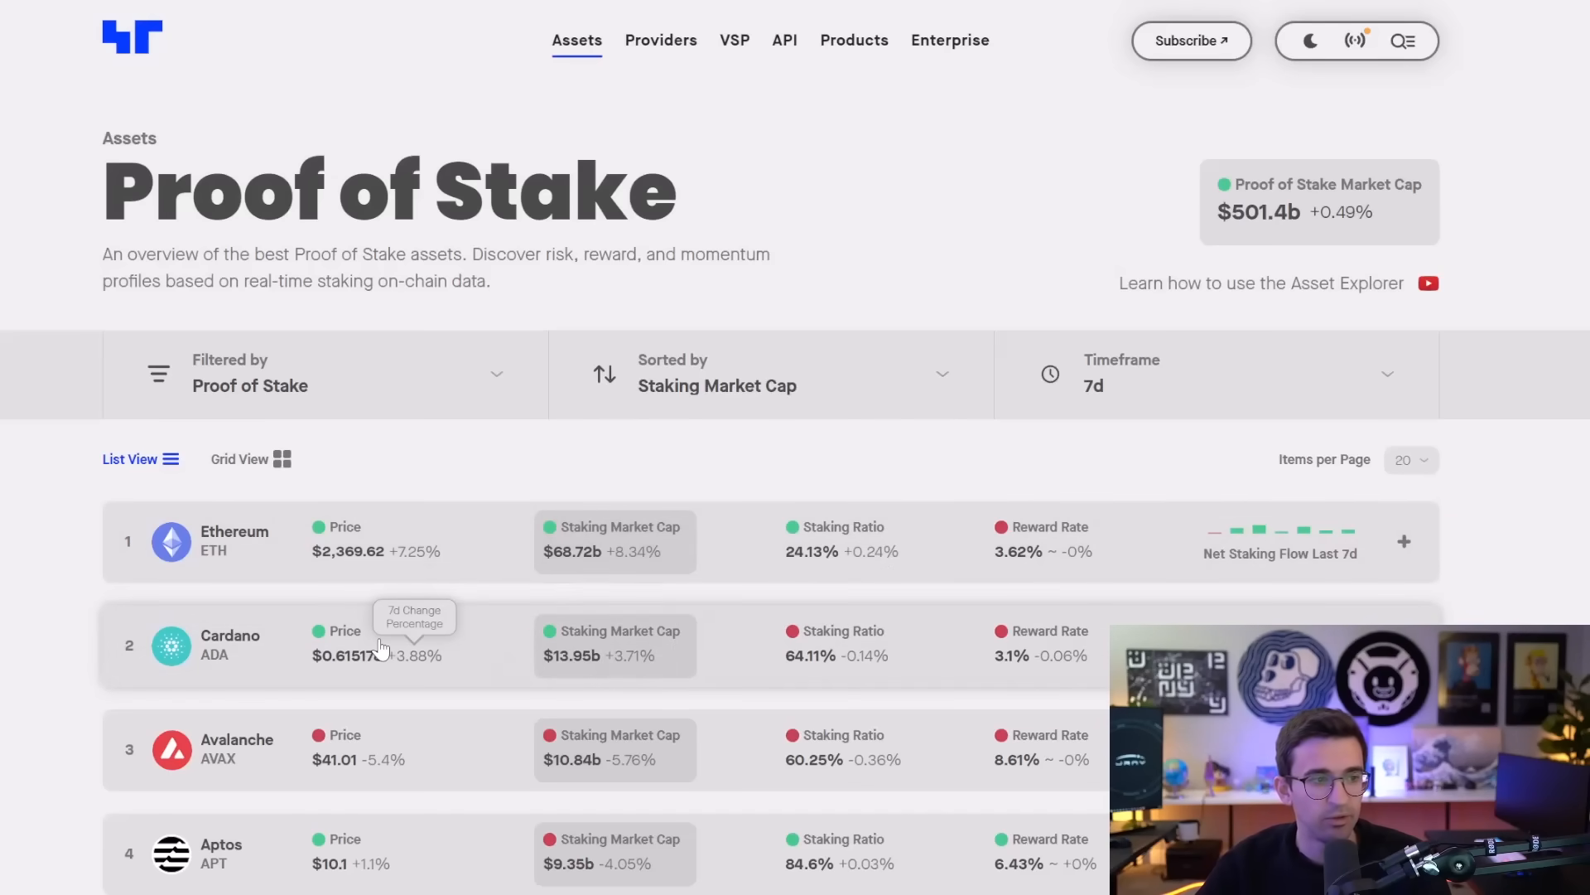
pyautogui.moveTo(1014, 657)
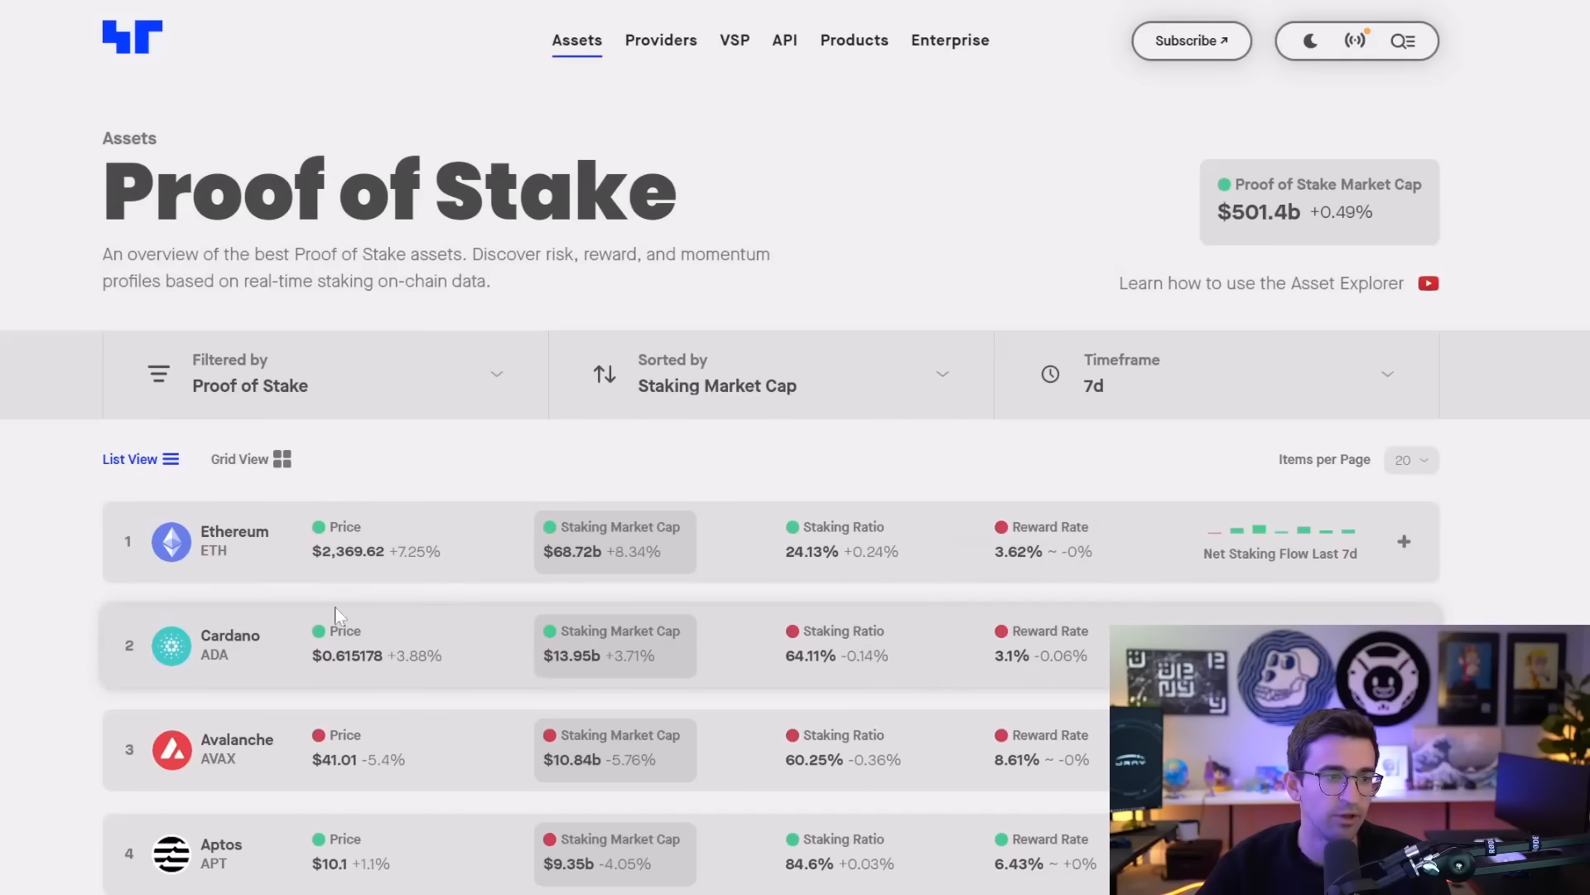
pyautogui.moveTo(439, 649)
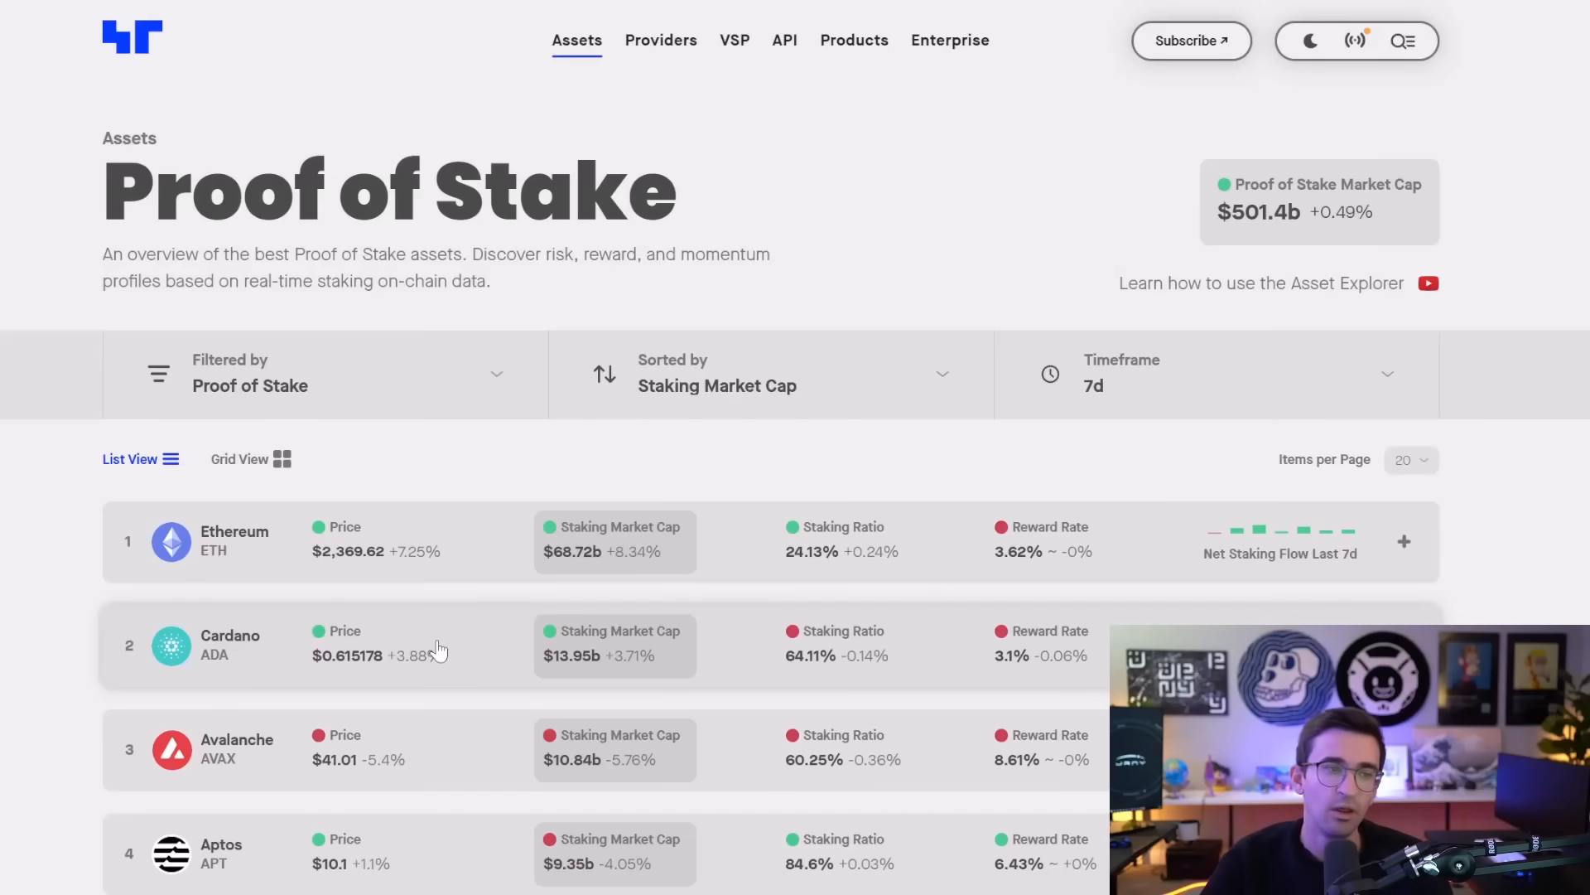
pyautogui.moveTo(437, 655)
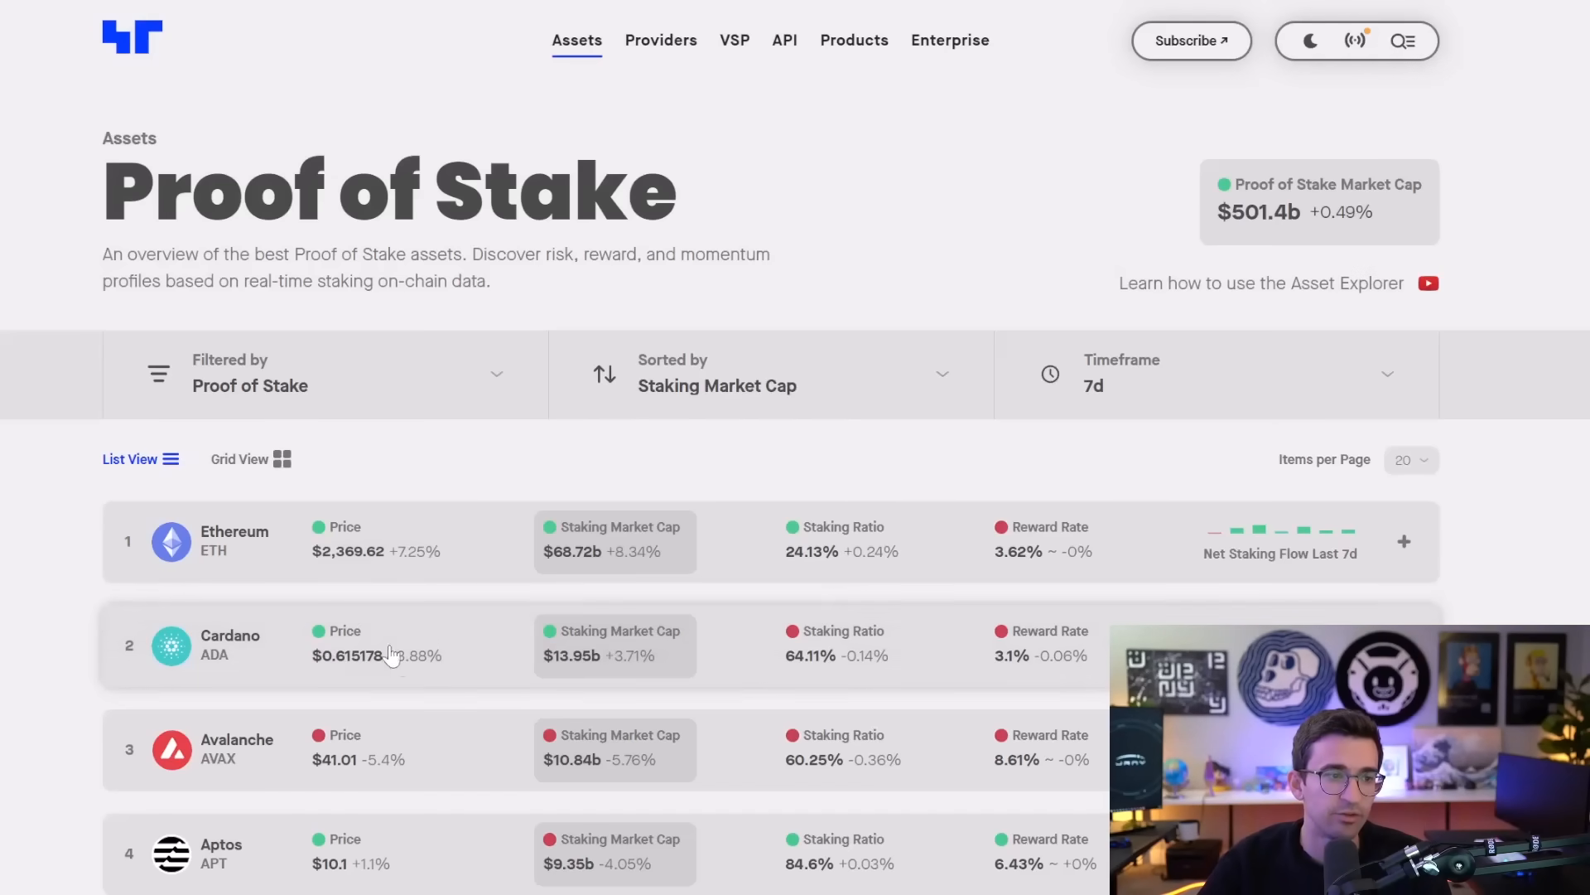
pyautogui.moveTo(994, 654)
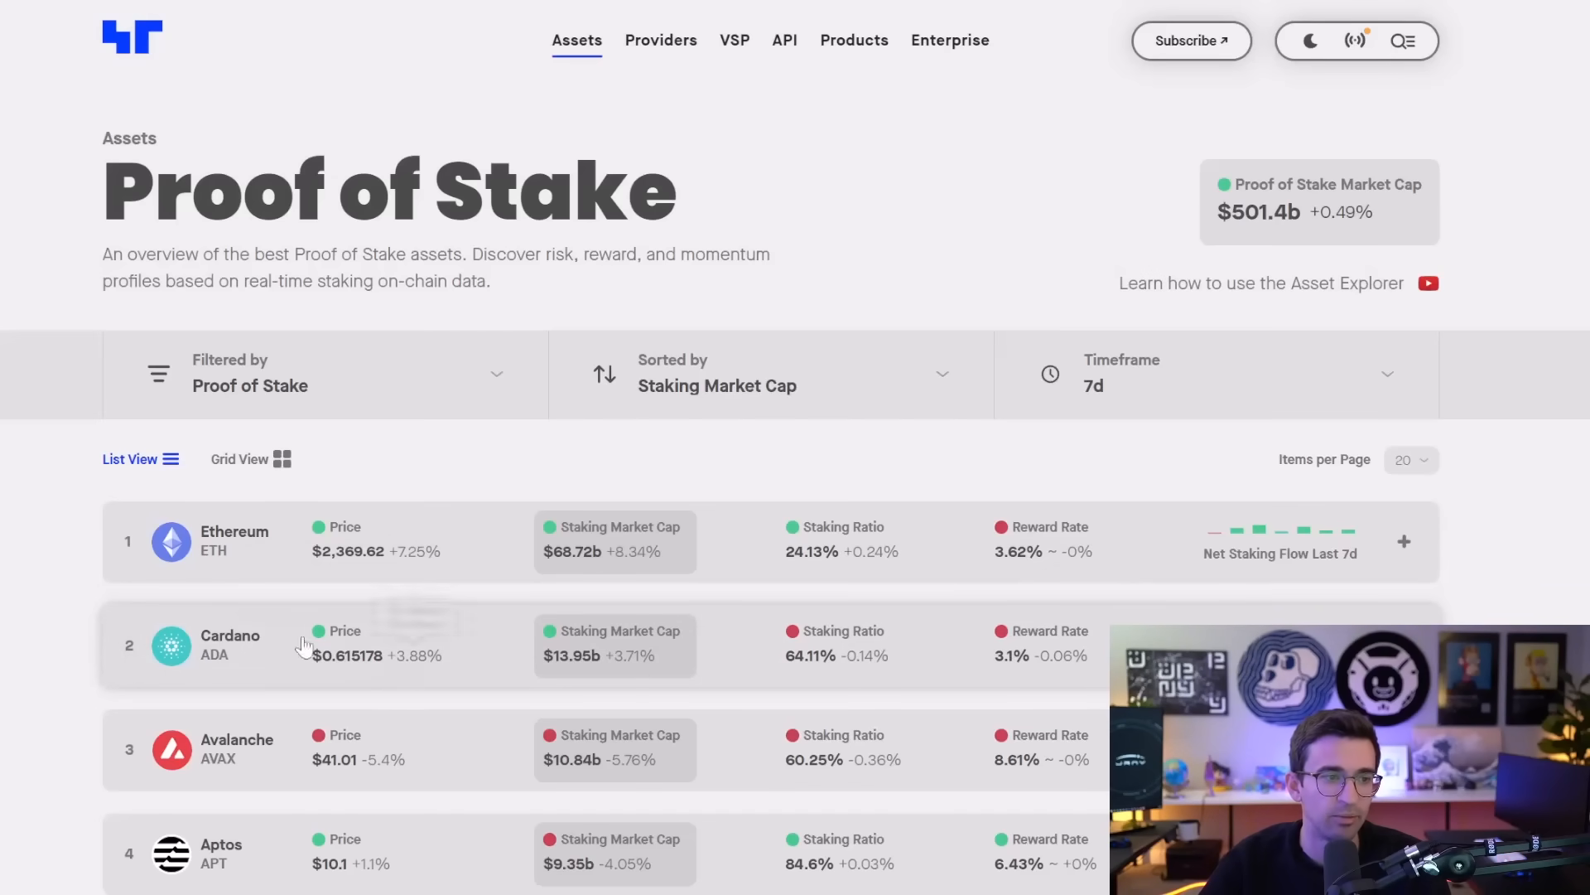
pyautogui.moveTo(378, 753)
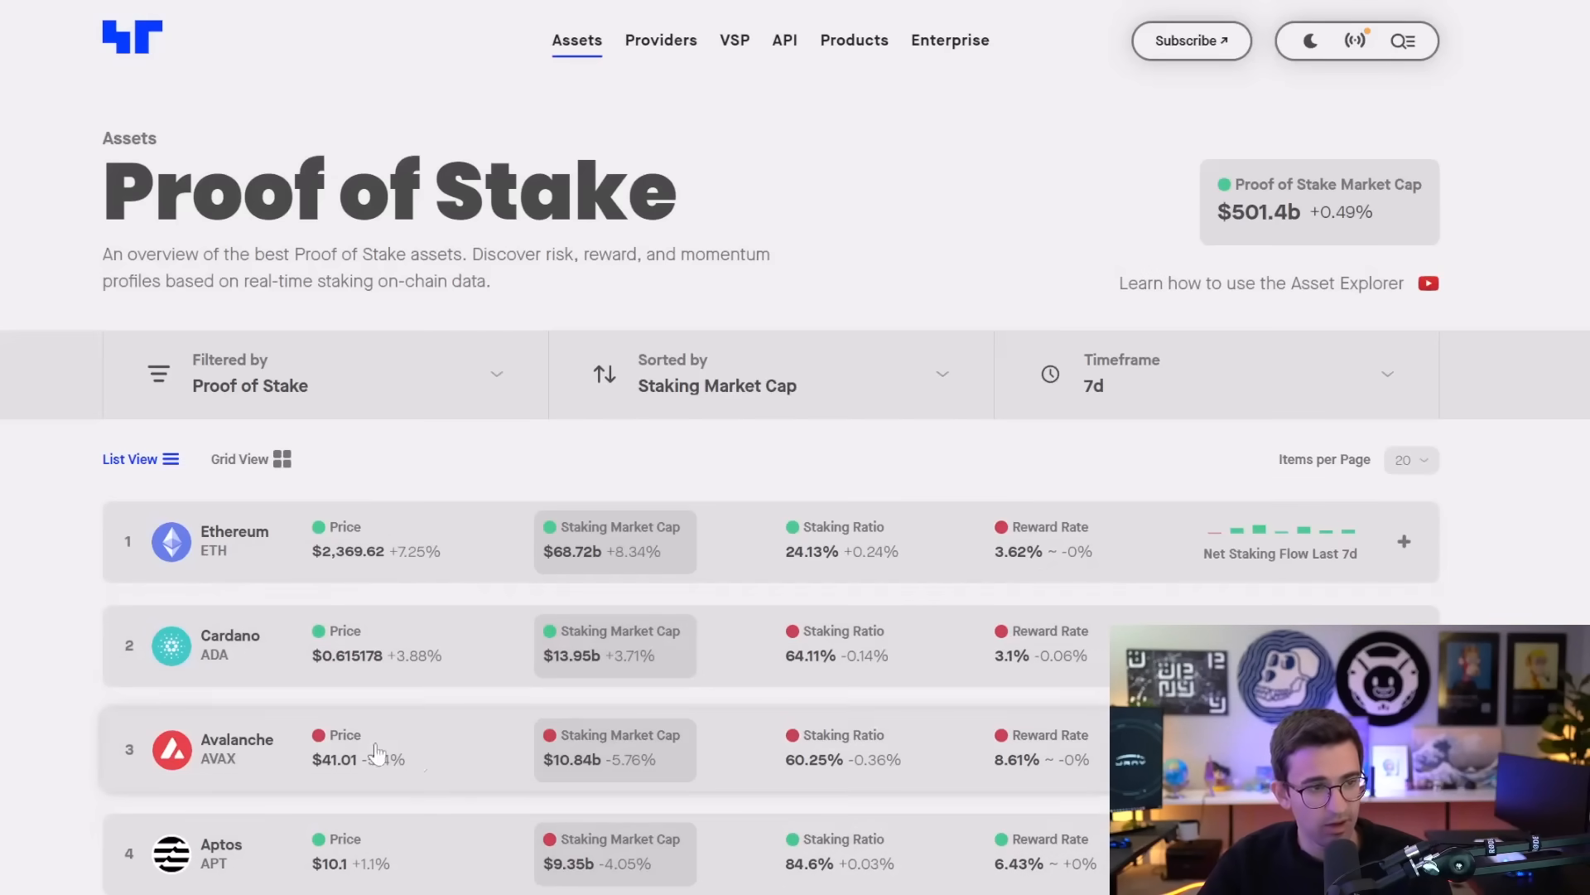
pyautogui.moveTo(452, 764)
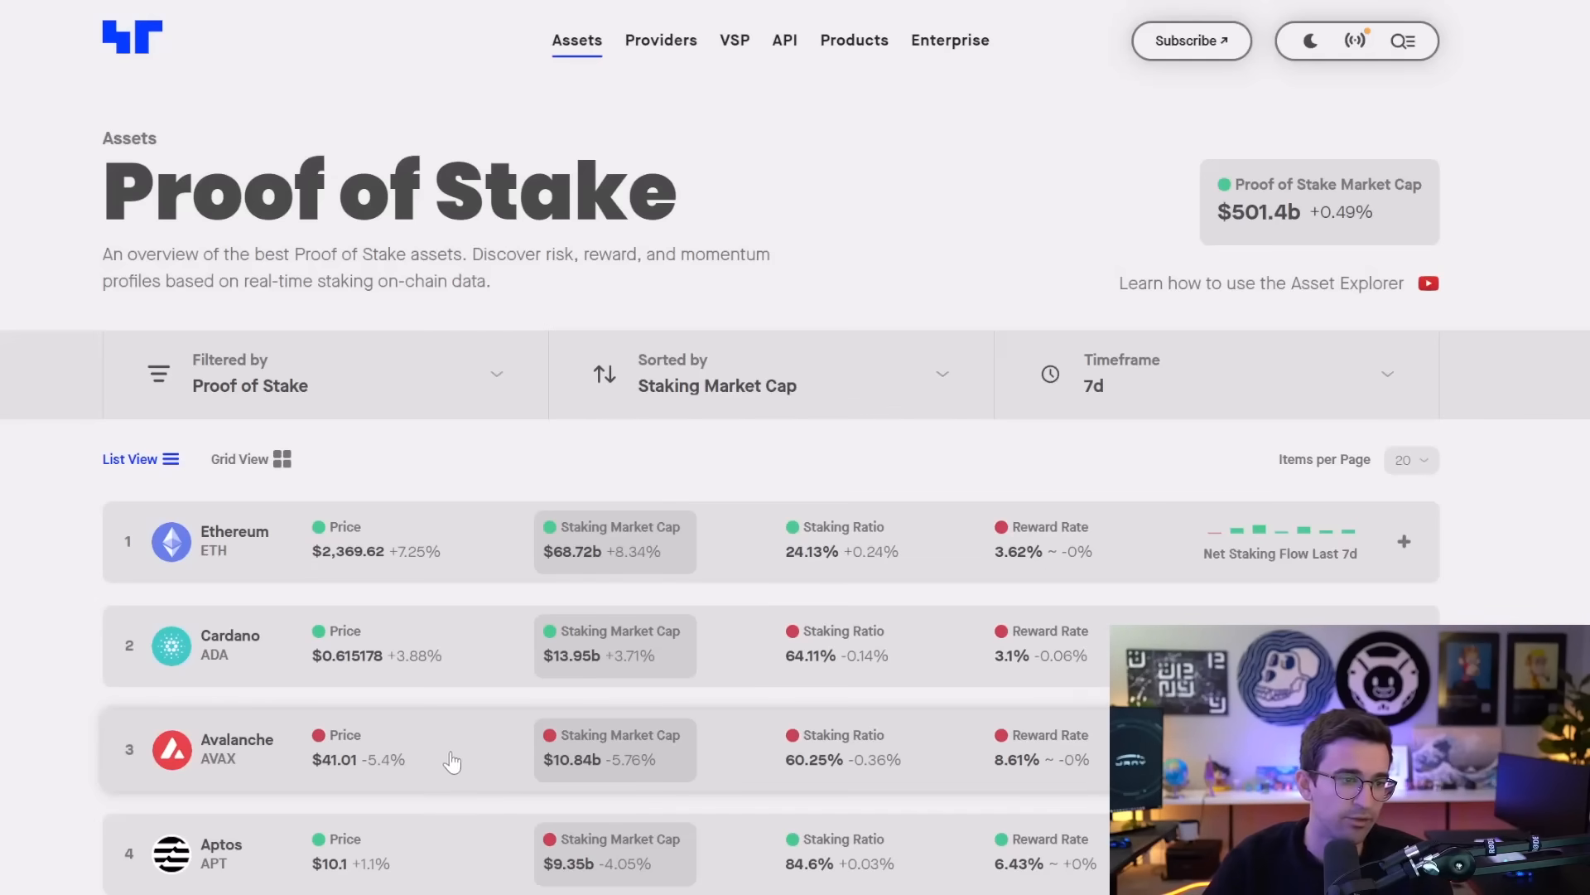
pyautogui.moveTo(1062, 744)
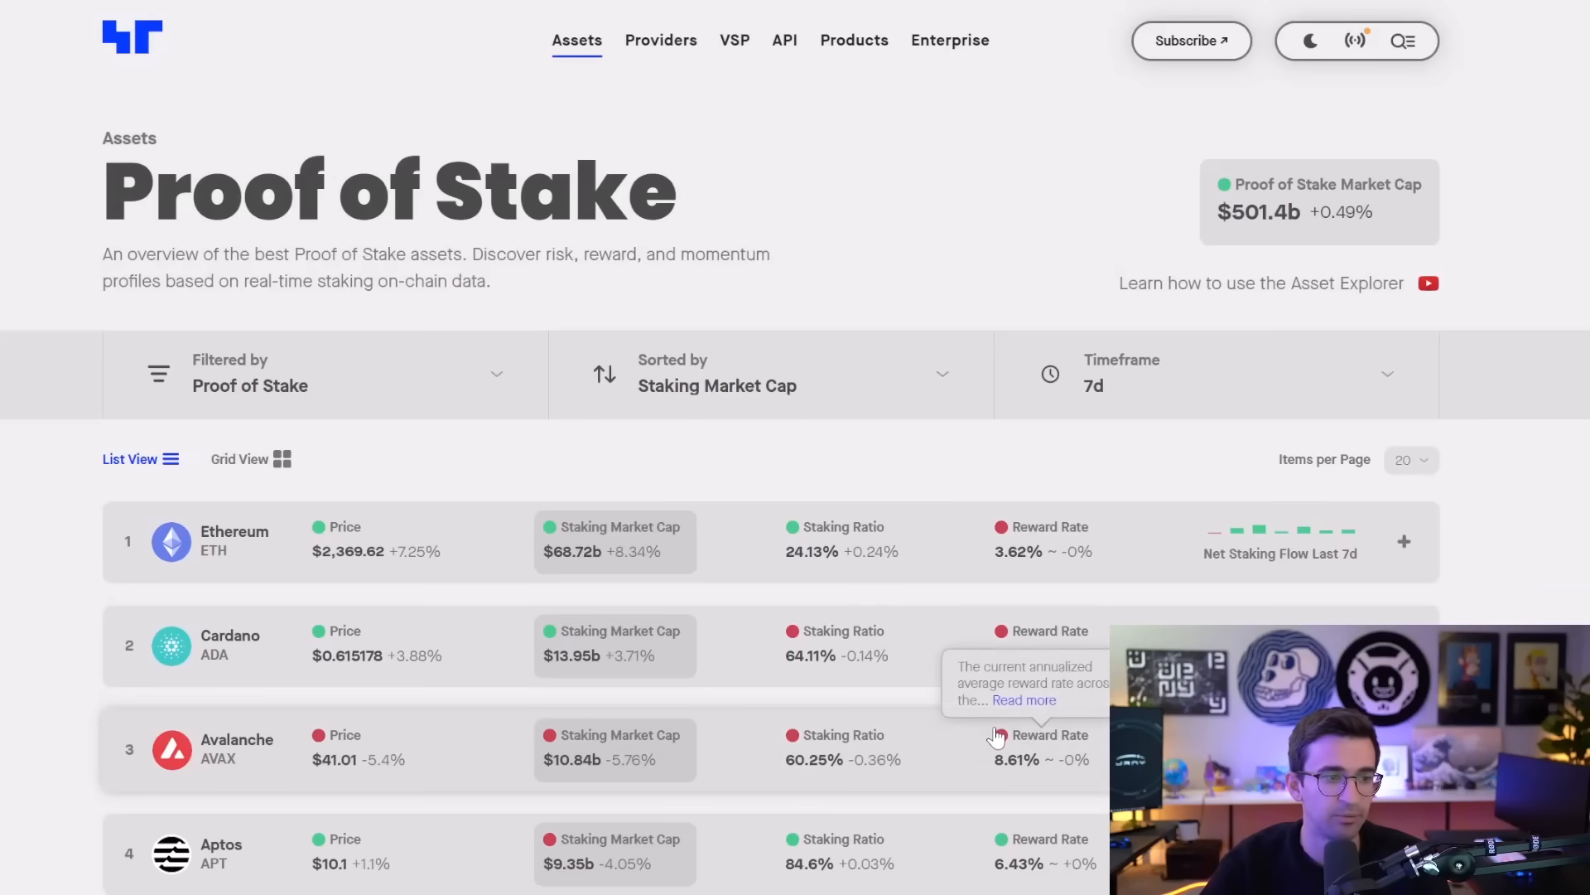
pyautogui.scroll(-3)
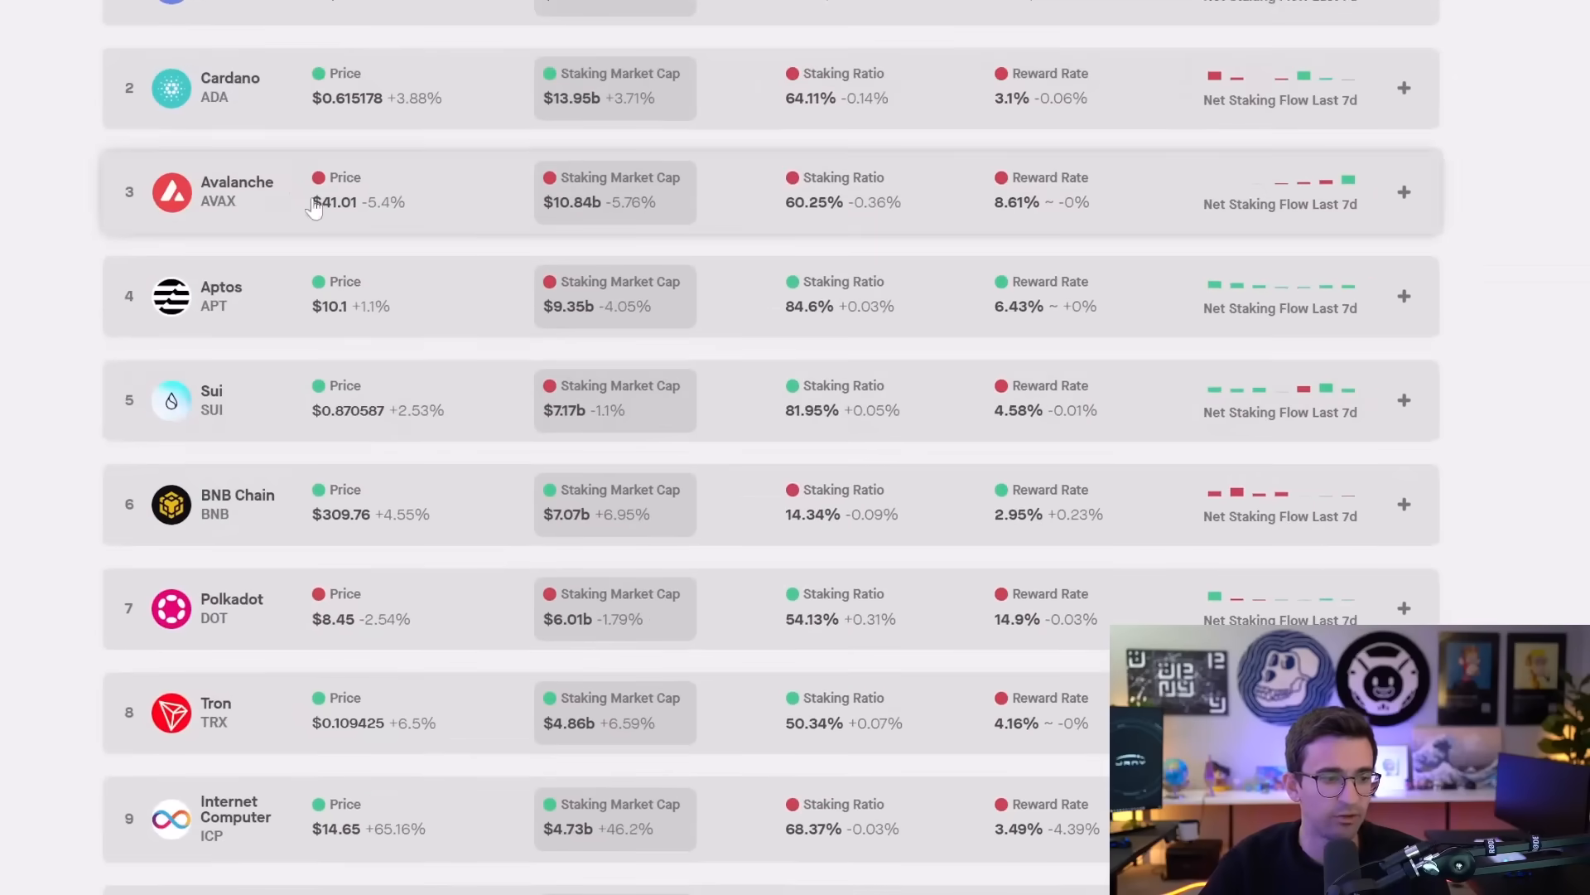
pyautogui.scroll(-3)
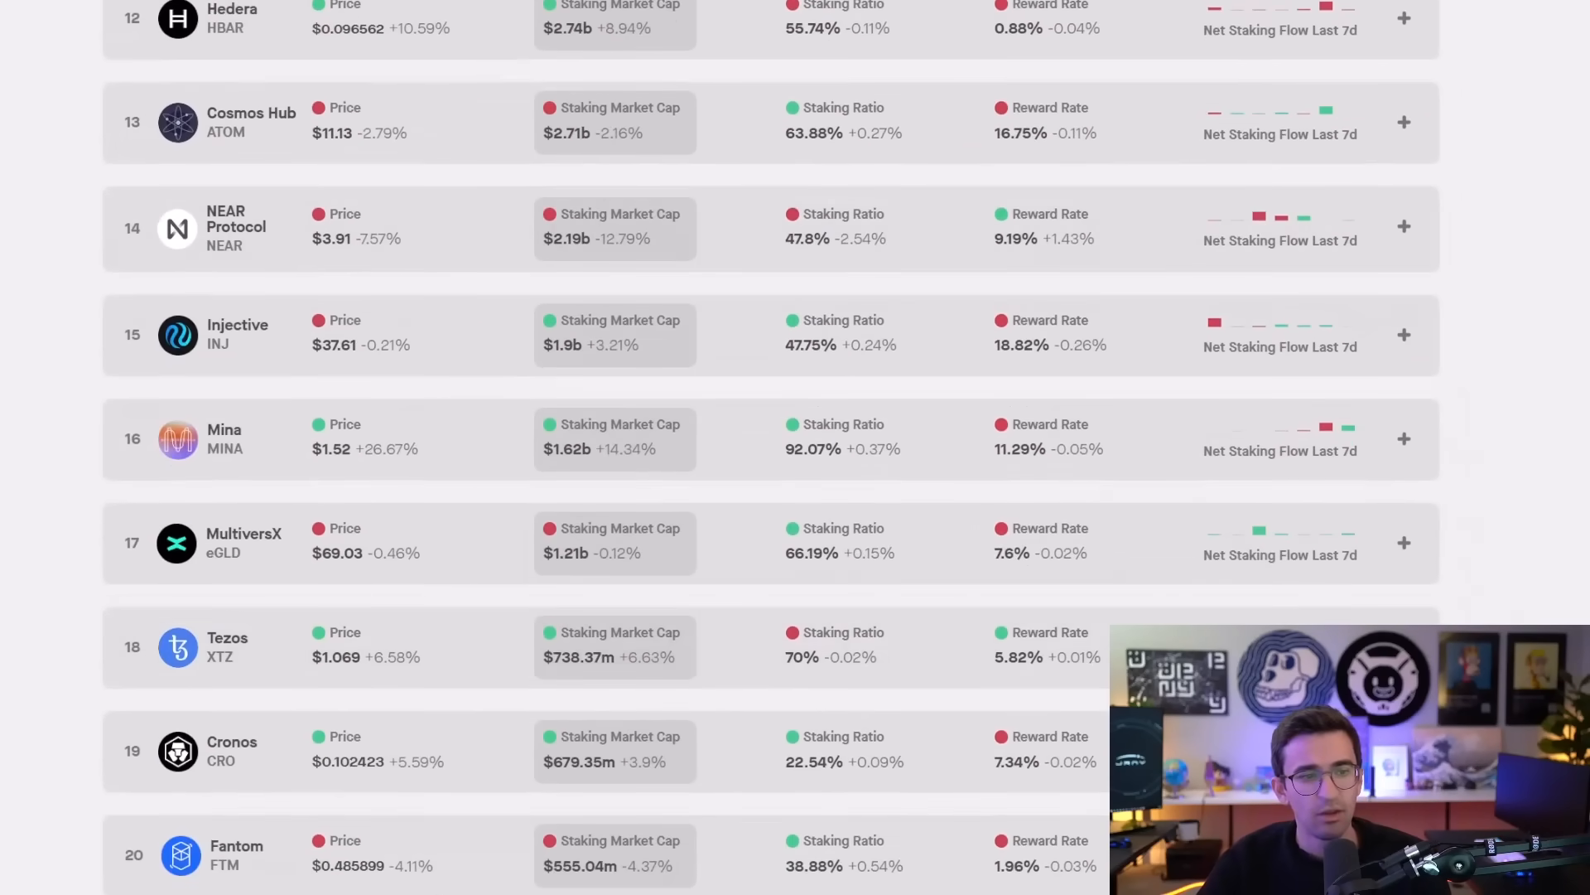
pyautogui.scroll(-3)
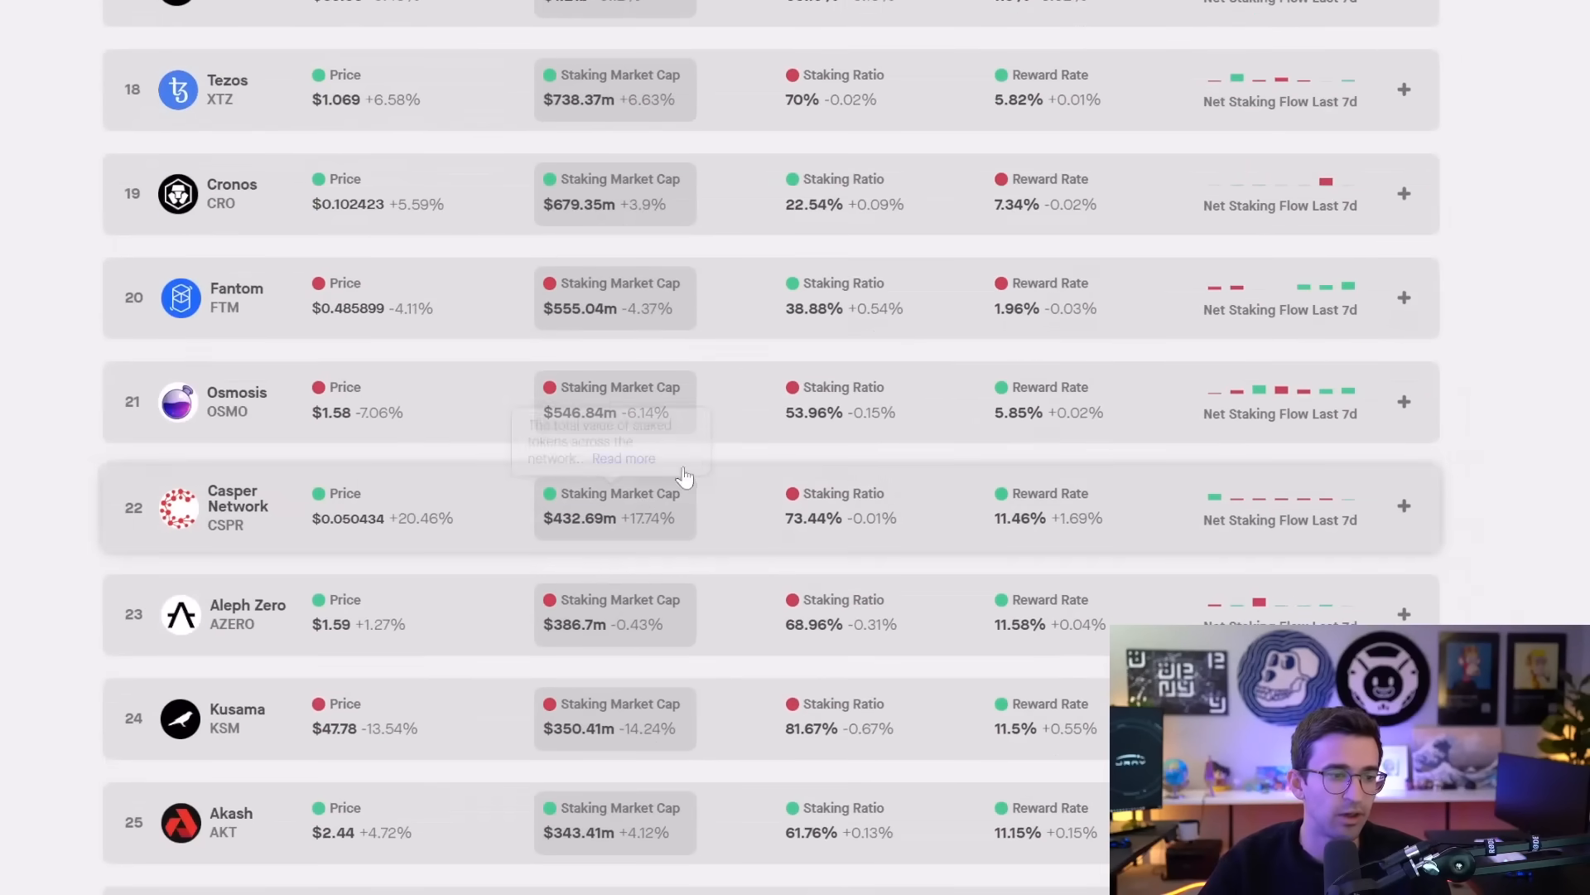
pyautogui.scroll(-3)
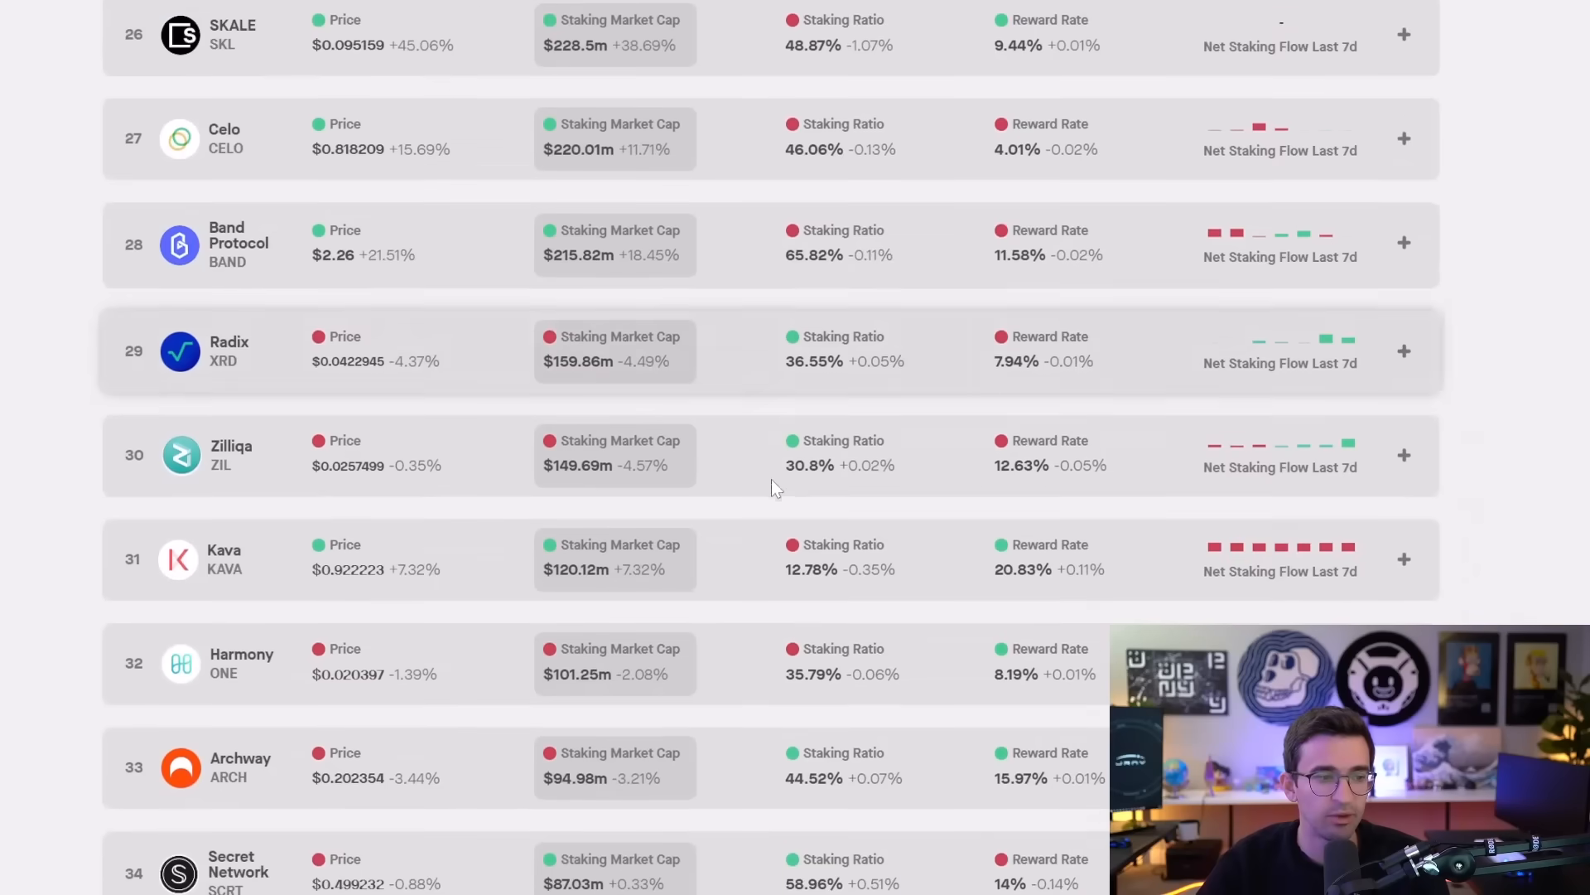
pyautogui.scroll(-3)
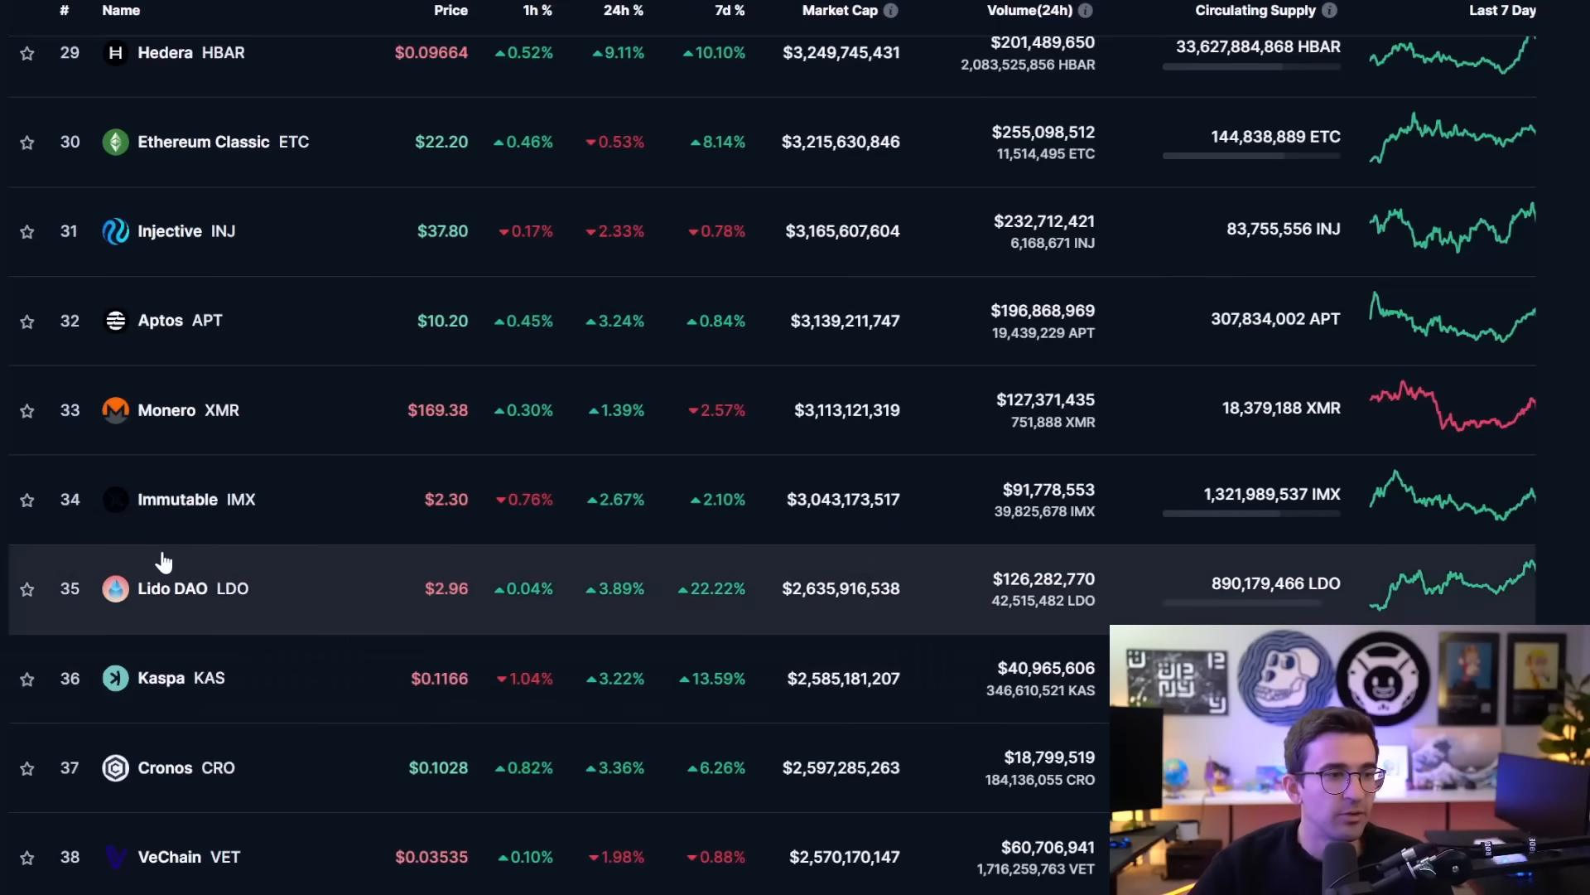
pyautogui.moveTo(213, 524)
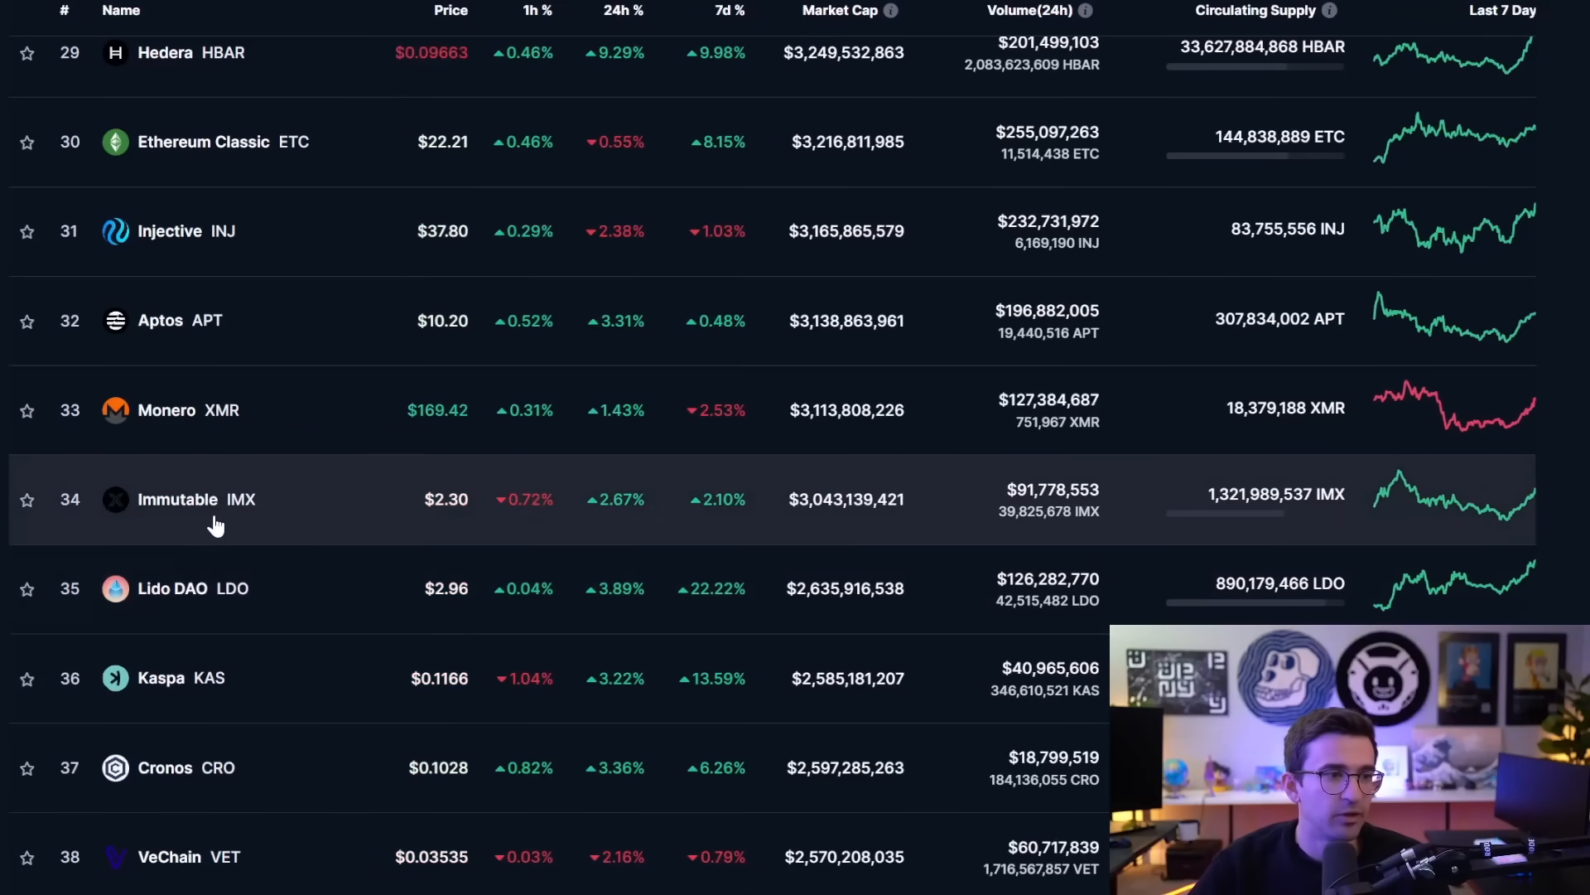
pyautogui.moveTo(287, 515)
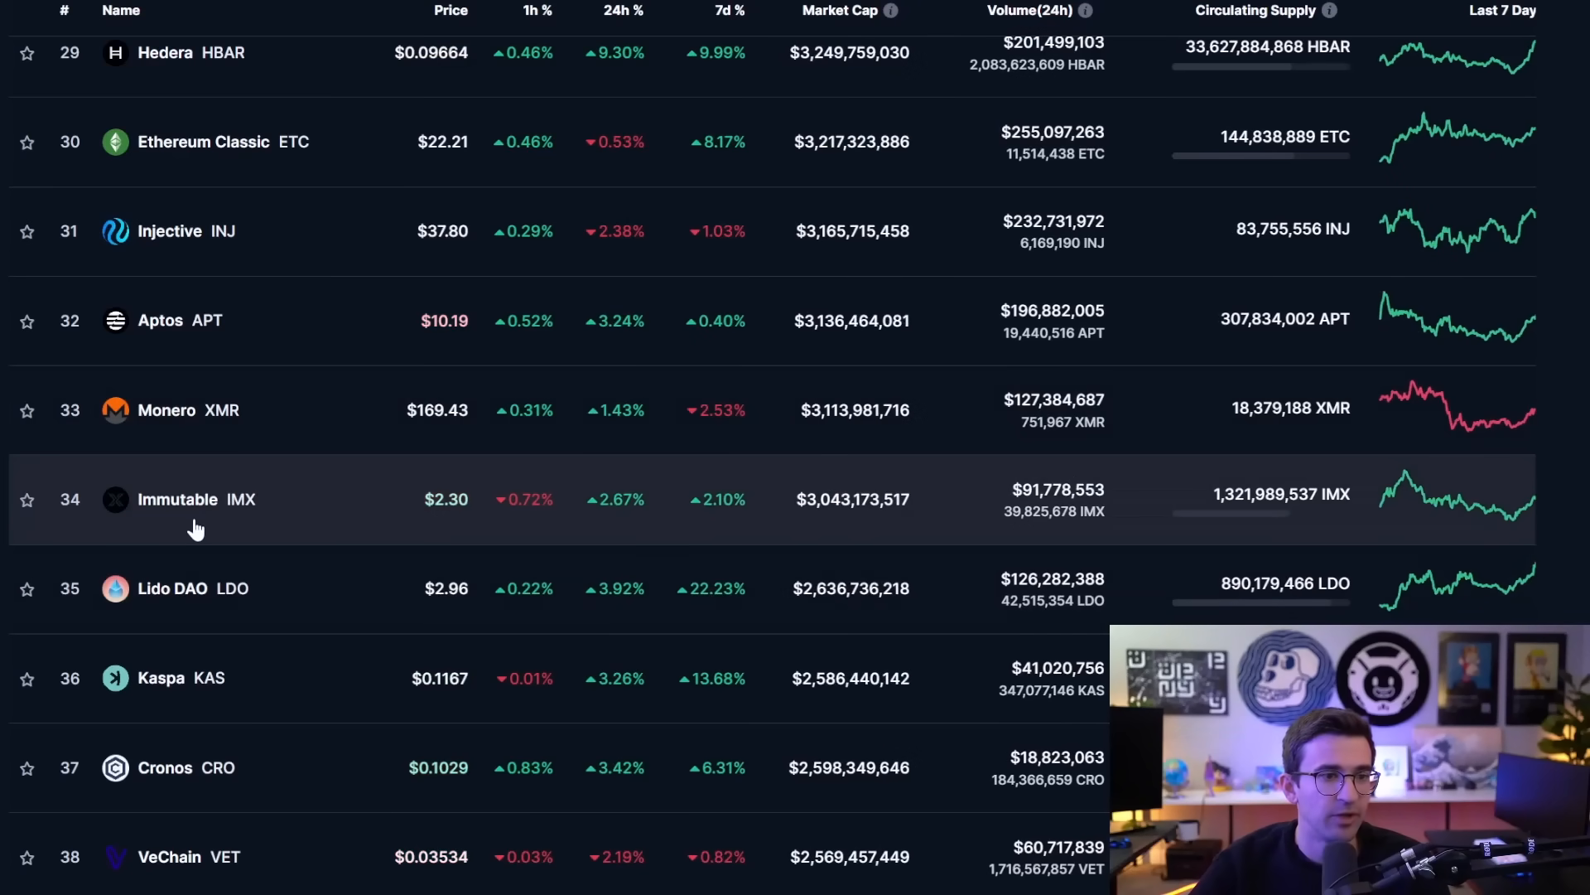
pyautogui.moveTo(266, 485)
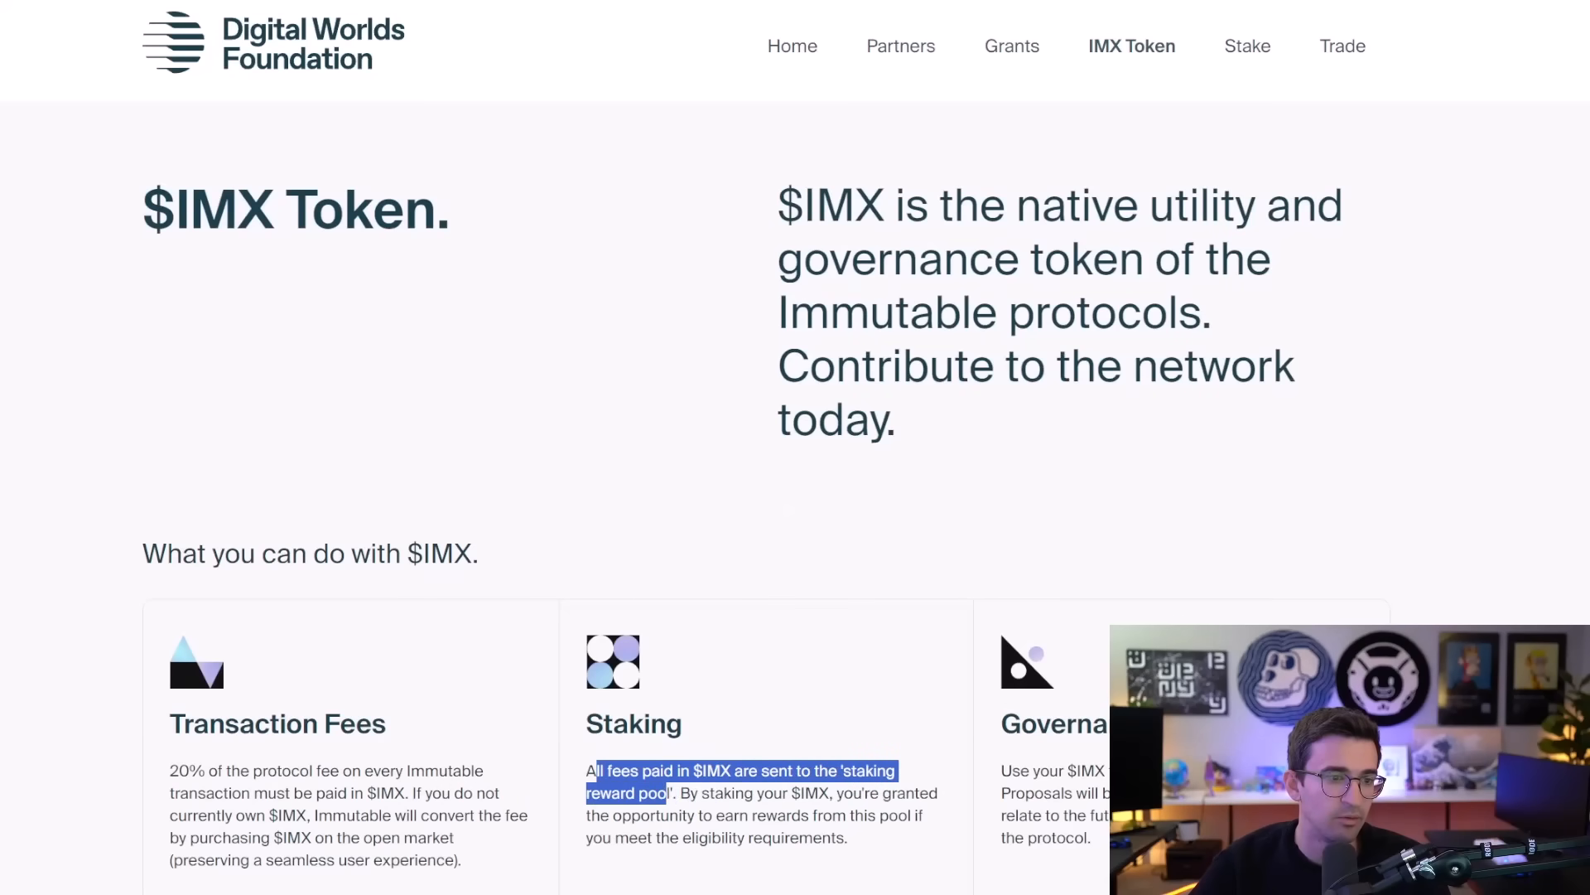
# - Highlight the IMX Staking paragraph about fees feeding the staking reward pool
pyautogui.moveTo(593, 771); pyautogui.dragTo(846, 837)
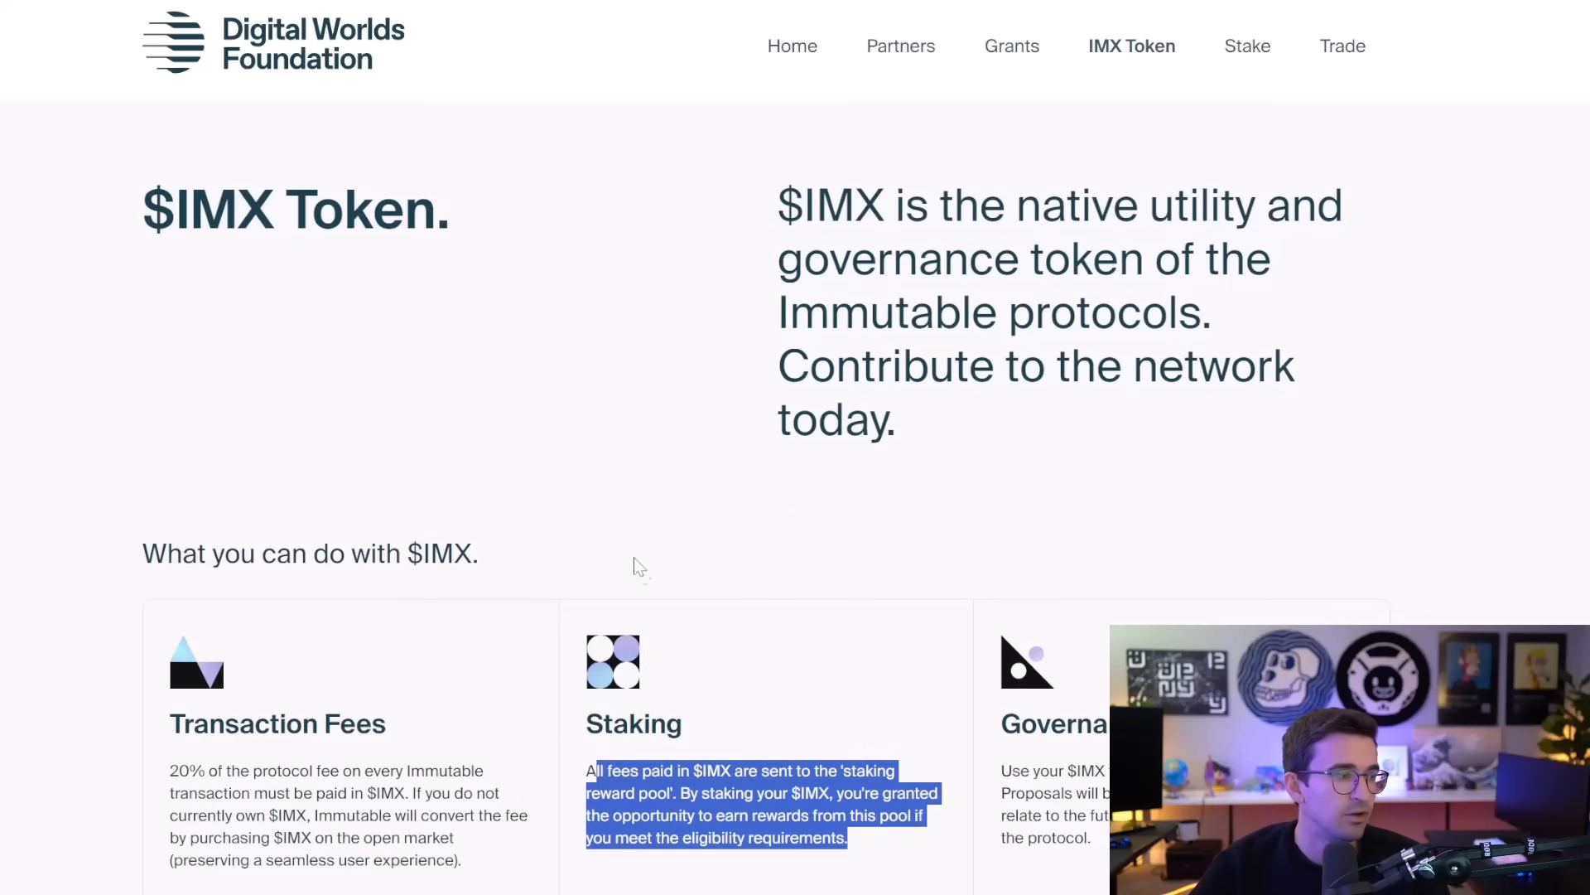
pyautogui.scroll(-3)
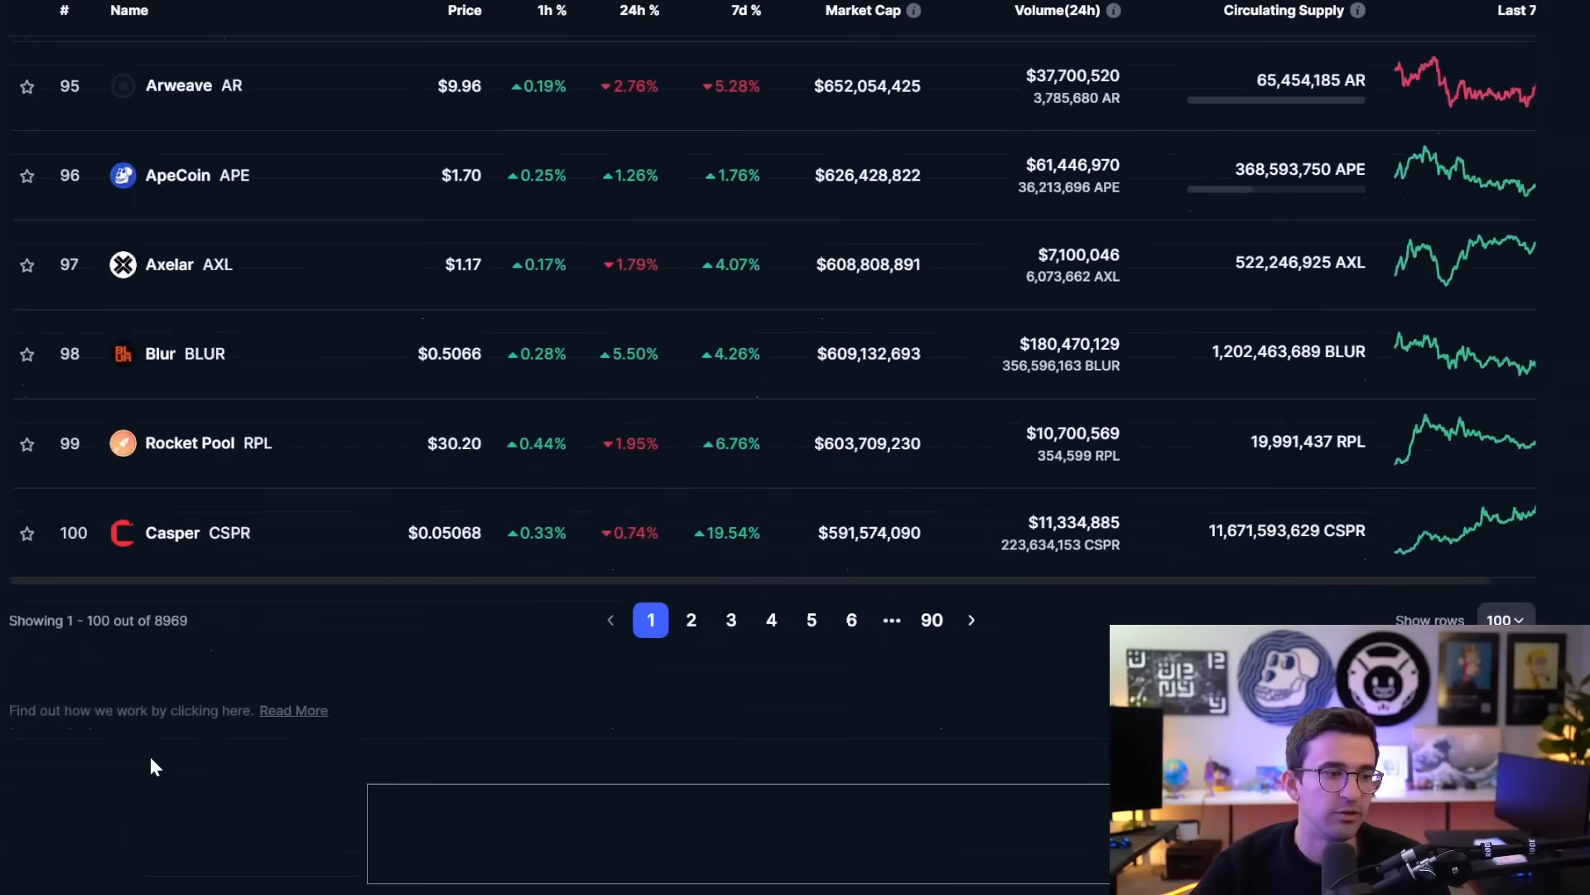
# - Scroll CoinMarketCap's top 100 to rank 100, then back up to Immutable, Lido DAO and Arbitrum
pyautogui.scroll(3)
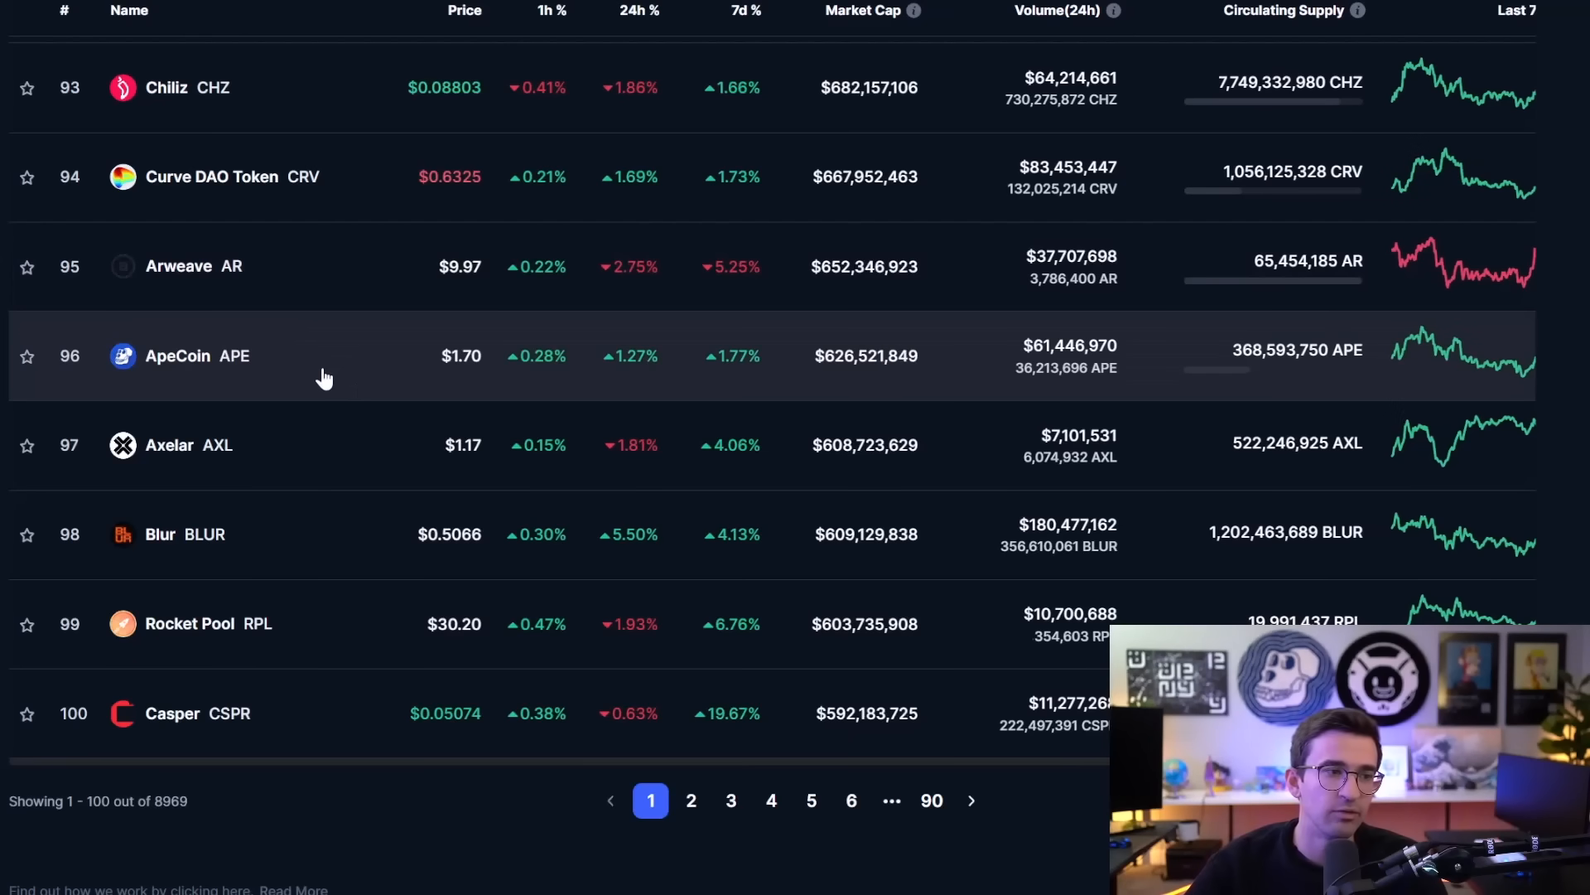
pyautogui.moveTo(193, 322)
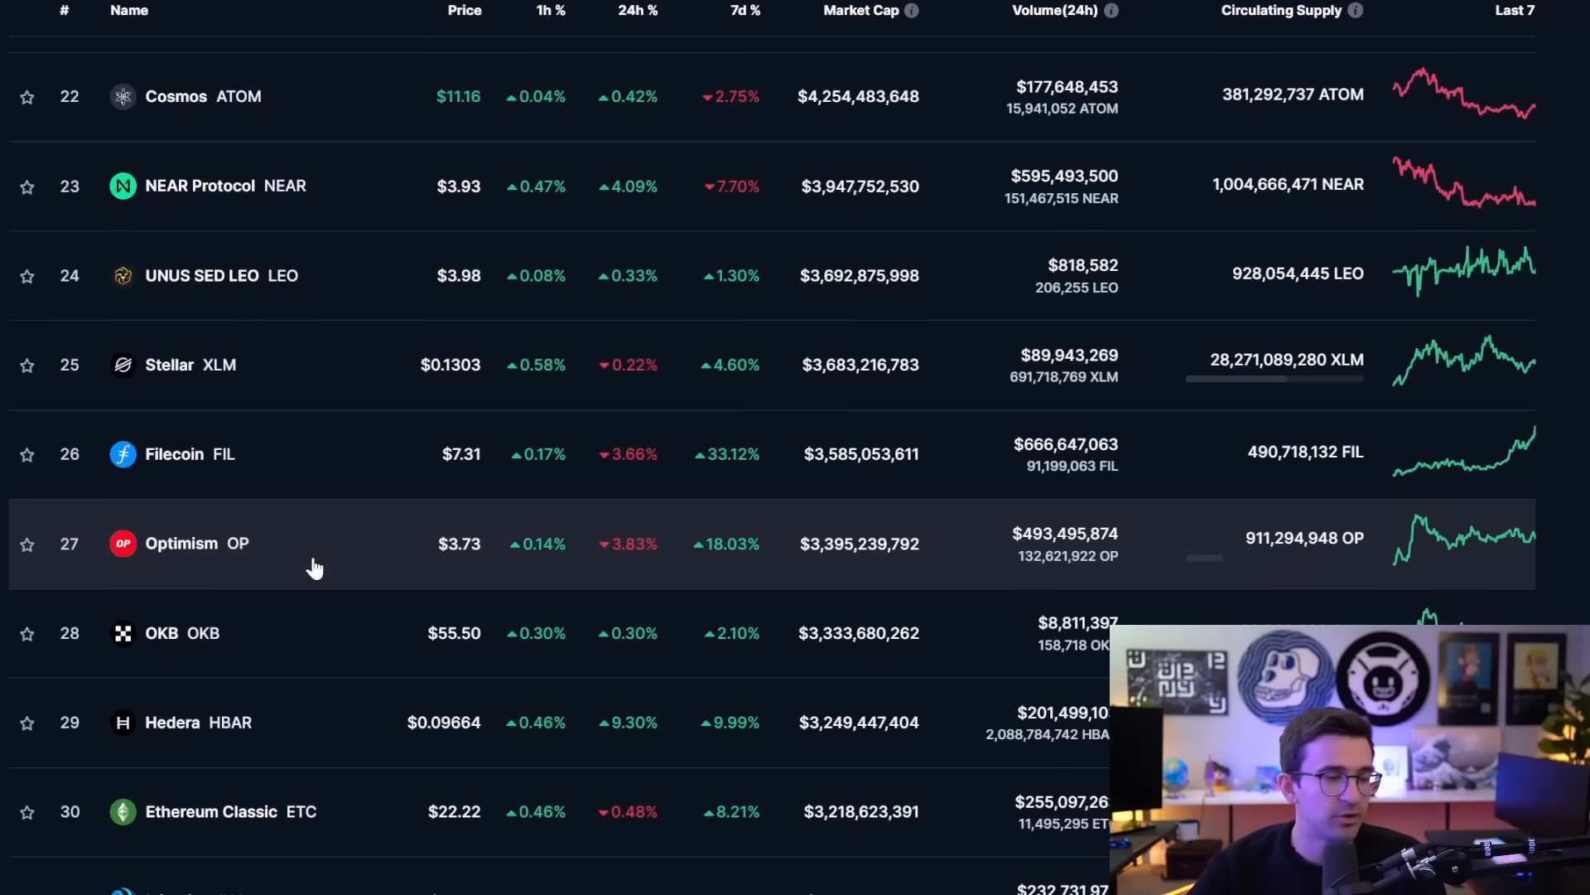
pyautogui.scroll(-3)
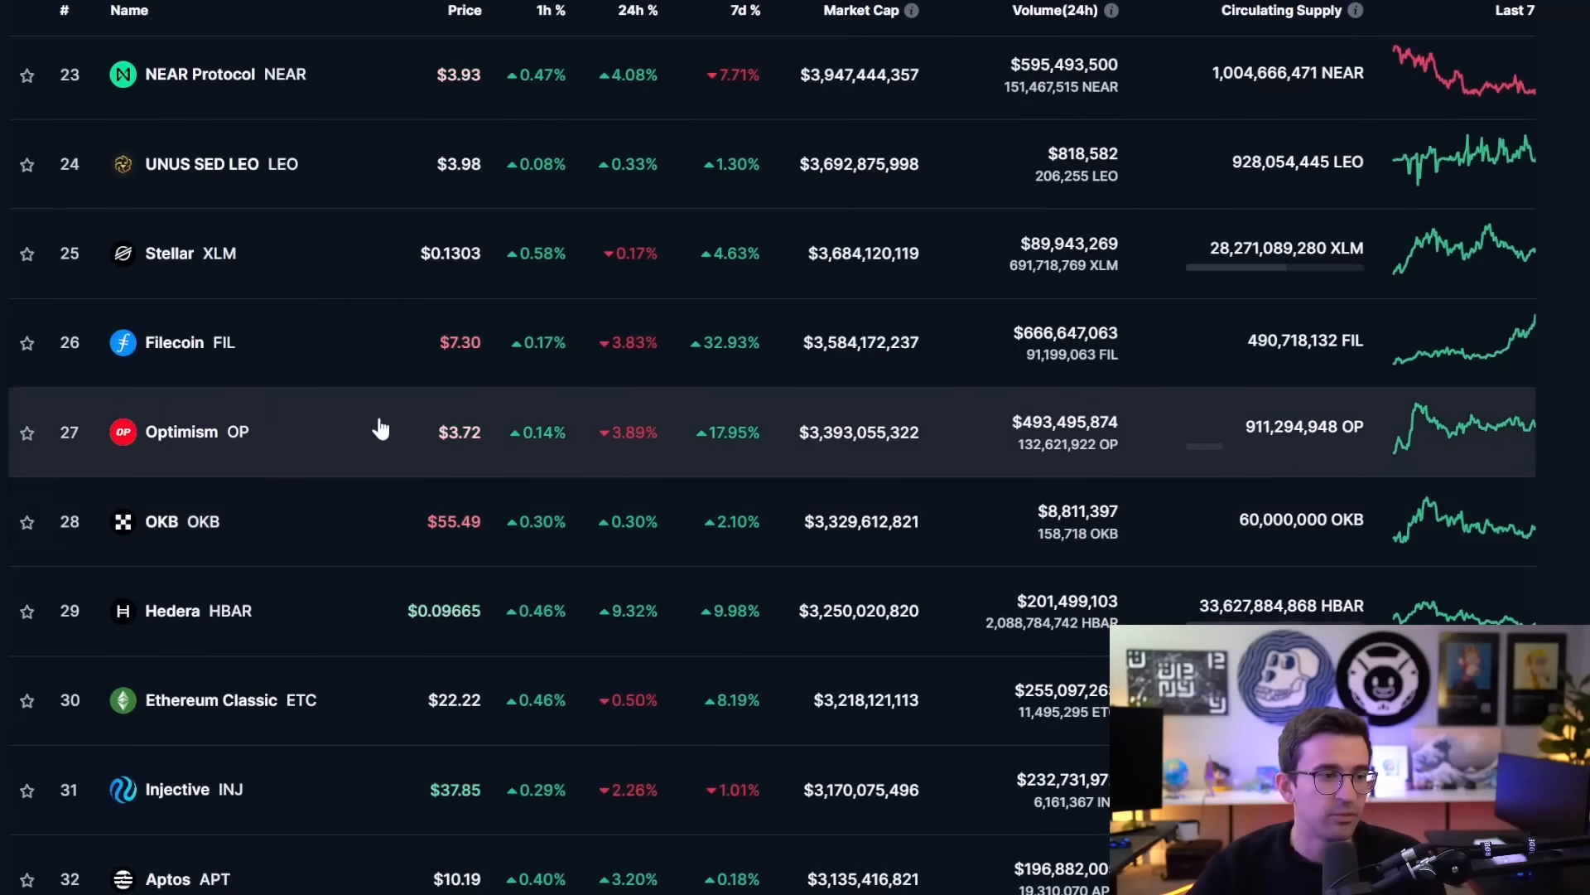
pyautogui.scroll(-3)
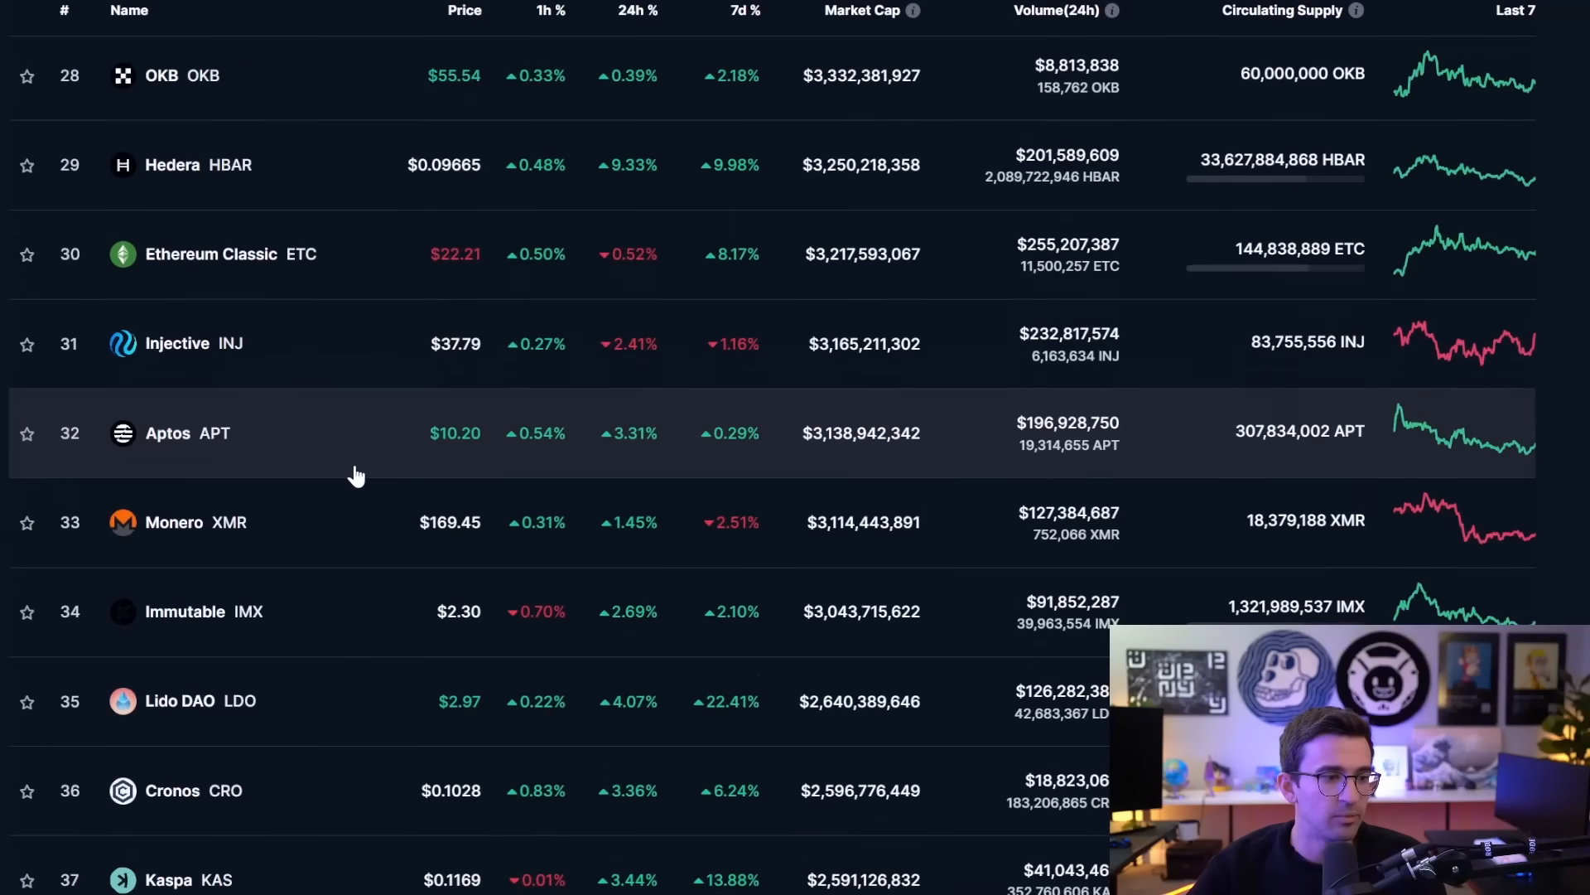
pyautogui.scroll(-3)
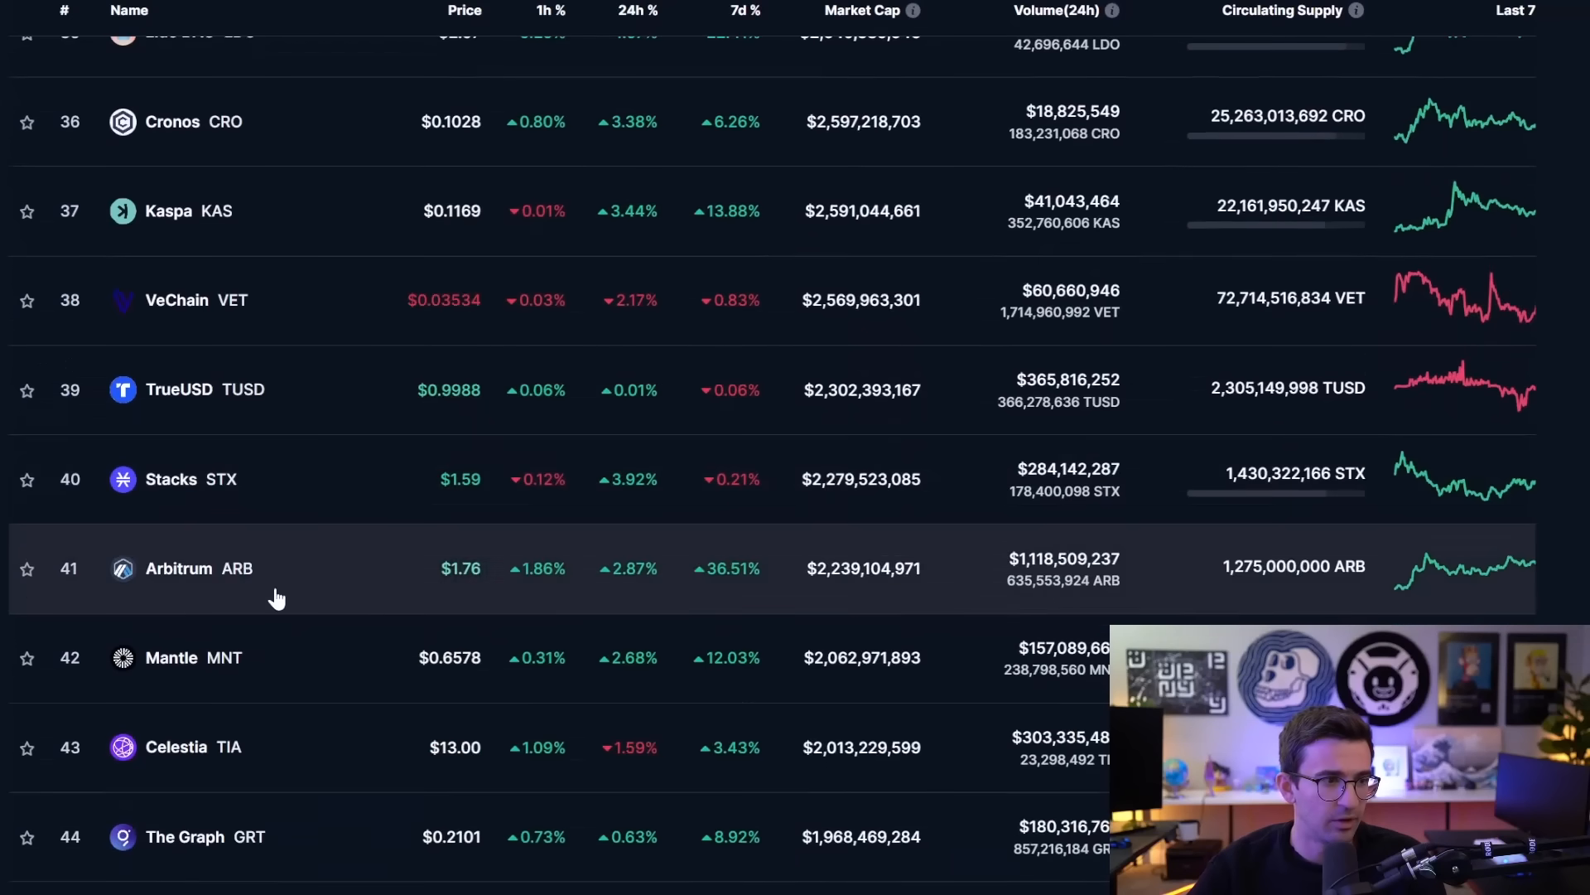
pyautogui.moveTo(303, 583)
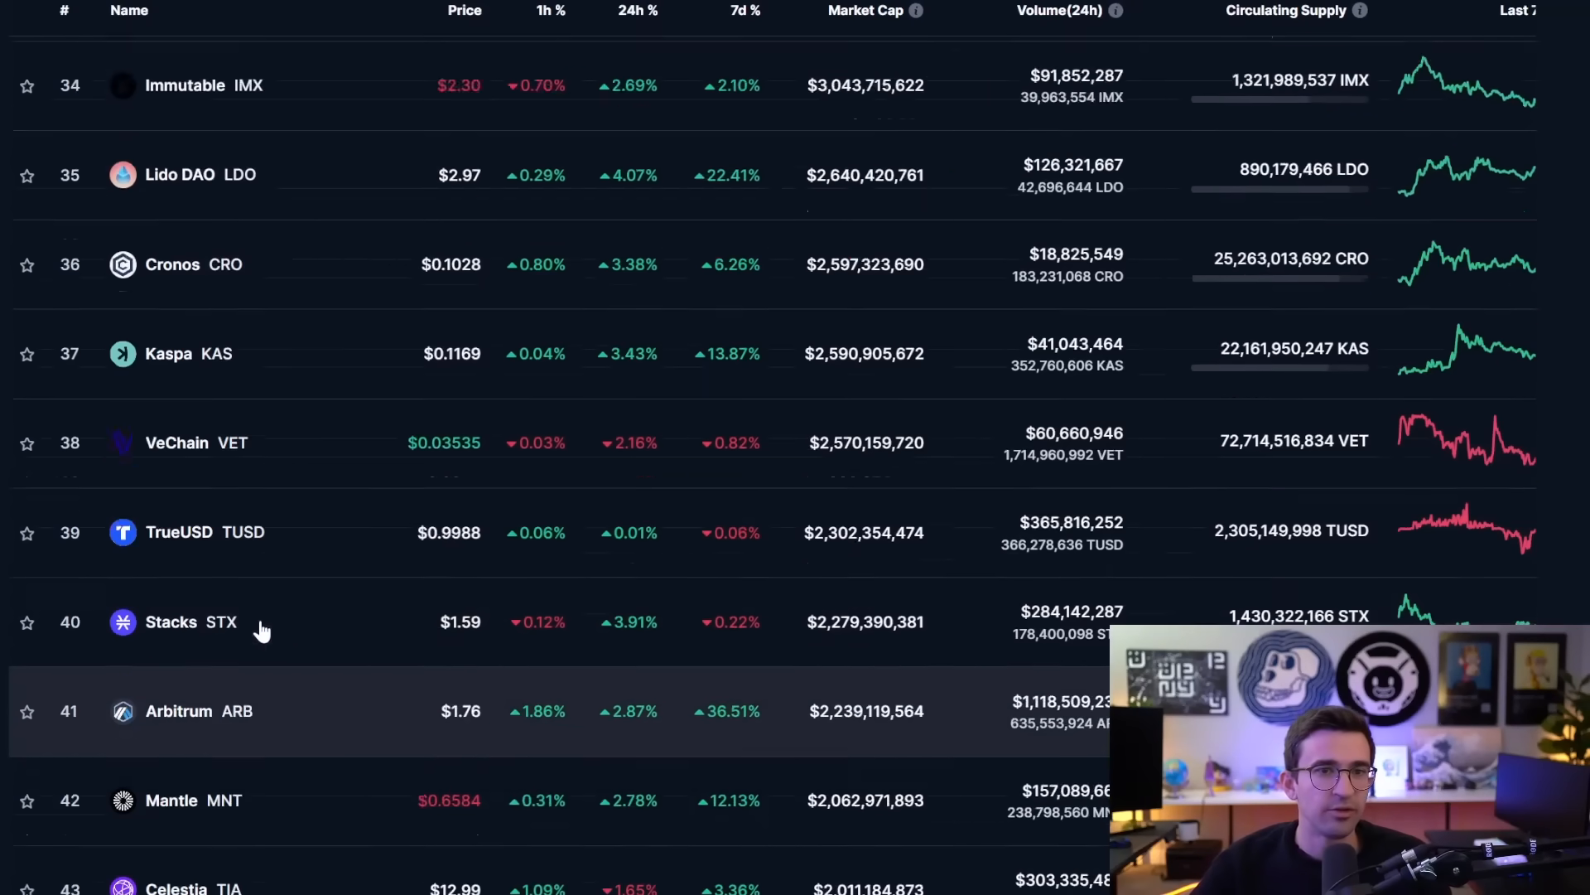
pyautogui.scroll(3)
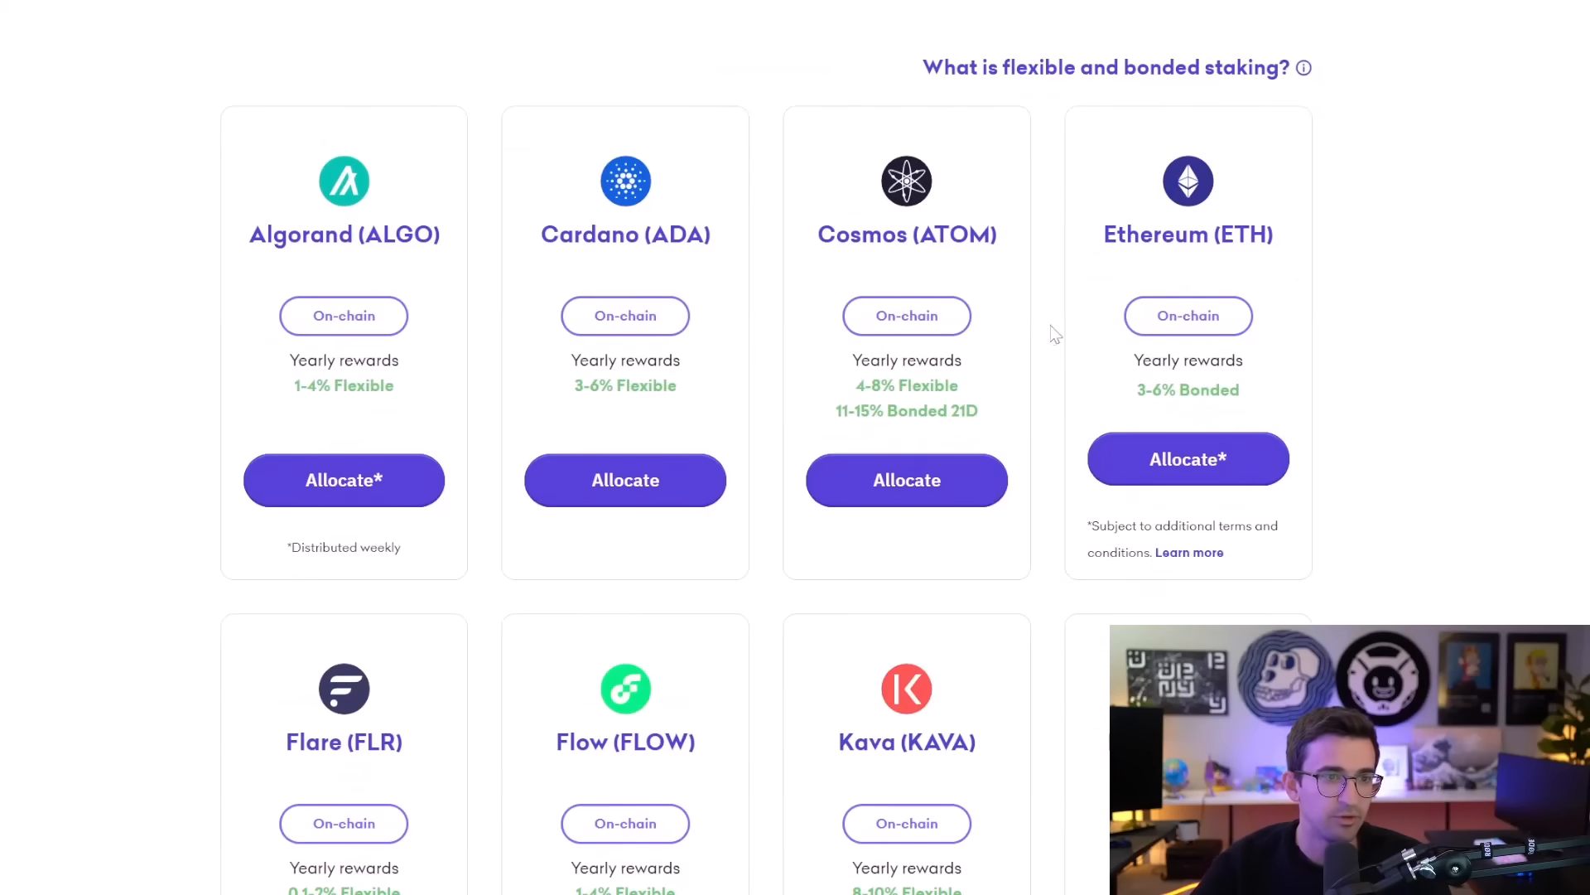
pyautogui.moveTo(1116, 385)
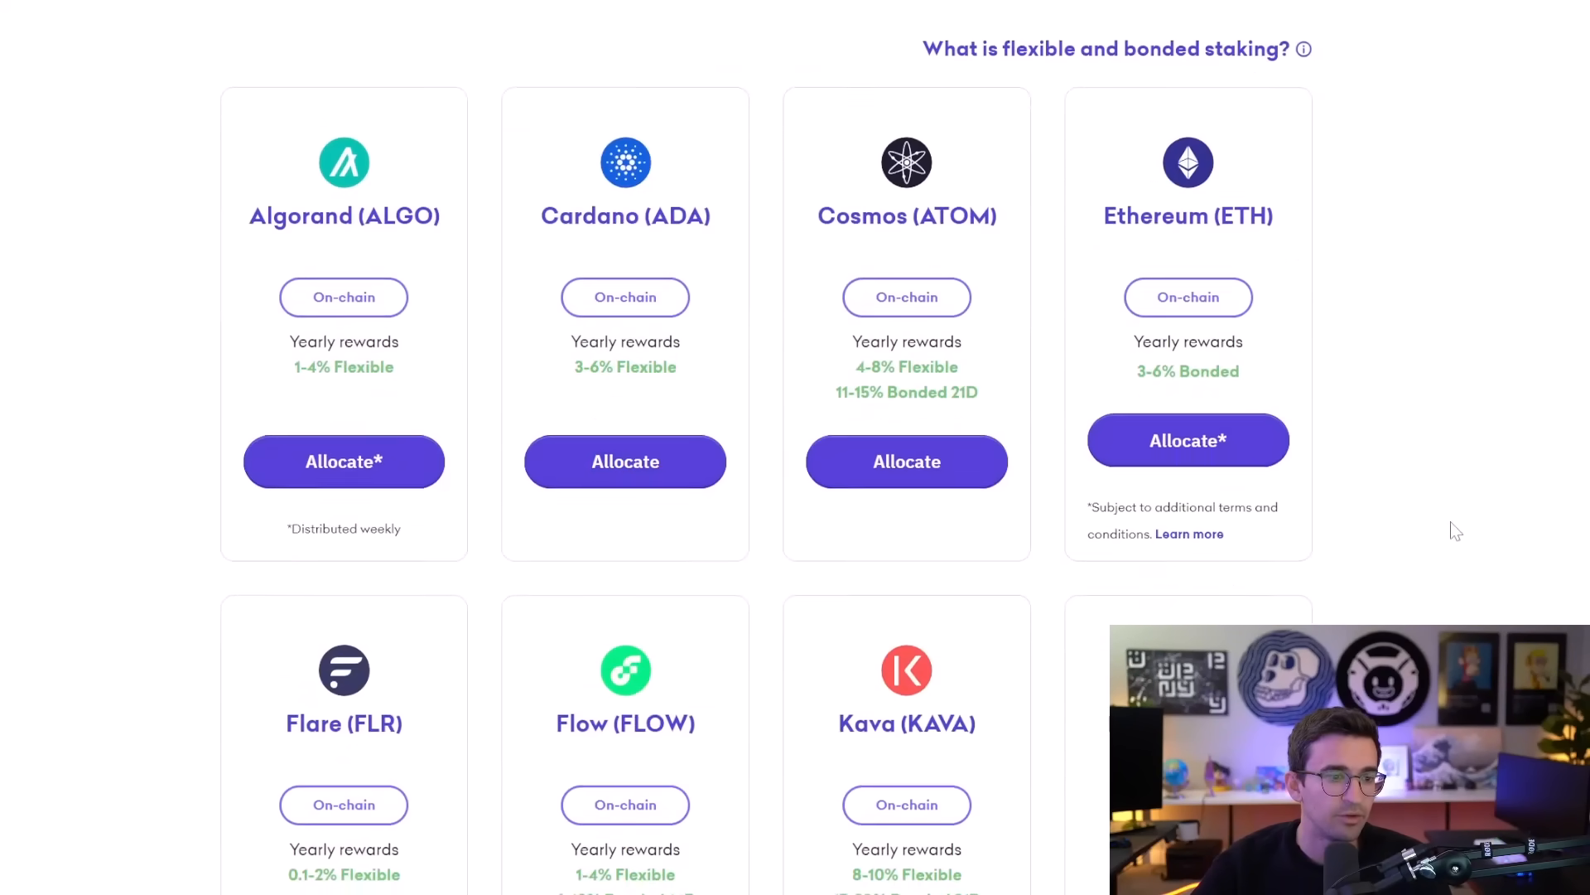
# - Scroll Kraken's stakeable coin cards, such as Cosmos at 4-8% flexible
pyautogui.scroll(-3)
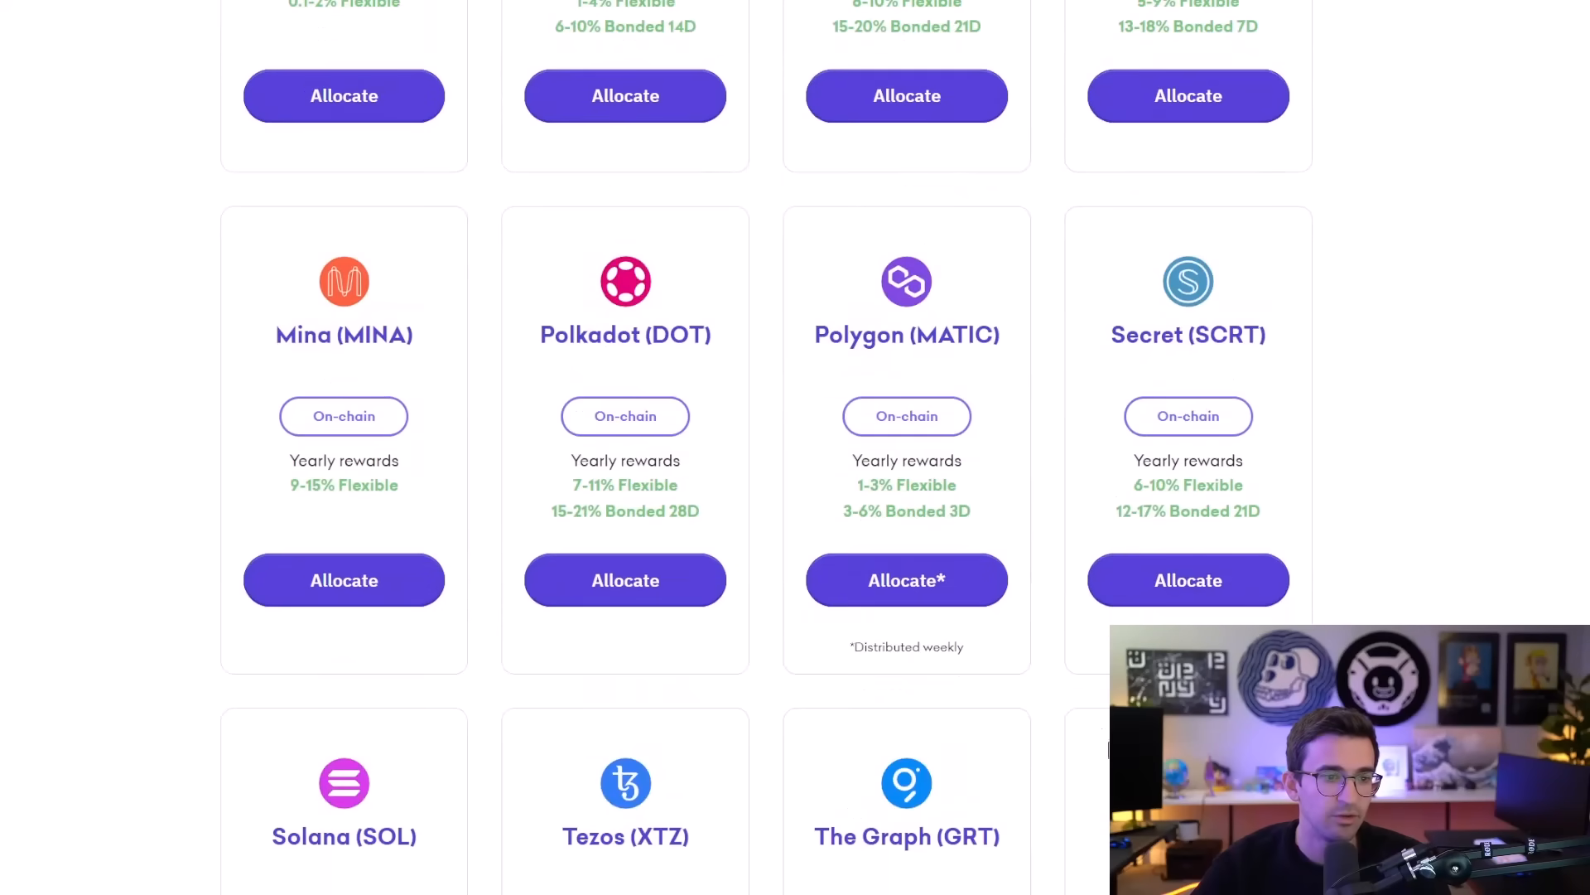
pyautogui.scroll(-3)
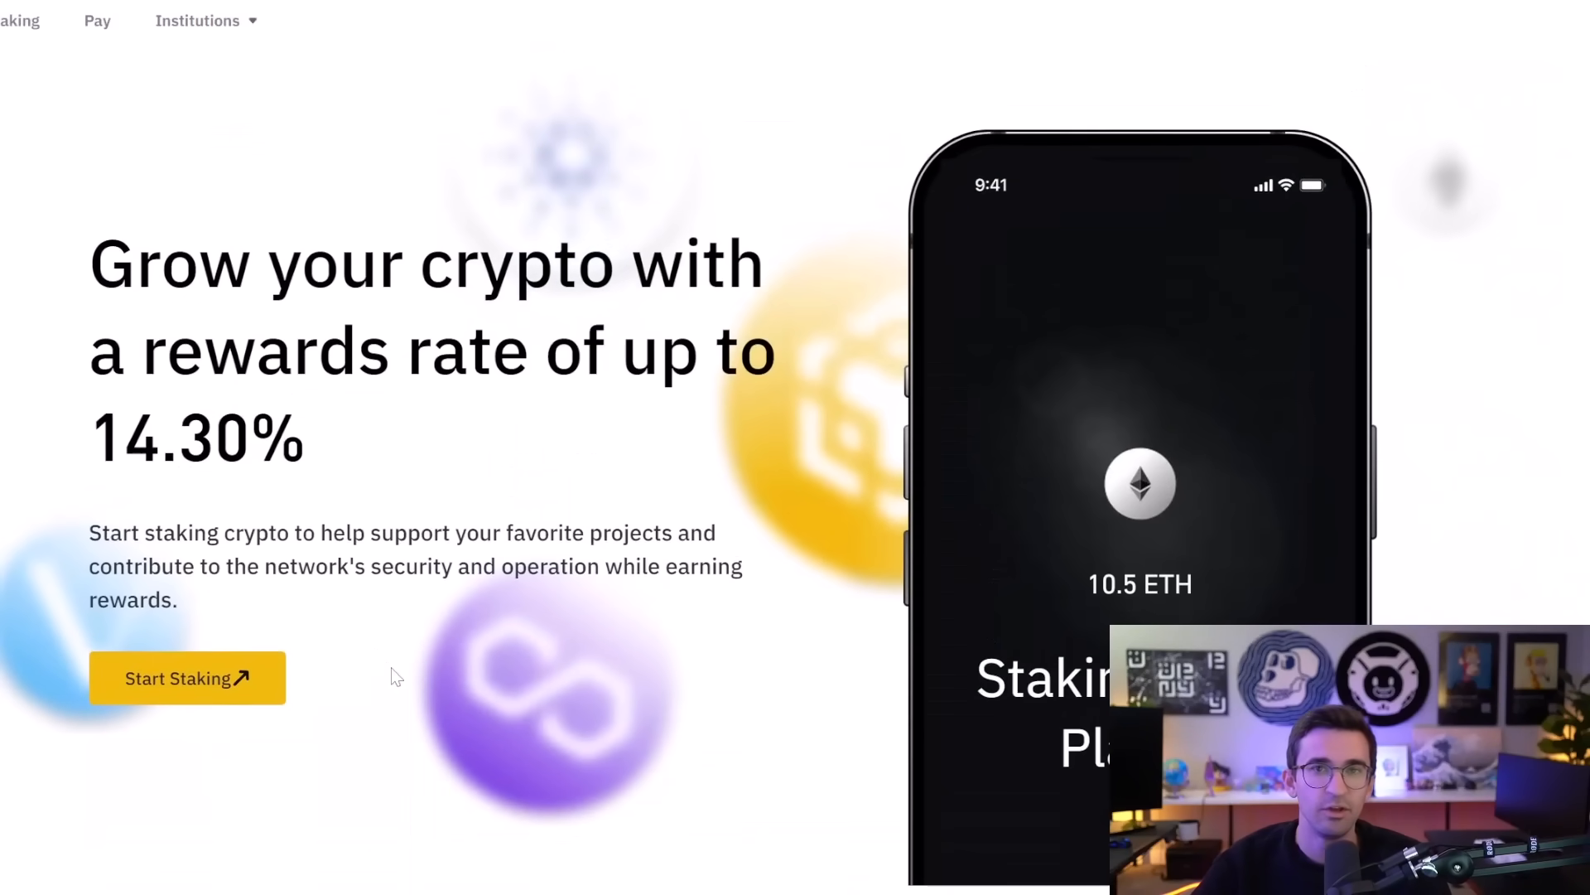
# - Scroll Binance.US's staking page down to the Crypto Staking section
pyautogui.scroll(-3)
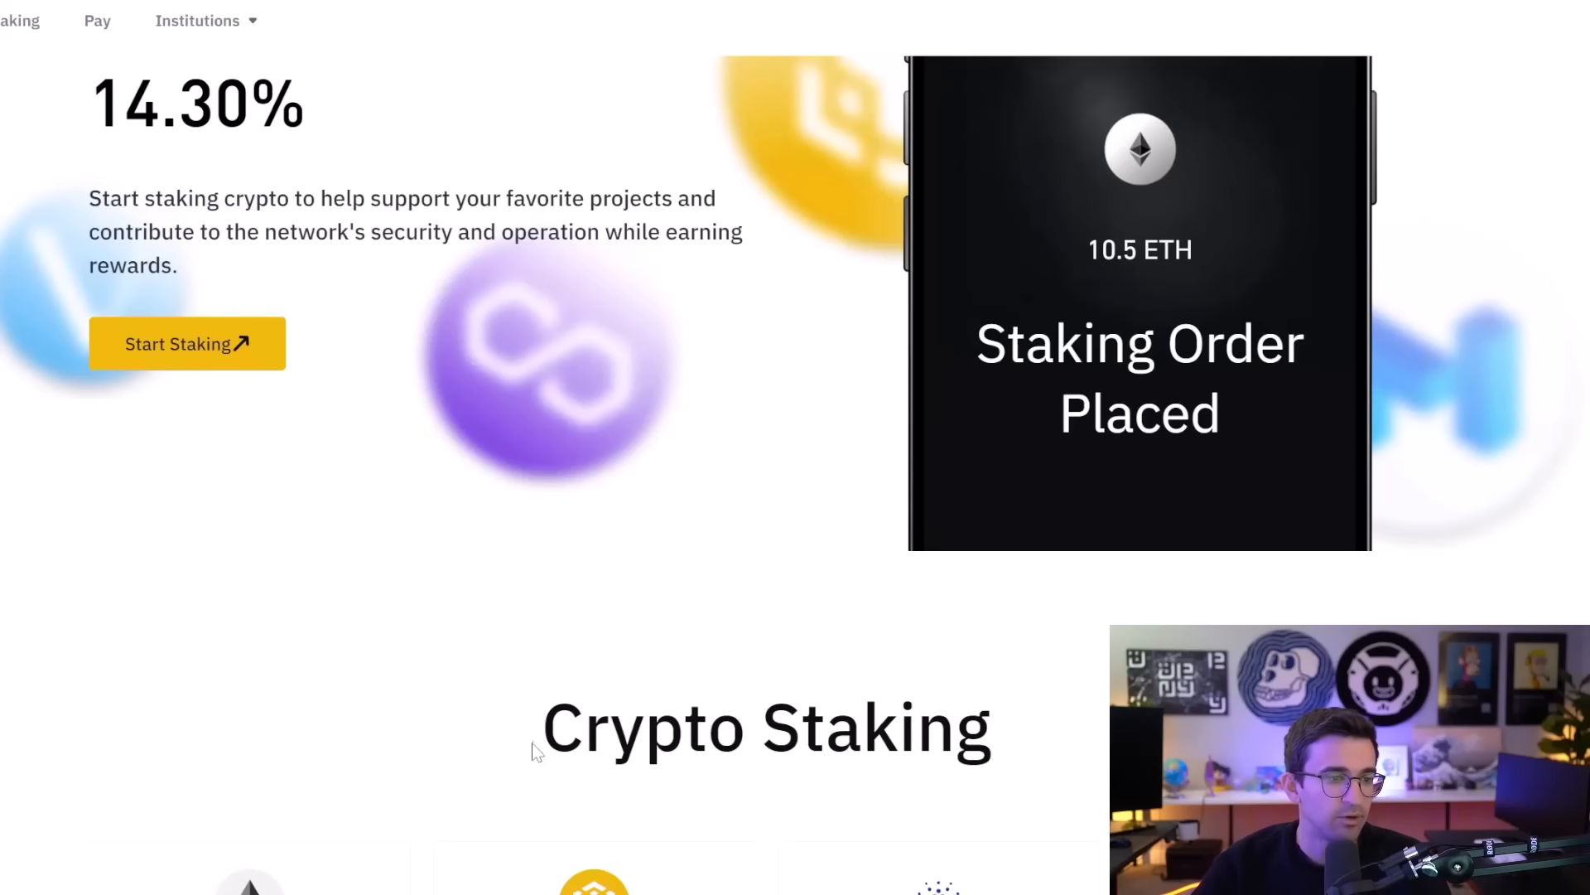
pyautogui.scroll(-3)
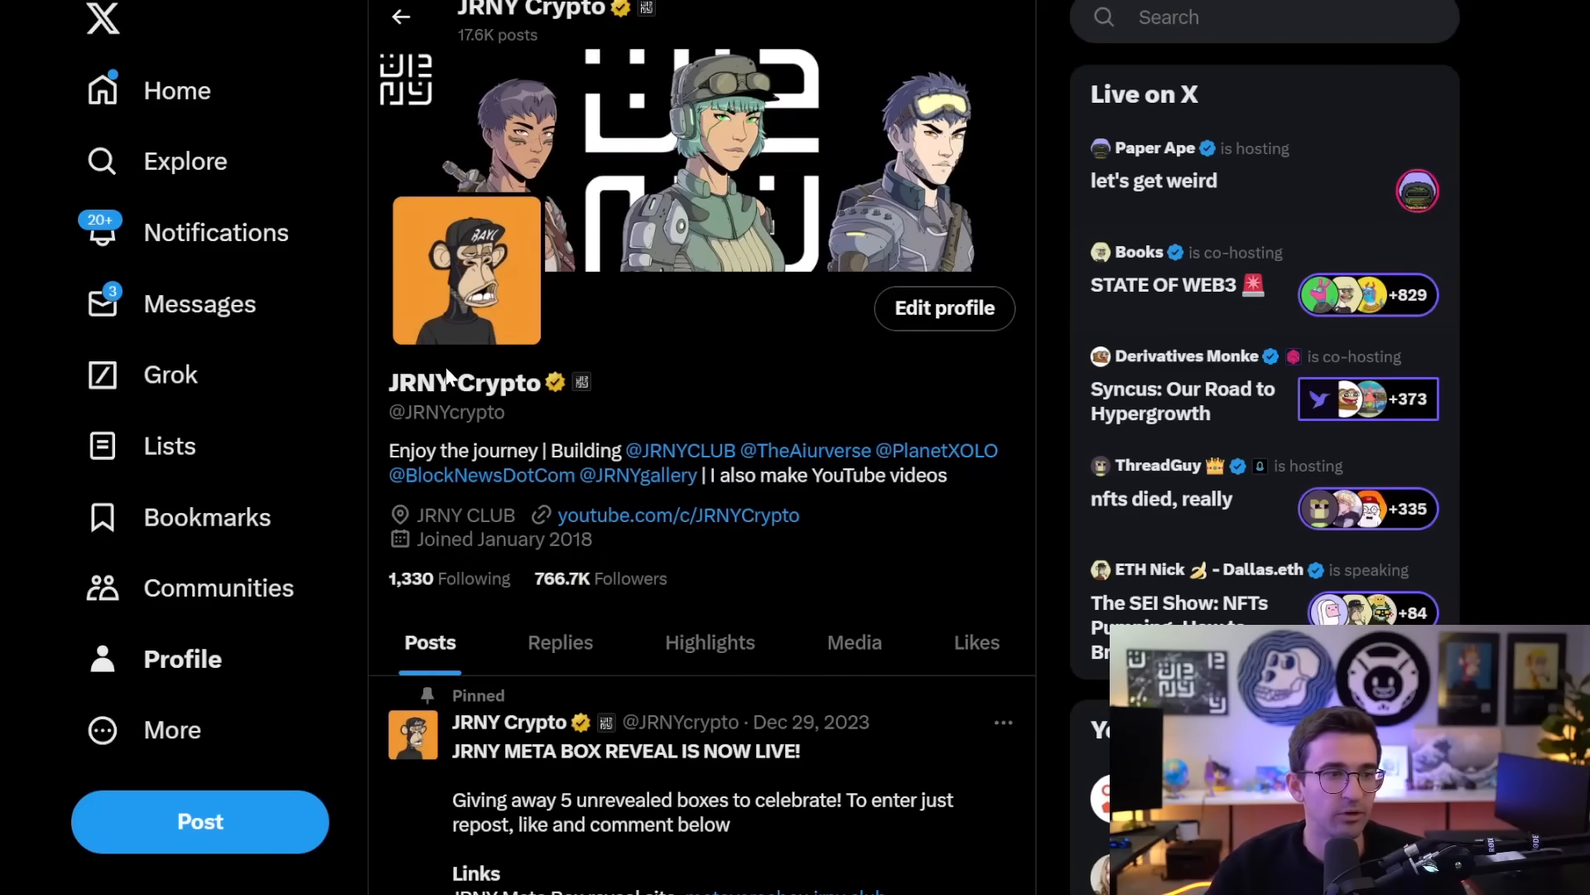
pyautogui.moveTo(722, 407)
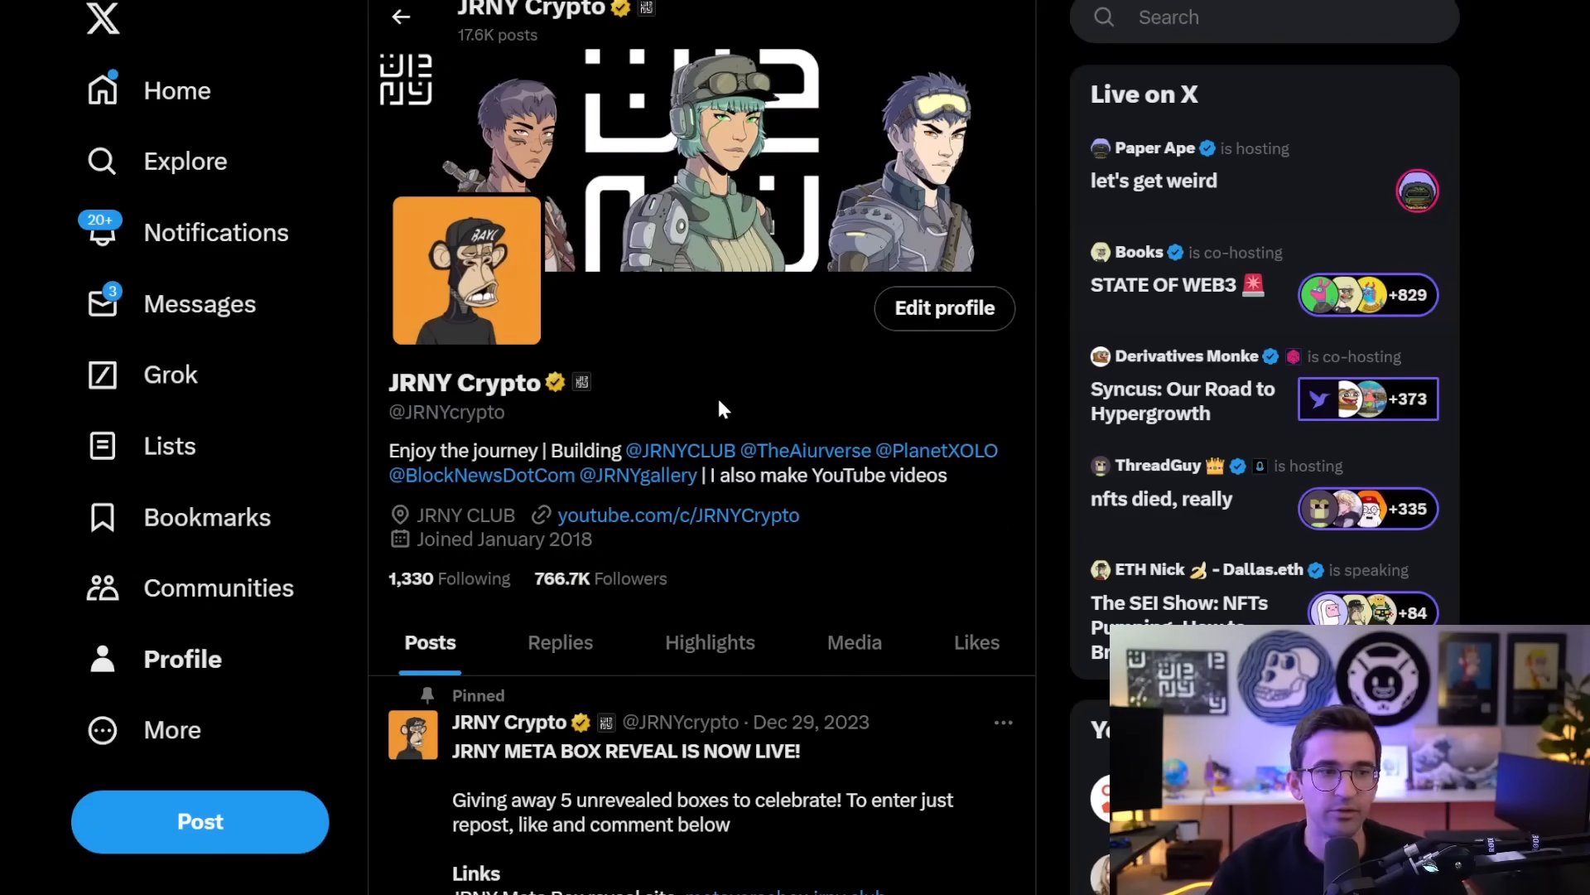
pyautogui.moveTo(724, 370)
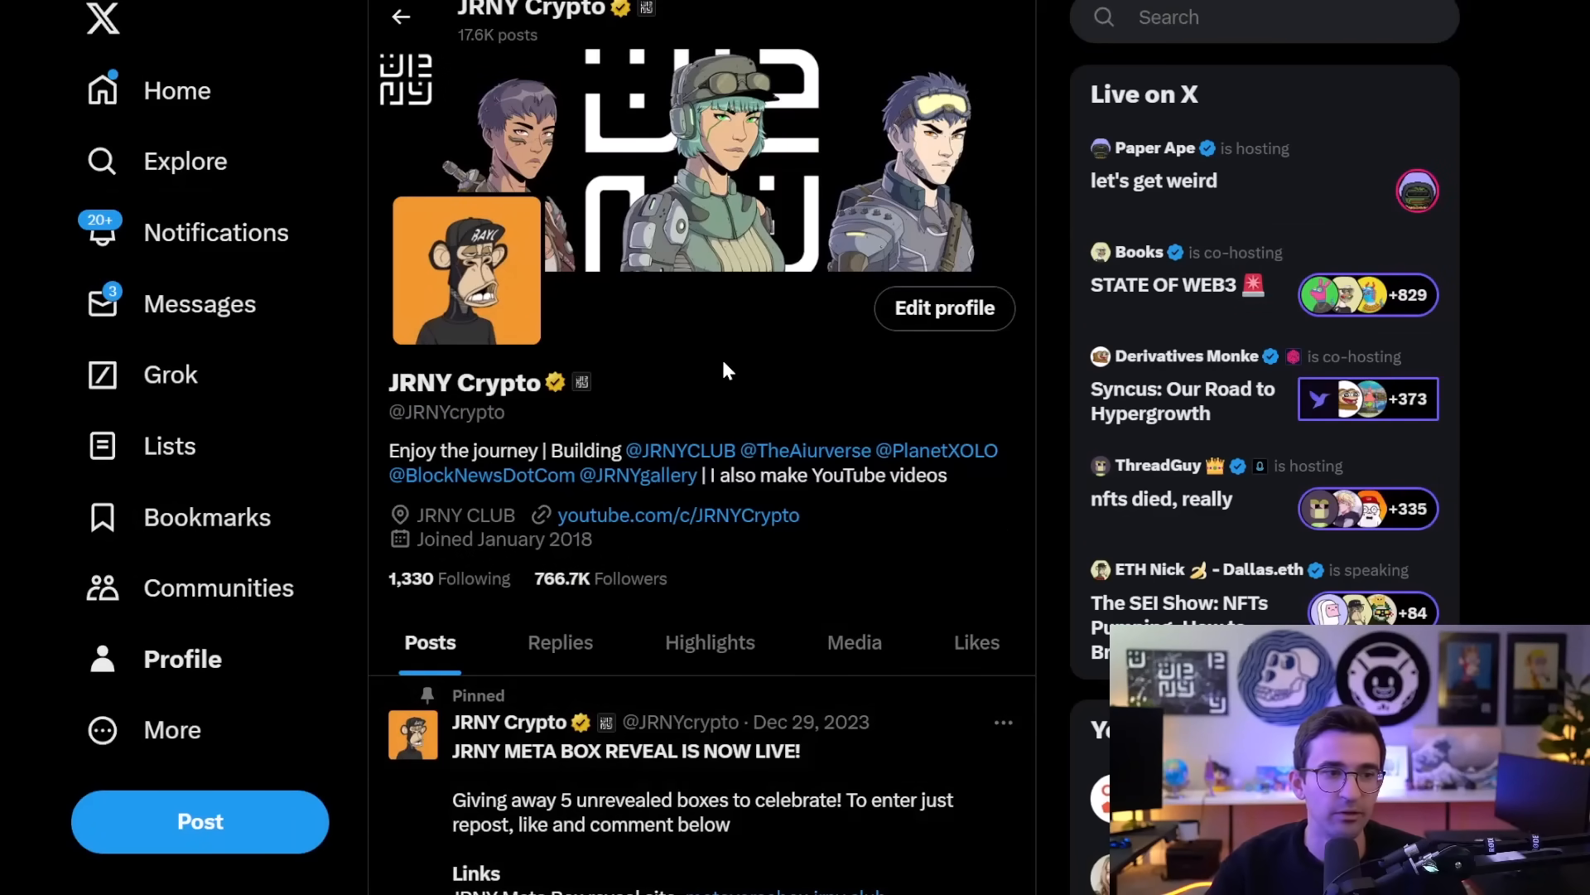
# - Scroll the JRNY Crypto X profile down to its pinned Meta Box reveal post
pyautogui.scroll(-3)
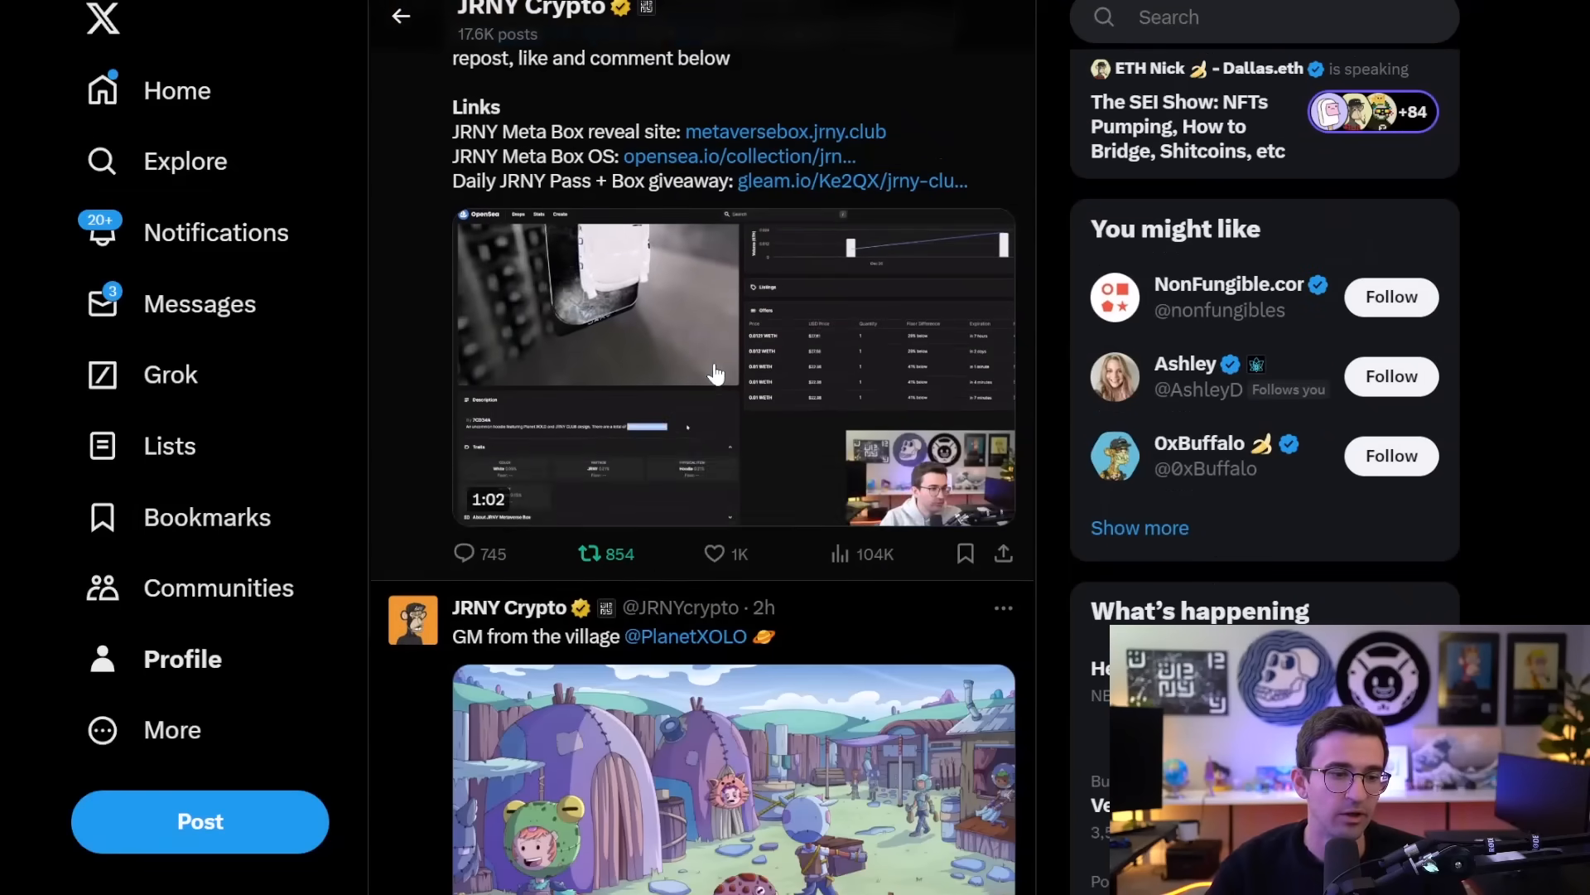